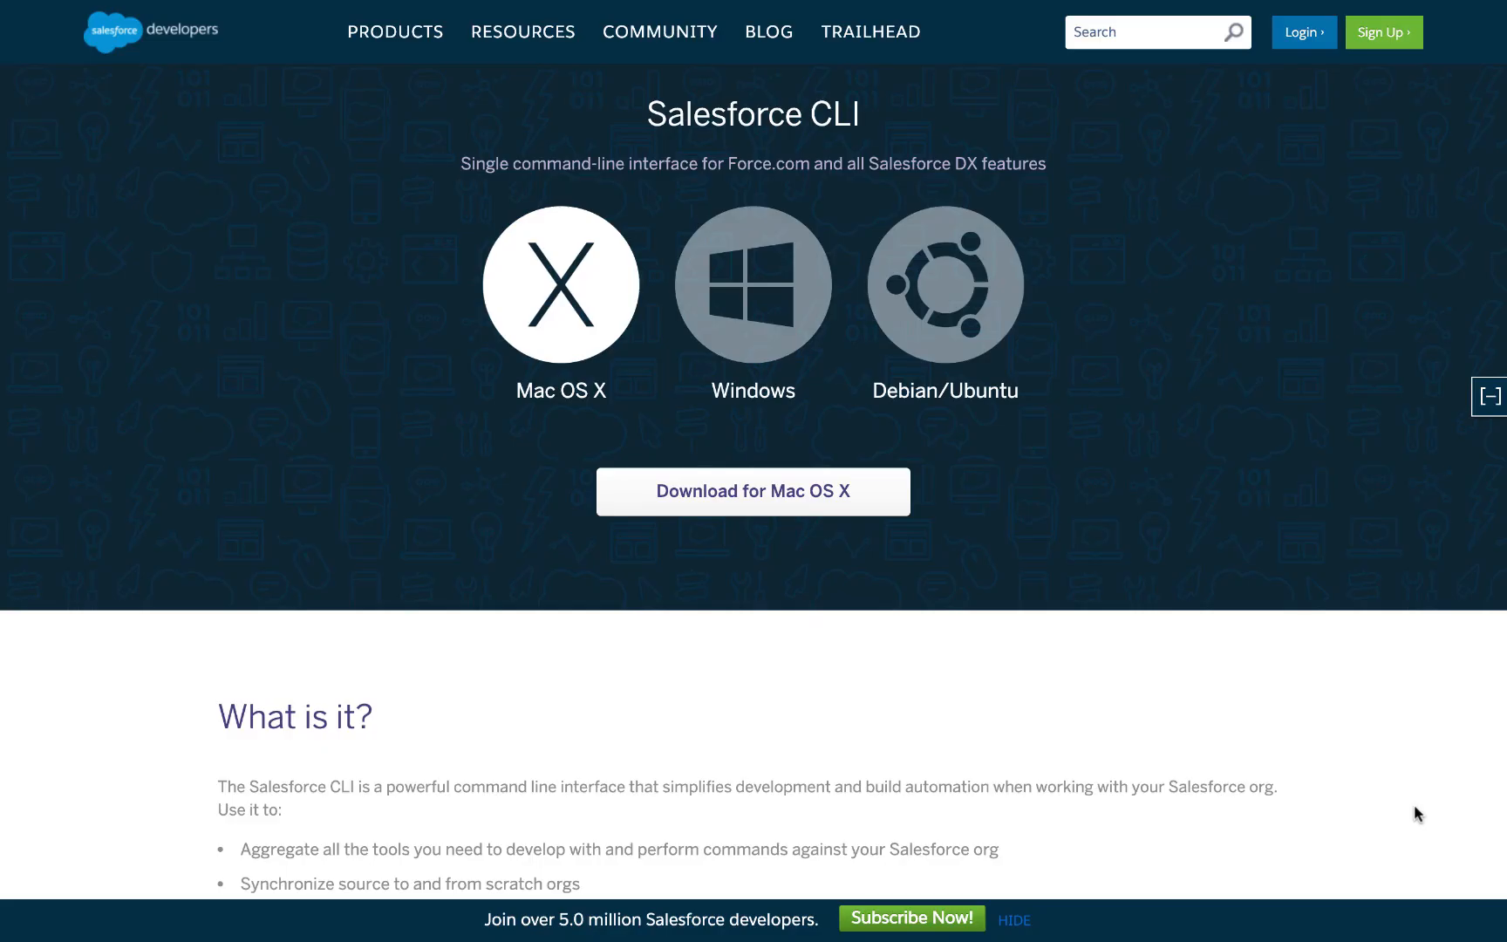
# Step: Show the lwc-recipes tree in Explorer and peek inside force-app/main/default/lwc
pyautogui.click(1489, 396)
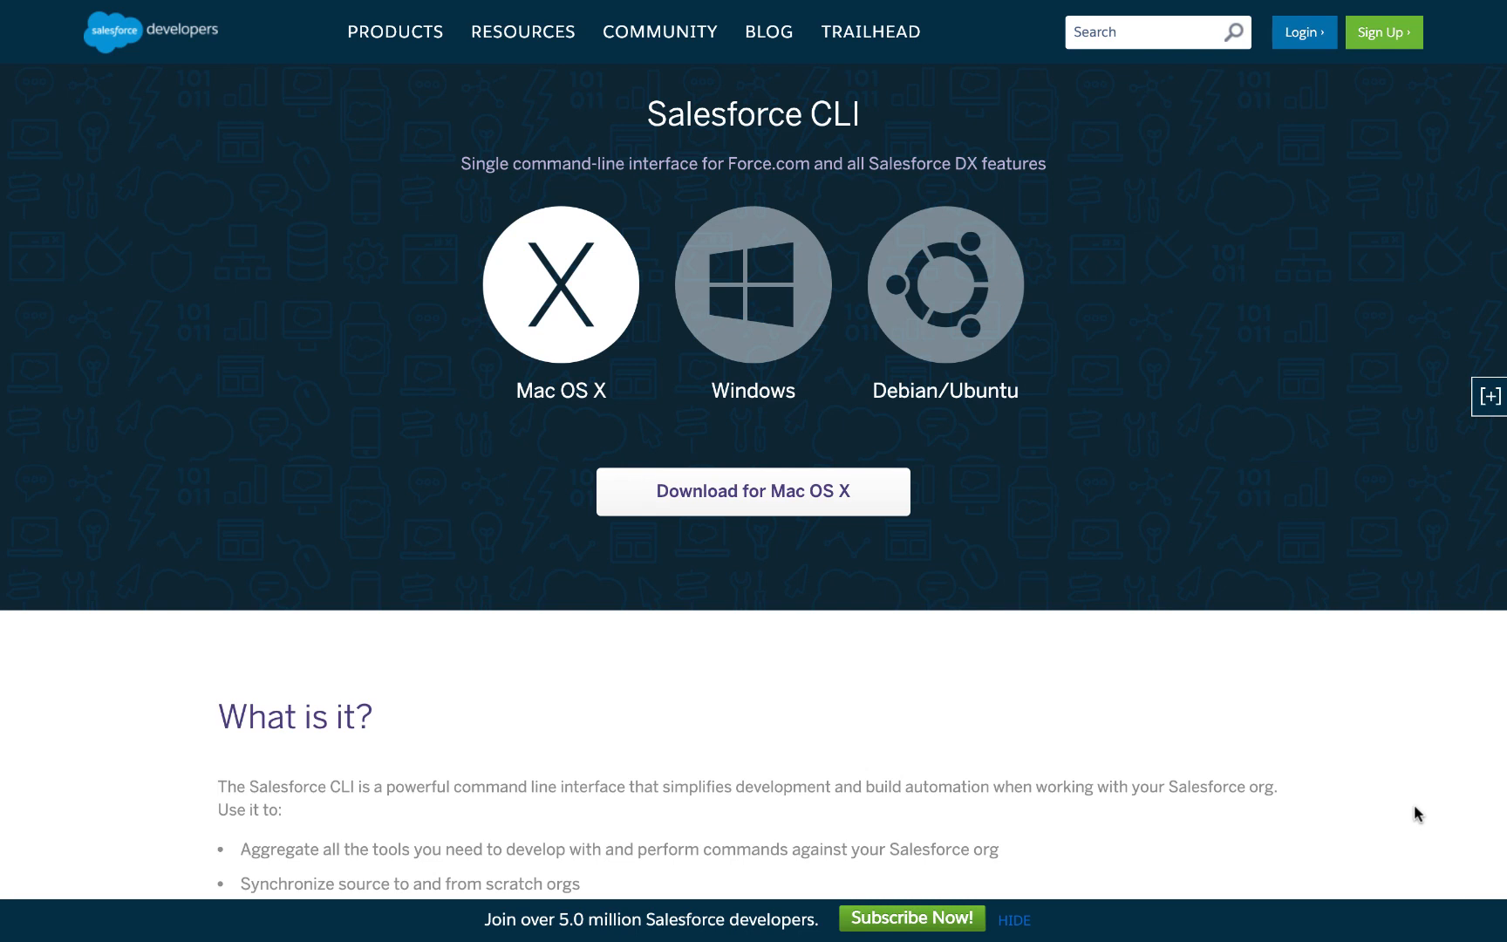
pyautogui.click(1489, 396)
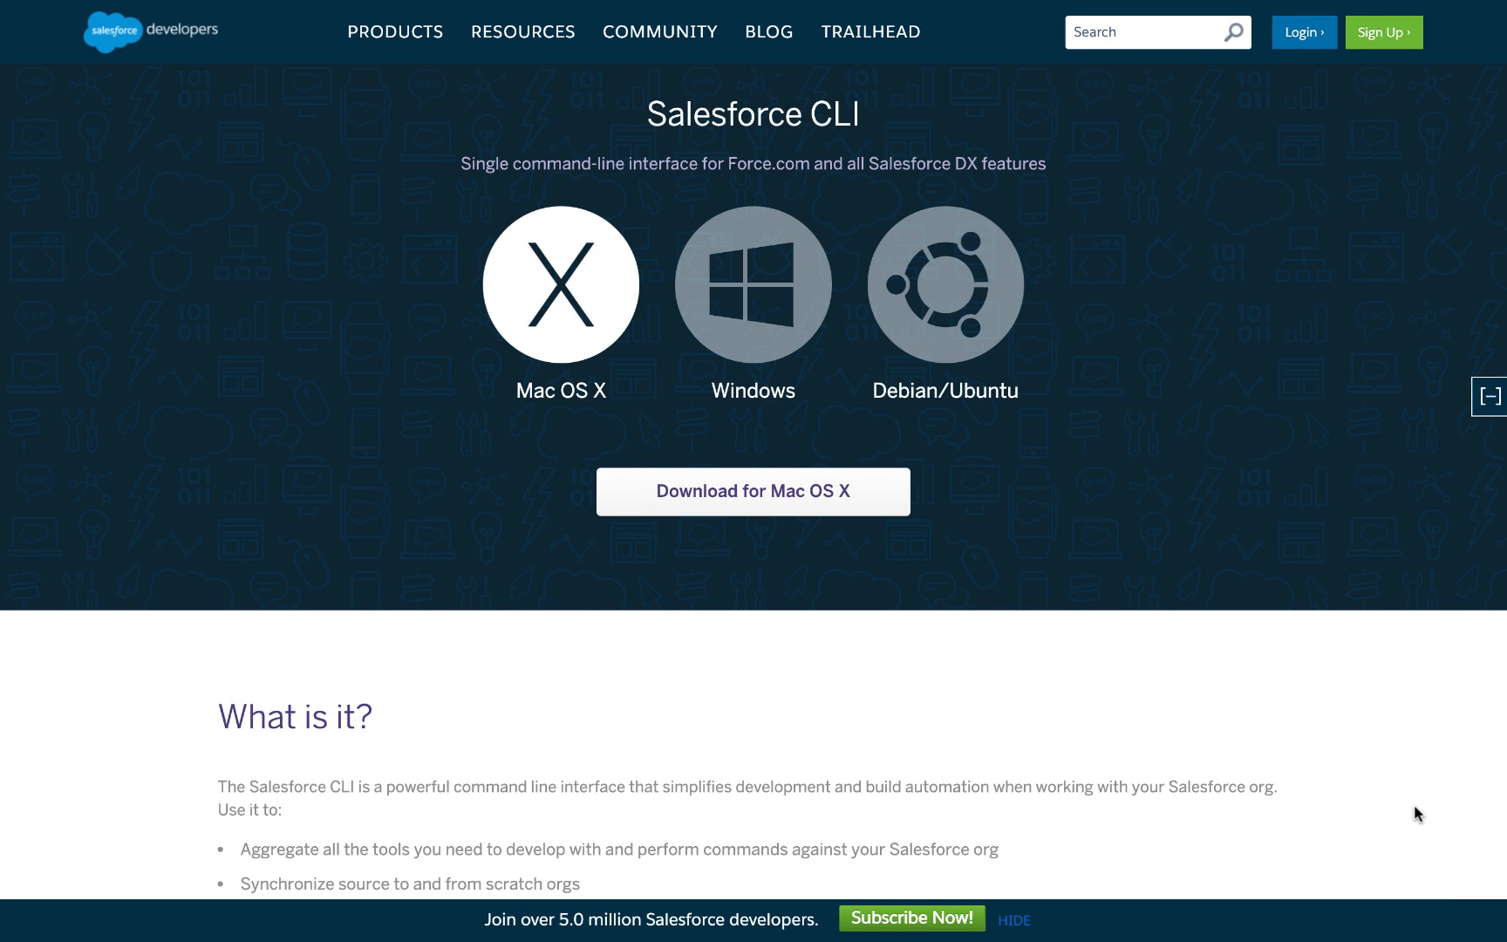
pyautogui.click(1489, 395)
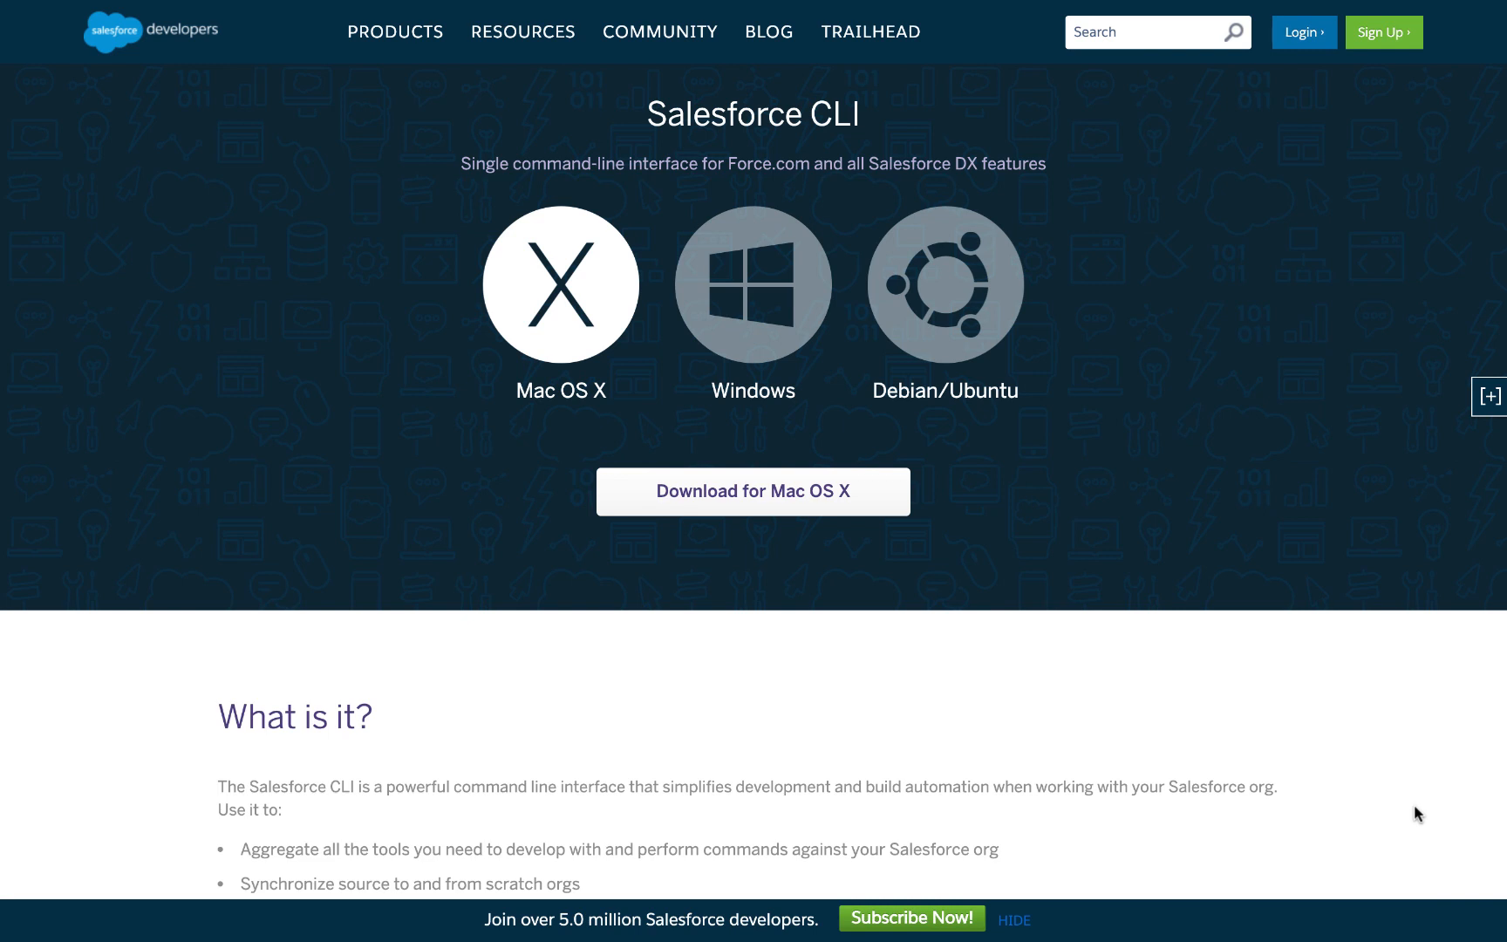
pyautogui.click(1489, 396)
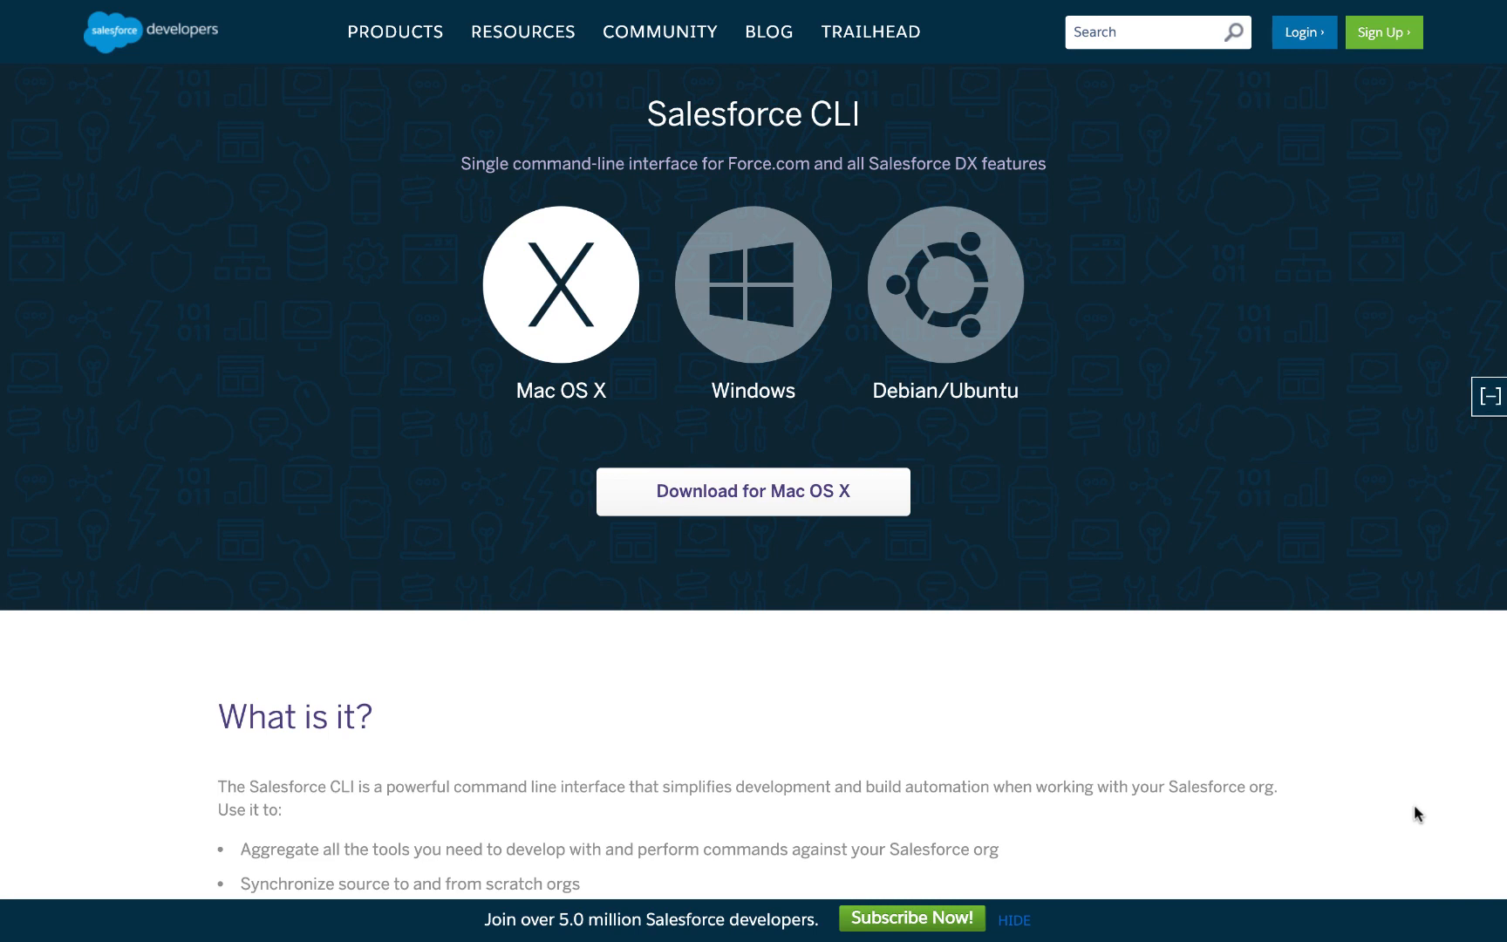
pyautogui.moveTo(811, 433)
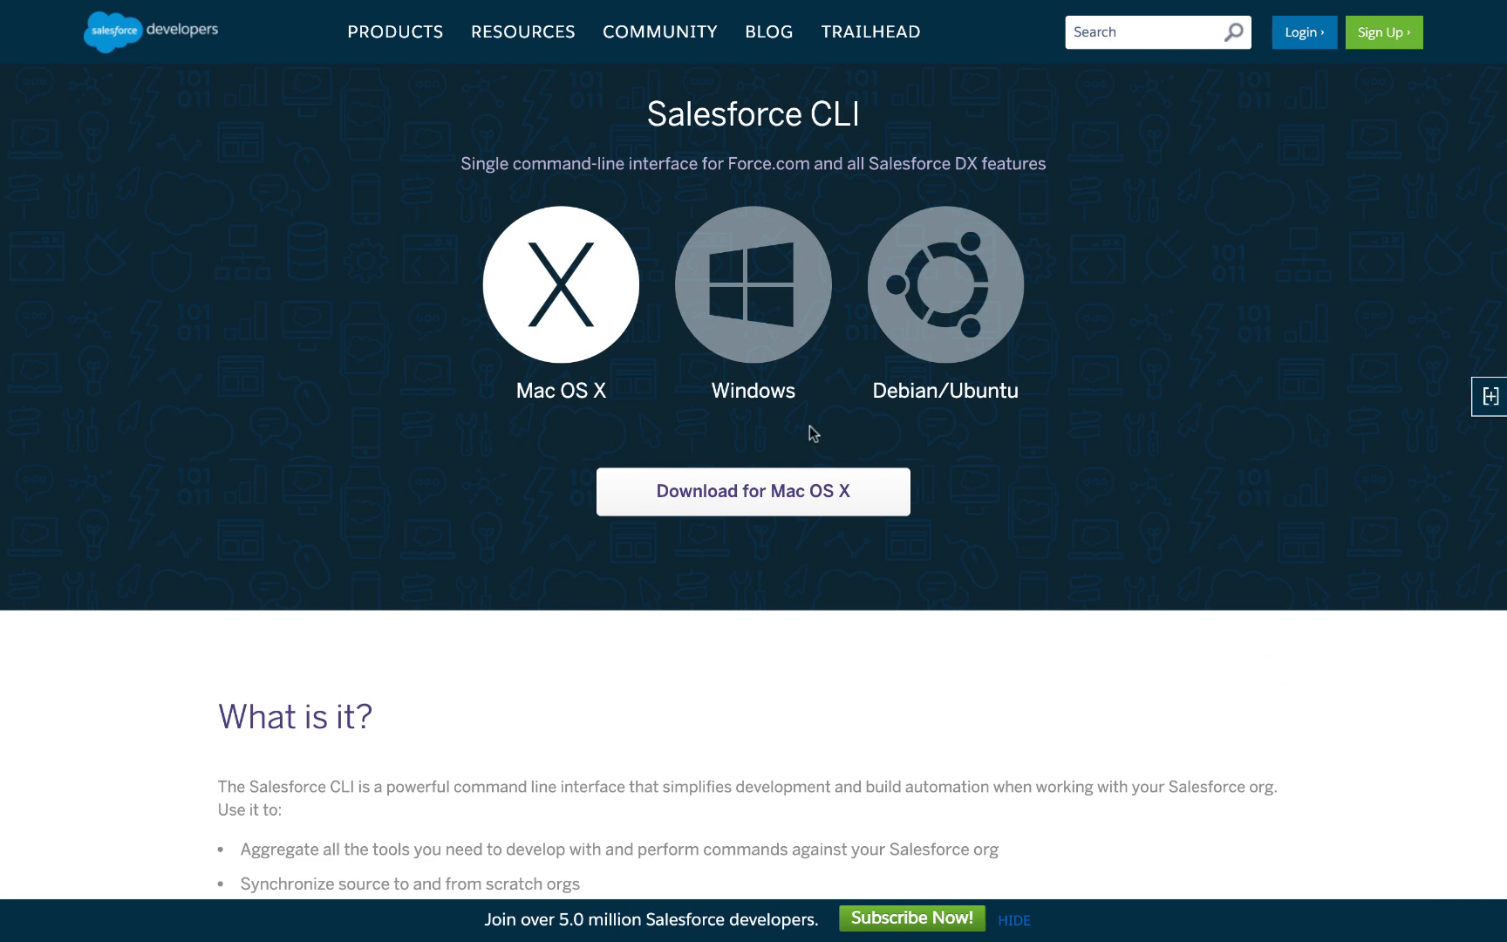
pyautogui.moveTo(749, 424)
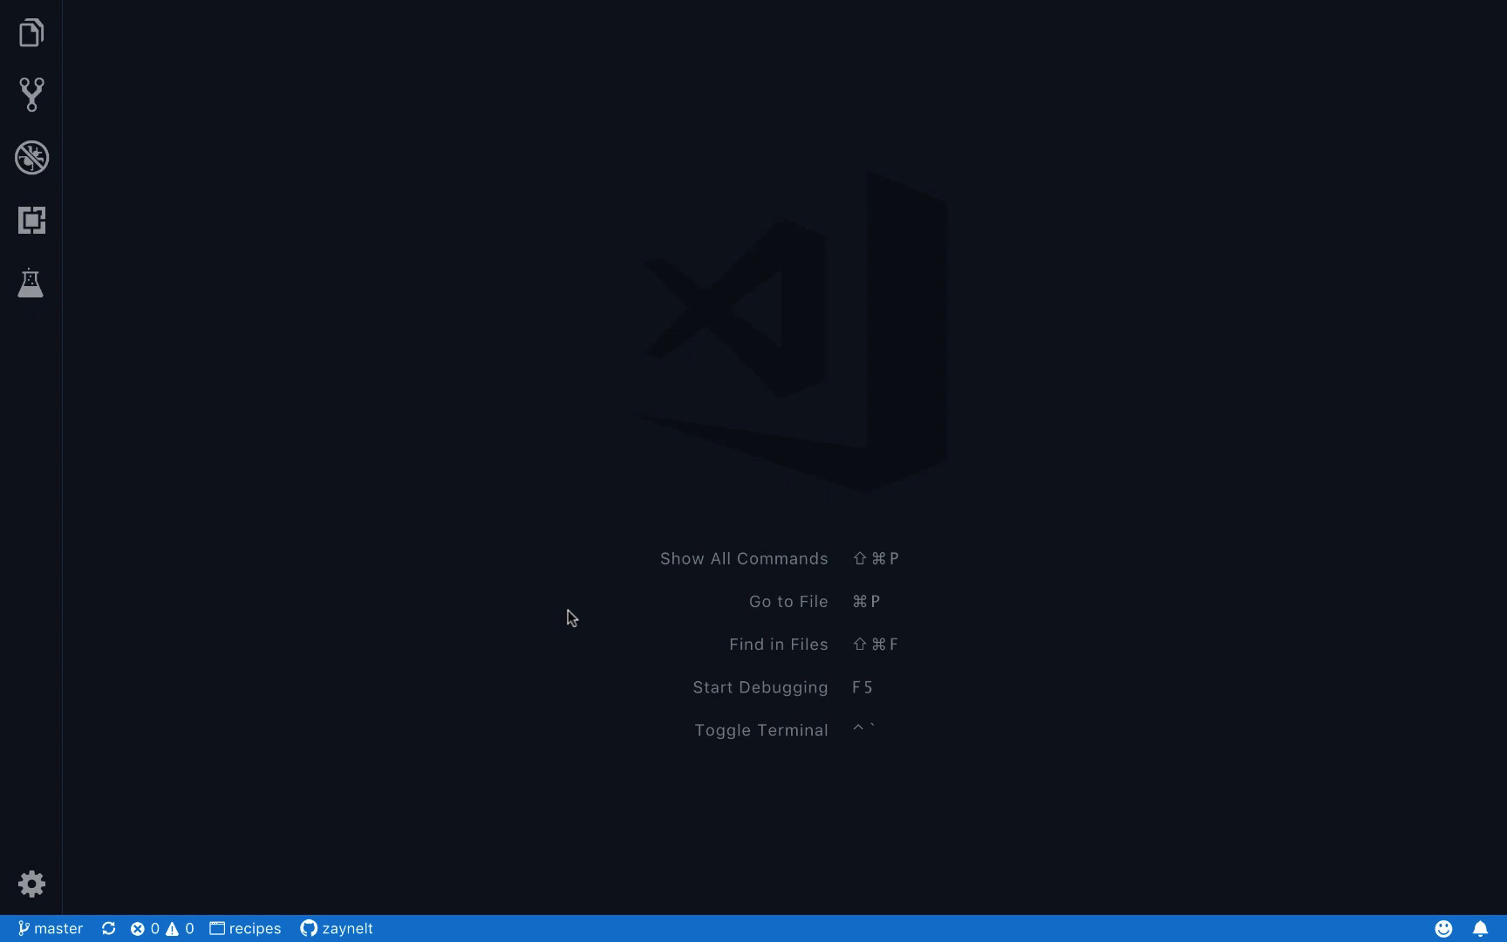
pyautogui.click(31, 31)
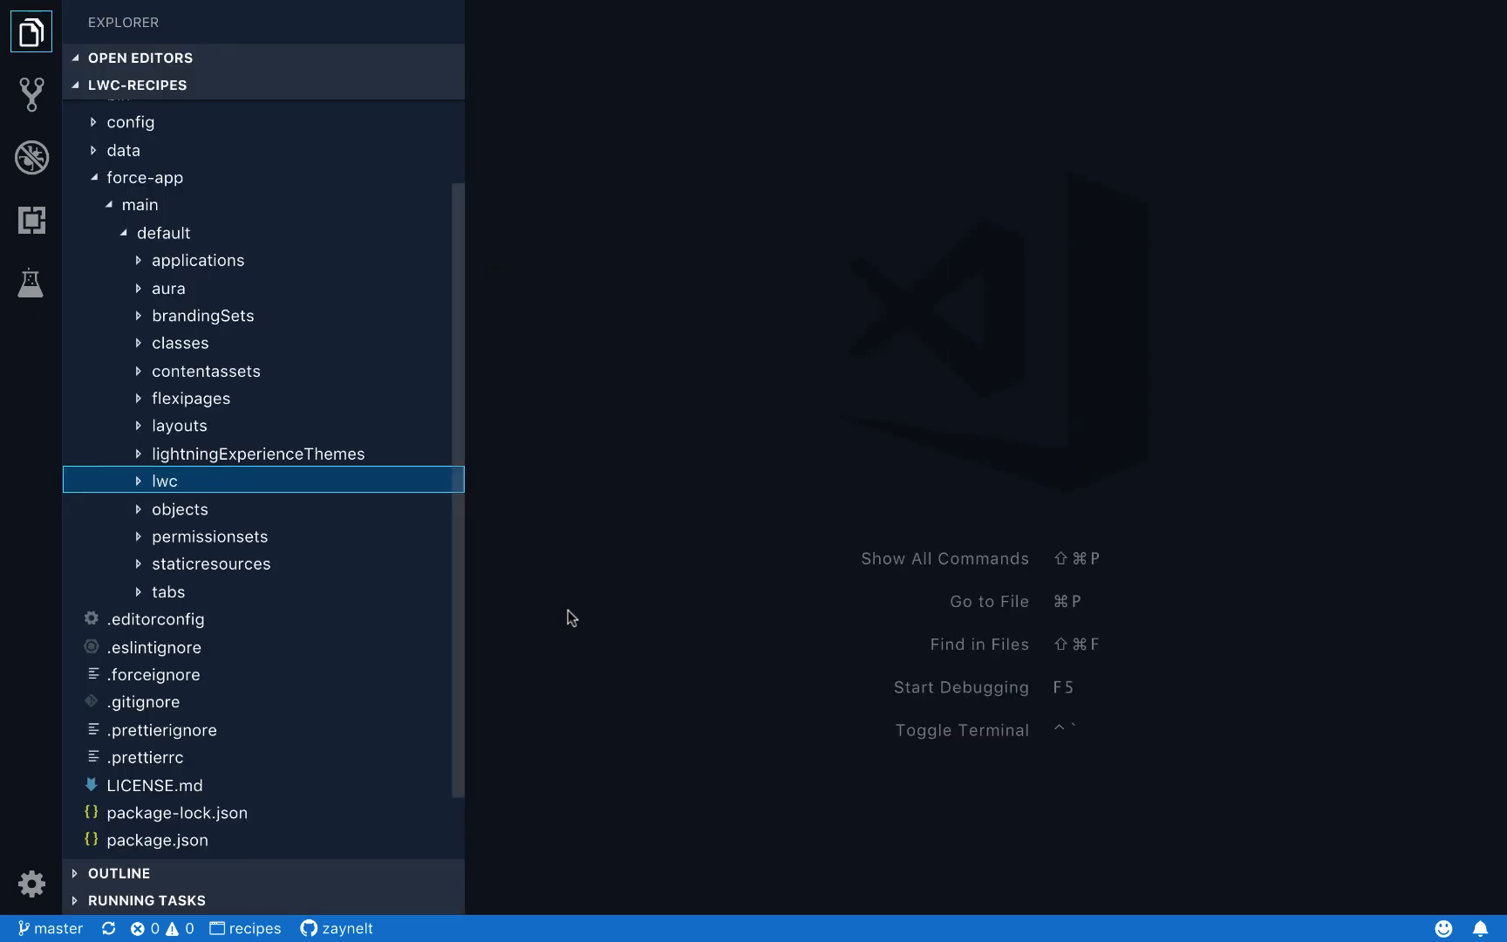
pyautogui.click(165, 482)
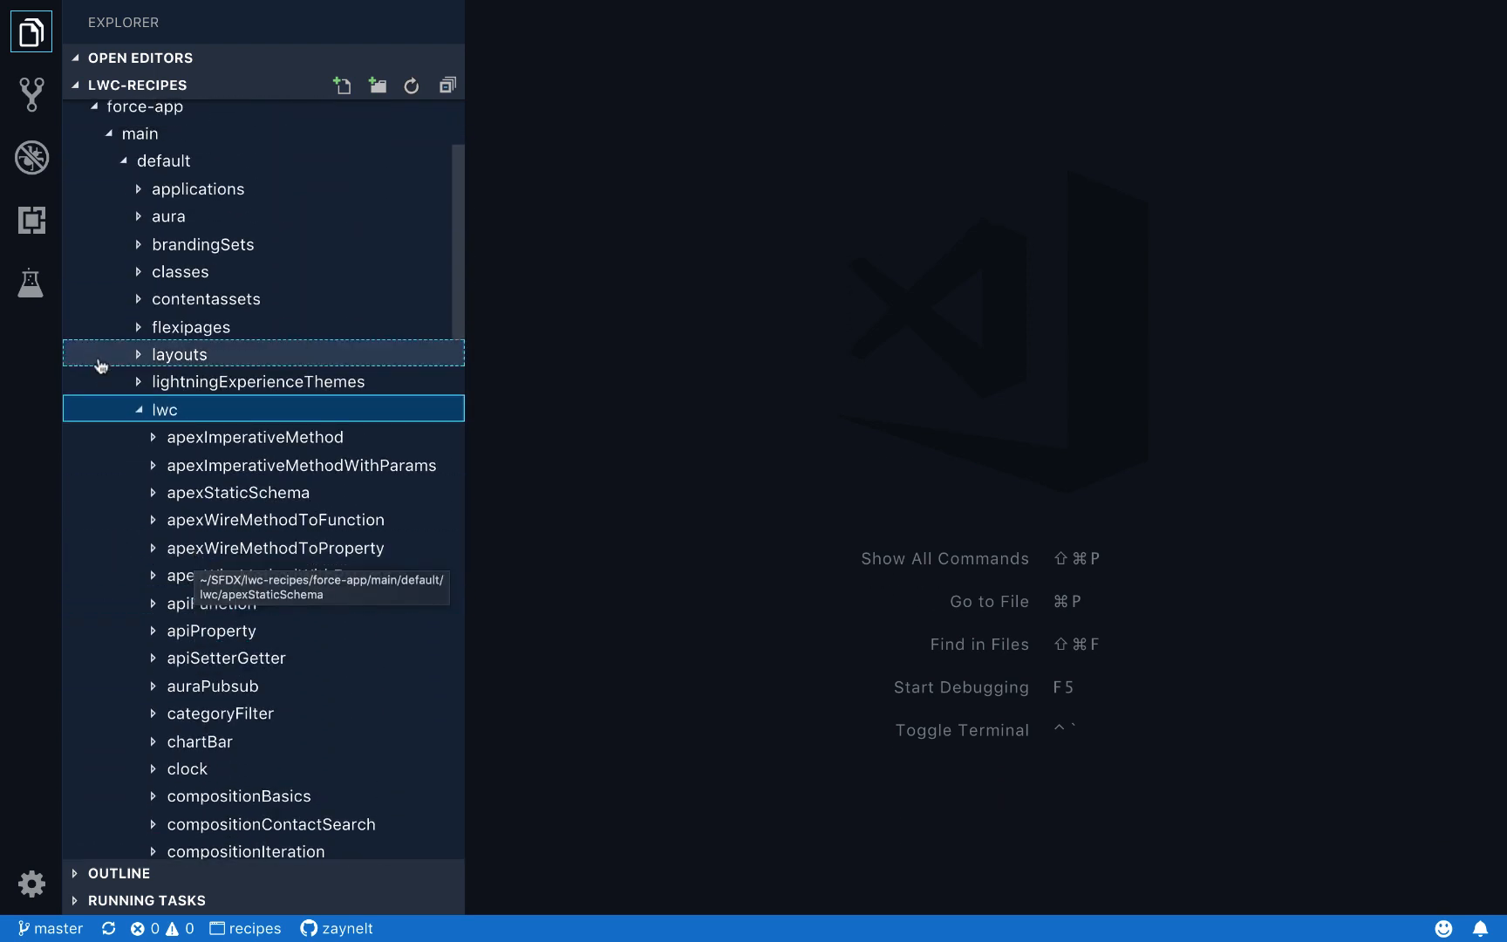
pyautogui.click(166, 410)
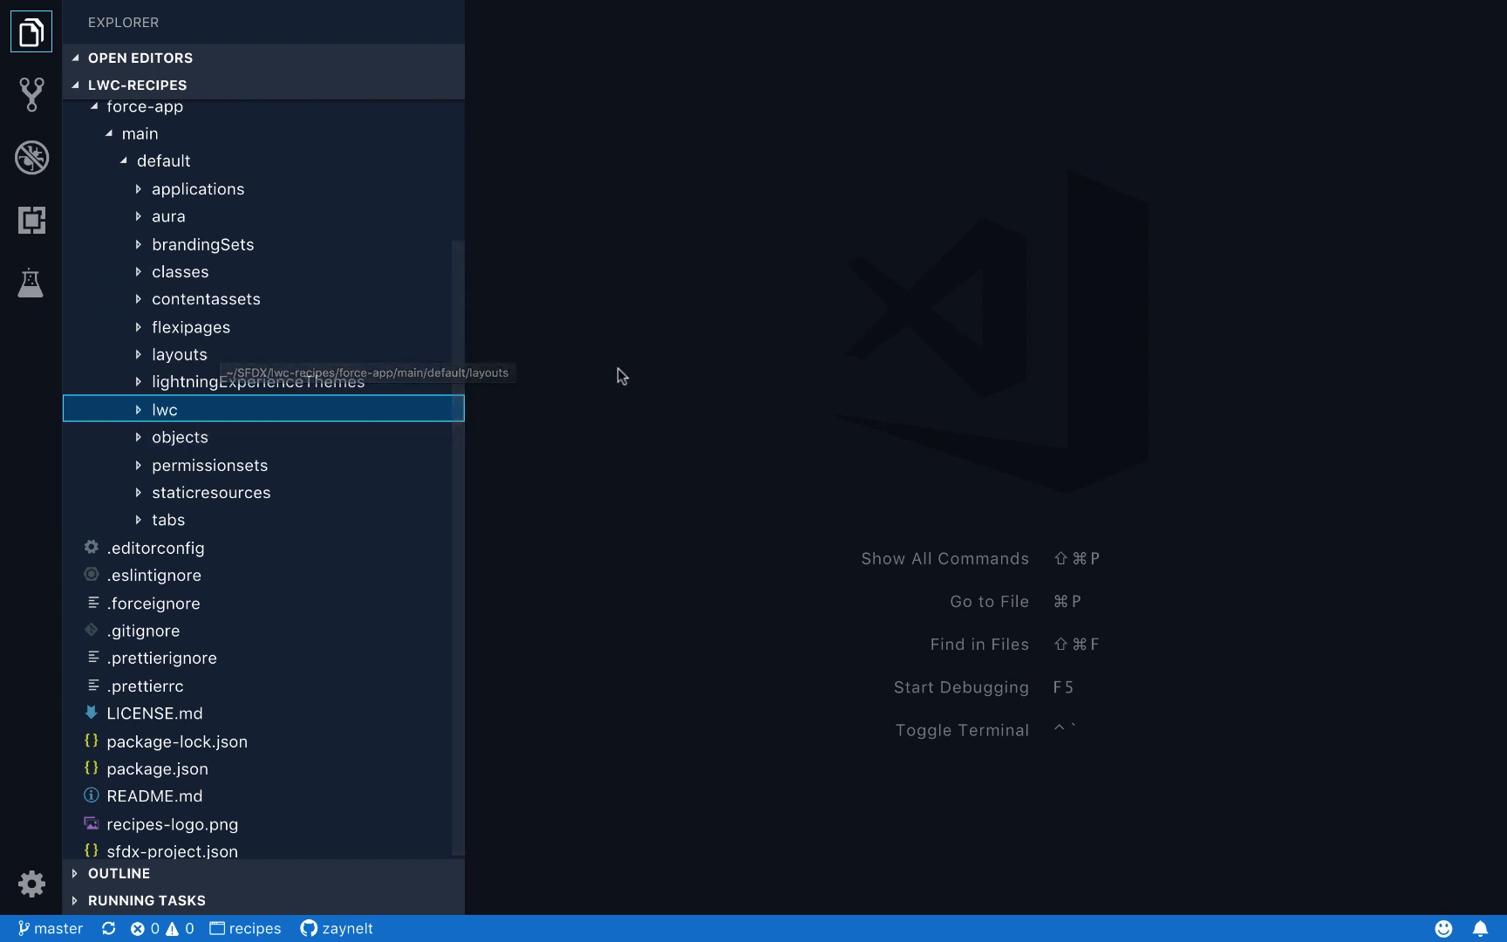
pyautogui.moveTo(621, 376)
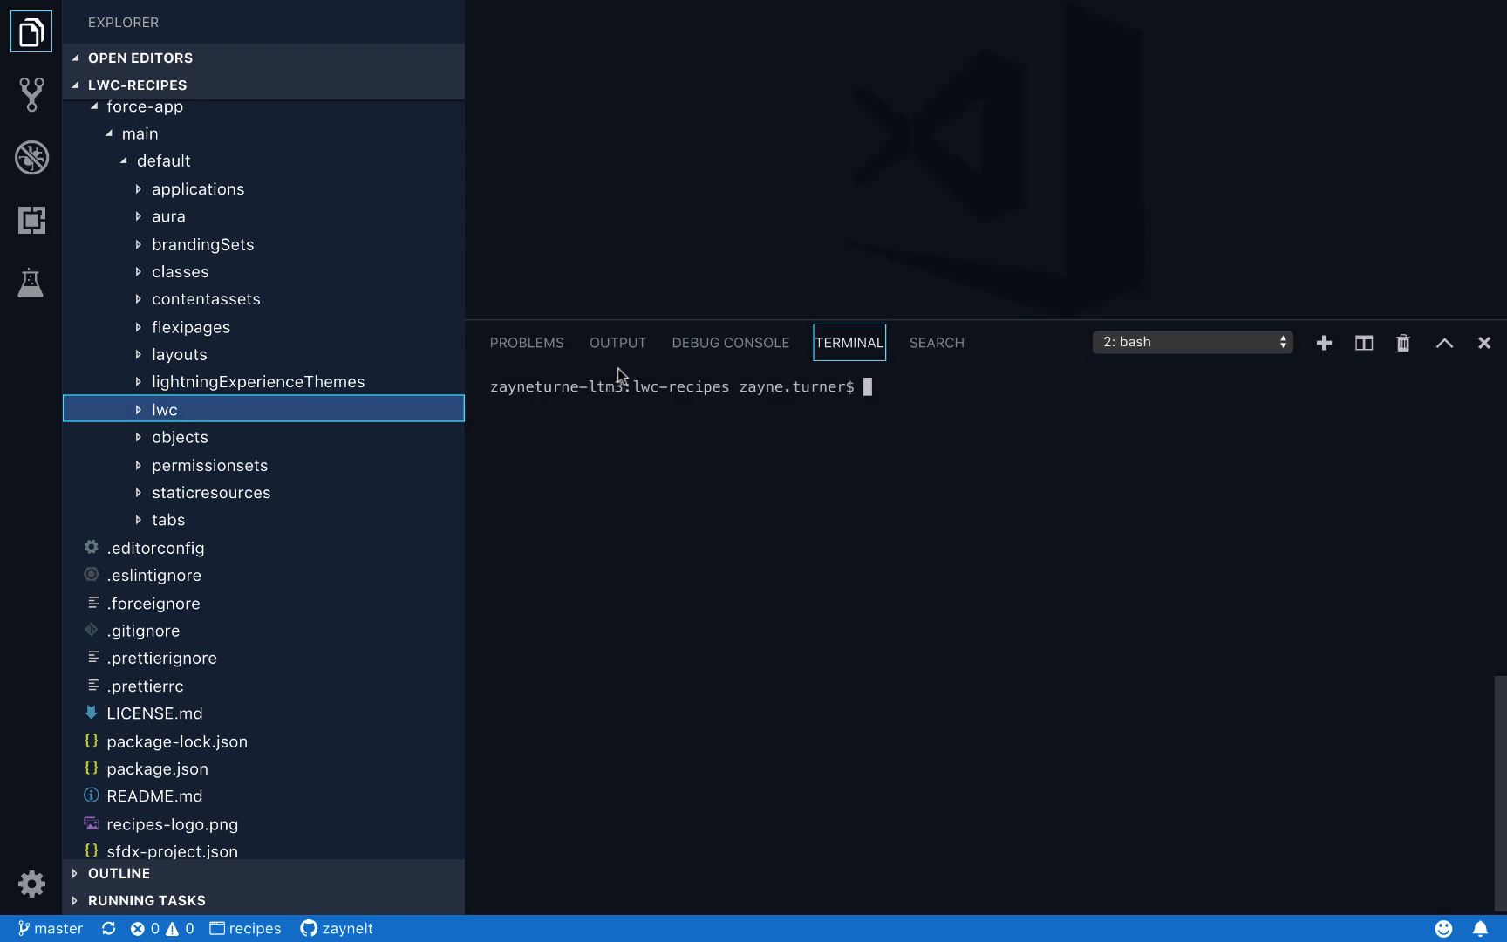
# Step: Switch the terminal to '1: bash' with the recipes scratch org output and peek at the config folder
pyautogui.click(1192, 342)
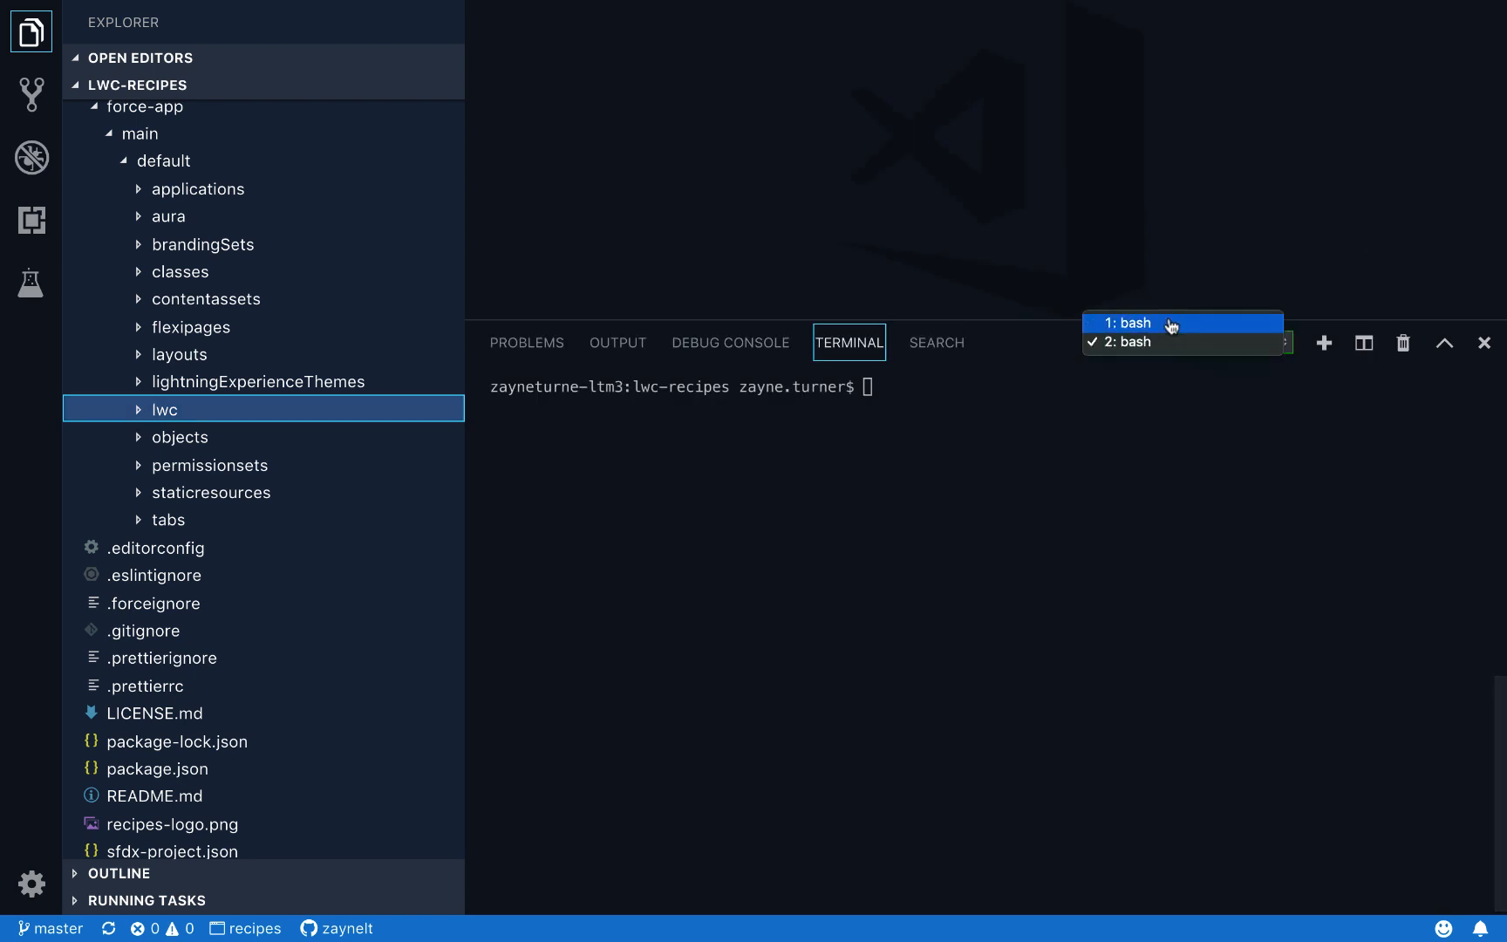
pyautogui.click(1156, 323)
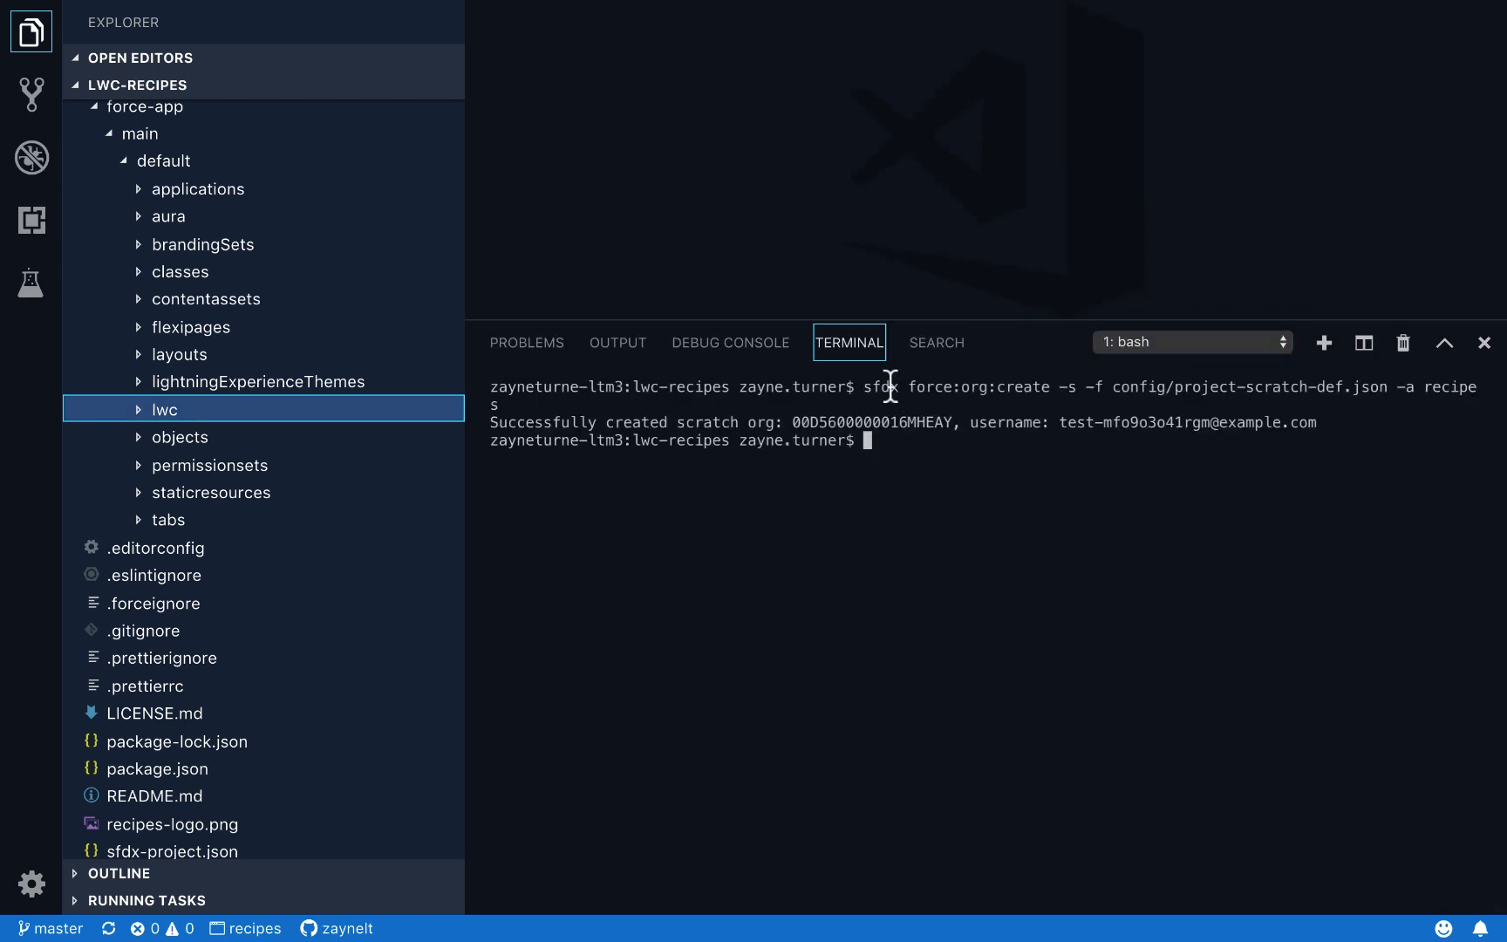
pyautogui.moveTo(869, 387); pyautogui.dragTo(1054, 387)
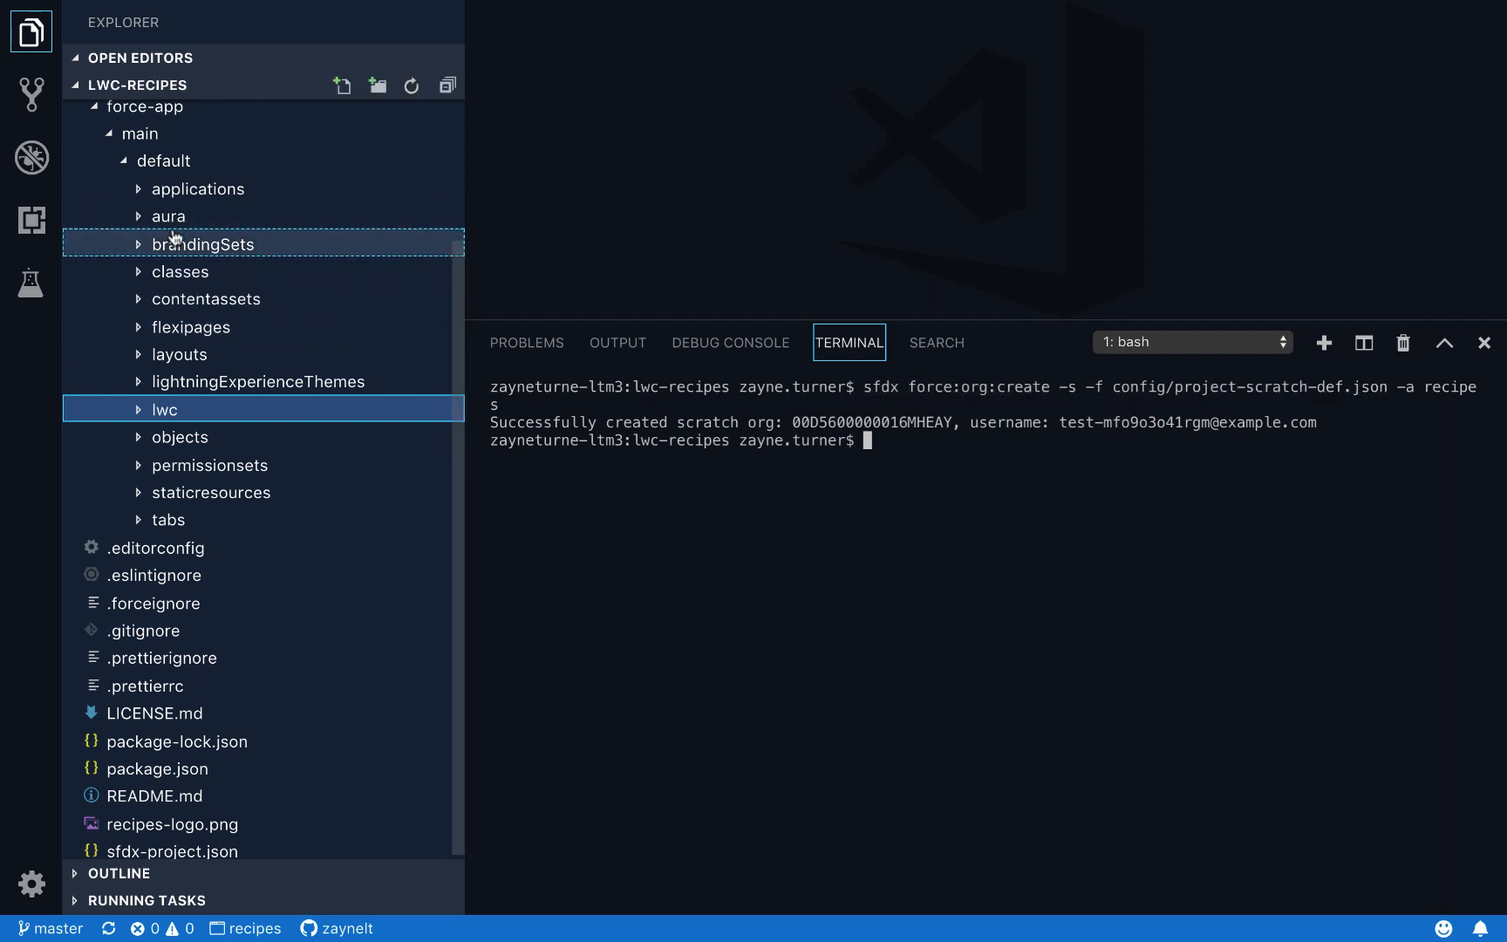
pyautogui.click(130, 225)
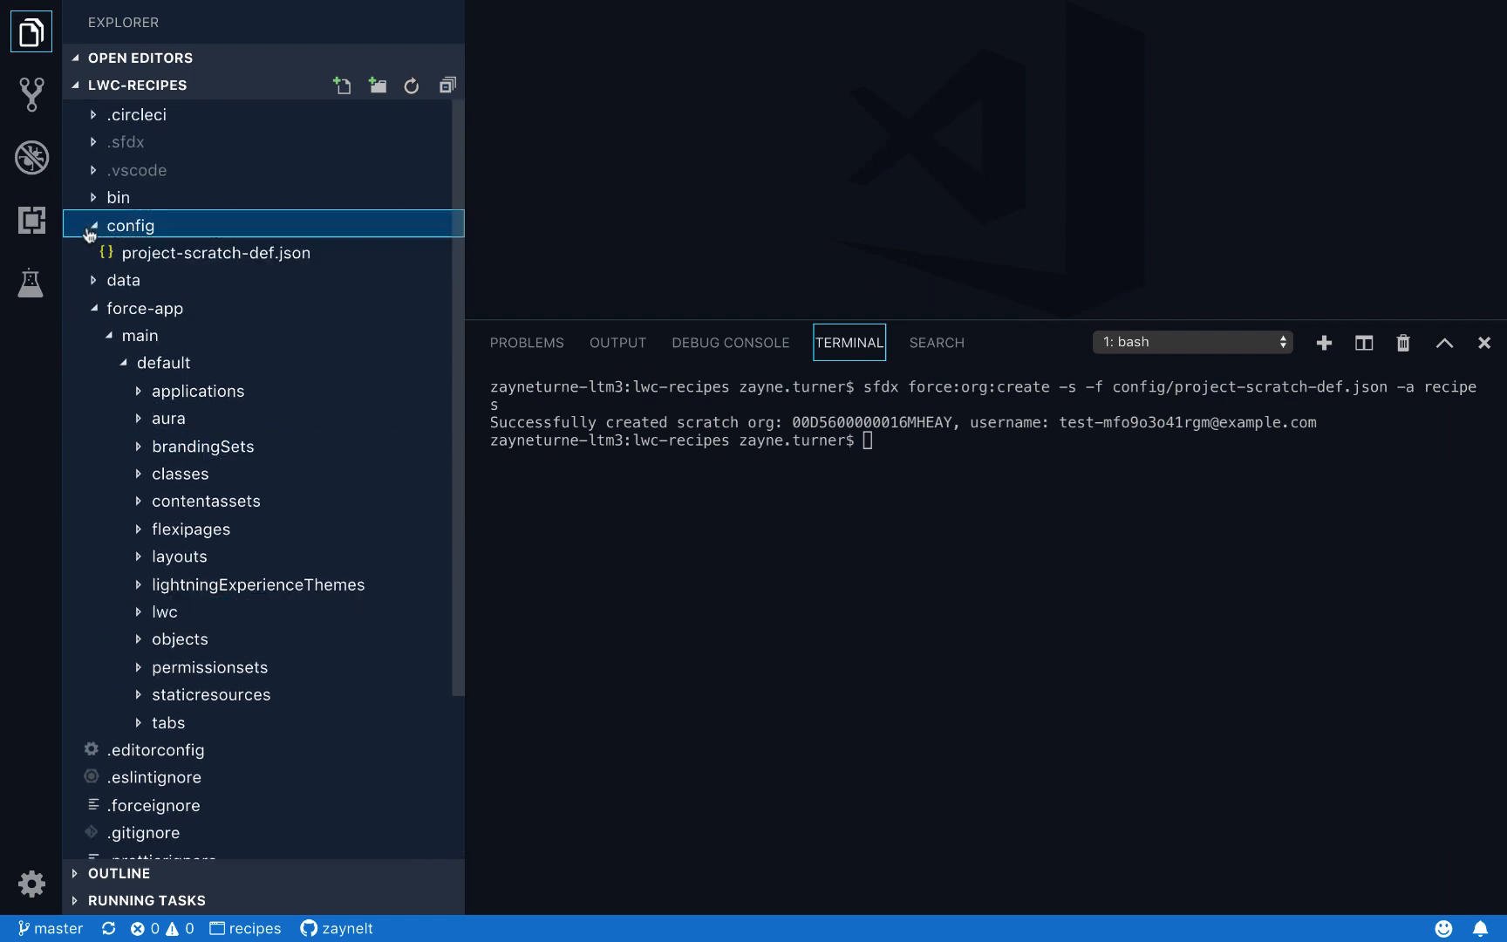
pyautogui.click(129, 225)
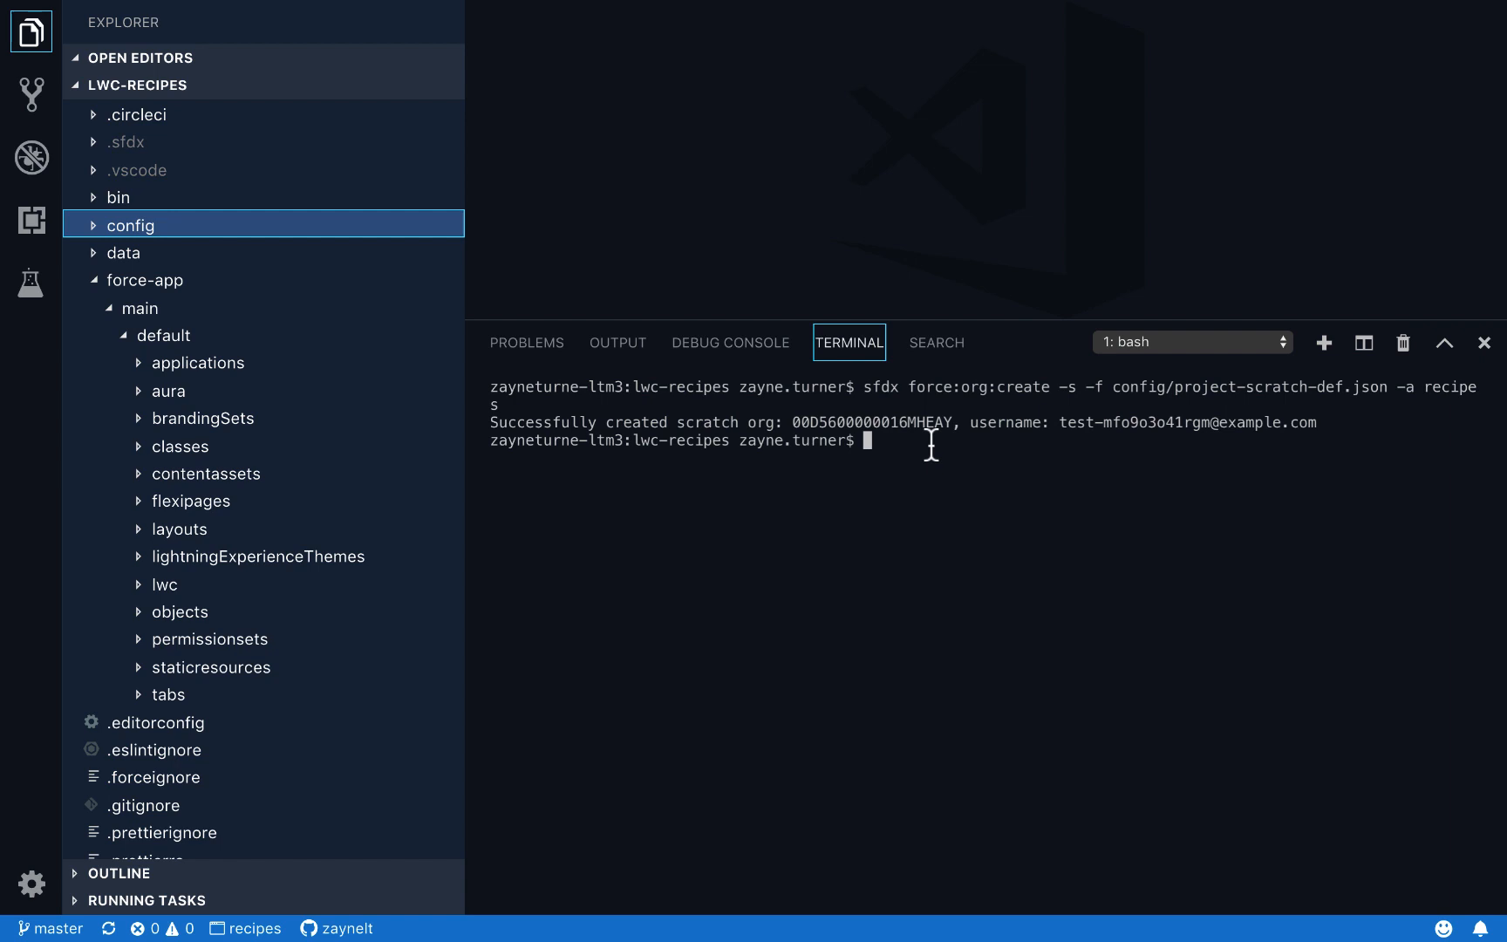
pyautogui.press('Cmd+Shift+P')
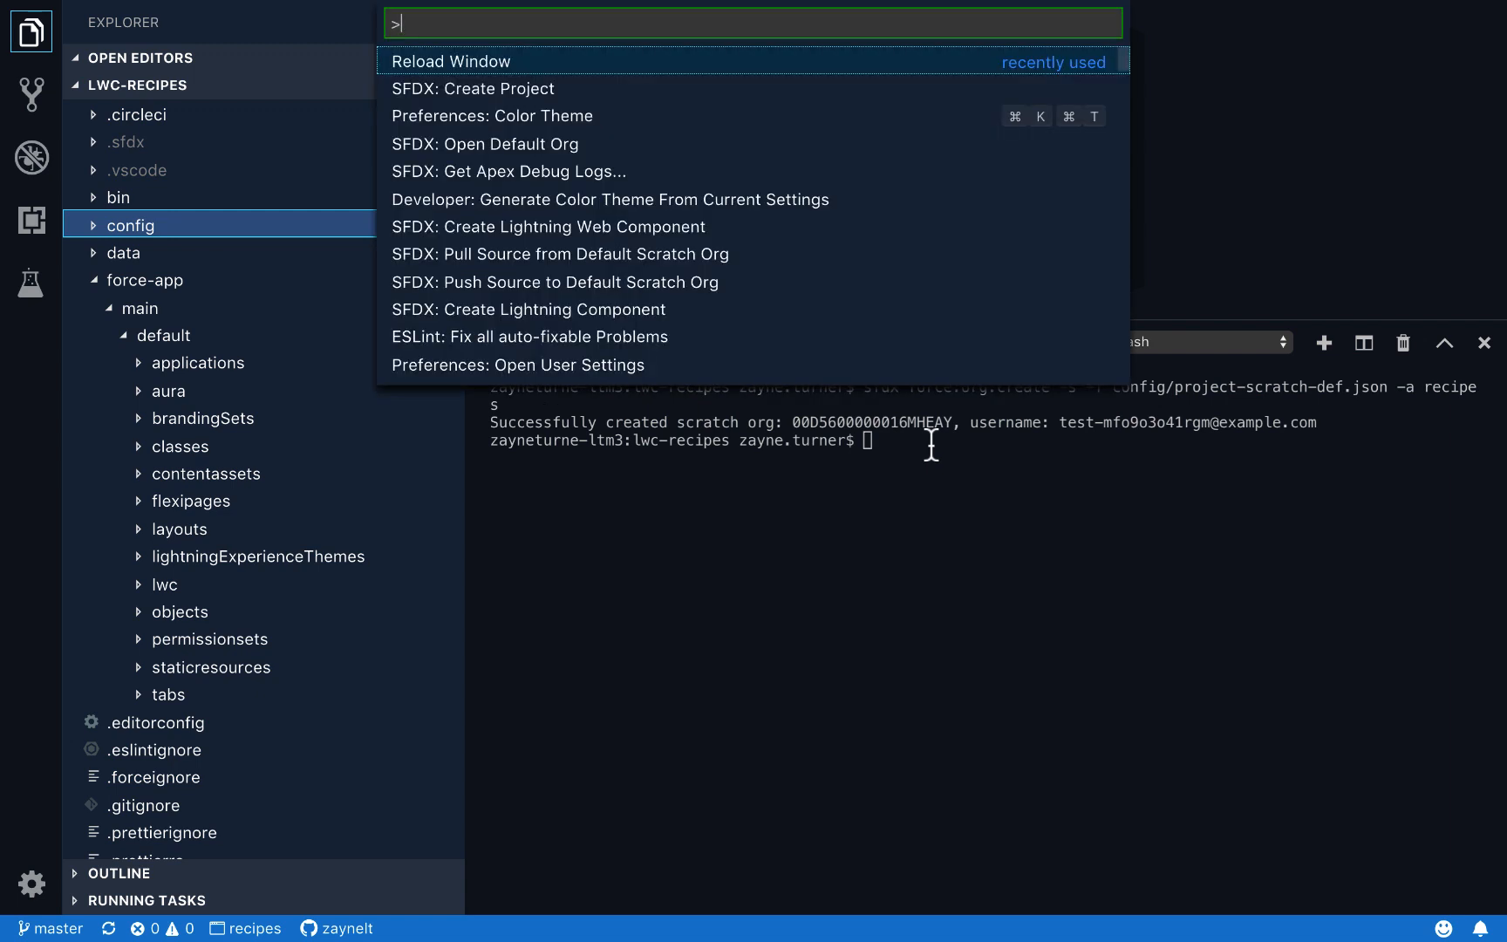
# Step: Run 'SFDX: Push Source to Default Scratch Org' from the command palette
pyautogui.write('SFDX')
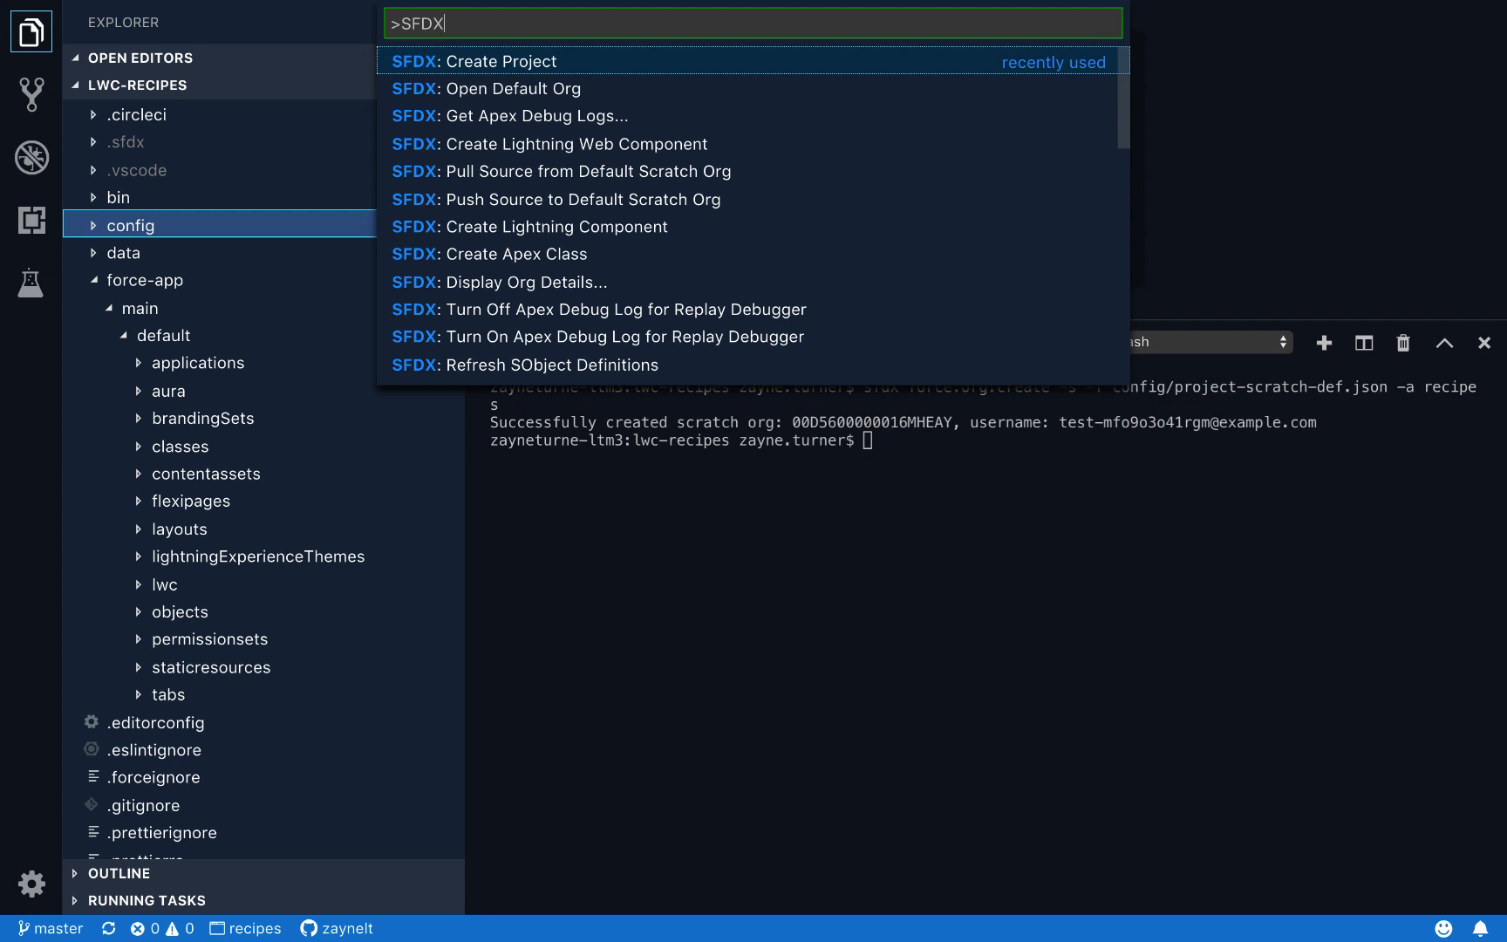
pyautogui.moveTo(579, 171)
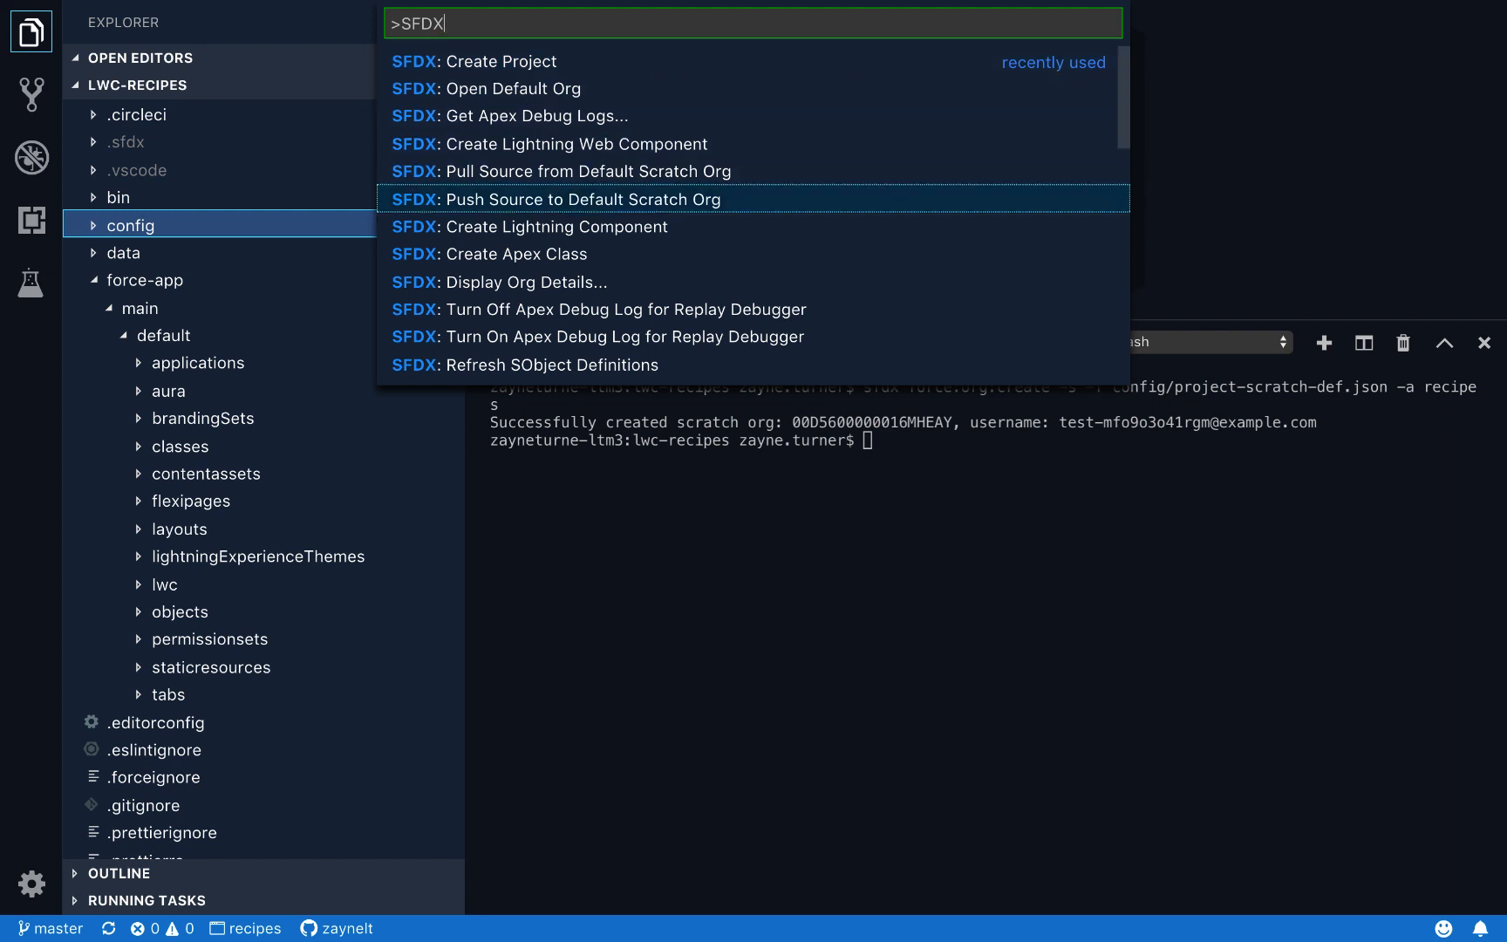
pyautogui.click(579, 199)
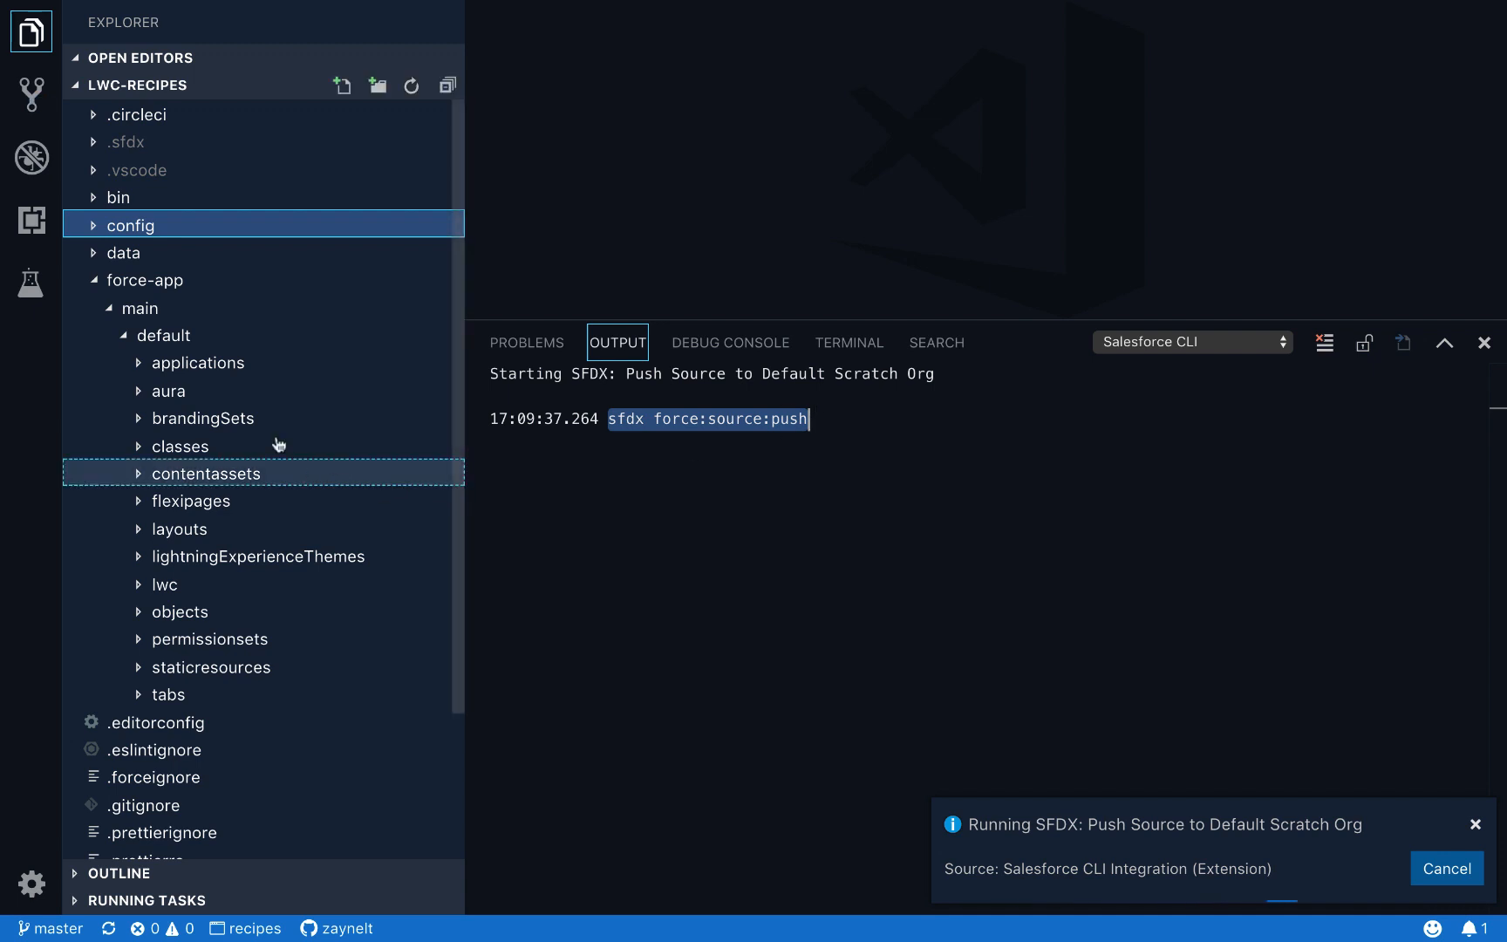
pyautogui.moveTo(222, 693)
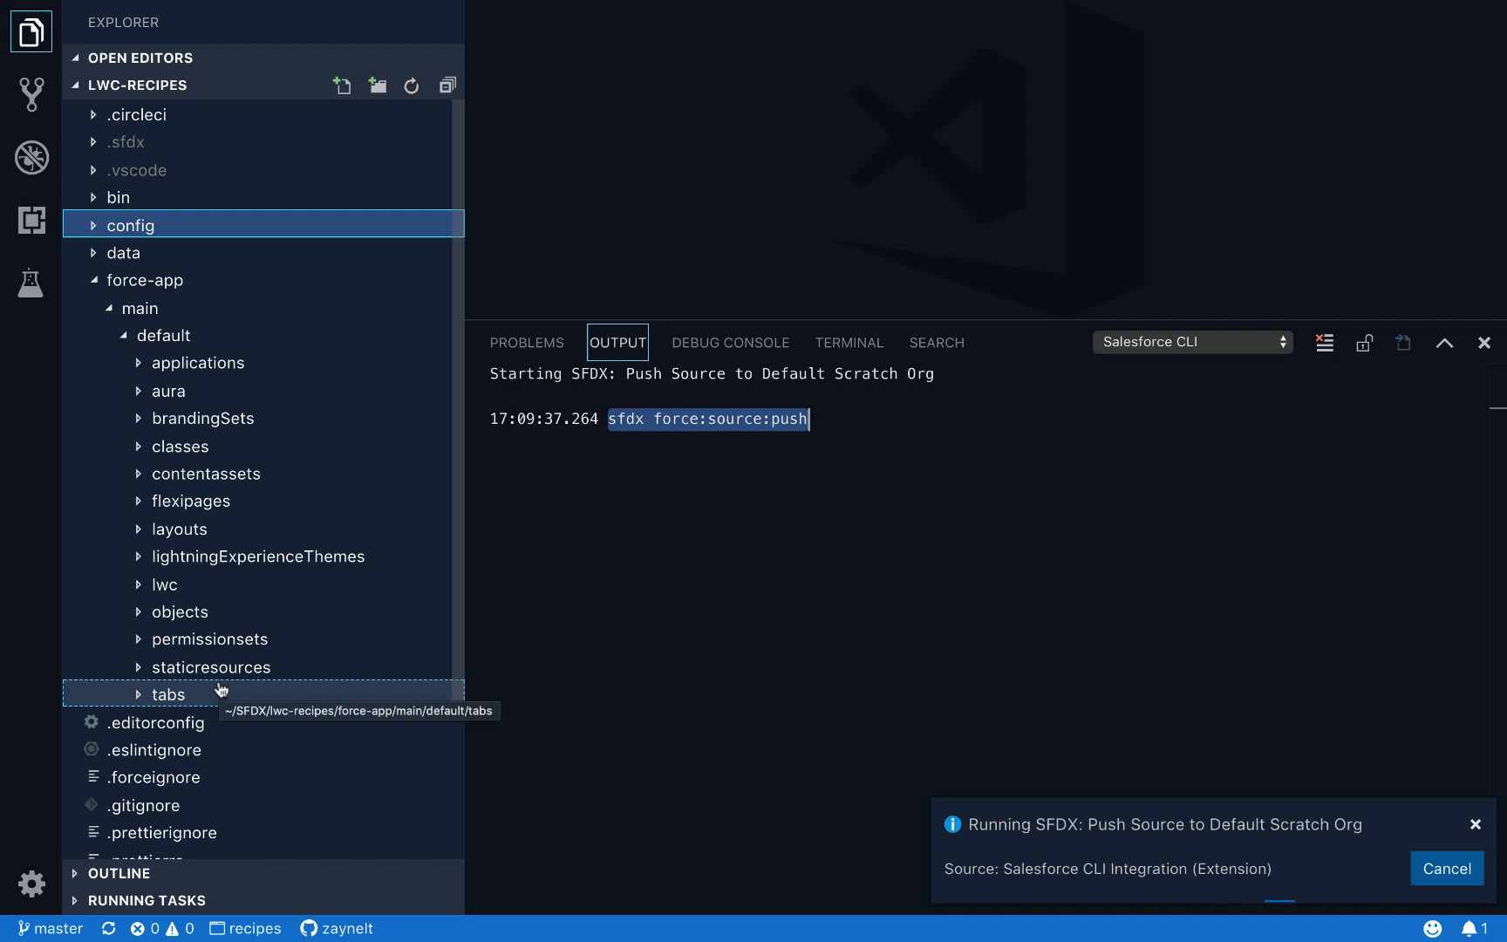
pyautogui.moveTo(622, 596)
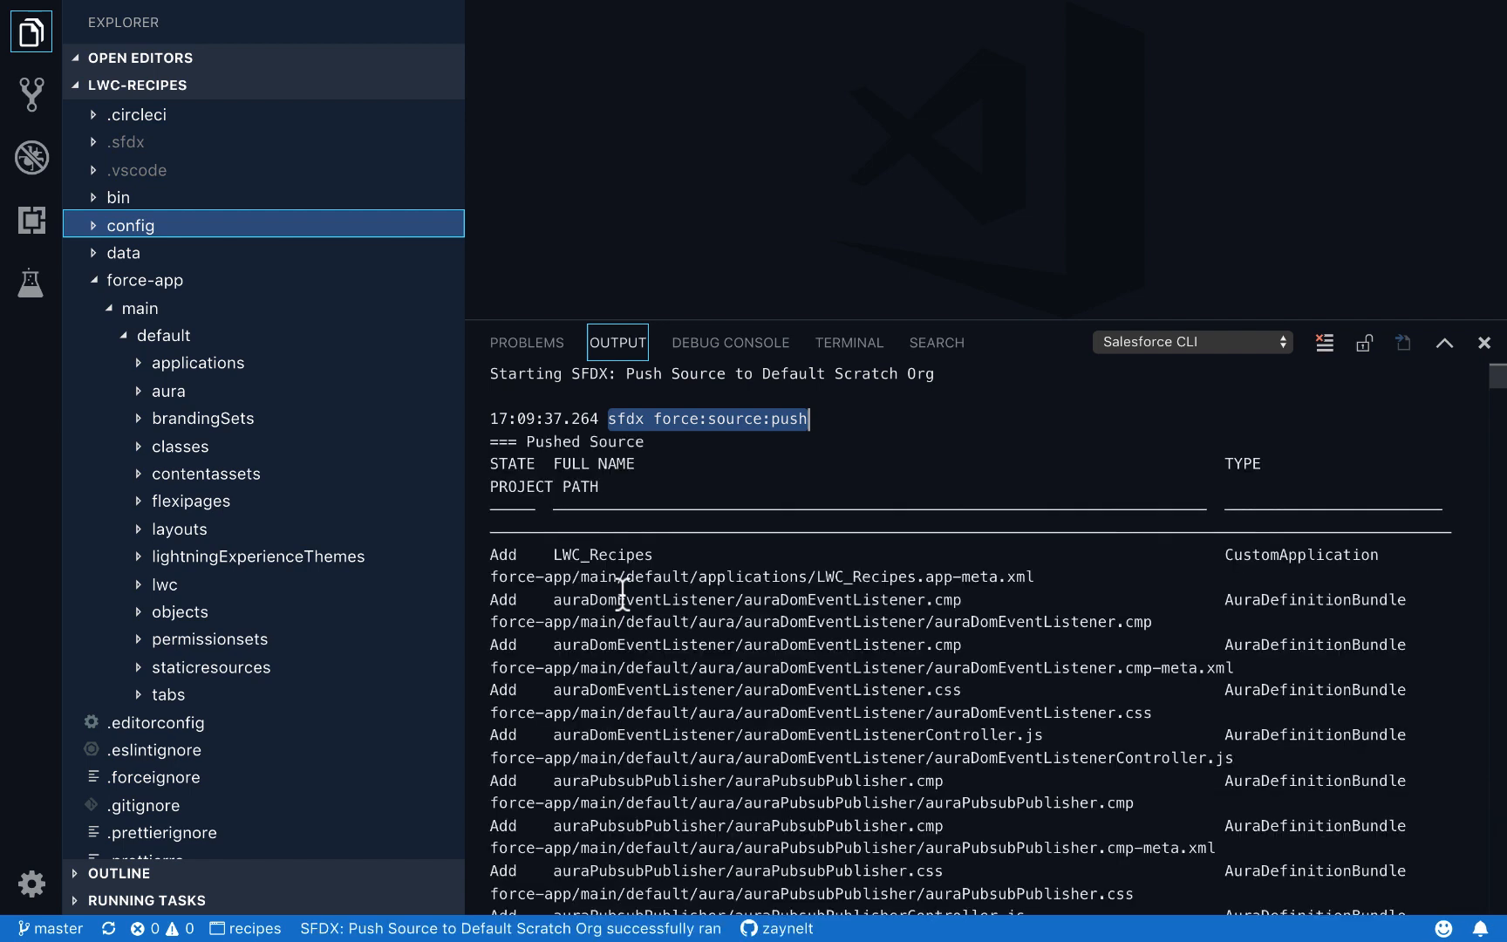
pyautogui.write('>SFDX')
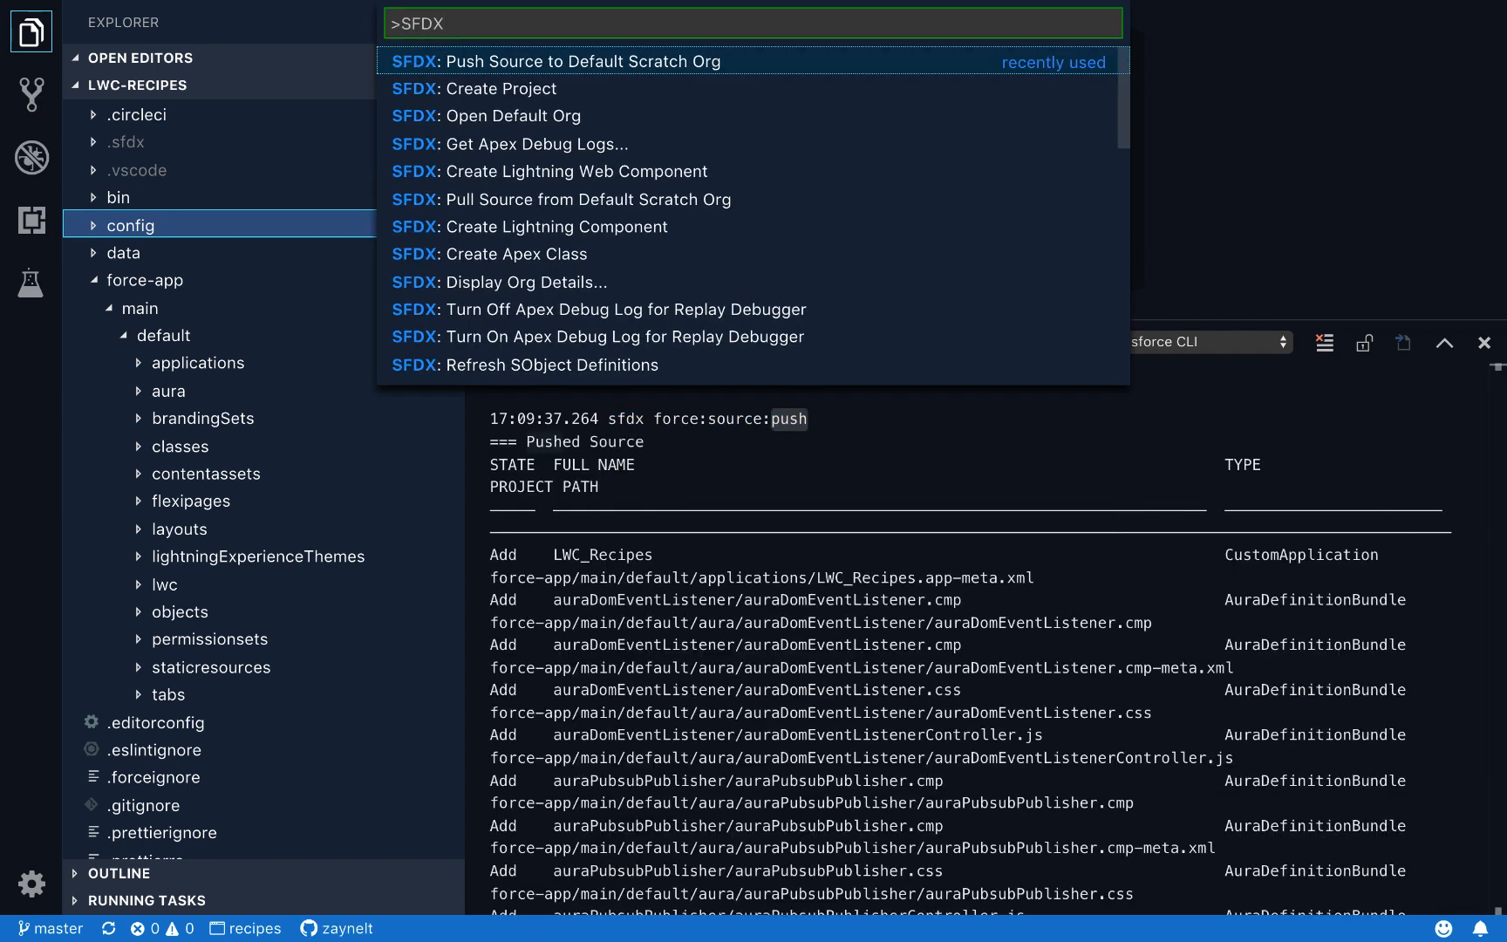
pyautogui.moveTo(544, 201)
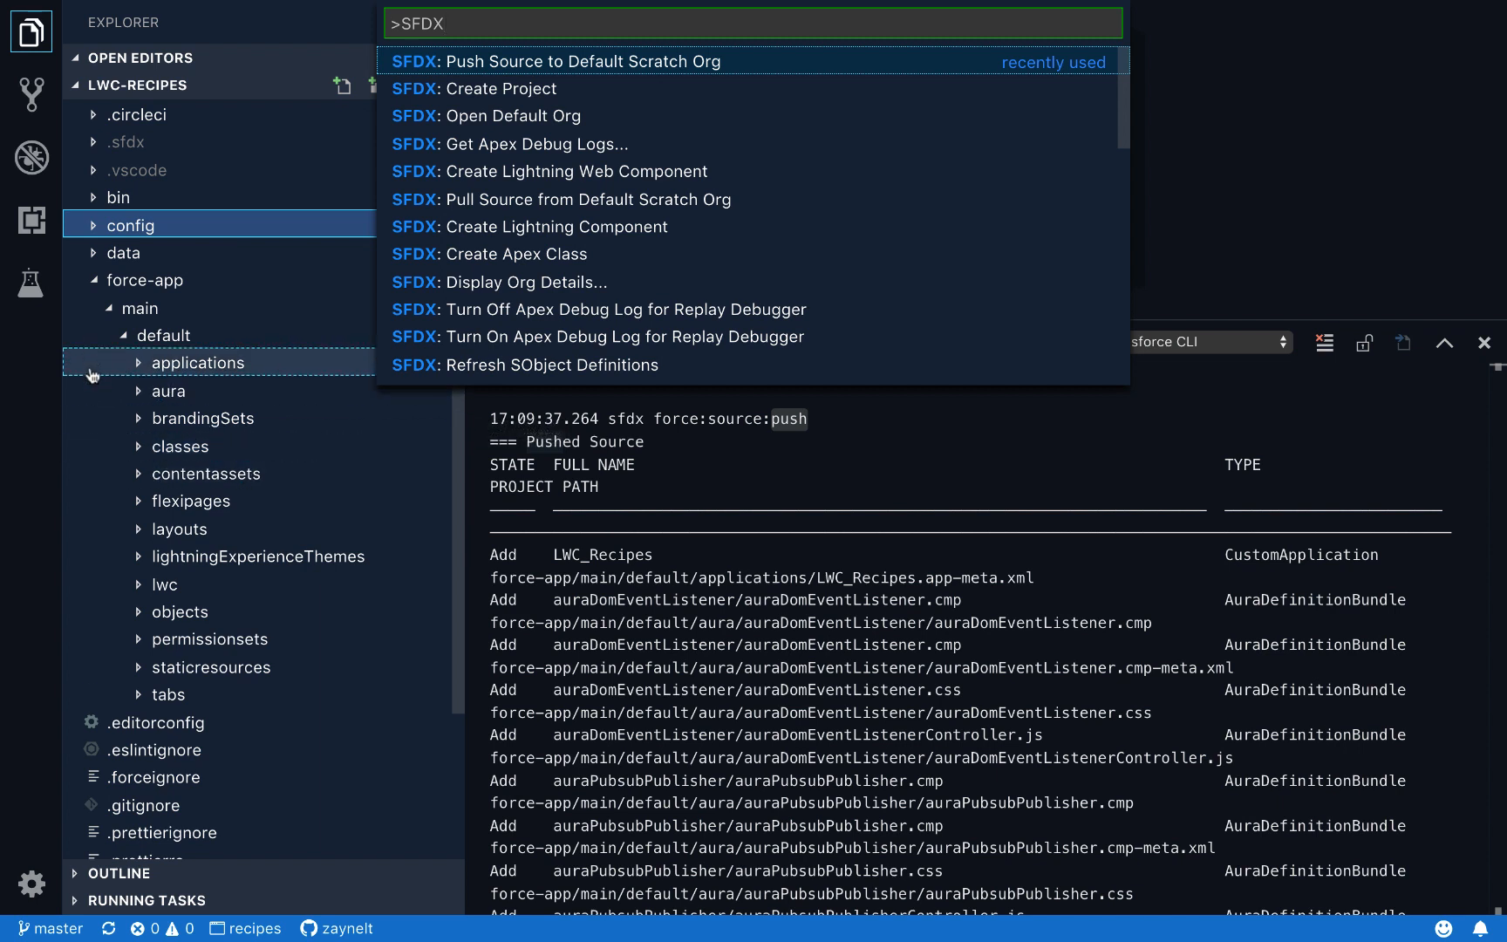
pyautogui.moveTo(138, 713)
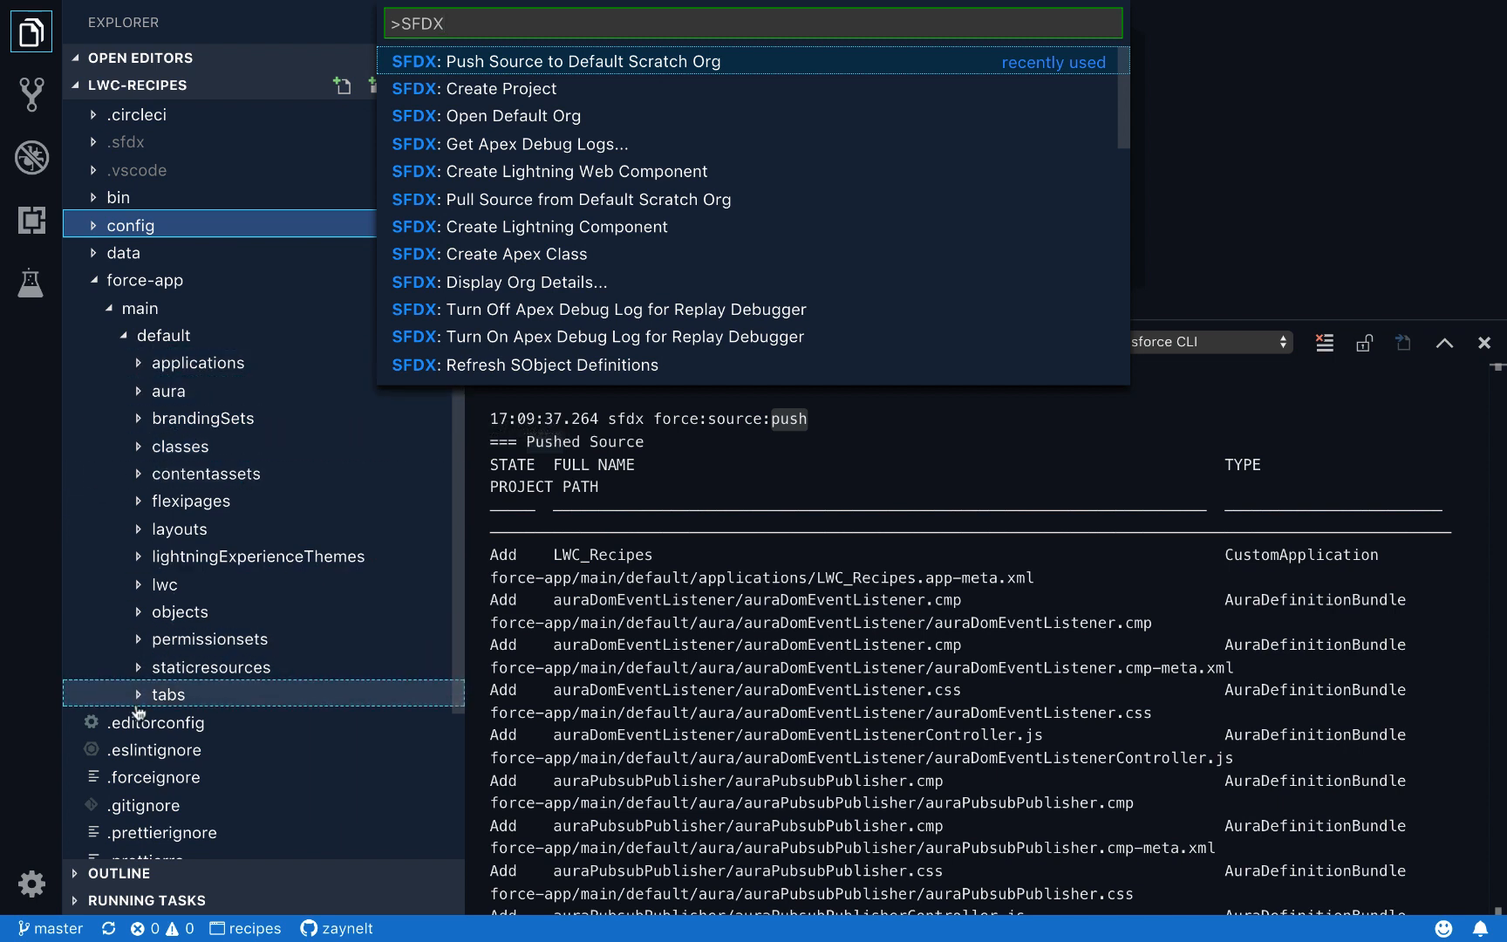
pyautogui.moveTo(122, 551)
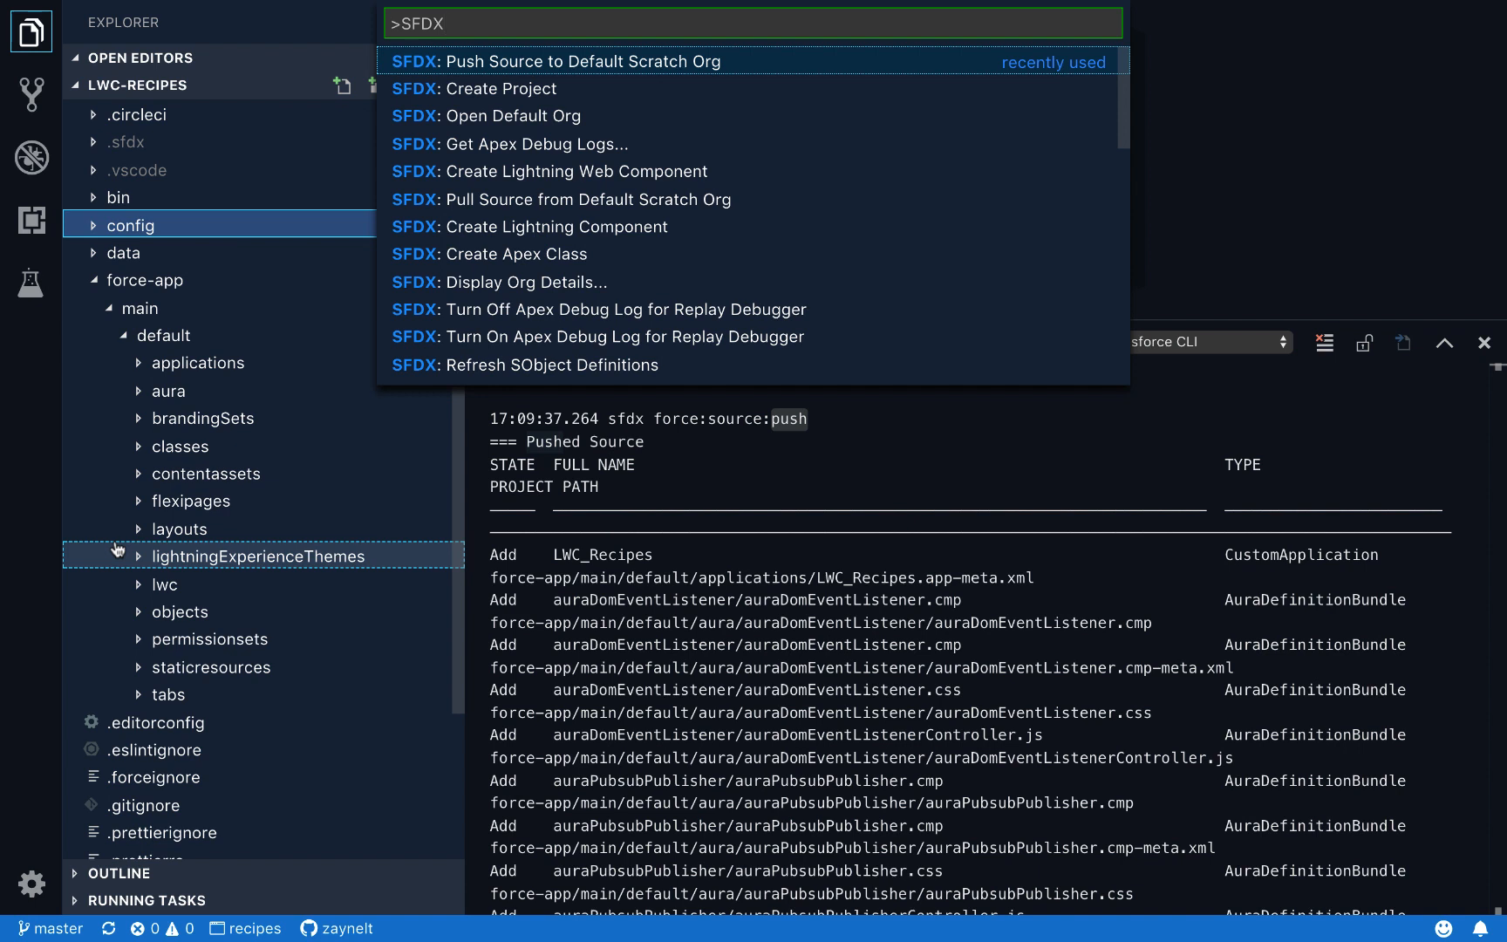
pyautogui.moveTo(1257, 257)
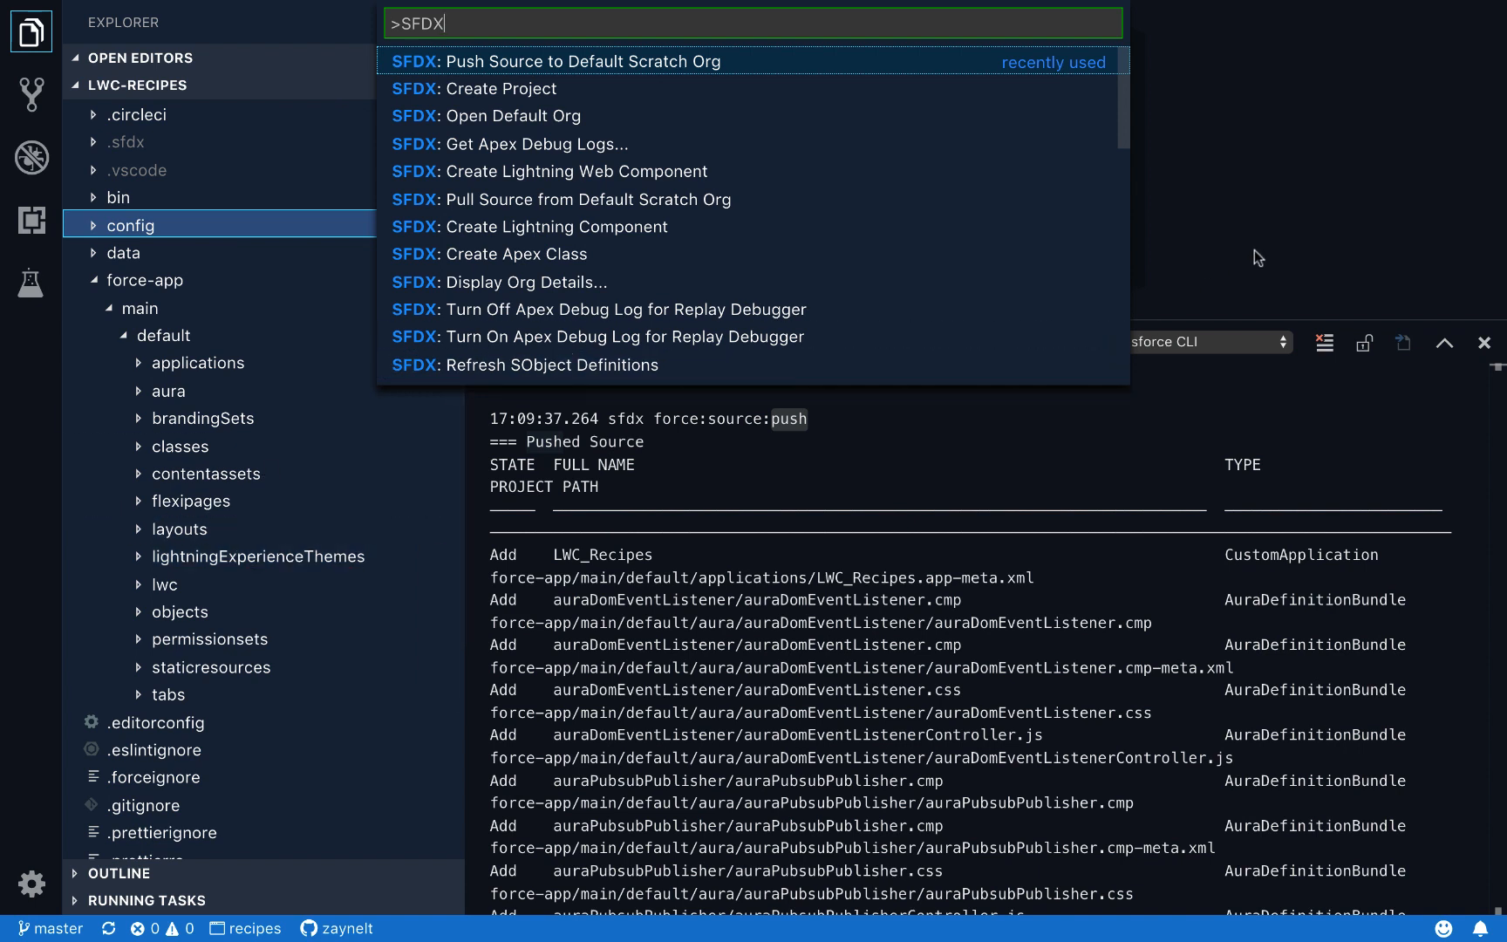
# Step: Open the project's .forceignore file from the Explorer
pyautogui.click(580, 61)
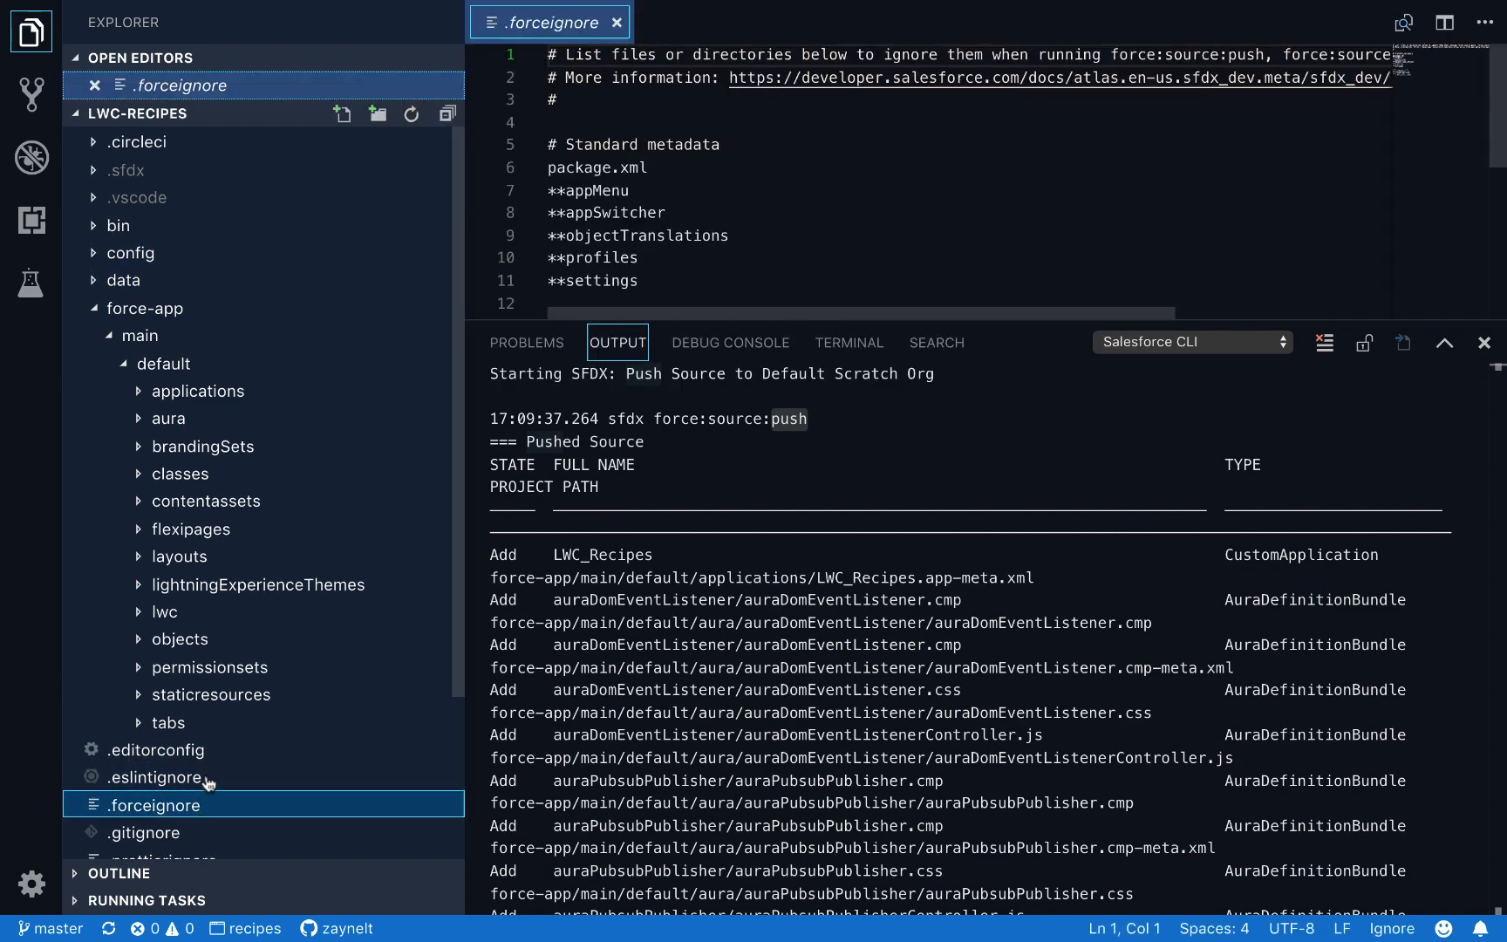
pyautogui.scroll(-3)
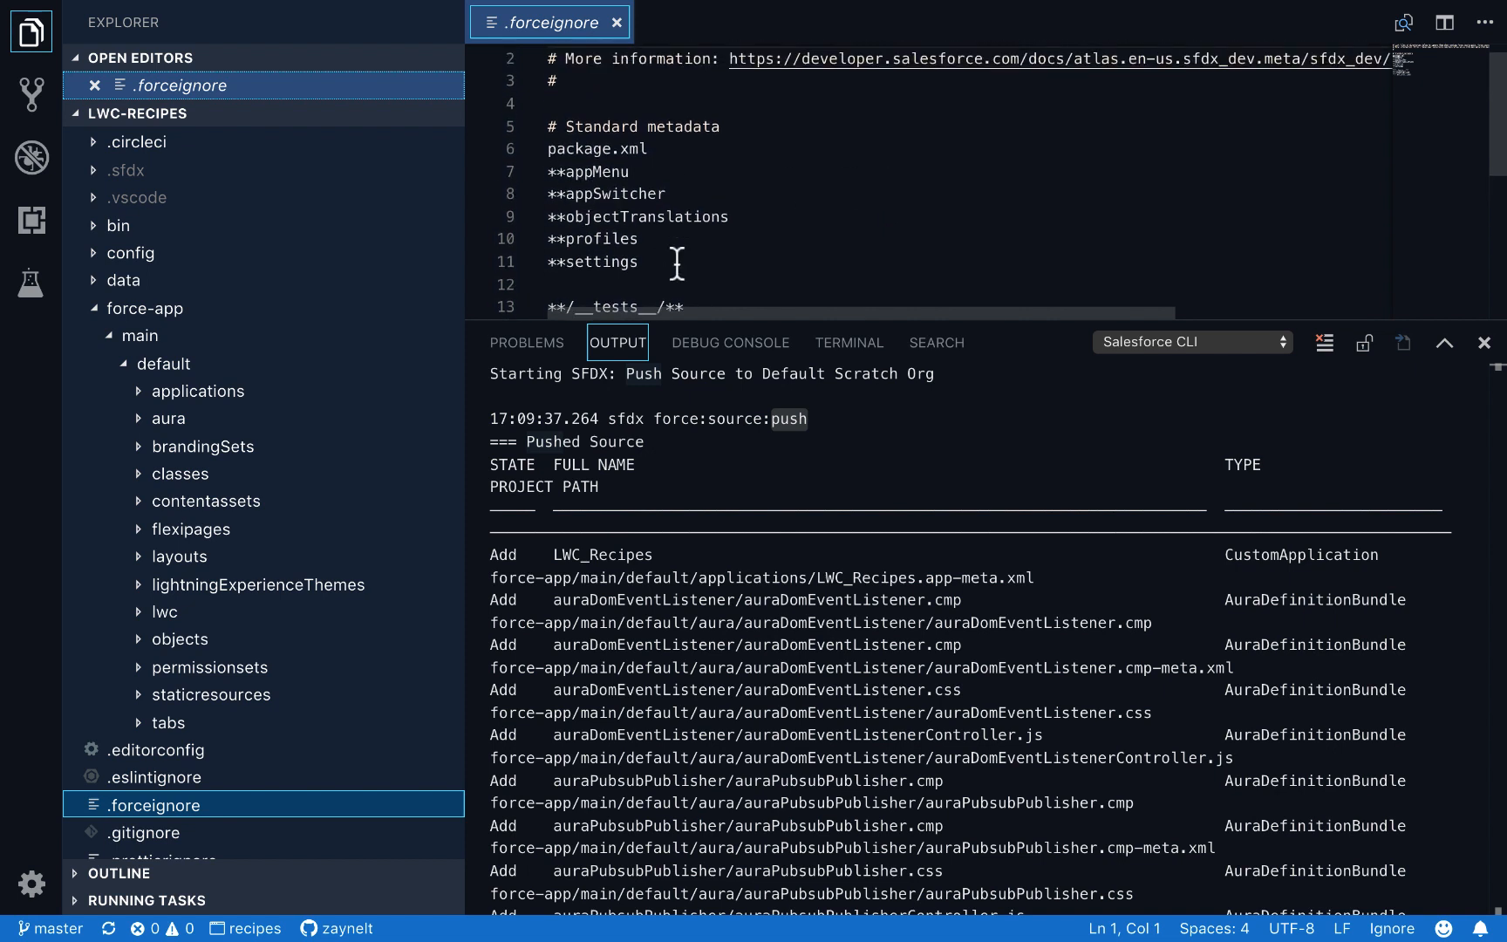
pyautogui.moveTo(550, 171); pyautogui.dragTo(638, 262)
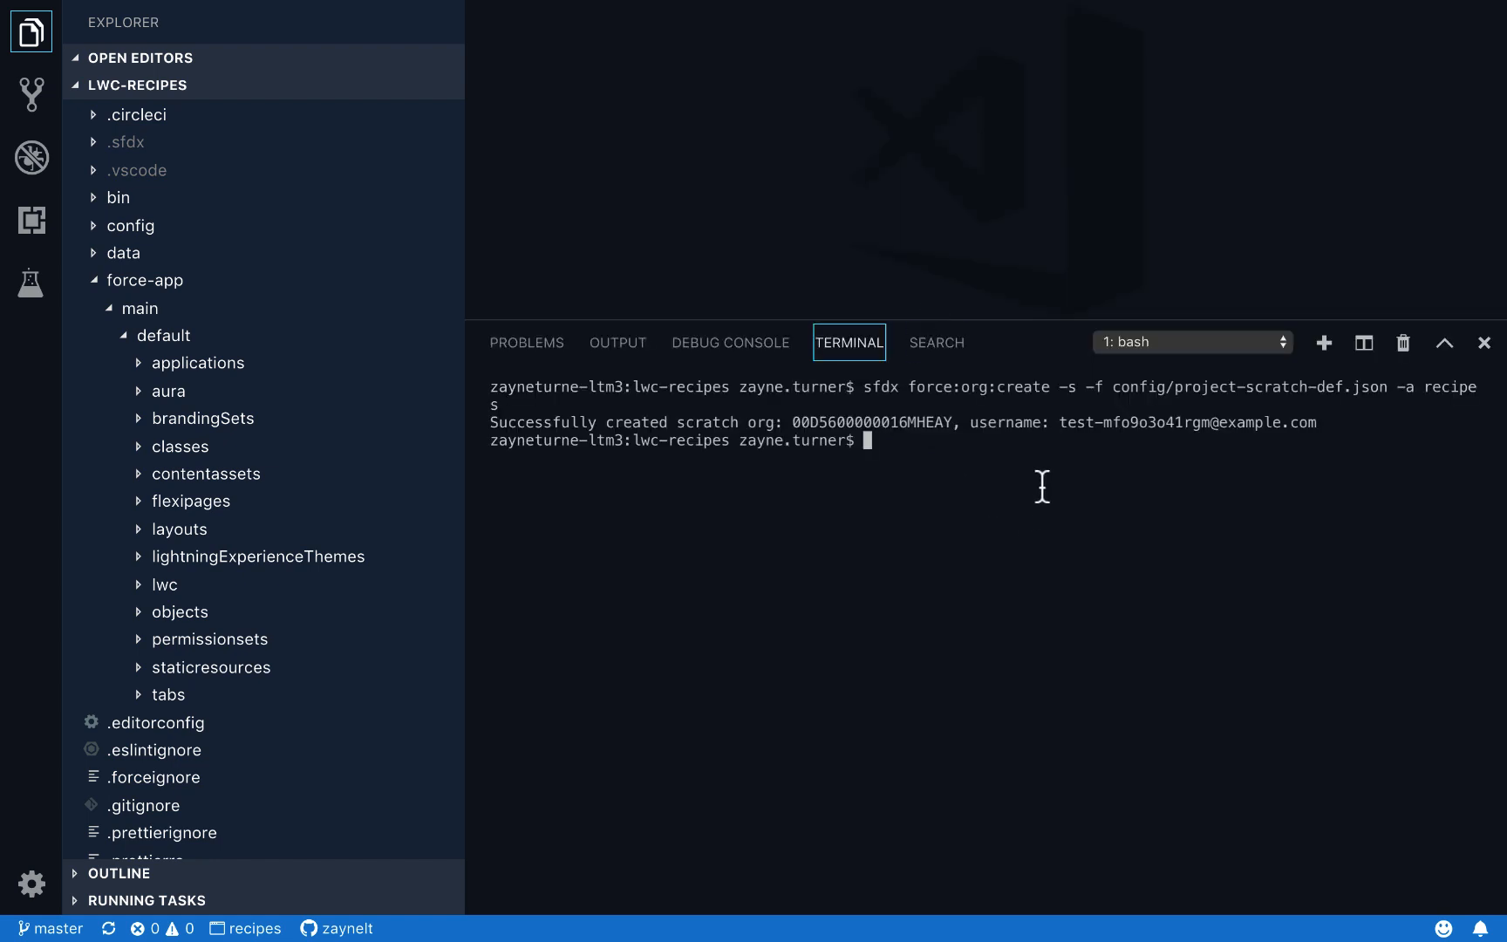
# Step: Clear the terminal and enter 'sfdx force:source:deploy --help' at the prompt
pyautogui.write('CL')
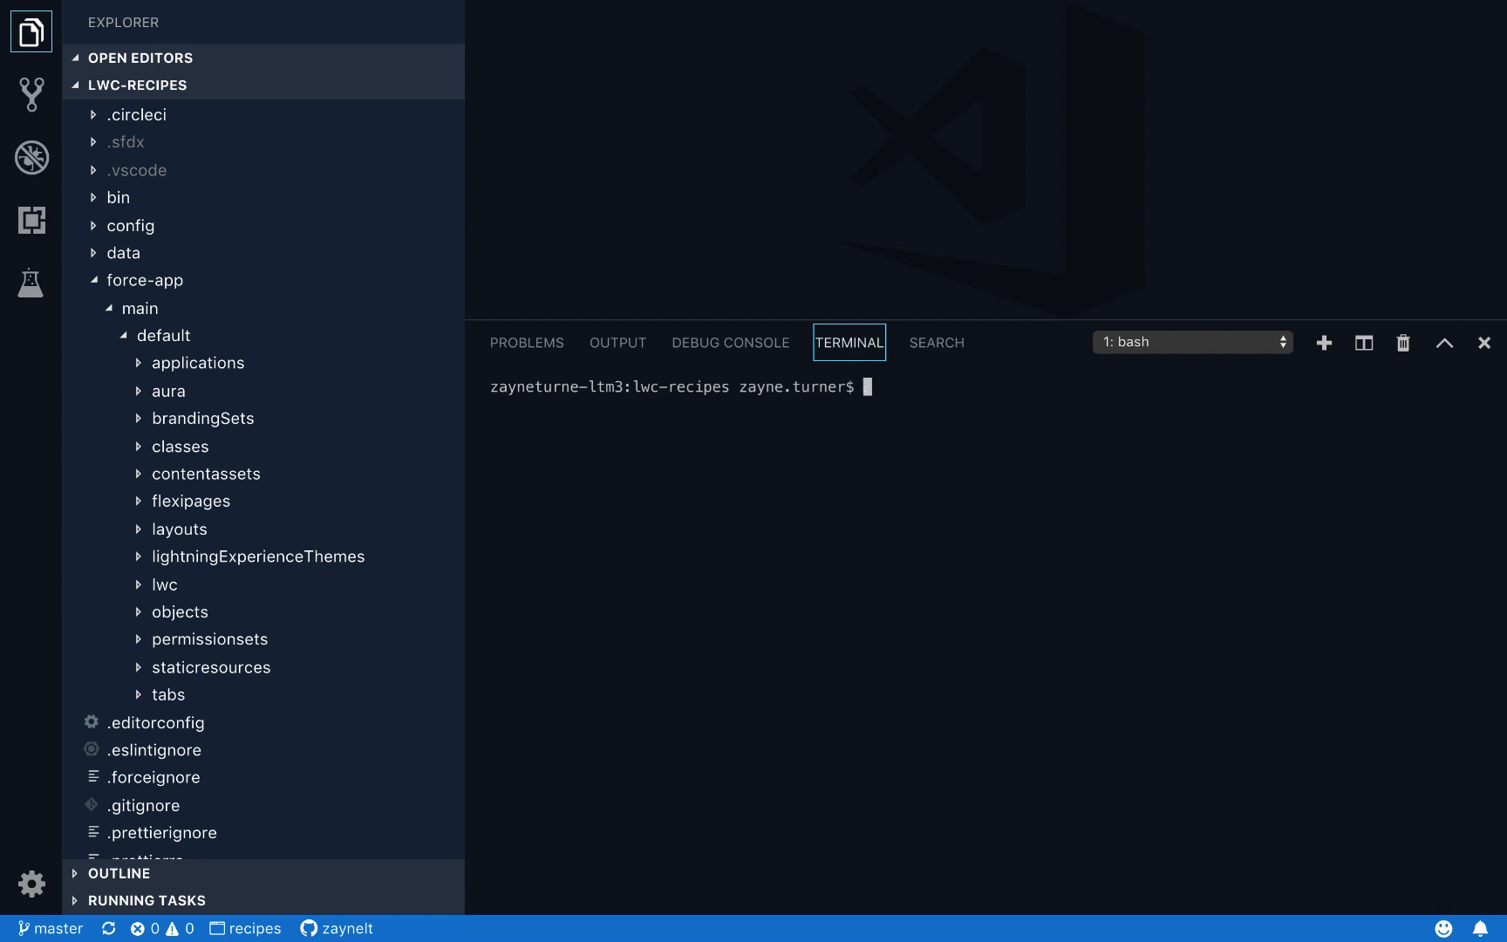
pyautogui.click(169, 391)
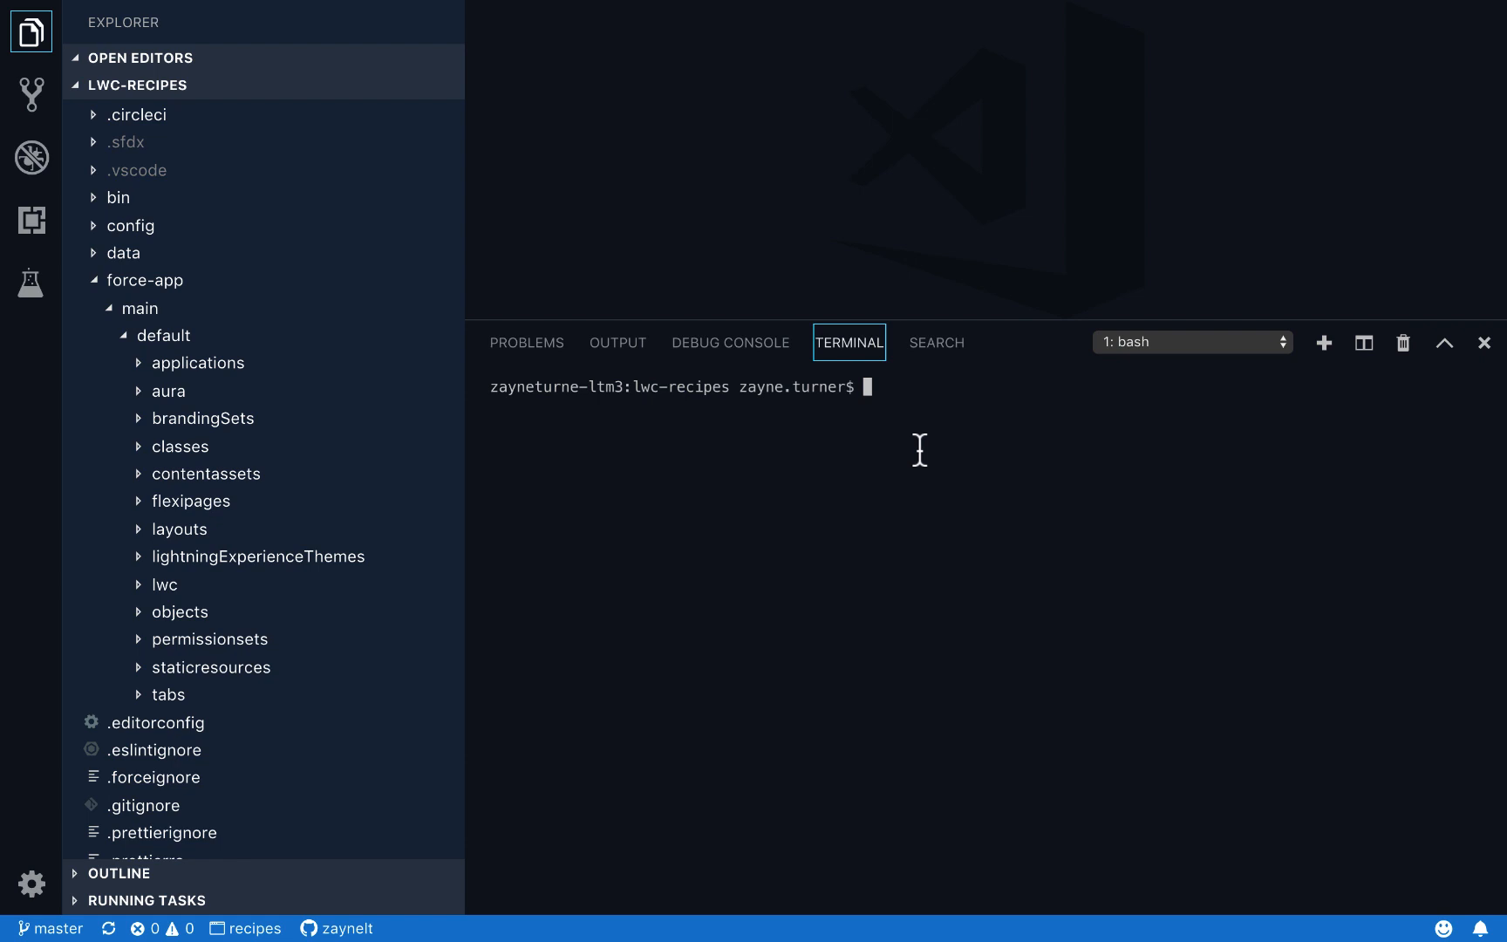
pyautogui.write('sfdx force:so')
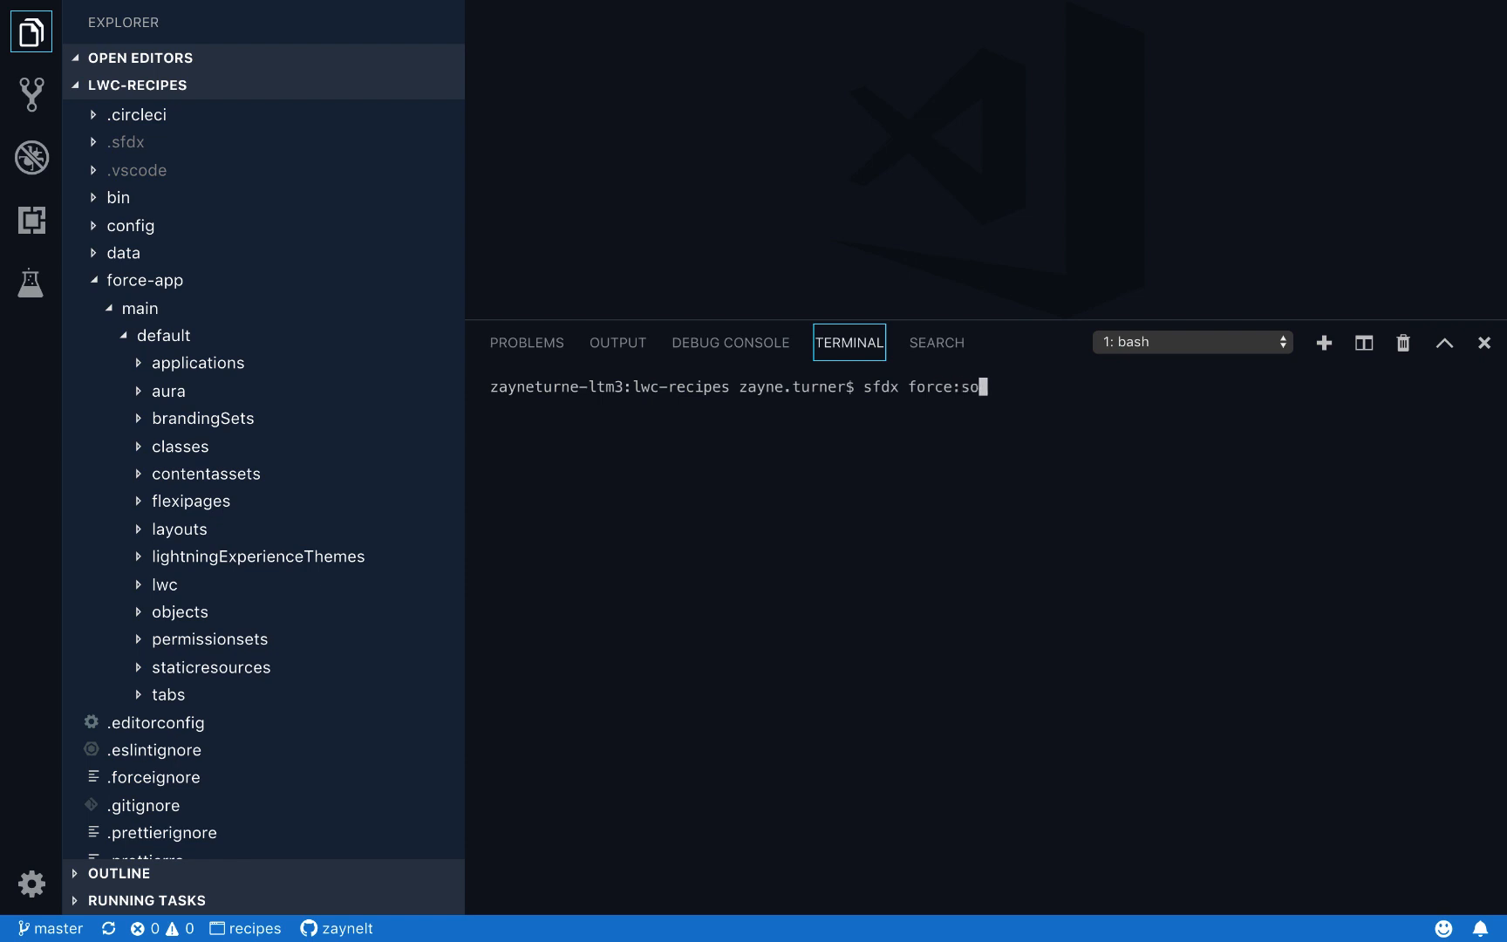
pyautogui.write('urce:deplo')
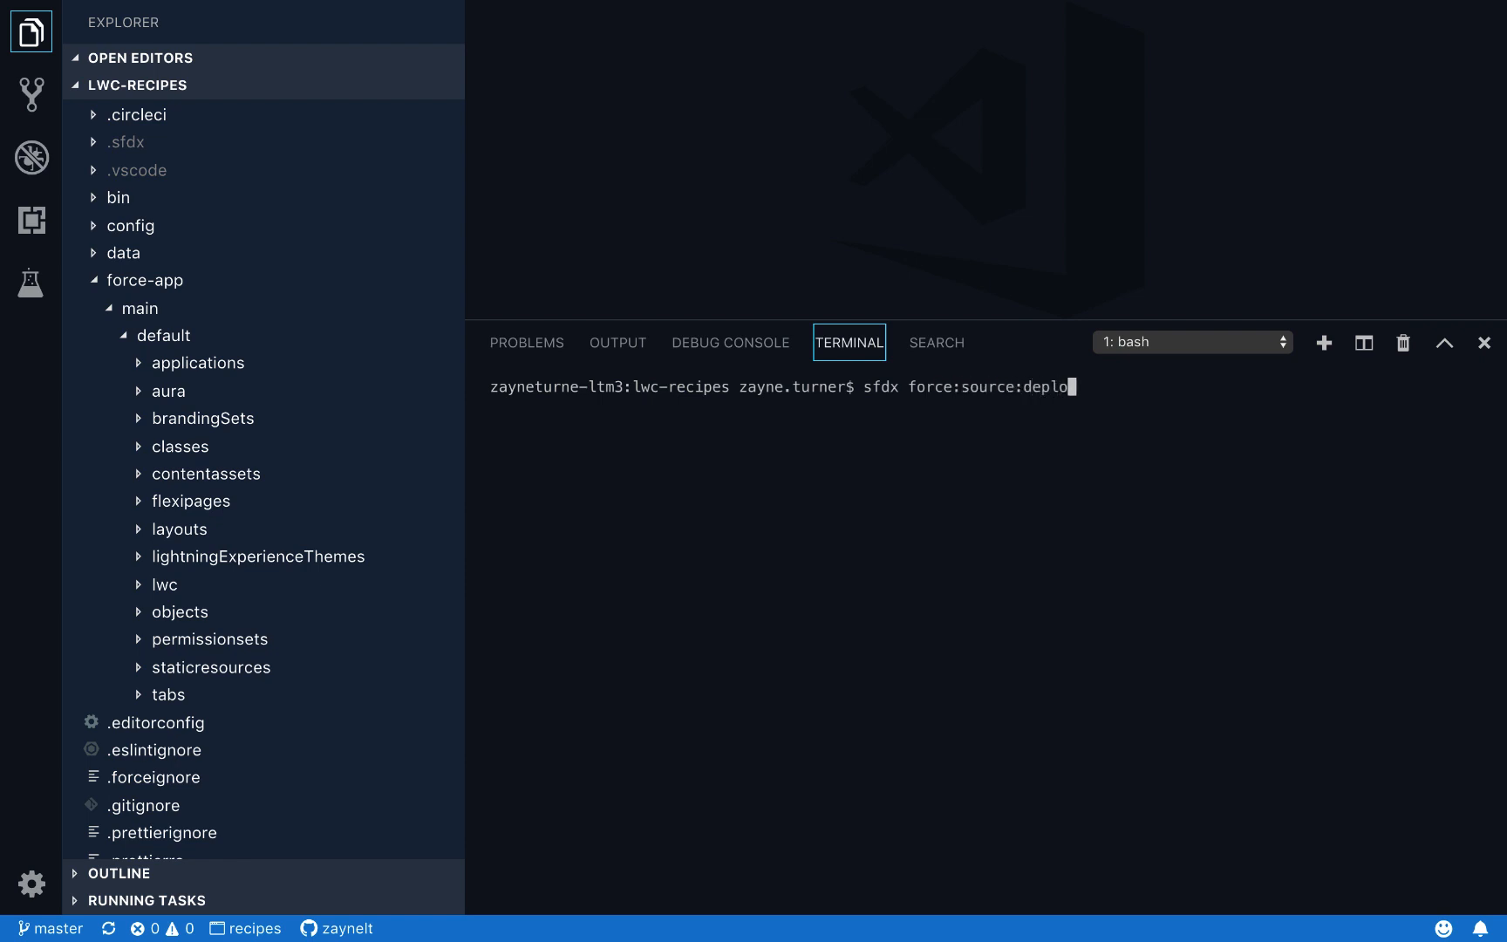
pyautogui.write('y -p')
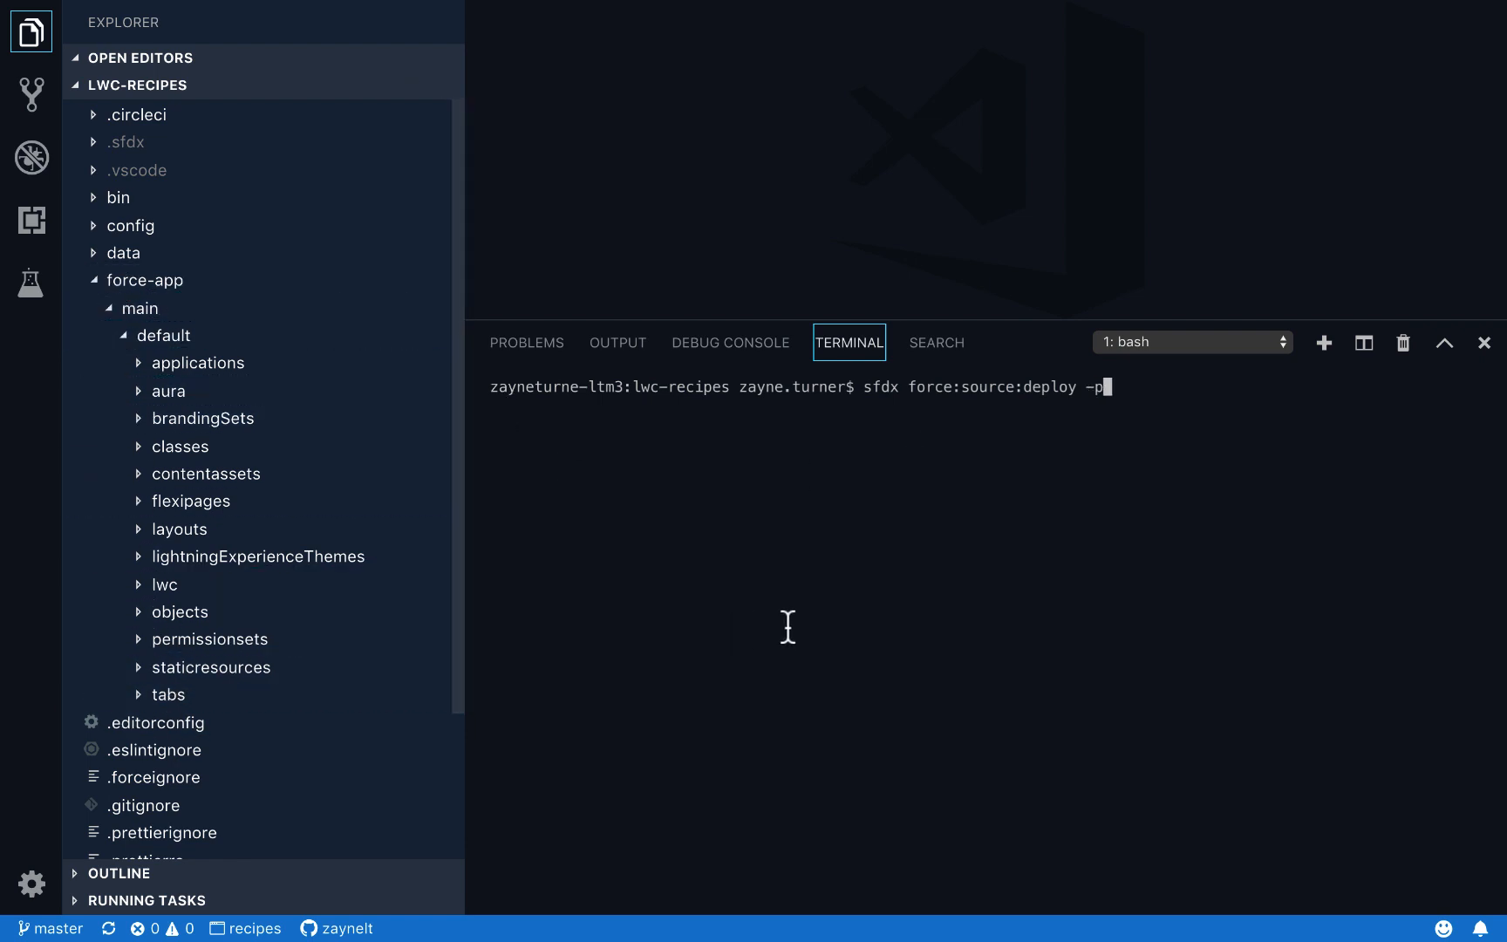
pyautogui.press('Backspace')
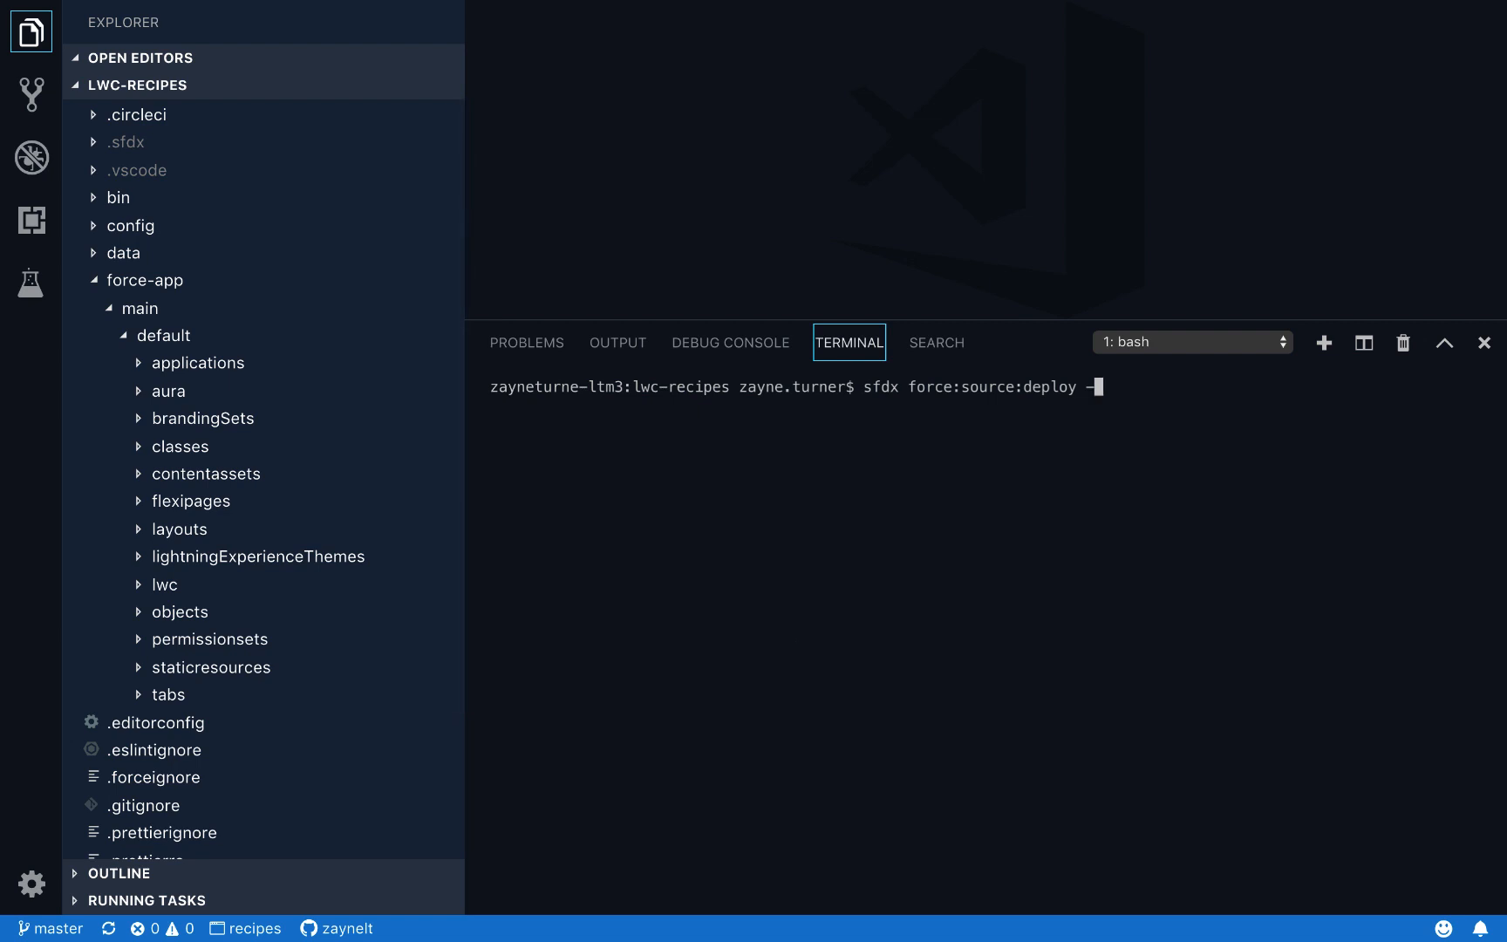
pyautogui.write('m')
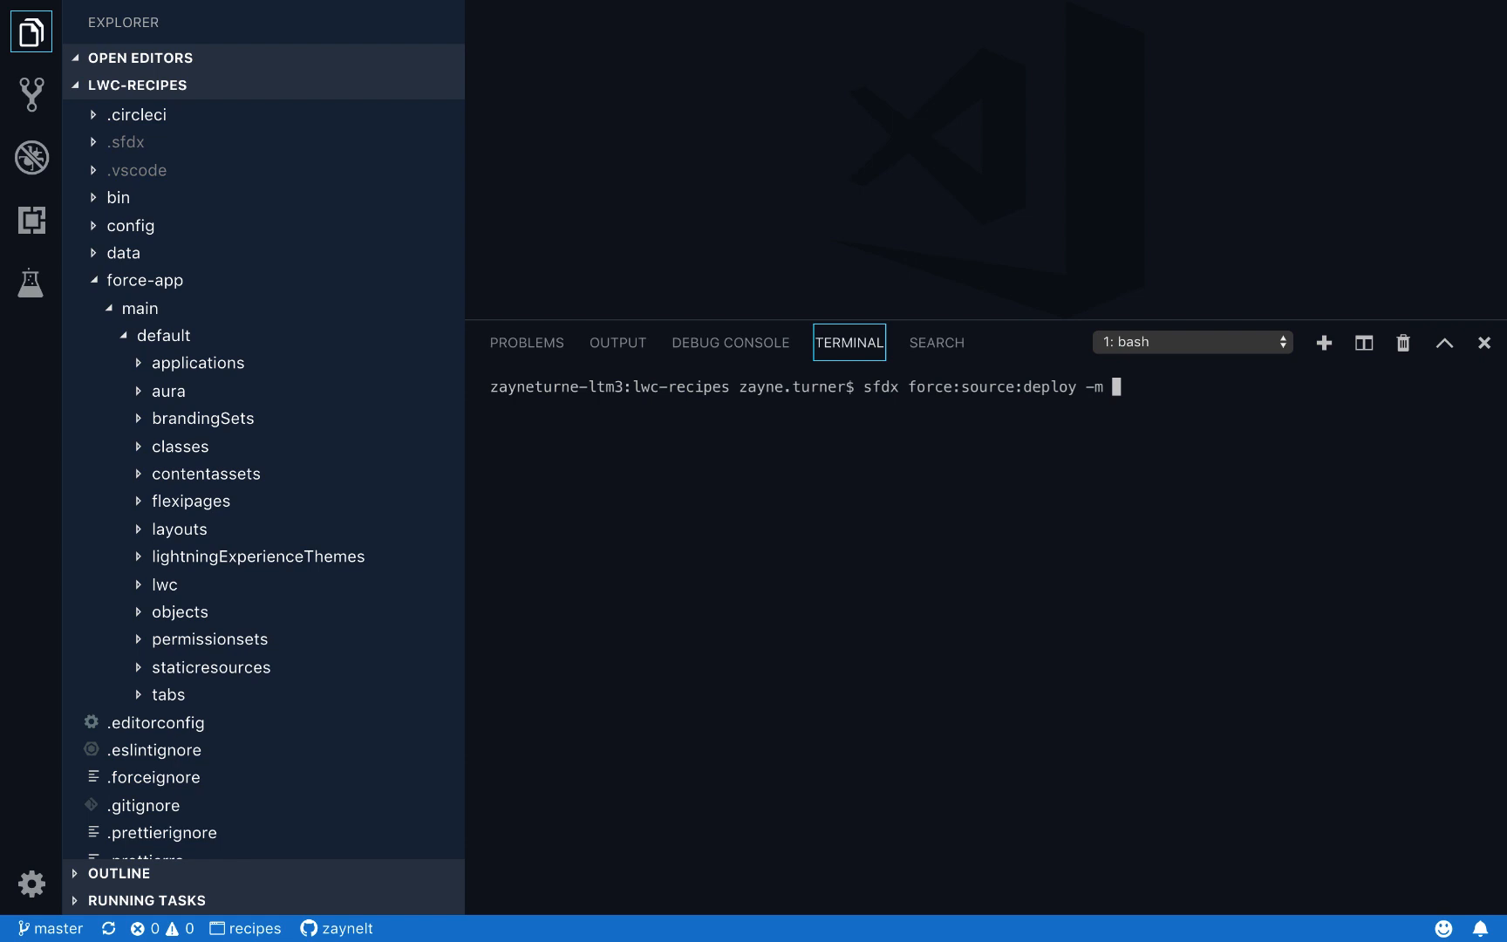
pyautogui.press('Backspace')
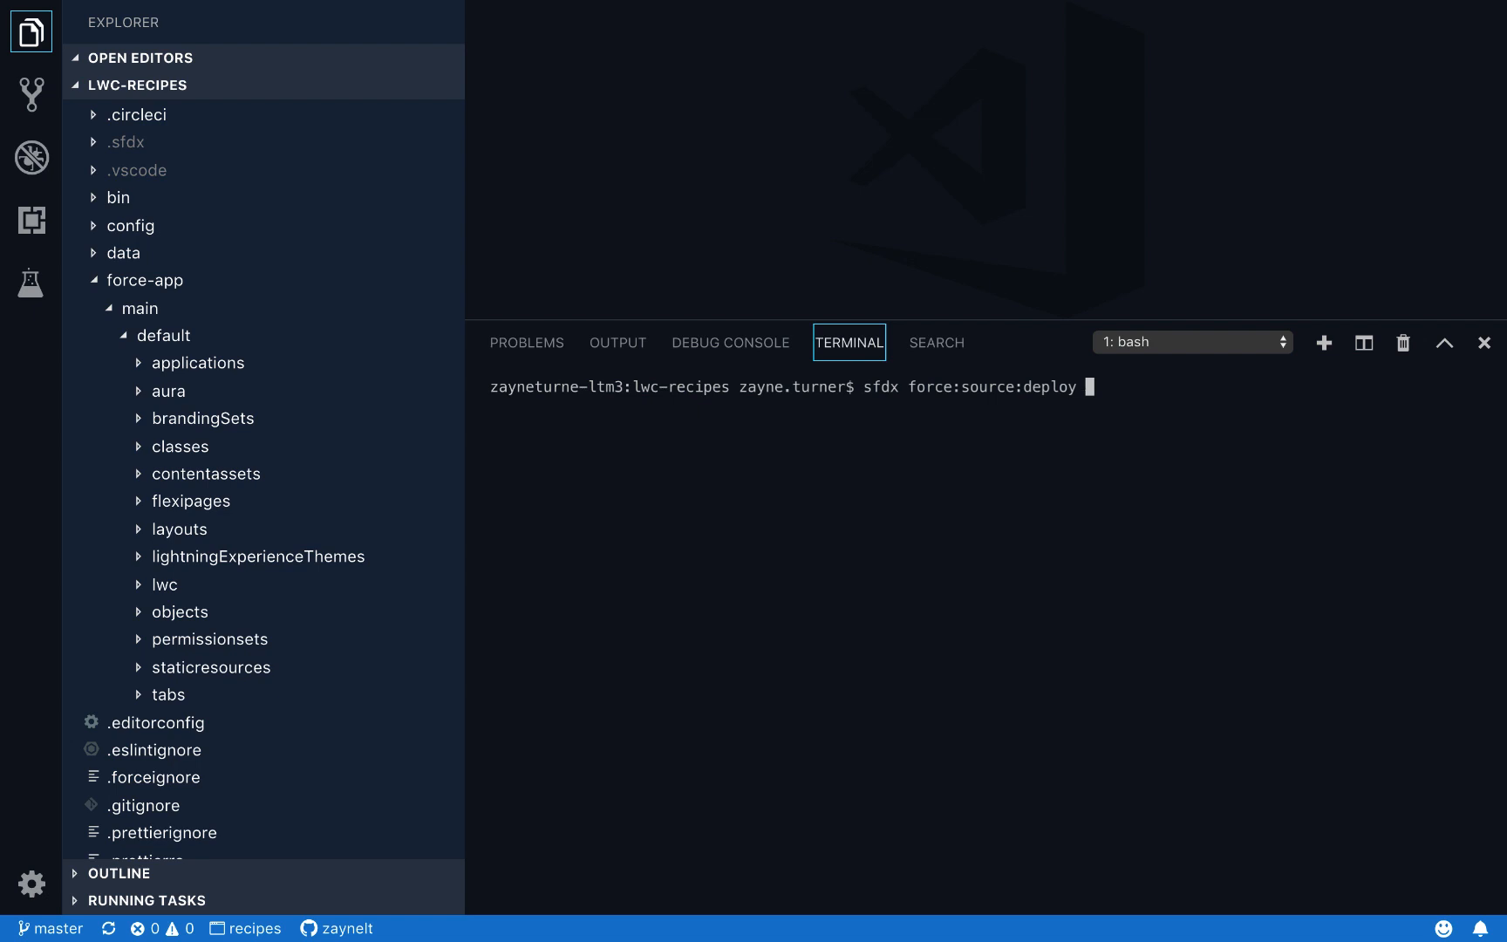
pyautogui.write('--')
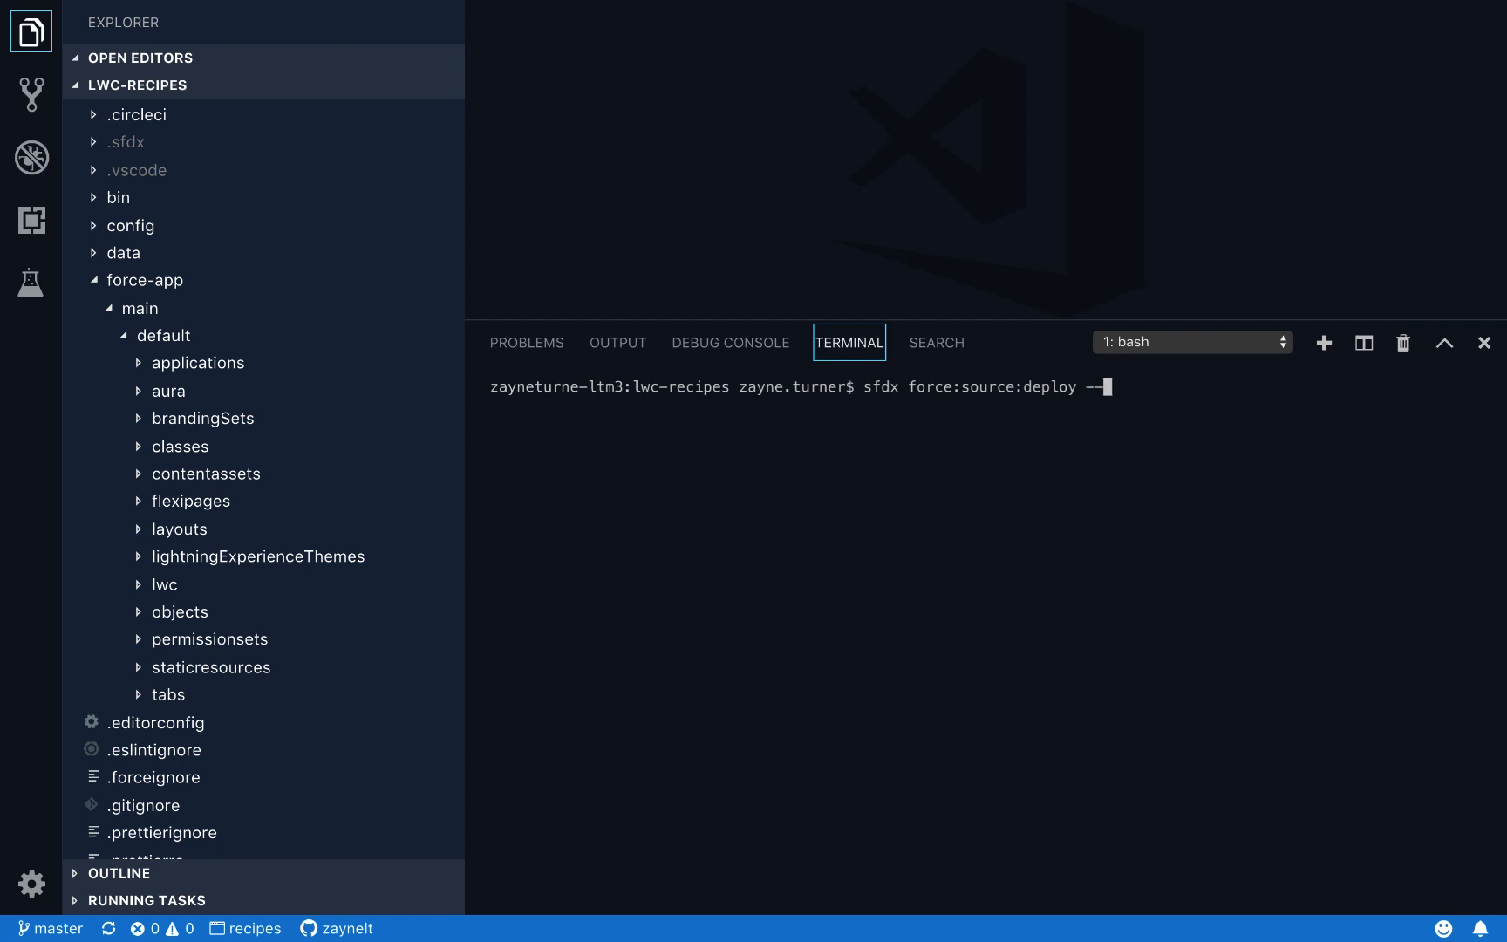
pyautogui.write('help')
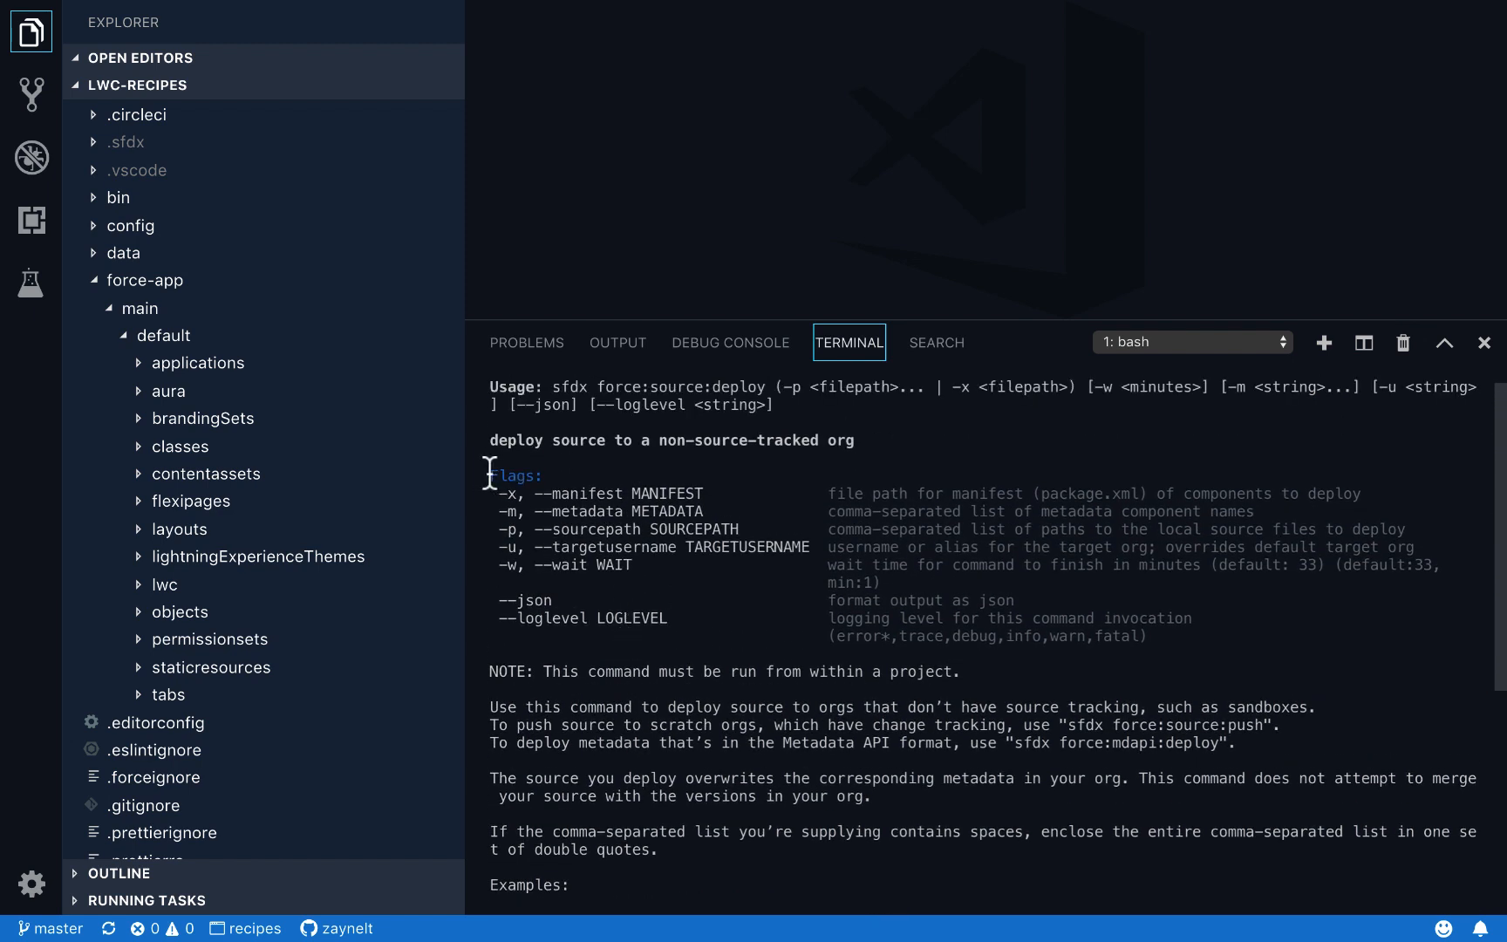
# Step: Highlight the Flags section of the deploy help and scroll down to the Examples
pyautogui.moveTo(488, 474); pyautogui.dragTo(718, 619)
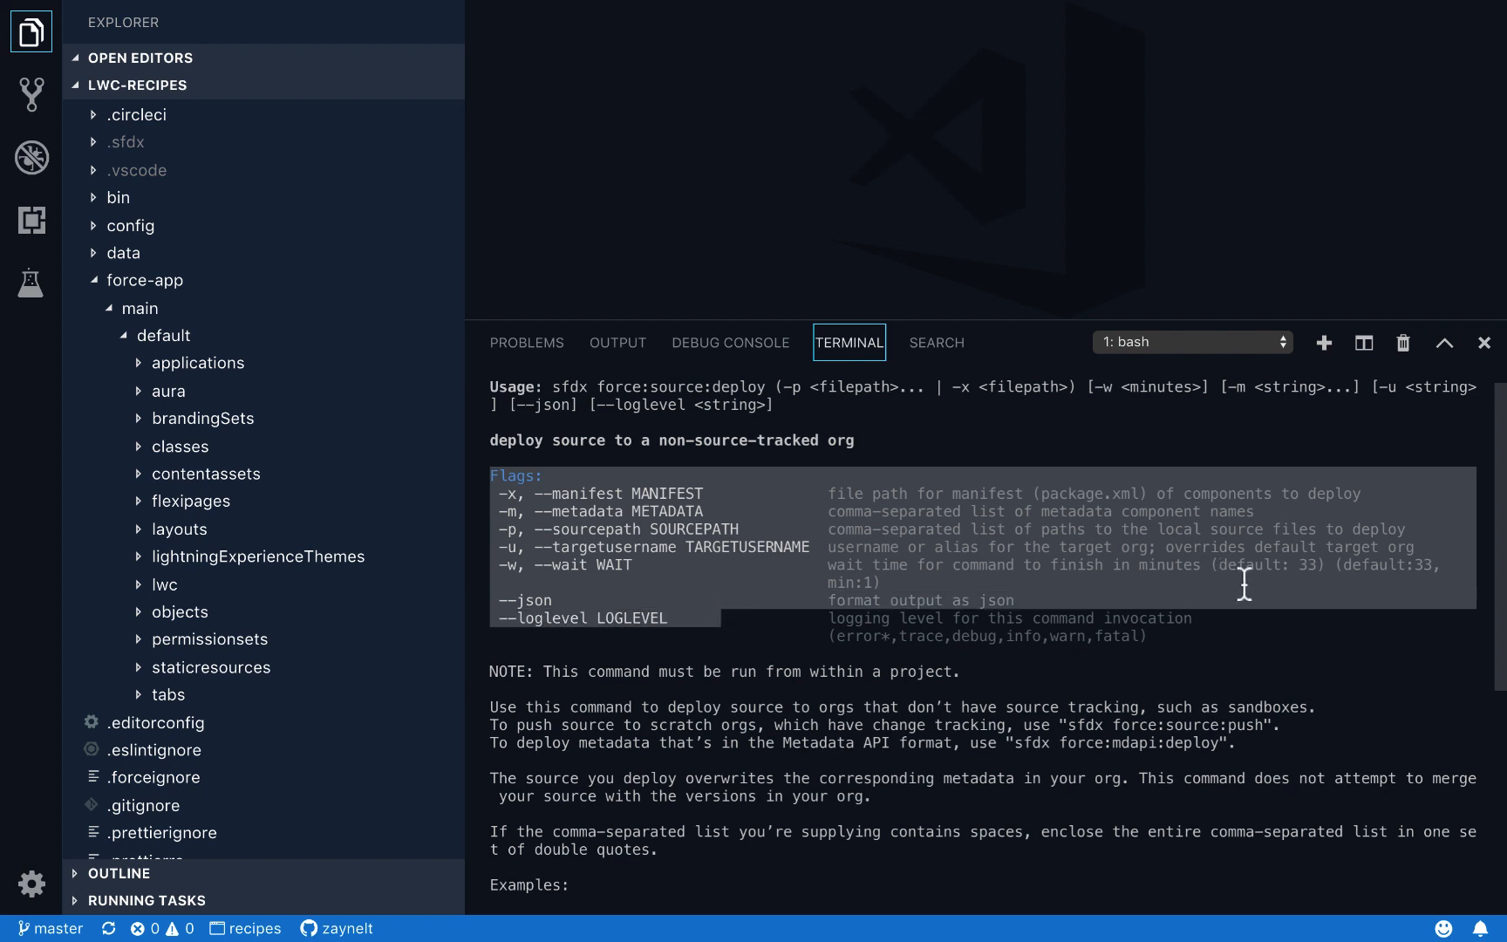
pyautogui.moveTo(1272, 628)
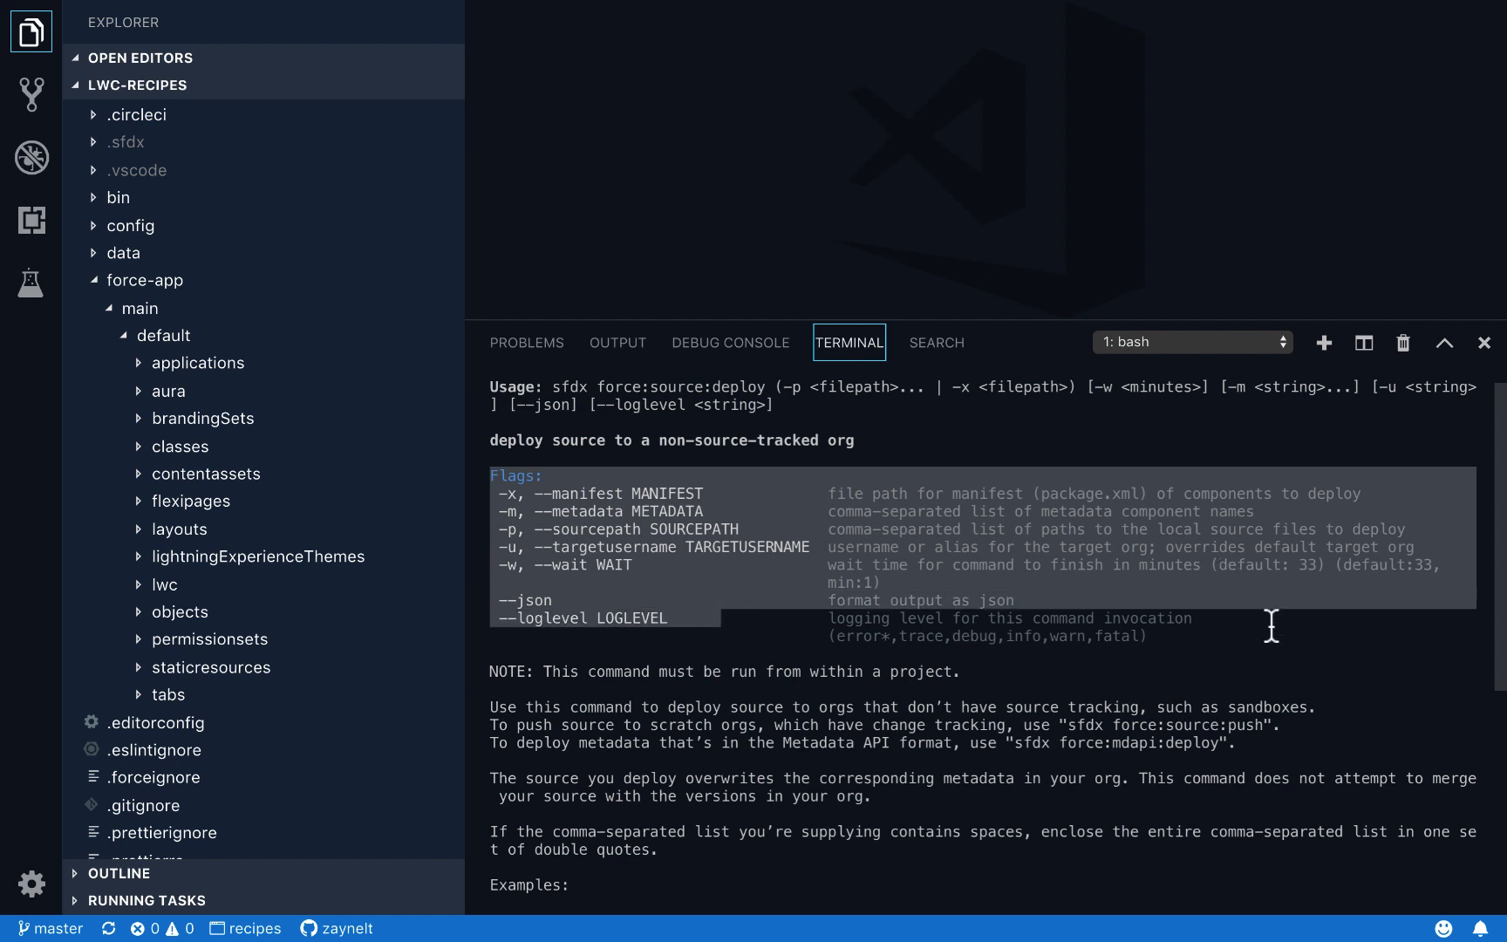
pyautogui.moveTo(1232, 619)
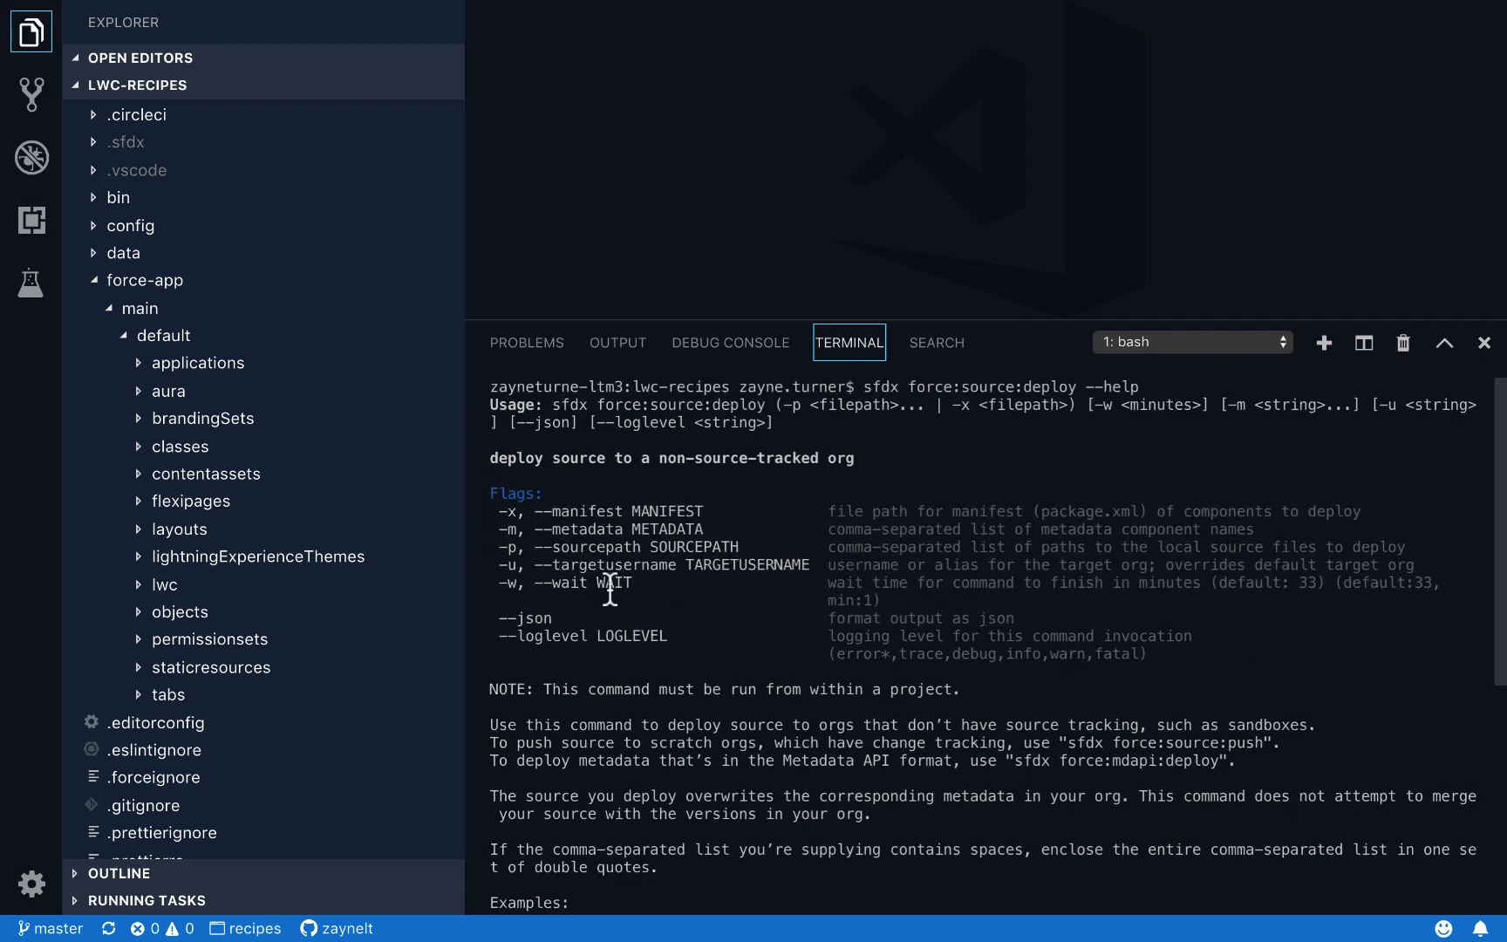
pyautogui.scroll(-3)
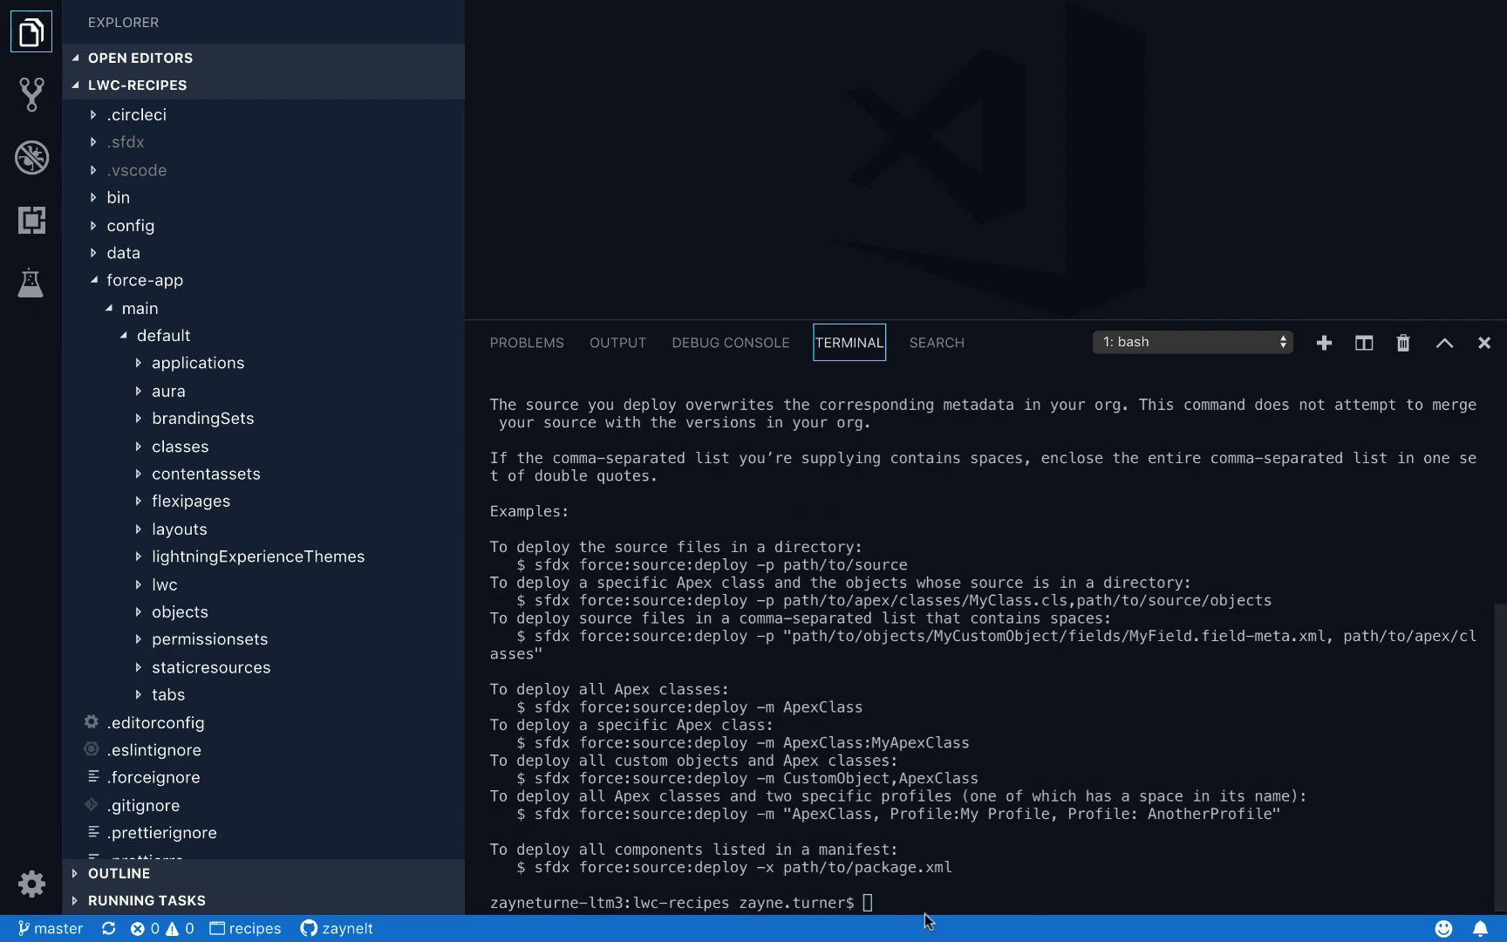
# Step: Clear the terminal and run 'sfdx force:source:deploy -p force-app -u recipes-de'
pyautogui.write('C')
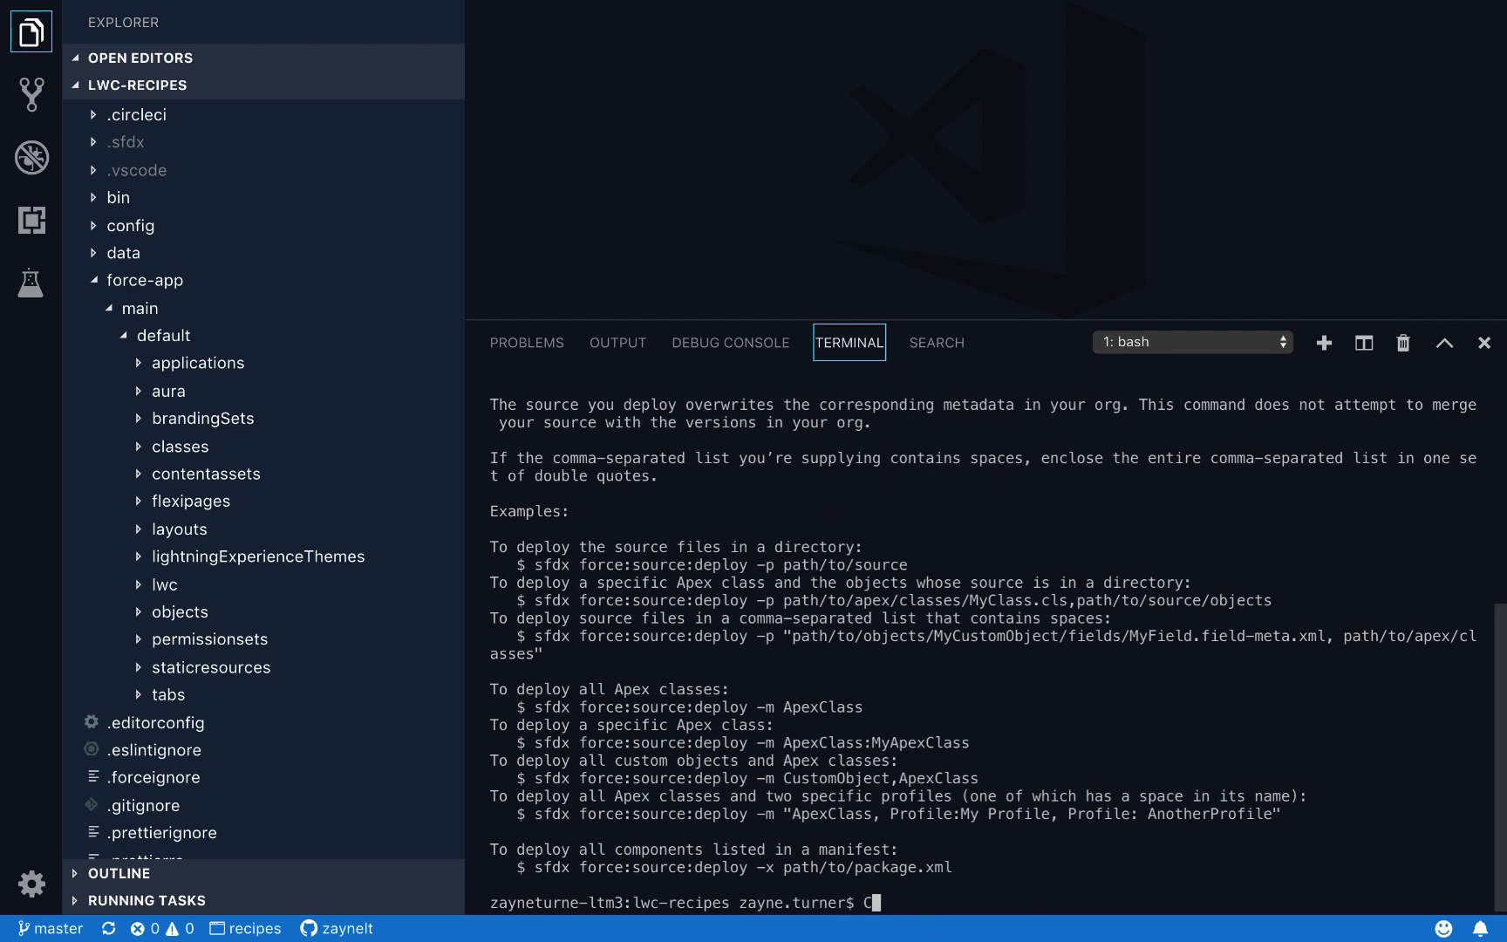
pyautogui.write('clear')
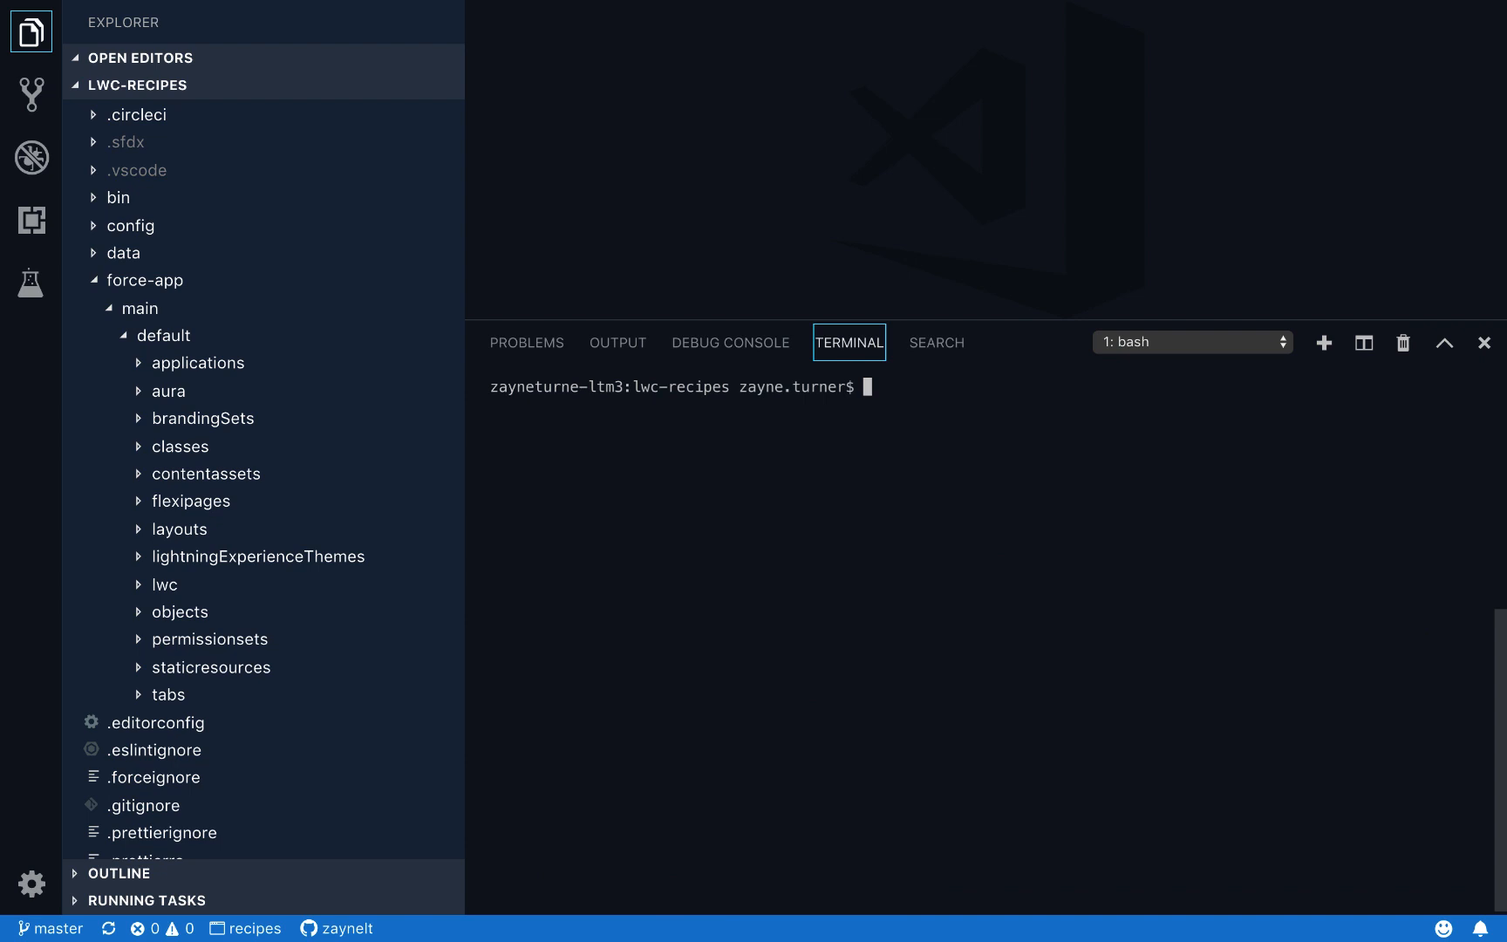
pyautogui.write('sfd')
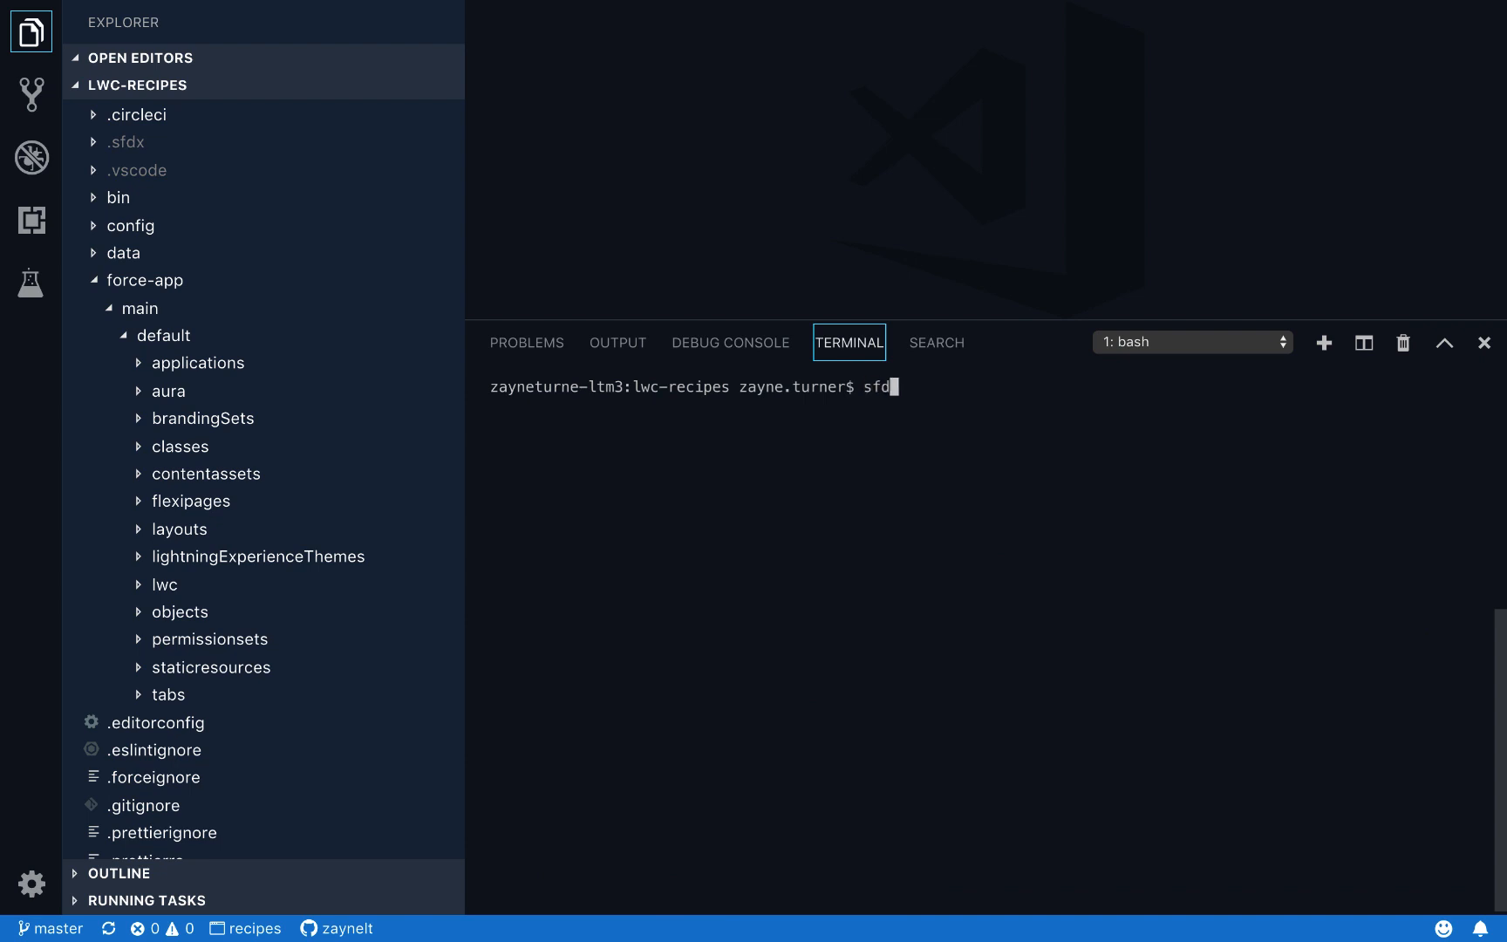
pyautogui.write('x force:sour')
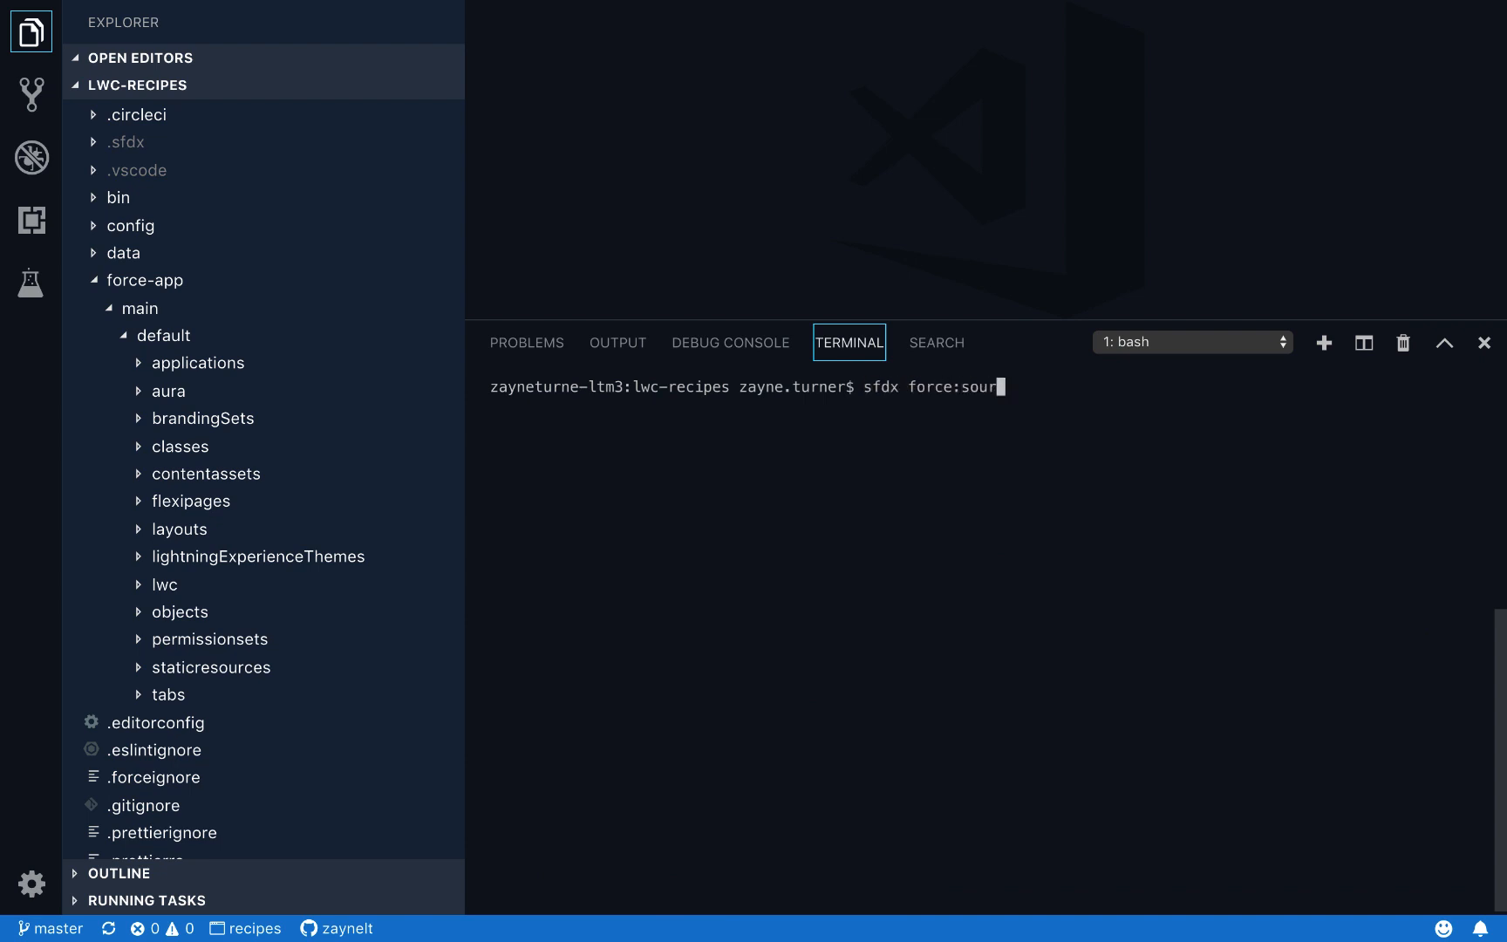
pyautogui.write('ce:deploy')
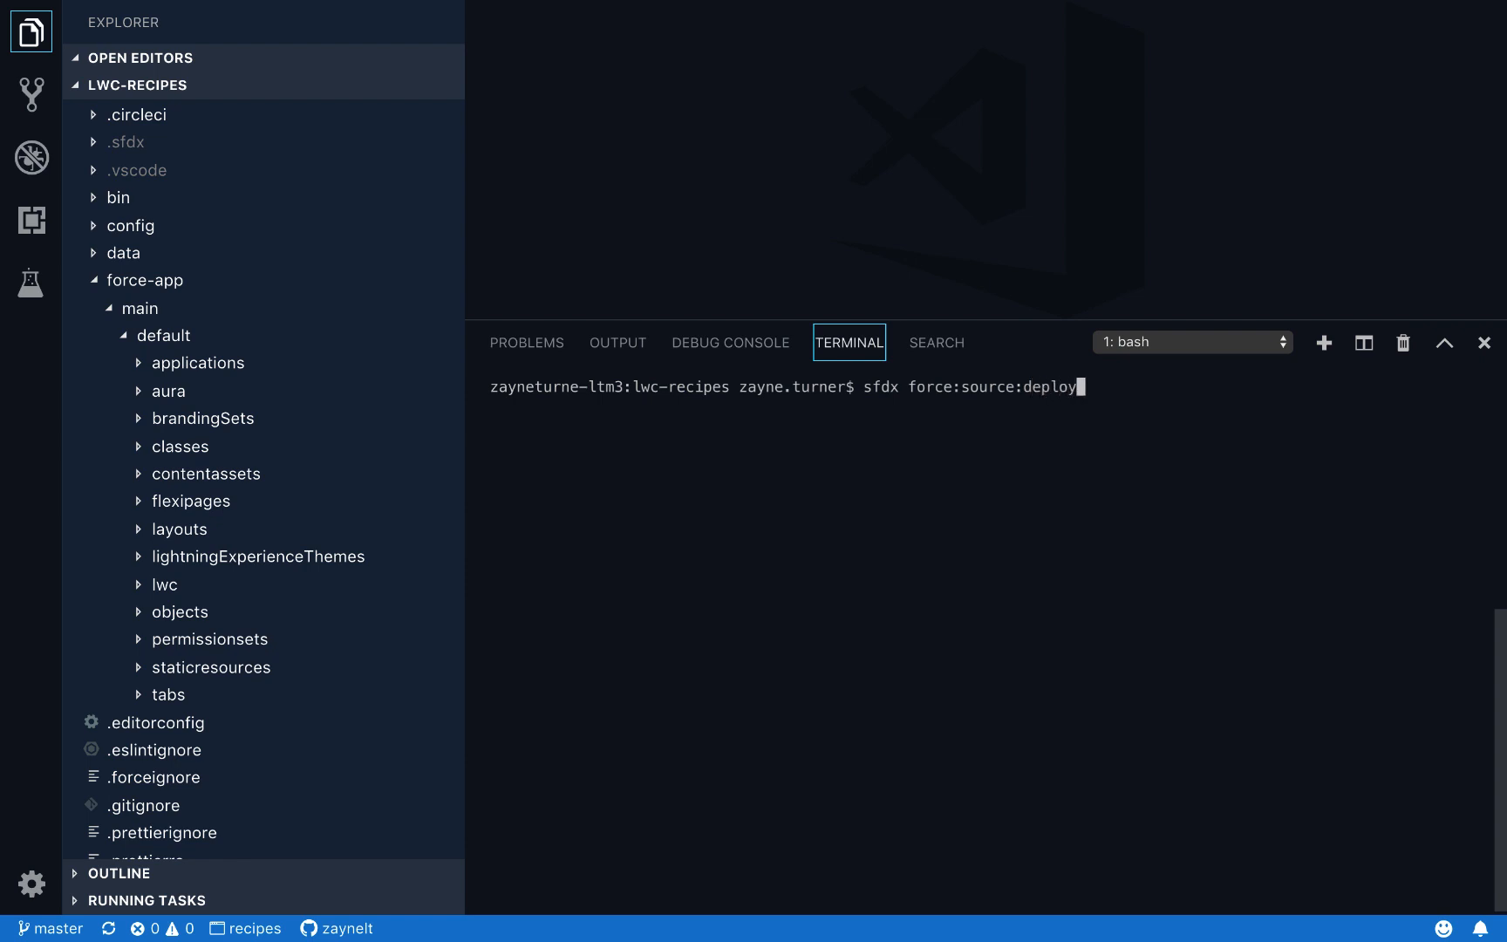
pyautogui.write('-p')
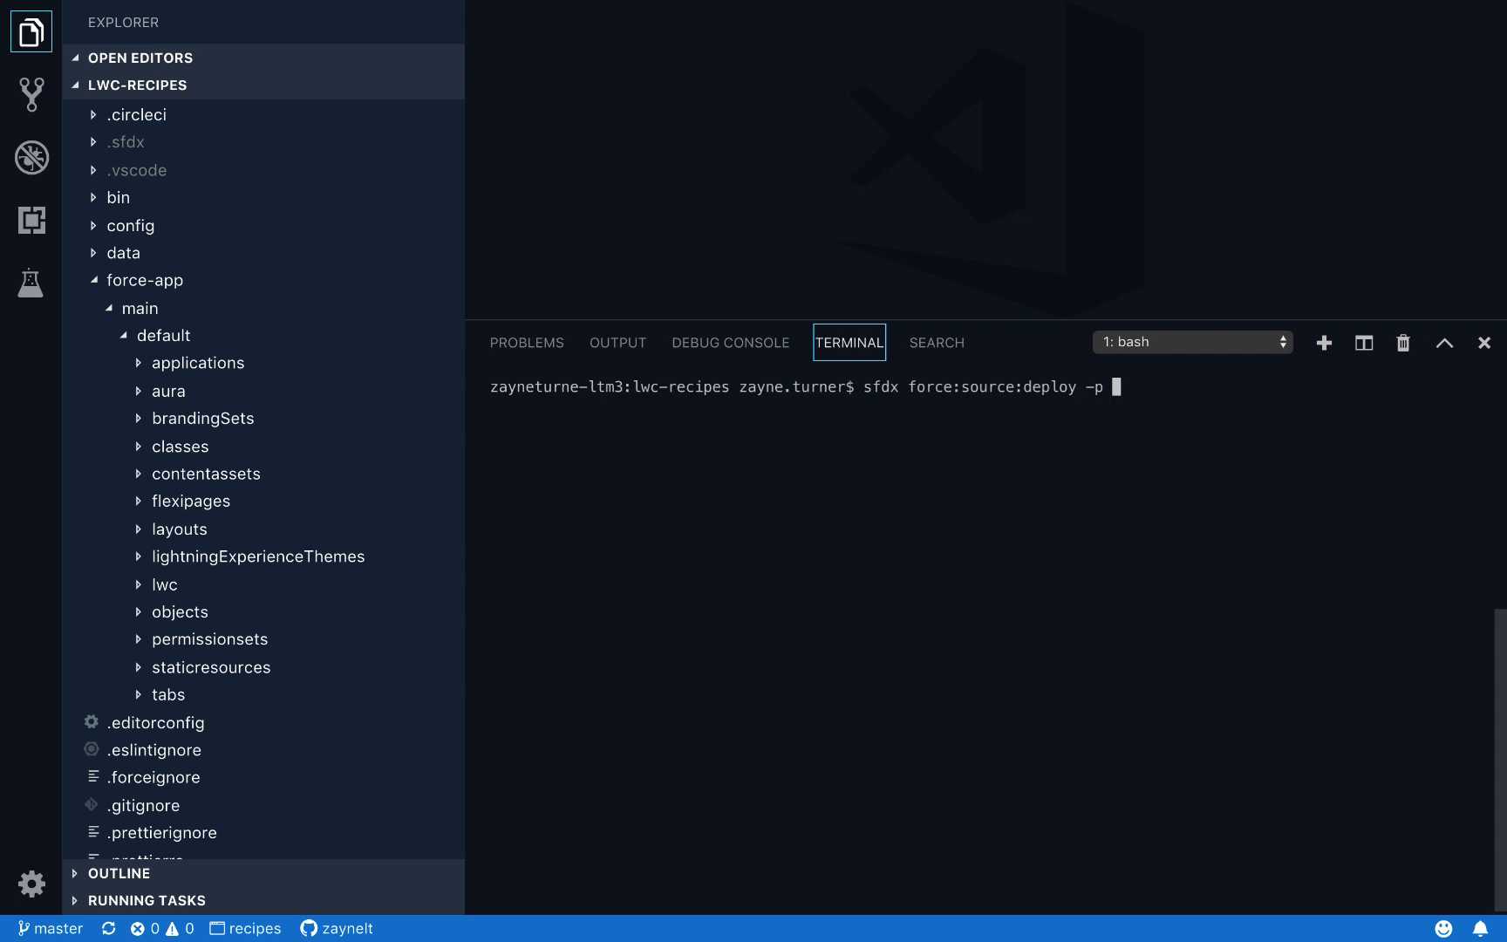
pyautogui.write('force-a')
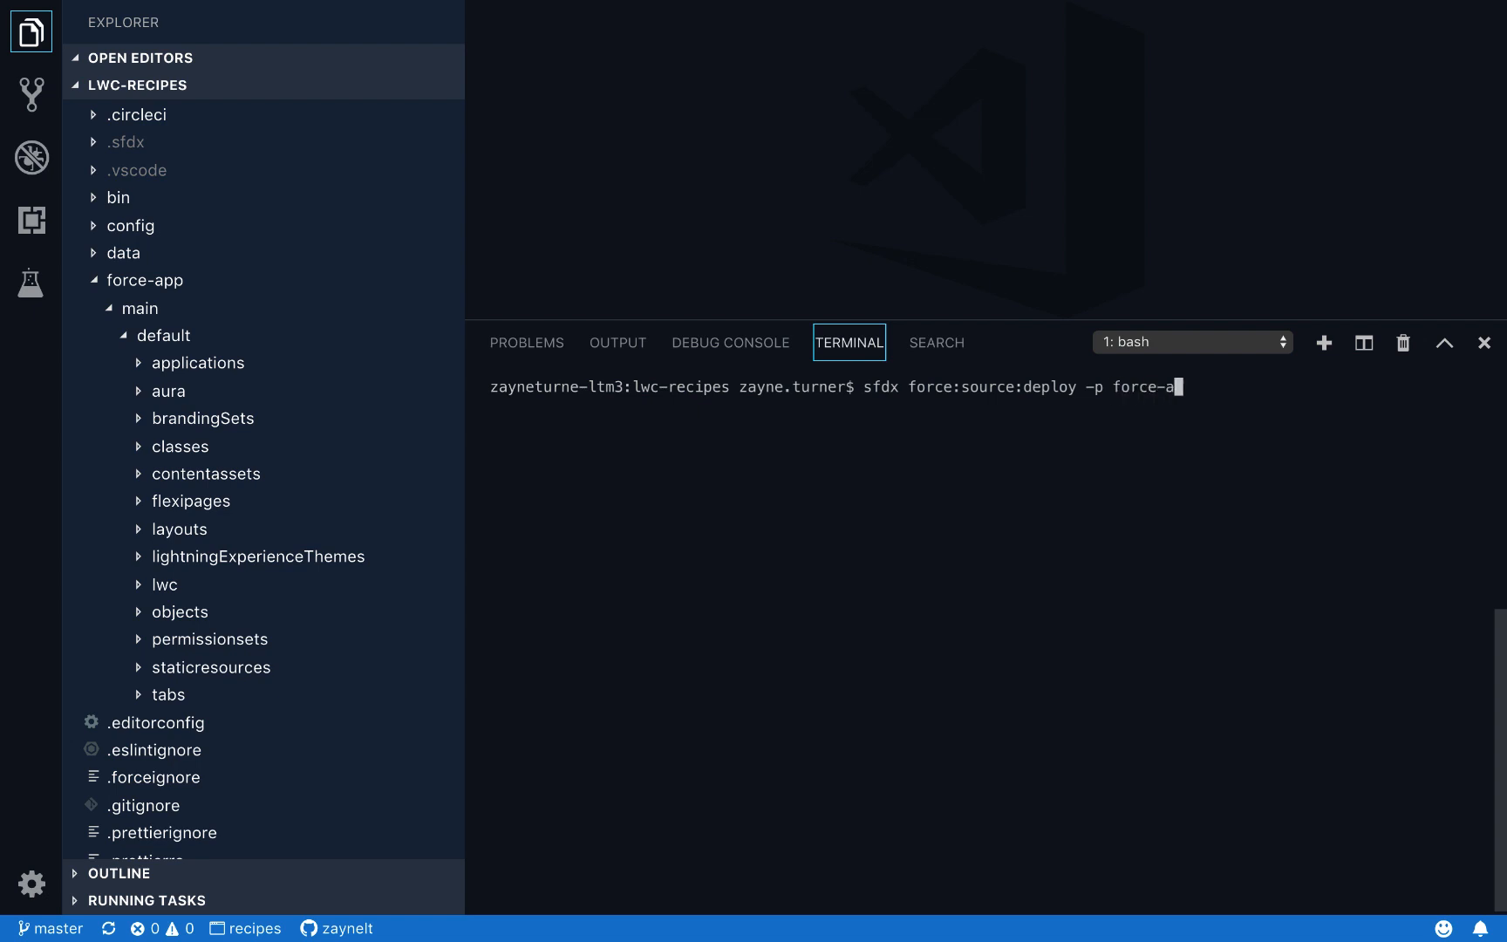
pyautogui.write('pp')
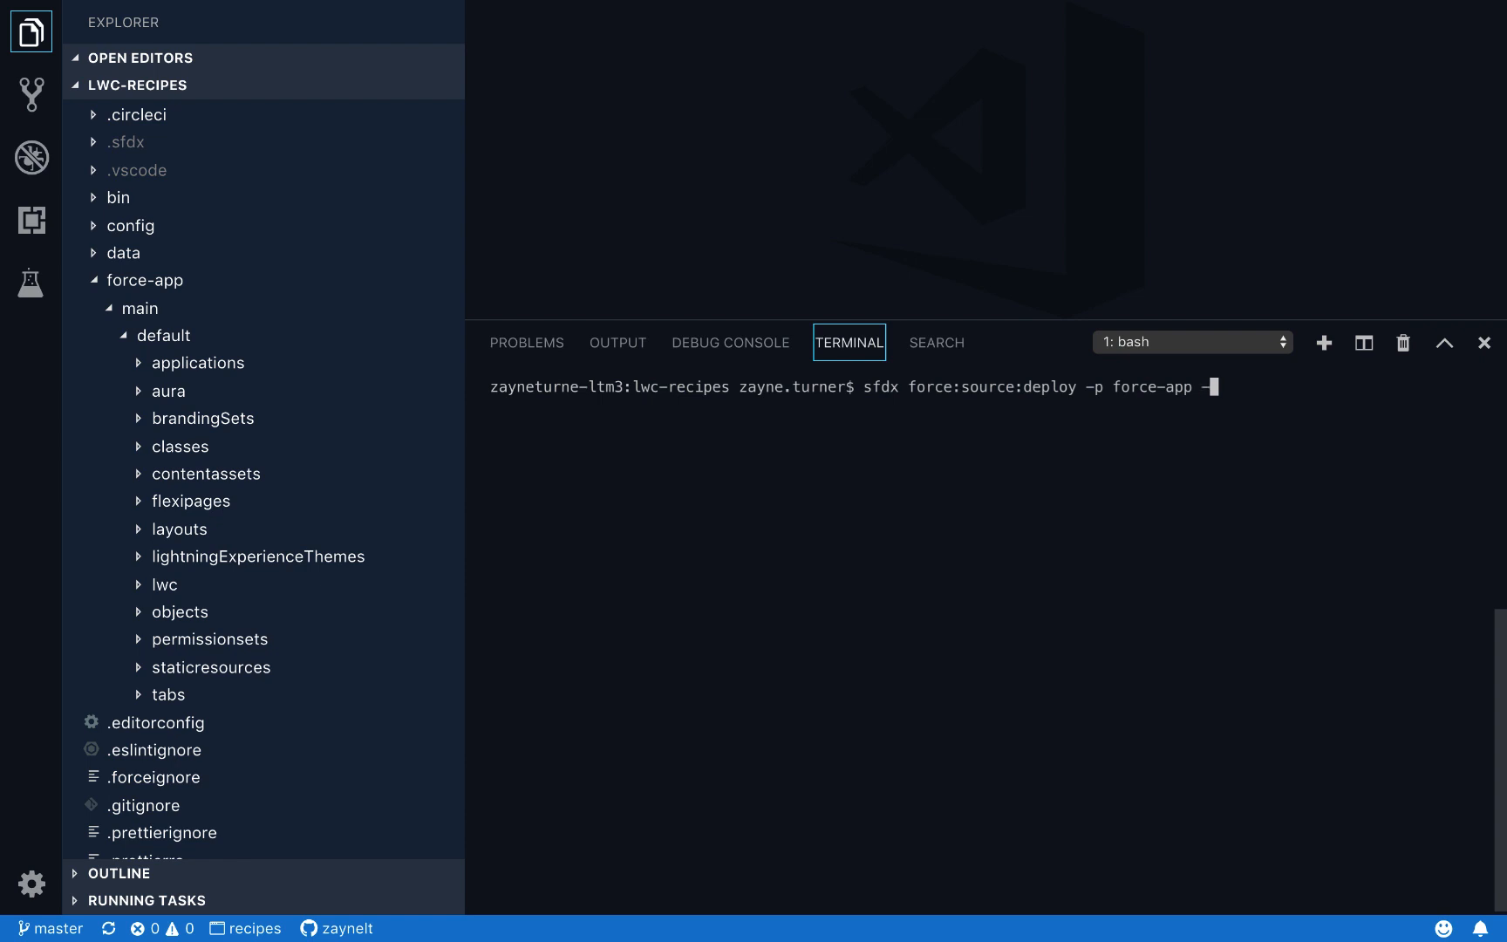
pyautogui.write('-u')
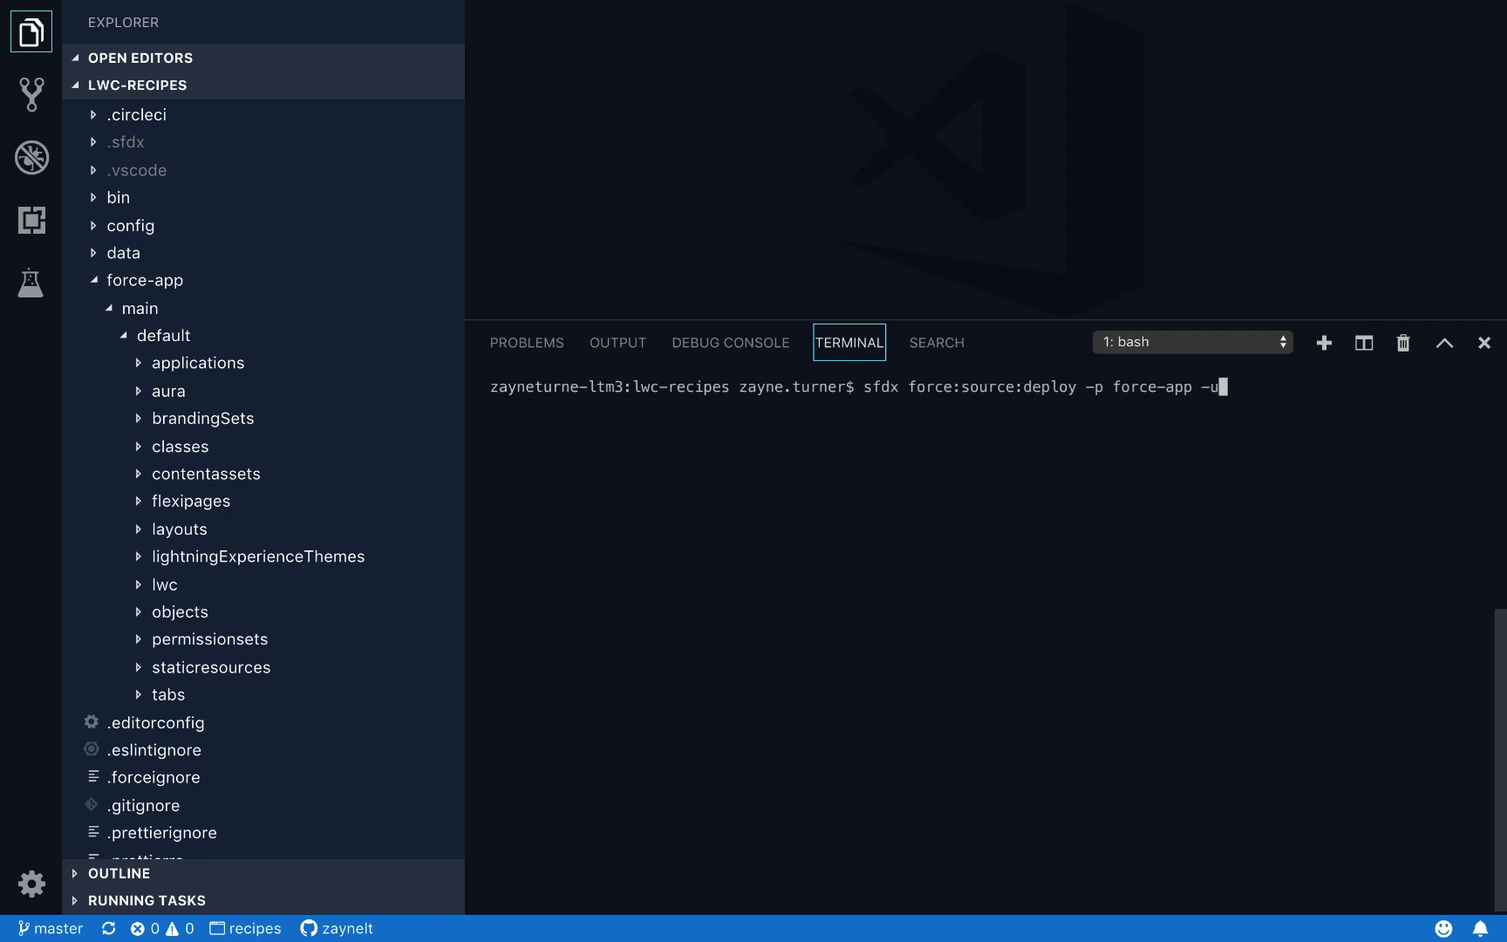
pyautogui.write('" "')
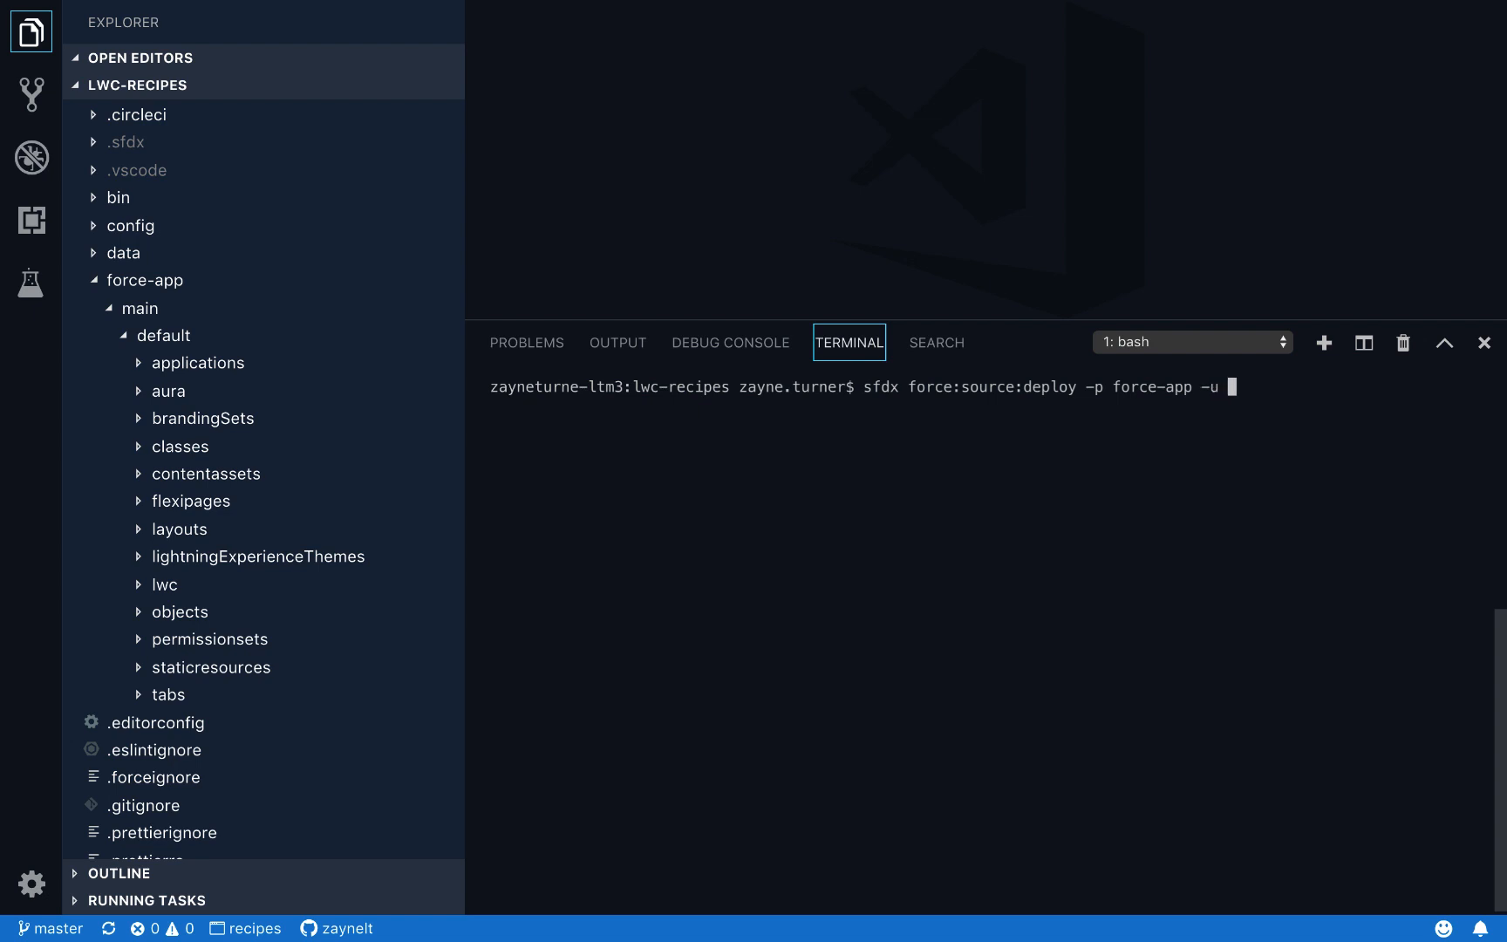
pyautogui.write('reciped-')
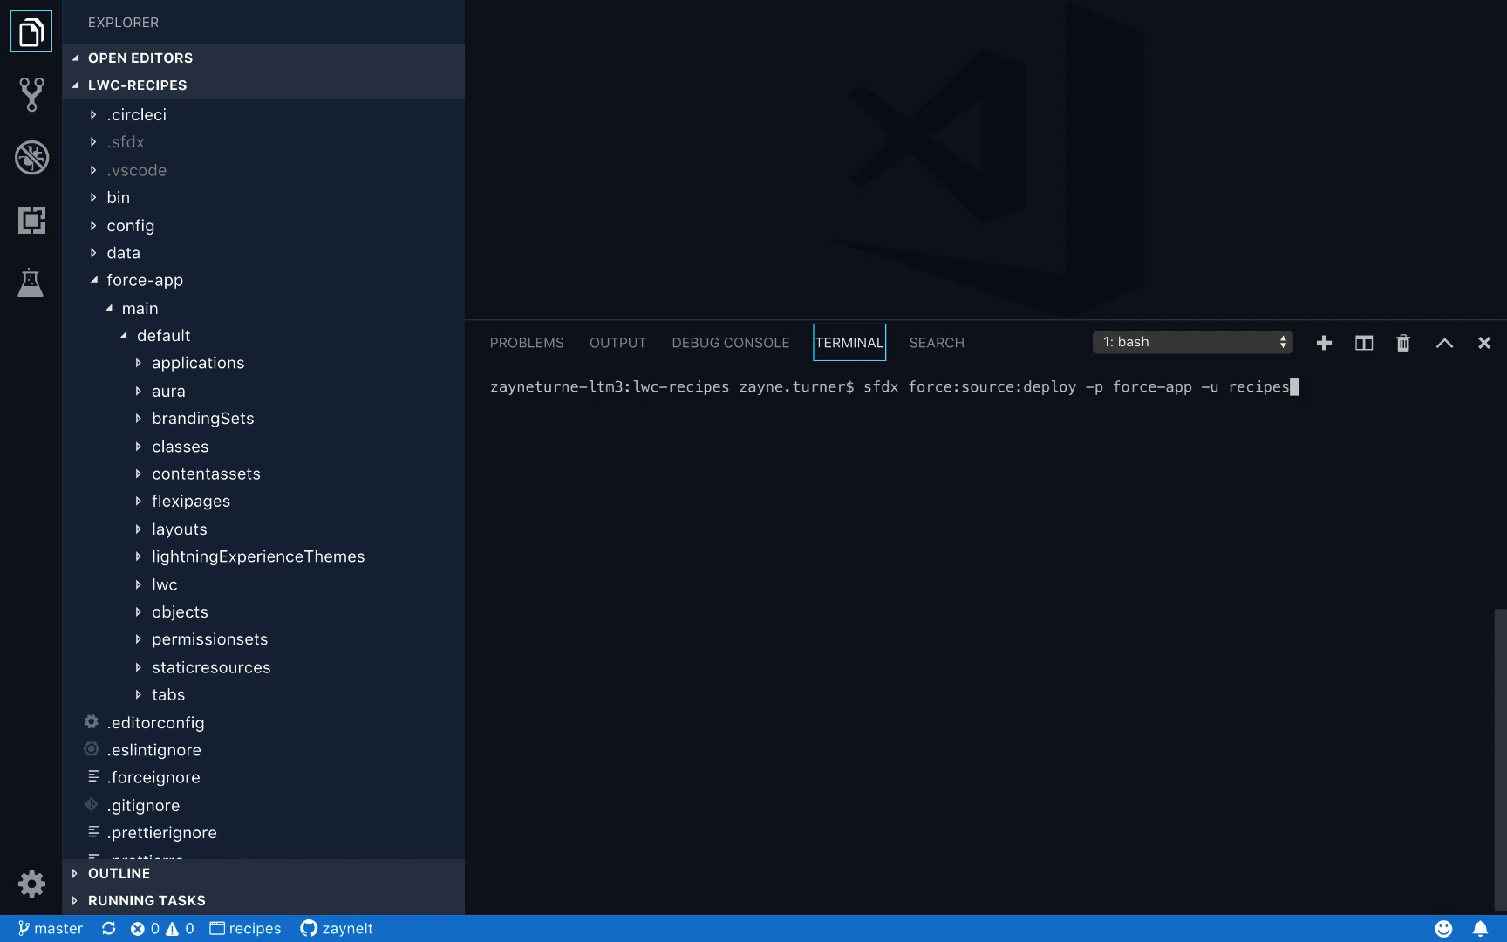
pyautogui.write('-de')
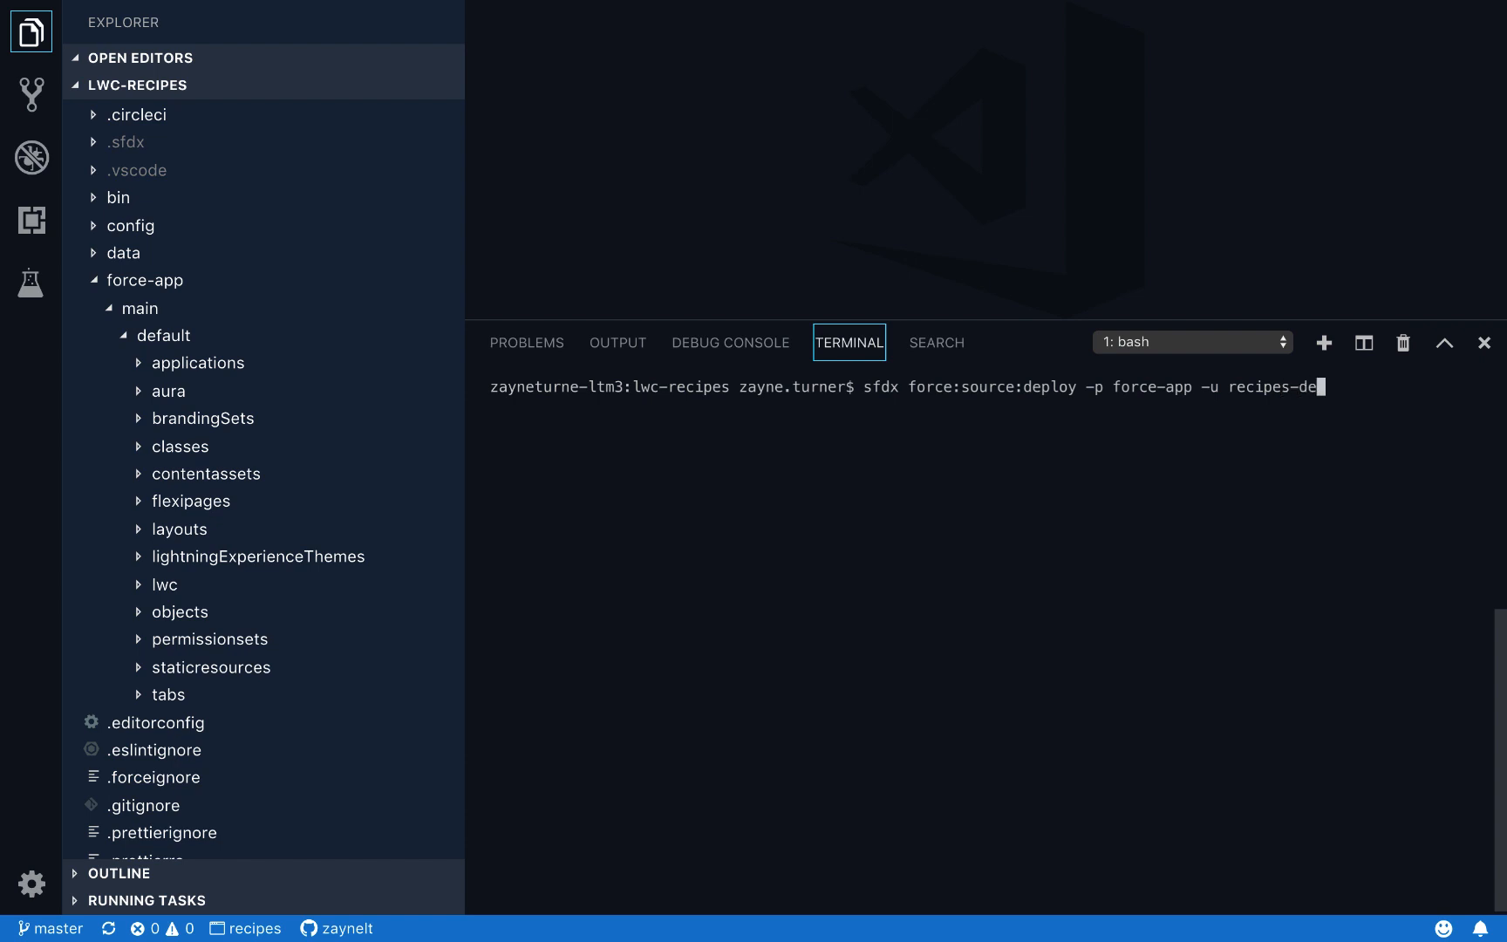
pyautogui.press('Enter')
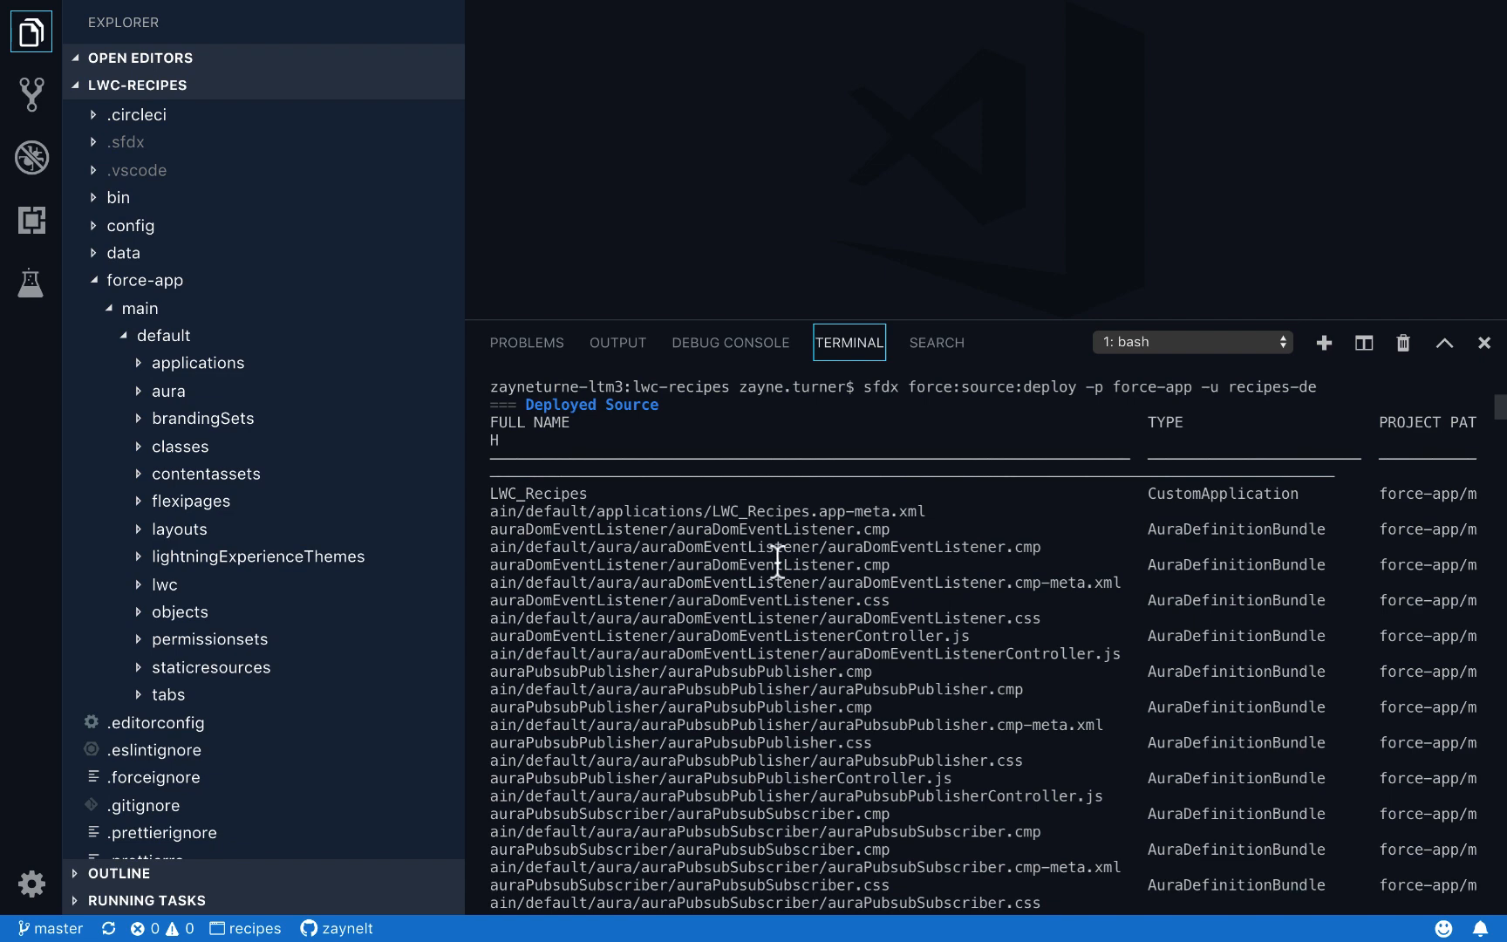
pyautogui.moveTo(767, 438)
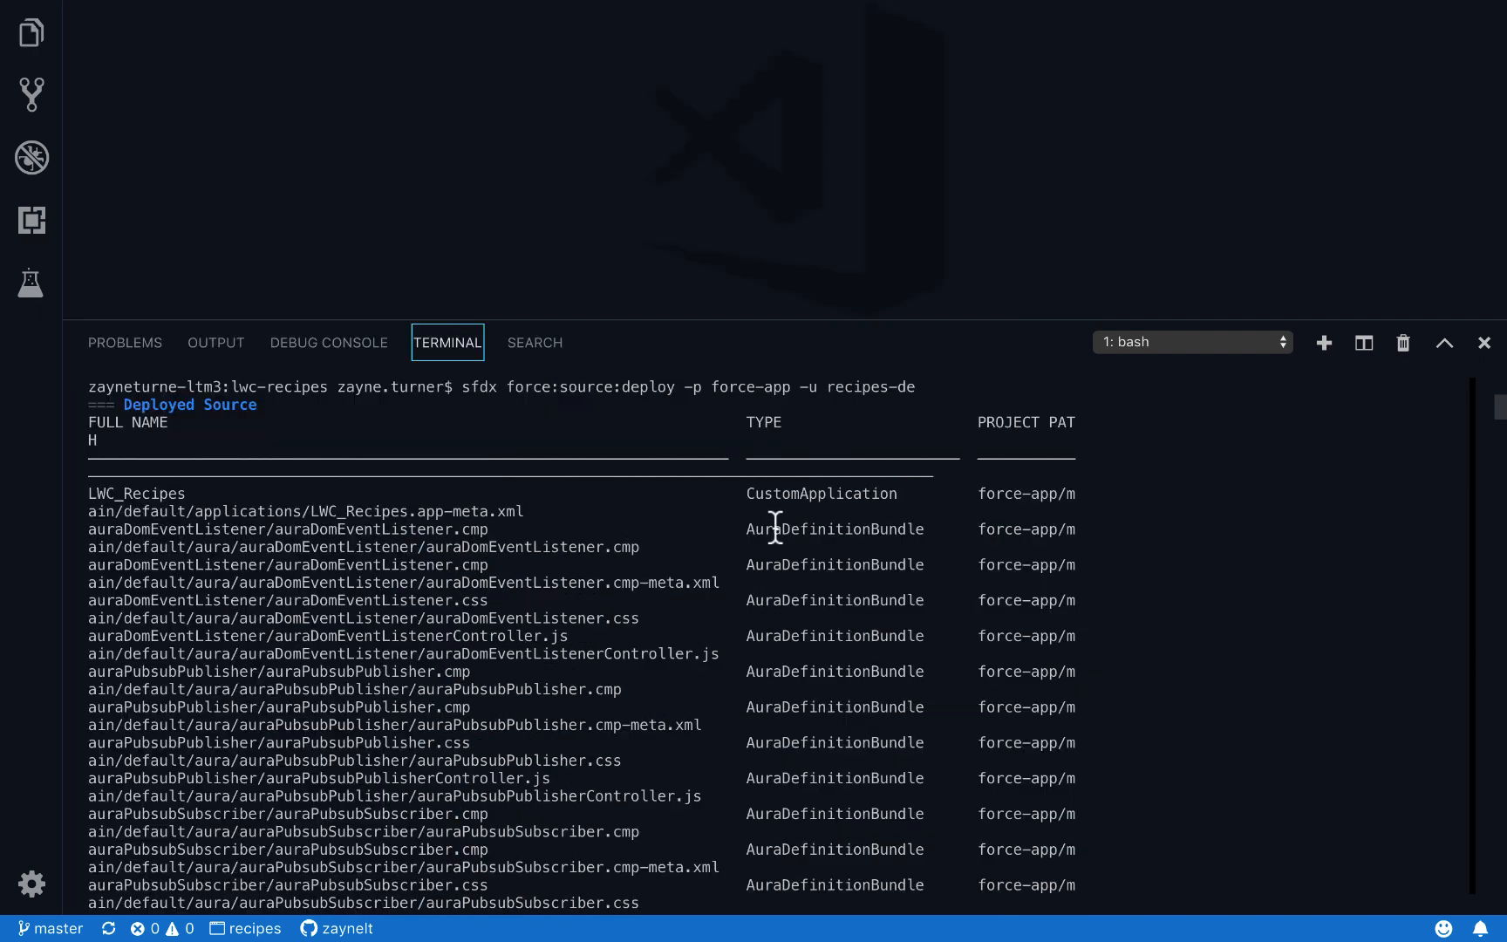
pyautogui.scroll(-3)
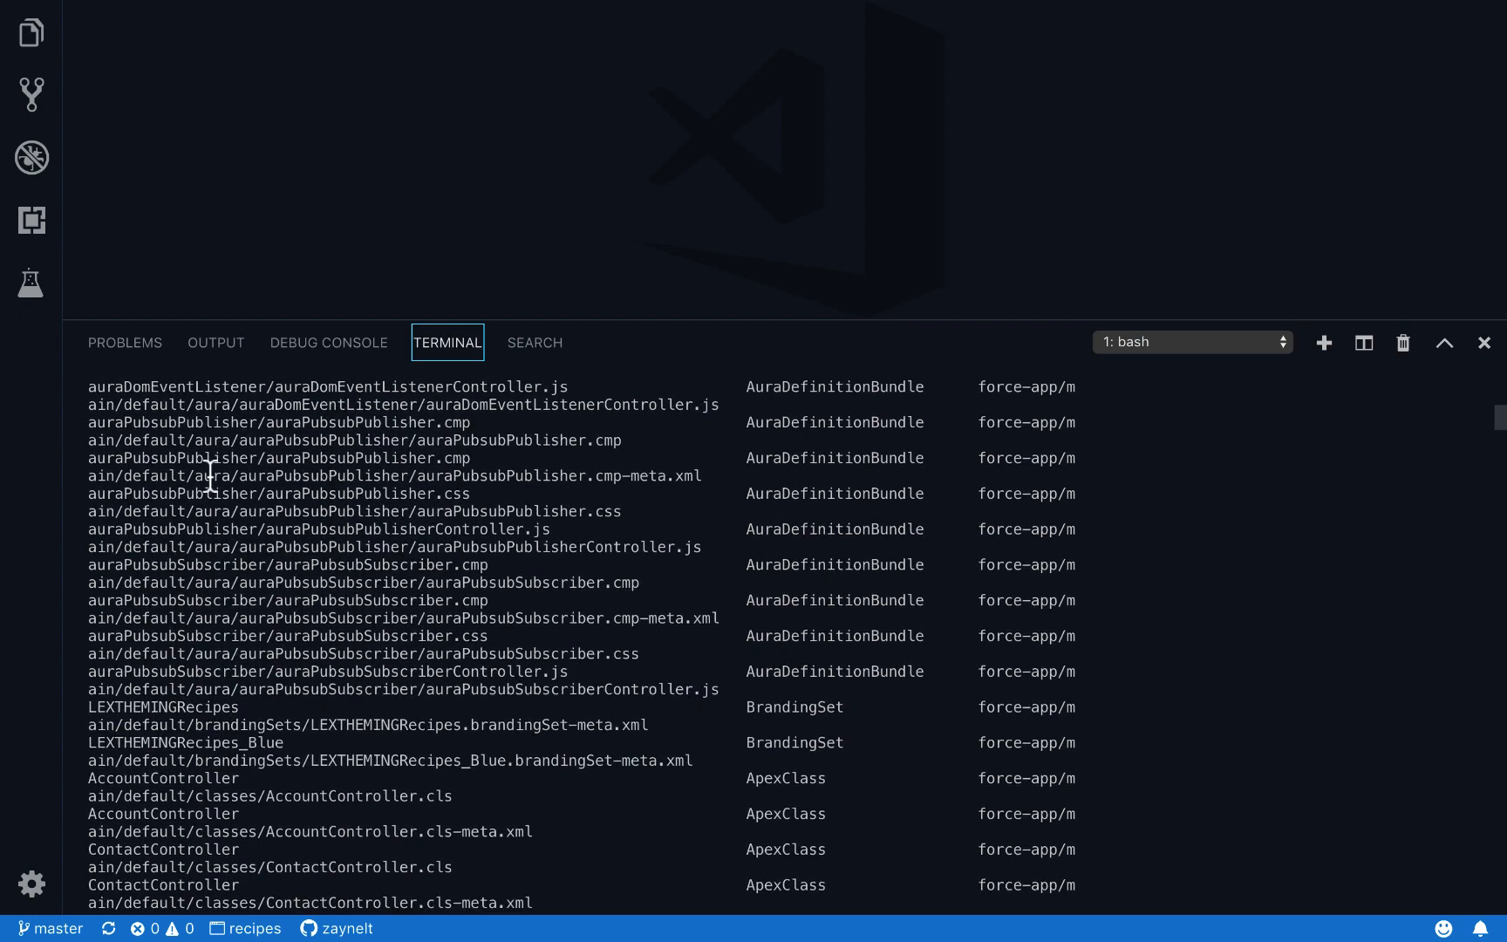
pyautogui.scroll(-3)
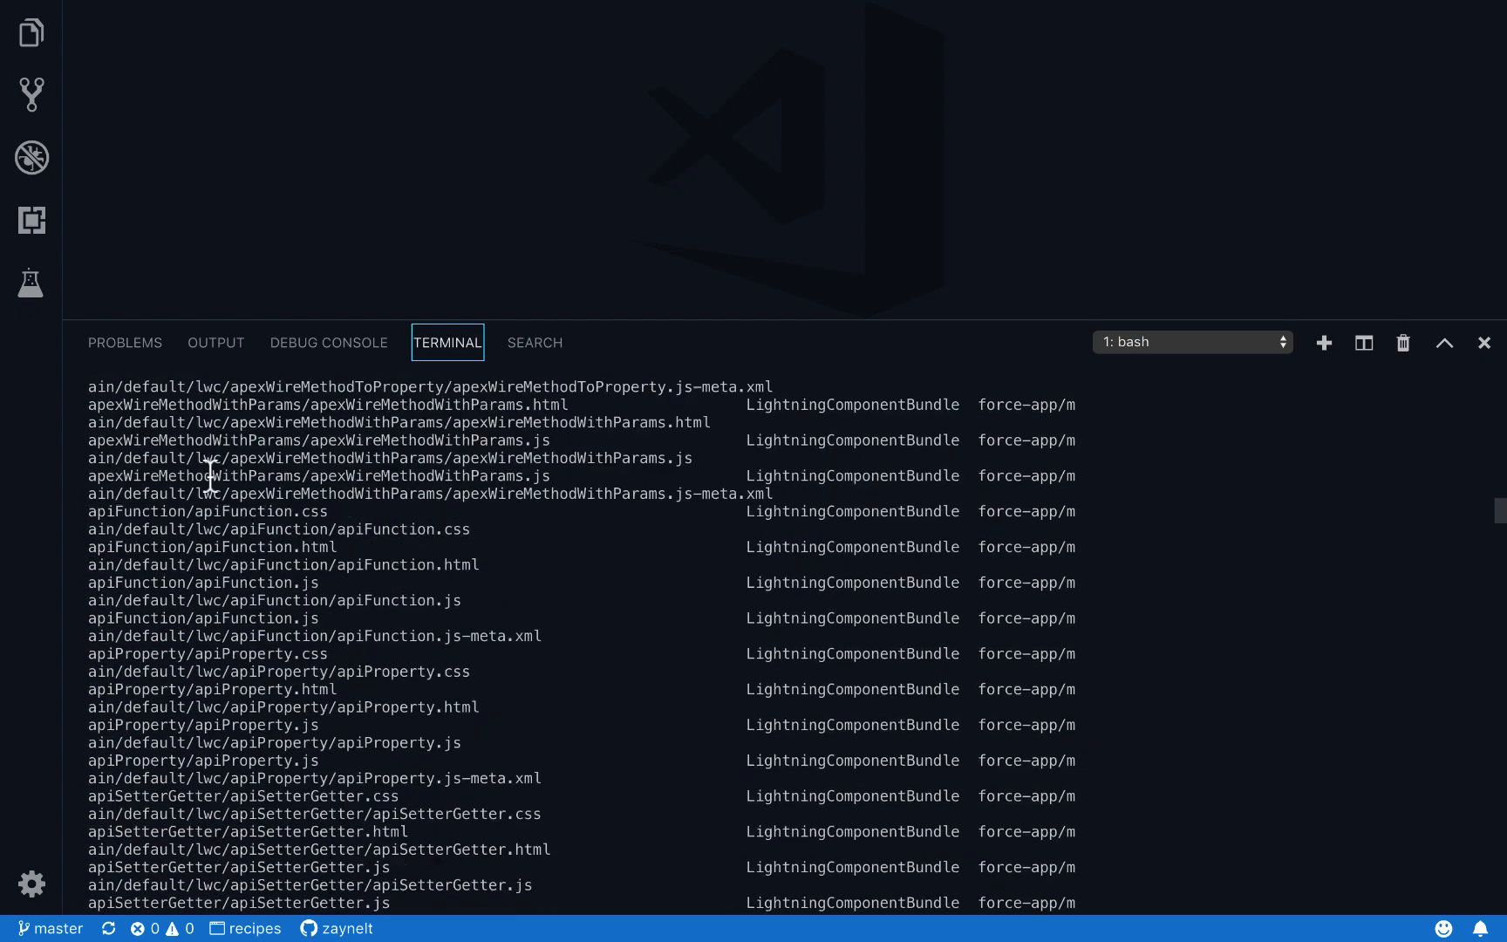
pyautogui.scroll(-3)
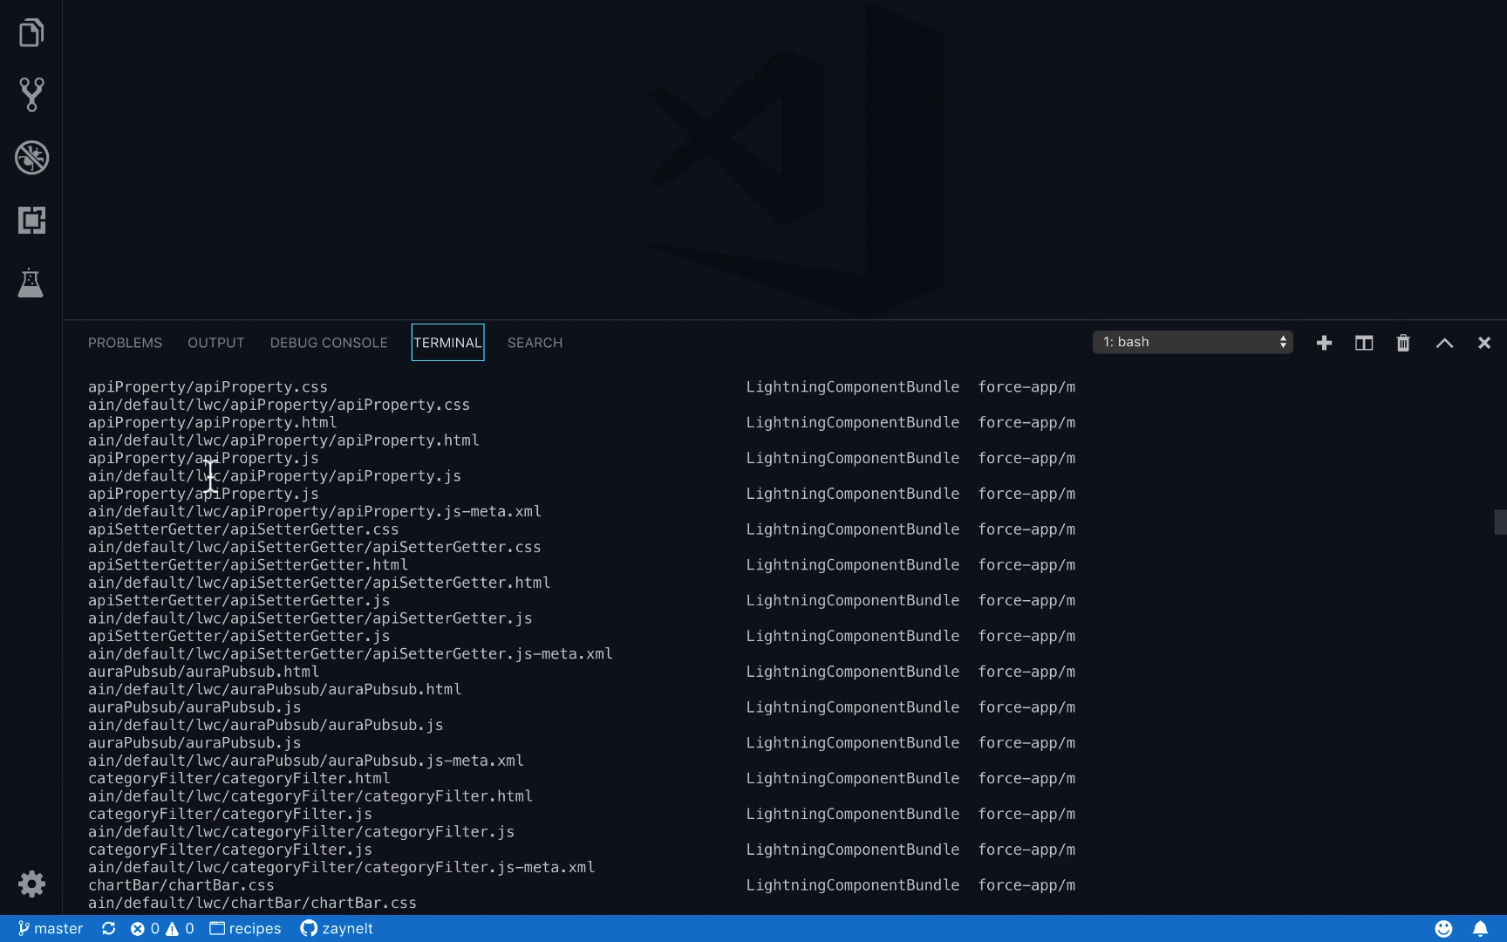
pyautogui.scroll(-3)
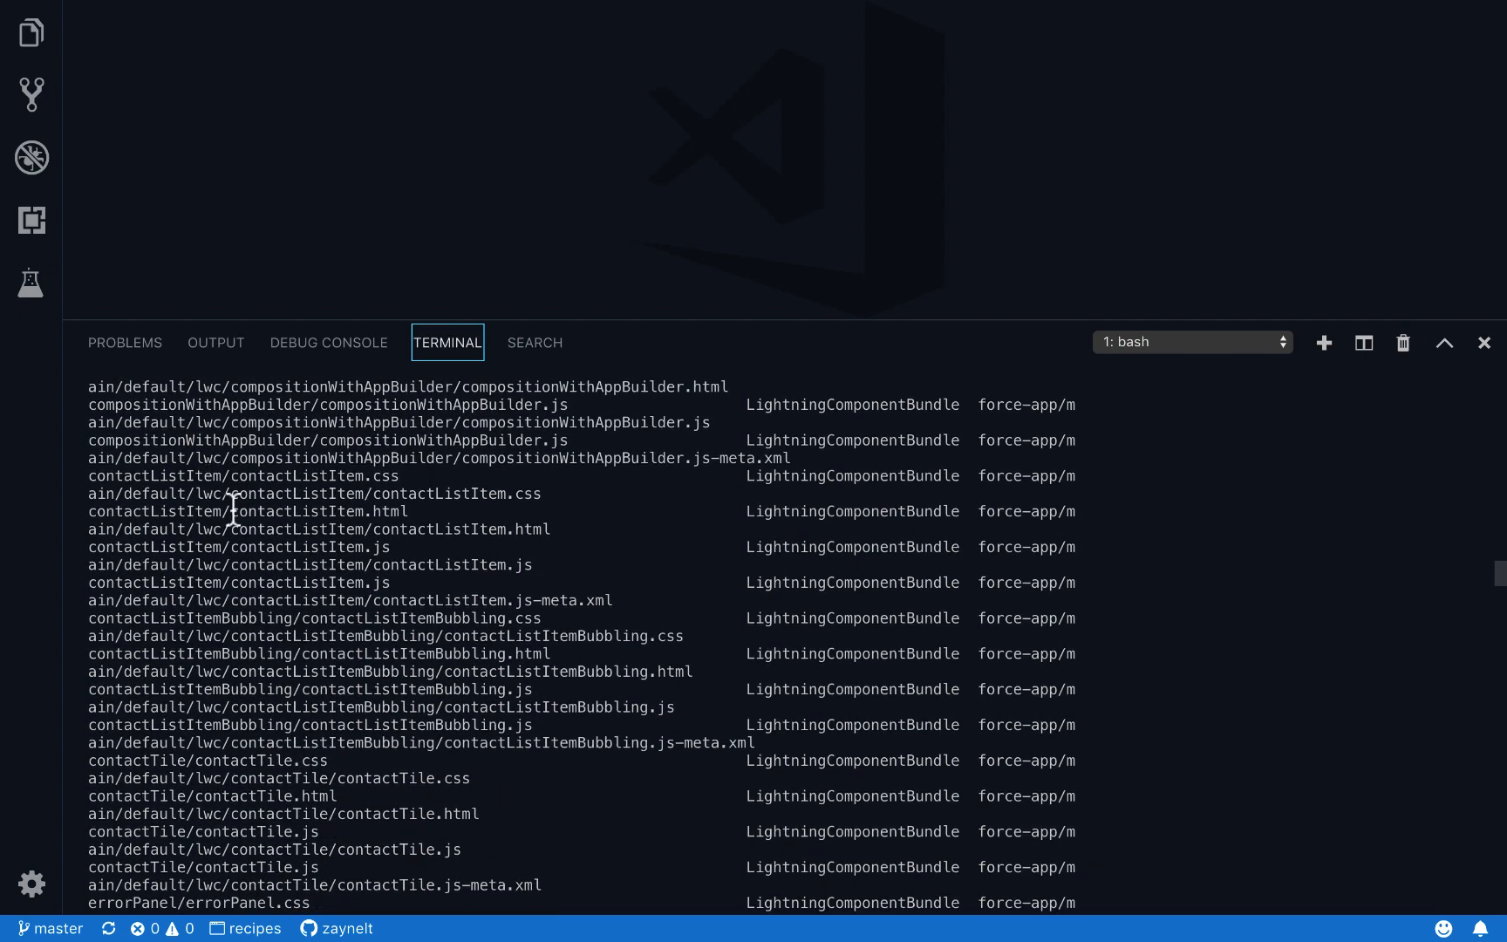
pyautogui.scroll(-3)
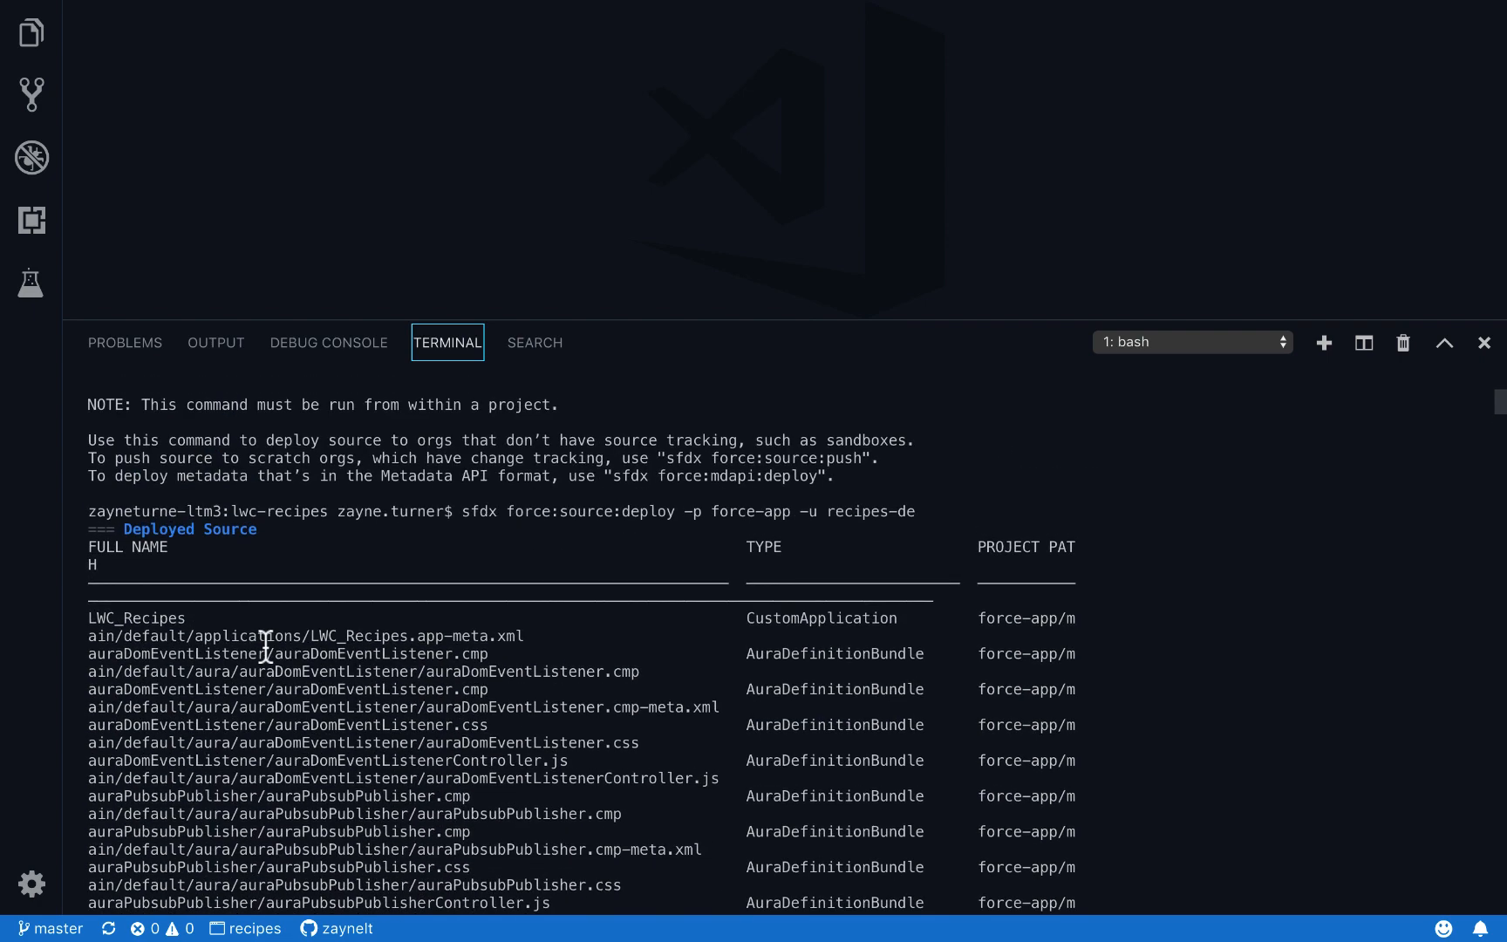
pyautogui.doubleClick(633, 511)
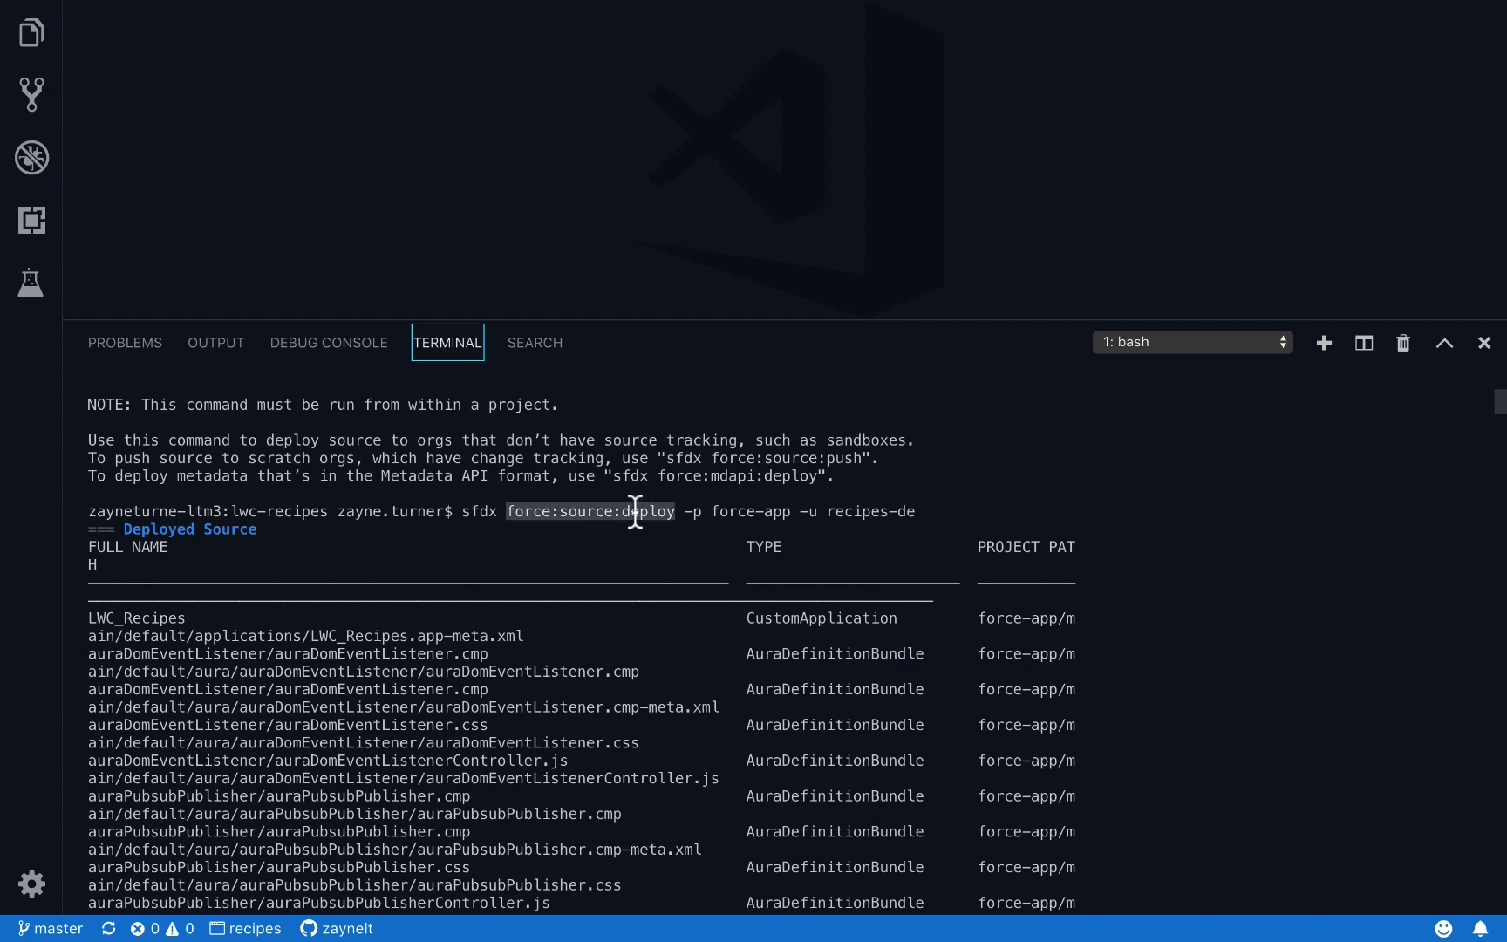
pyautogui.moveTo(616, 551)
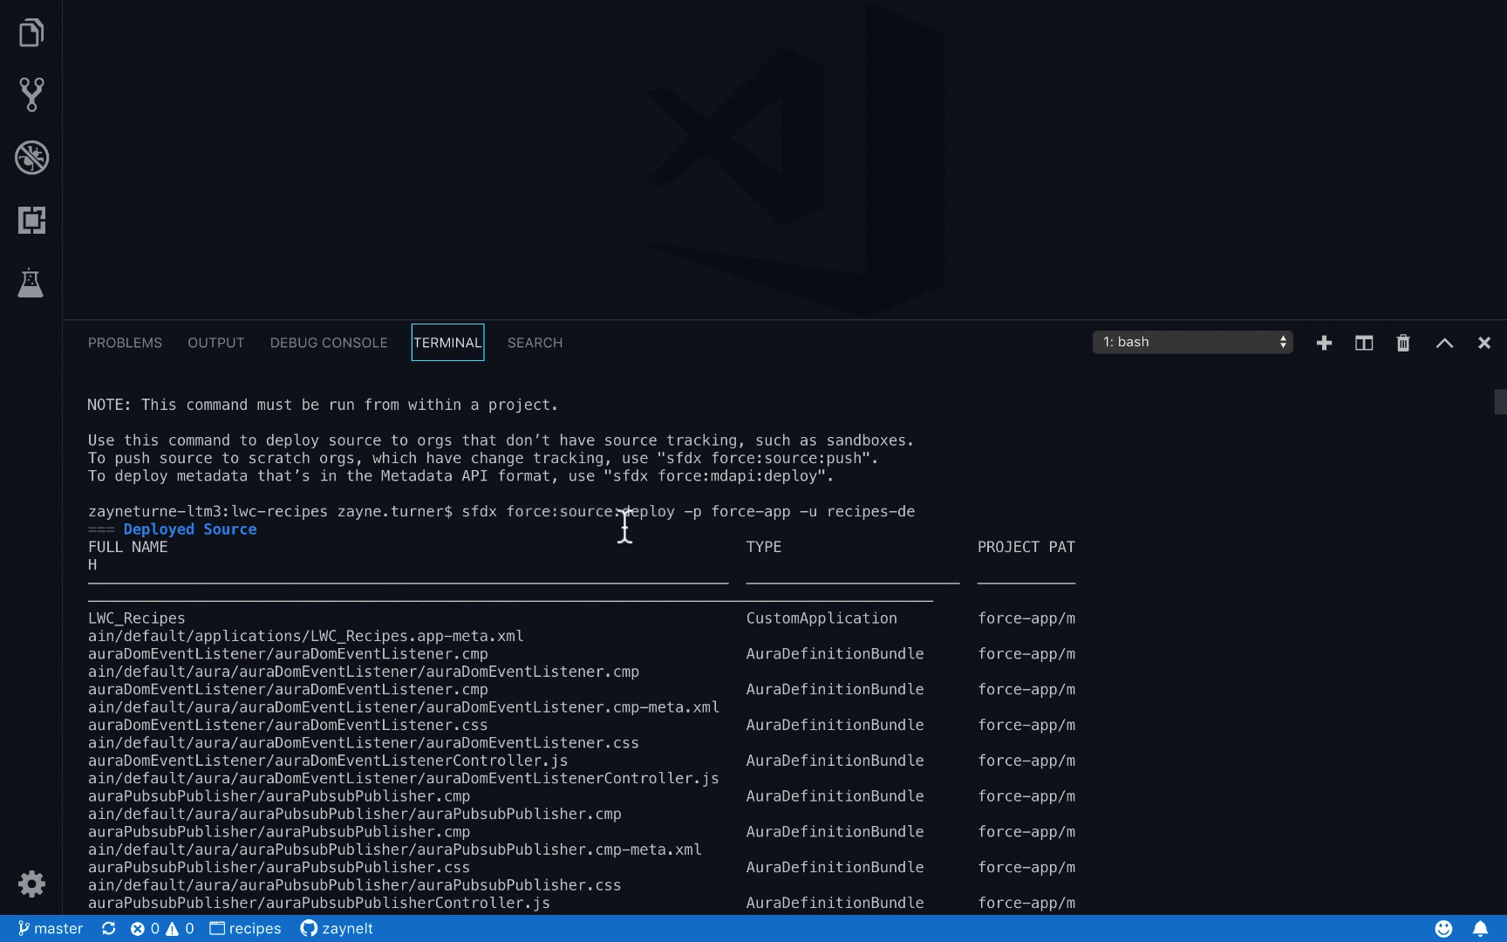
pyautogui.doubleClick(644, 513)
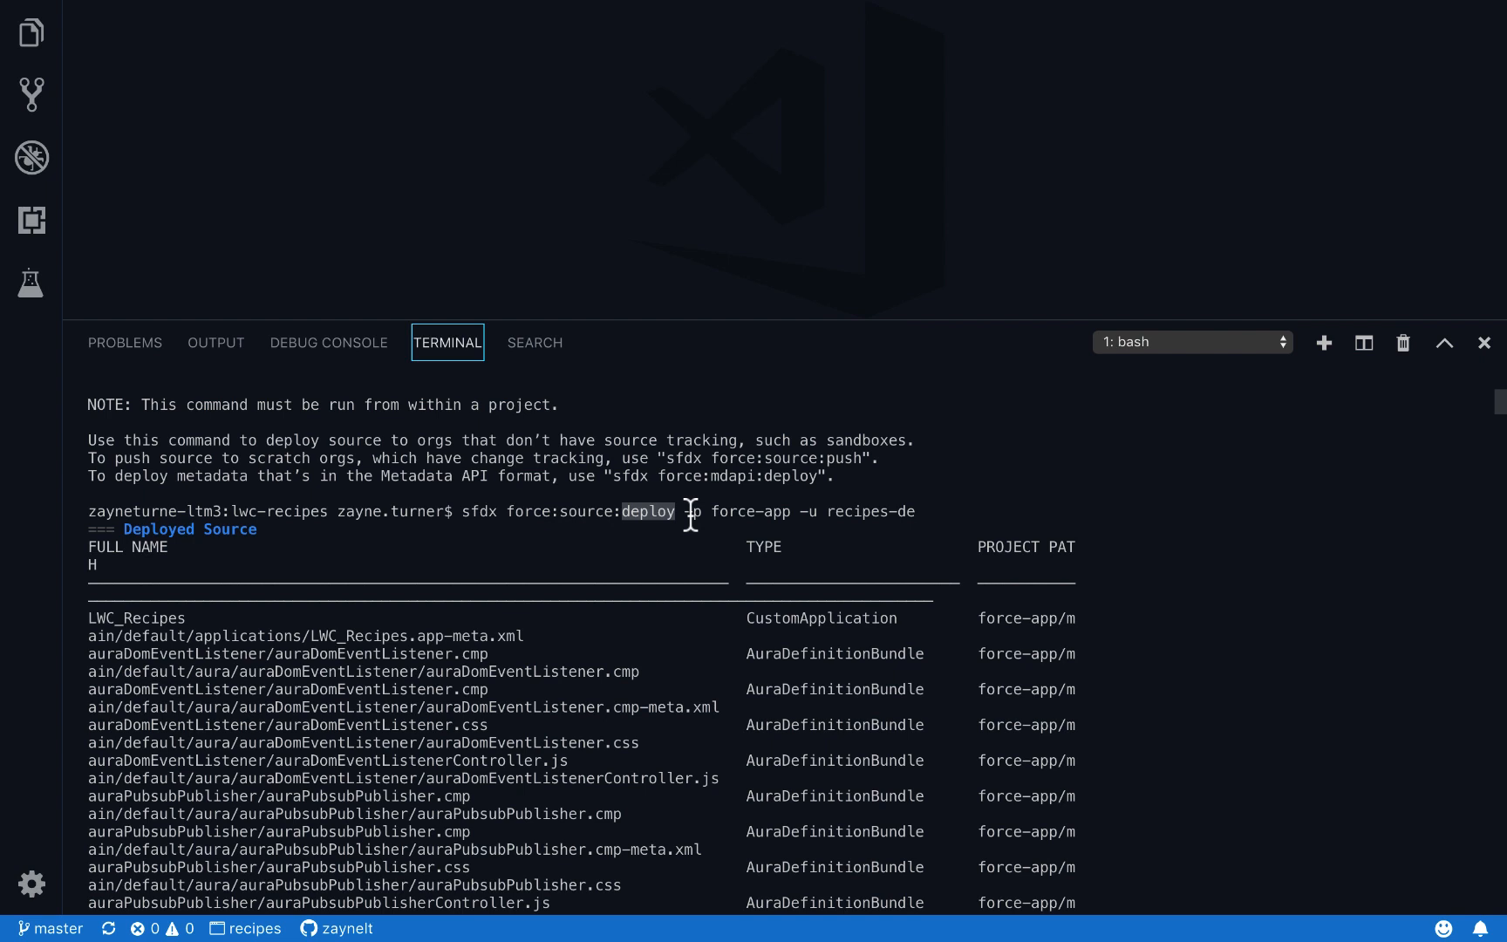
pyautogui.scroll(-3)
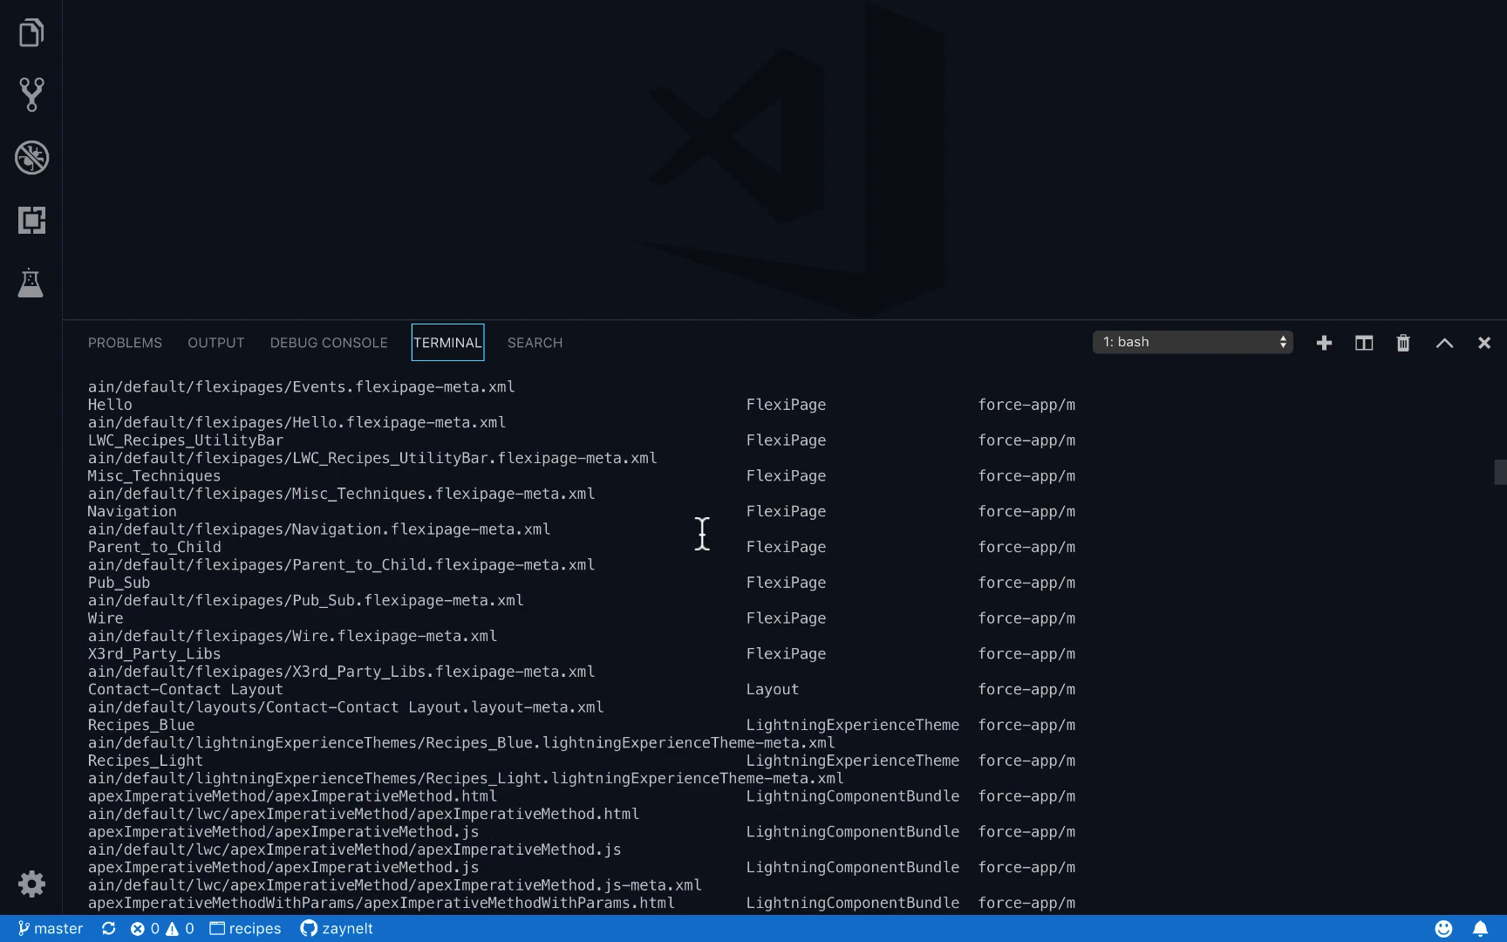
pyautogui.click(1323, 343)
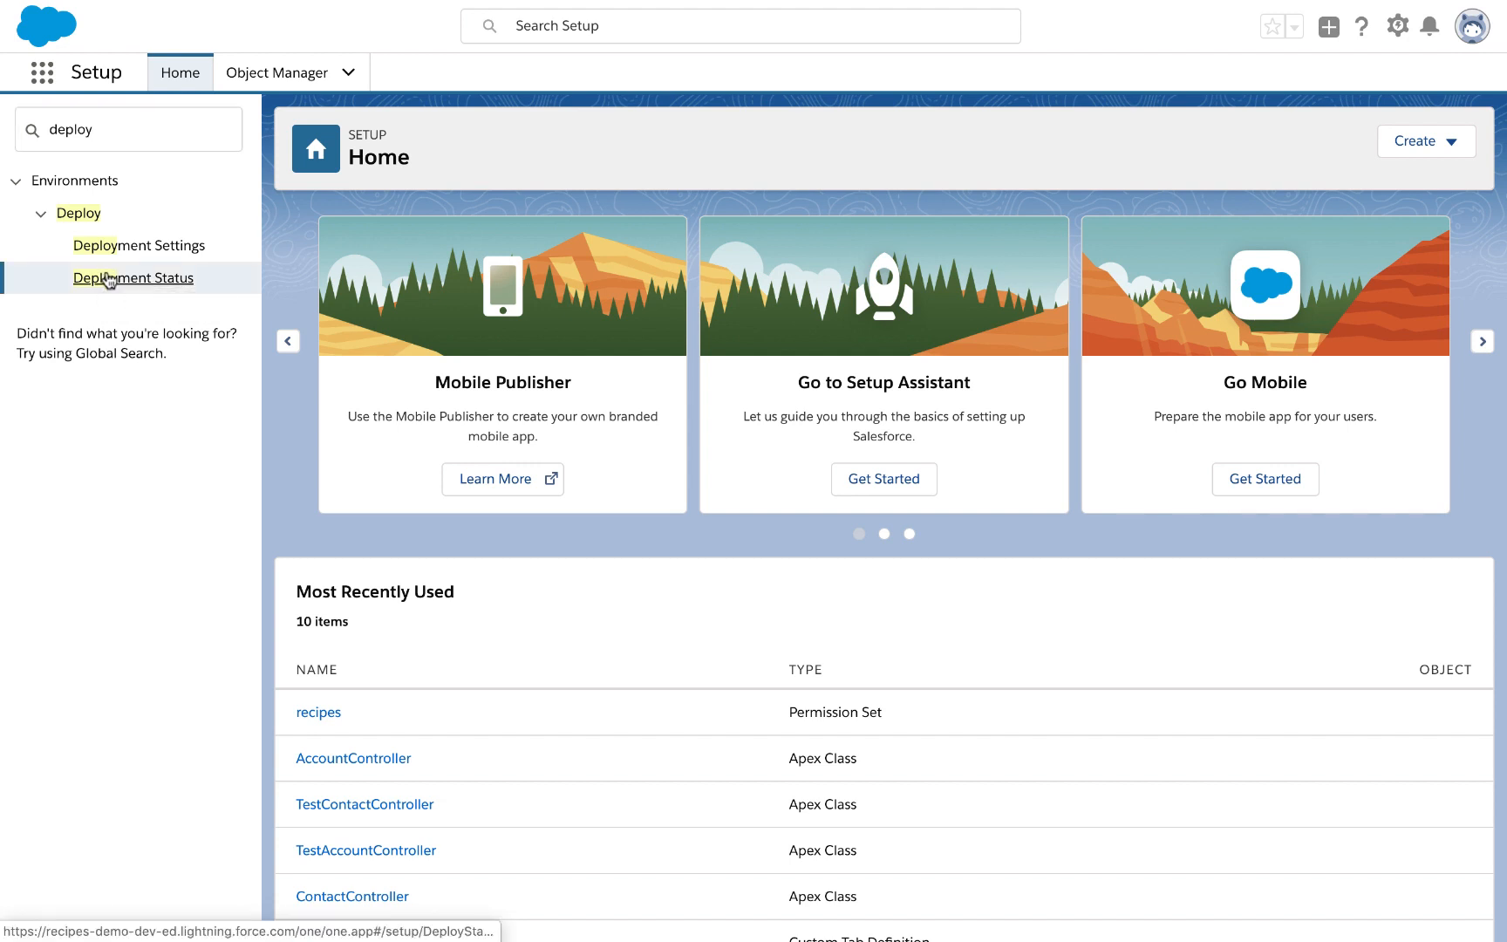
# Step: View details of the succeeded deployment on Setup's Deployment Status page
pyautogui.click(132, 278)
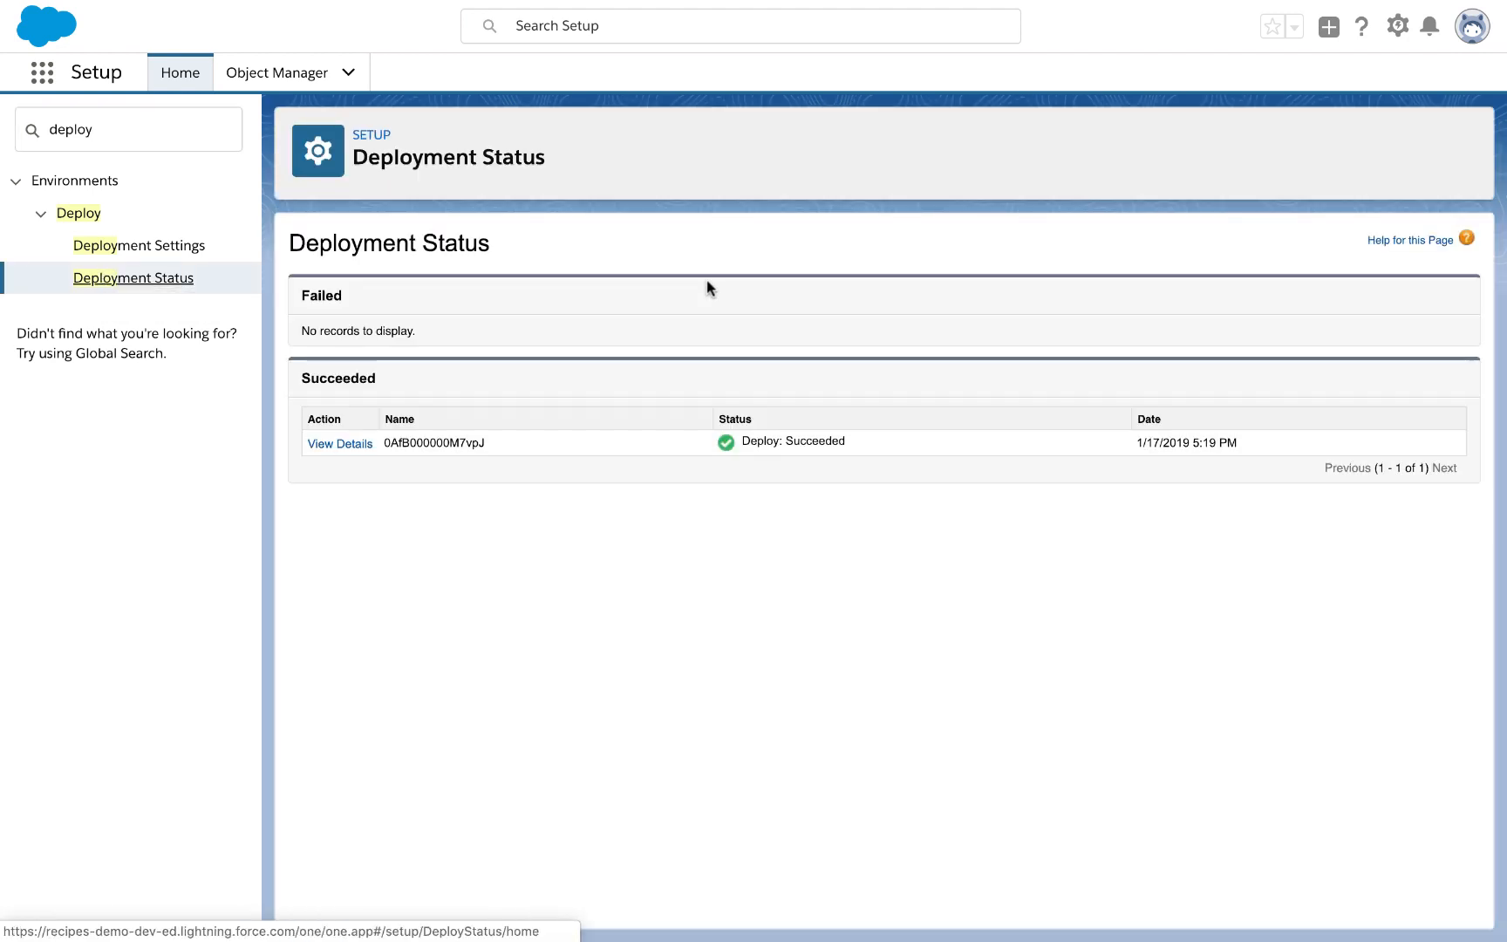
pyautogui.moveTo(800, 457)
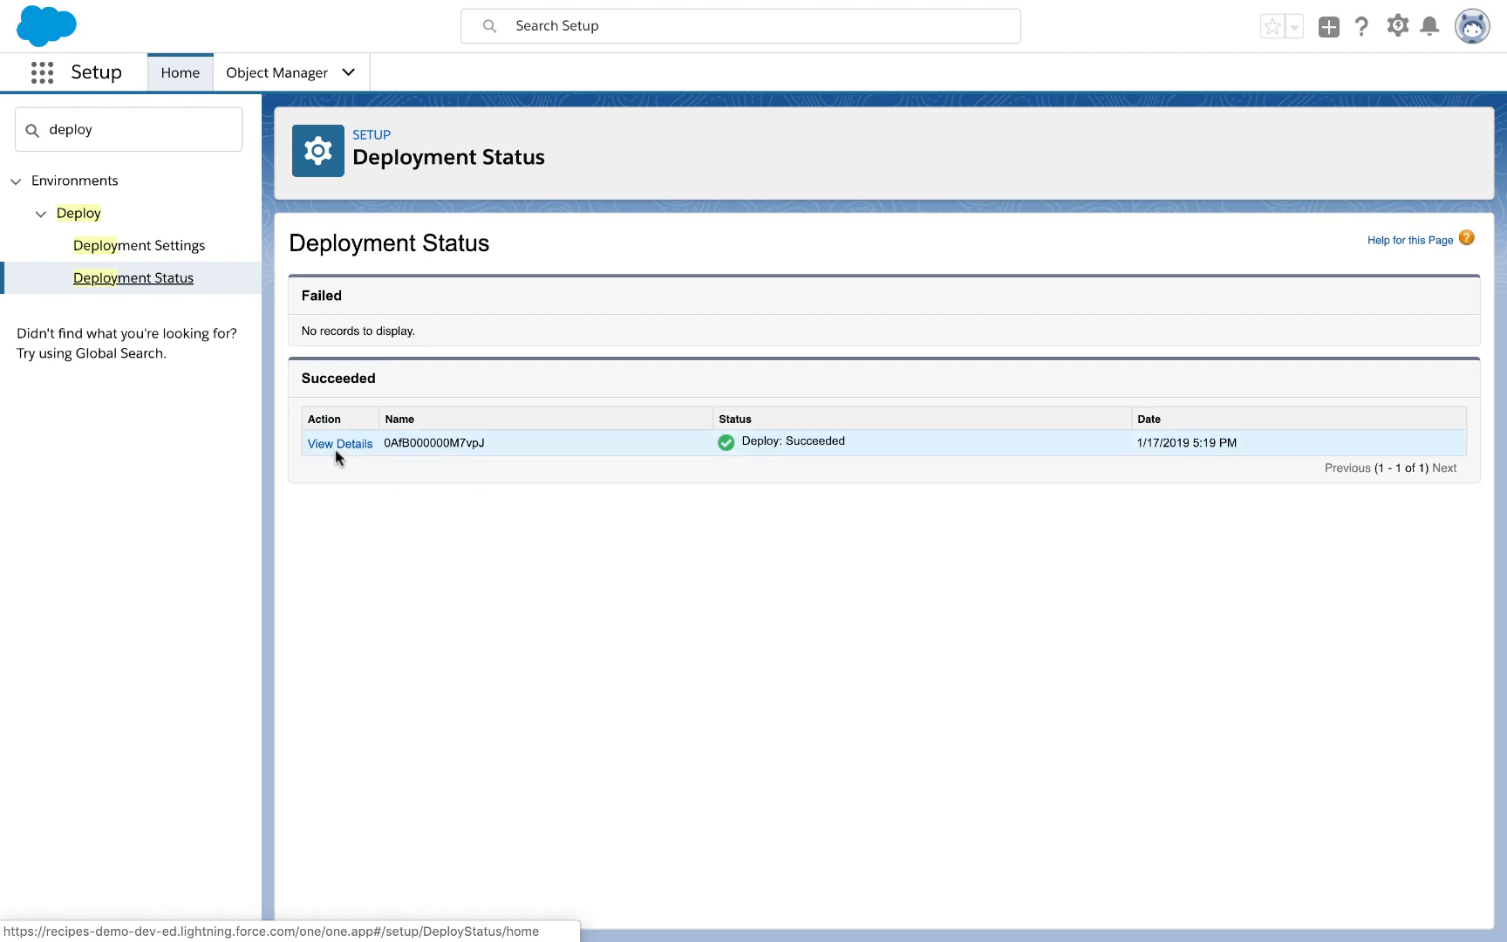
pyautogui.click(339, 443)
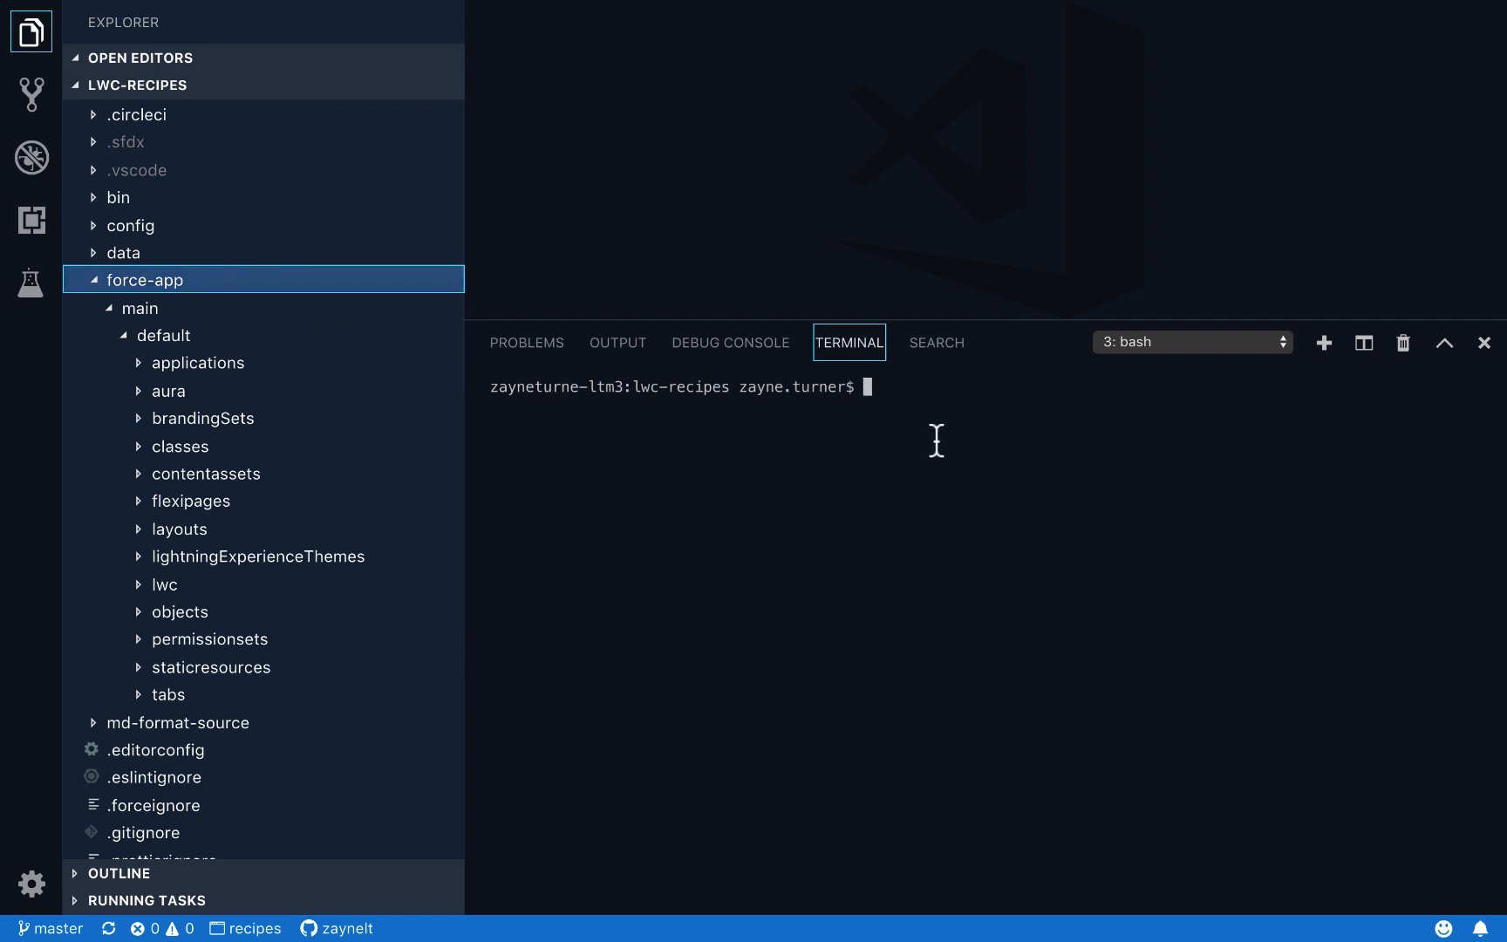
# Step: Enter 'sfdx force:source:convert -r force-app -d' in the new terminal
pyautogui.write('s')
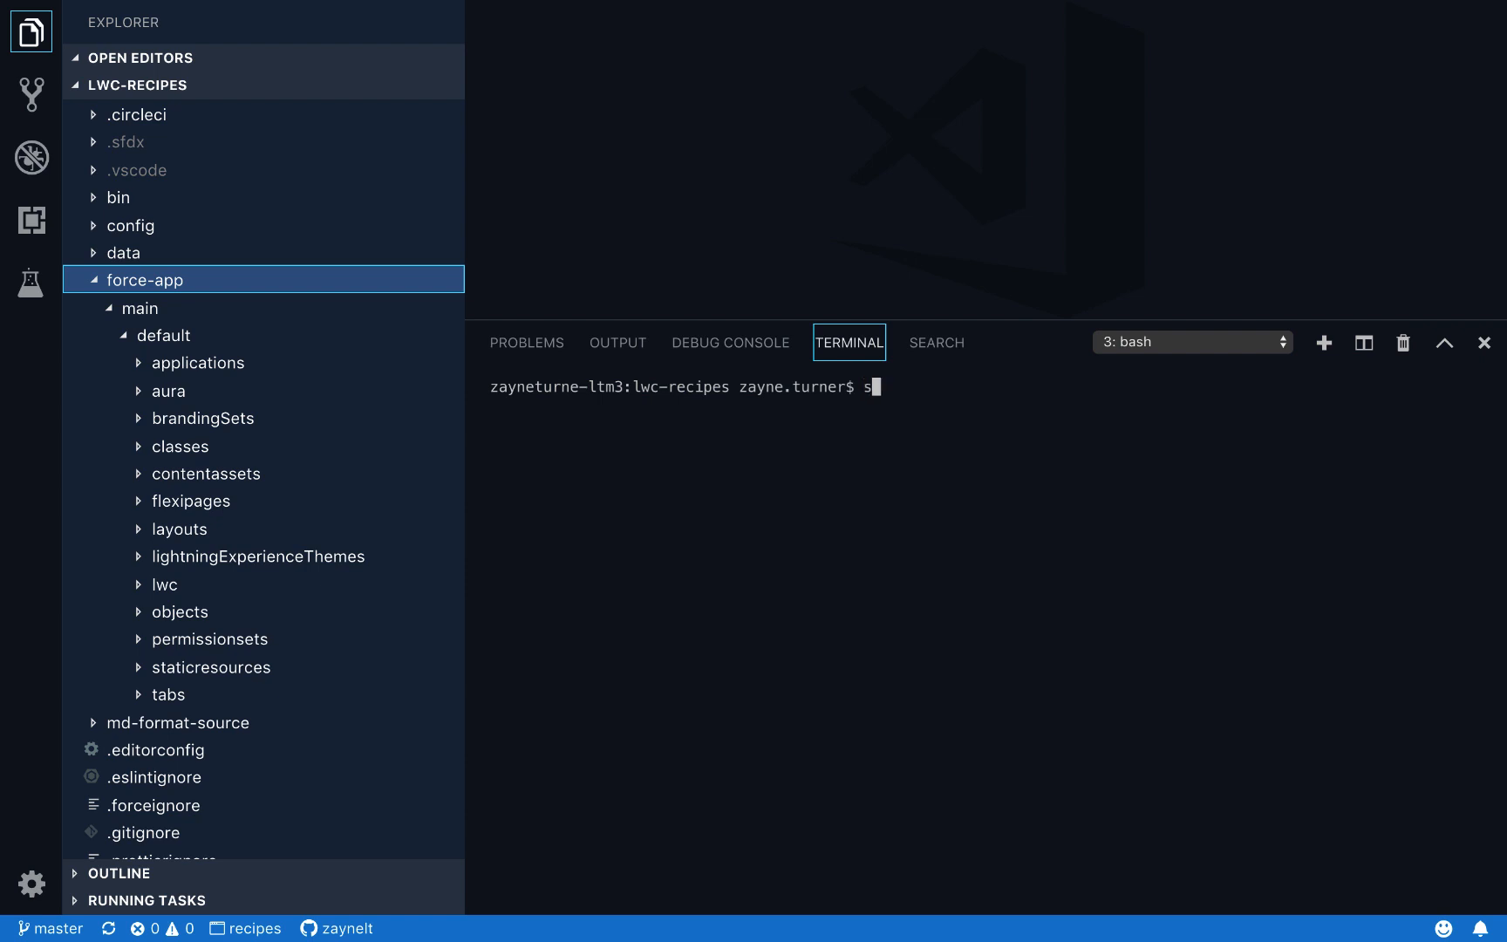
pyautogui.write('f')
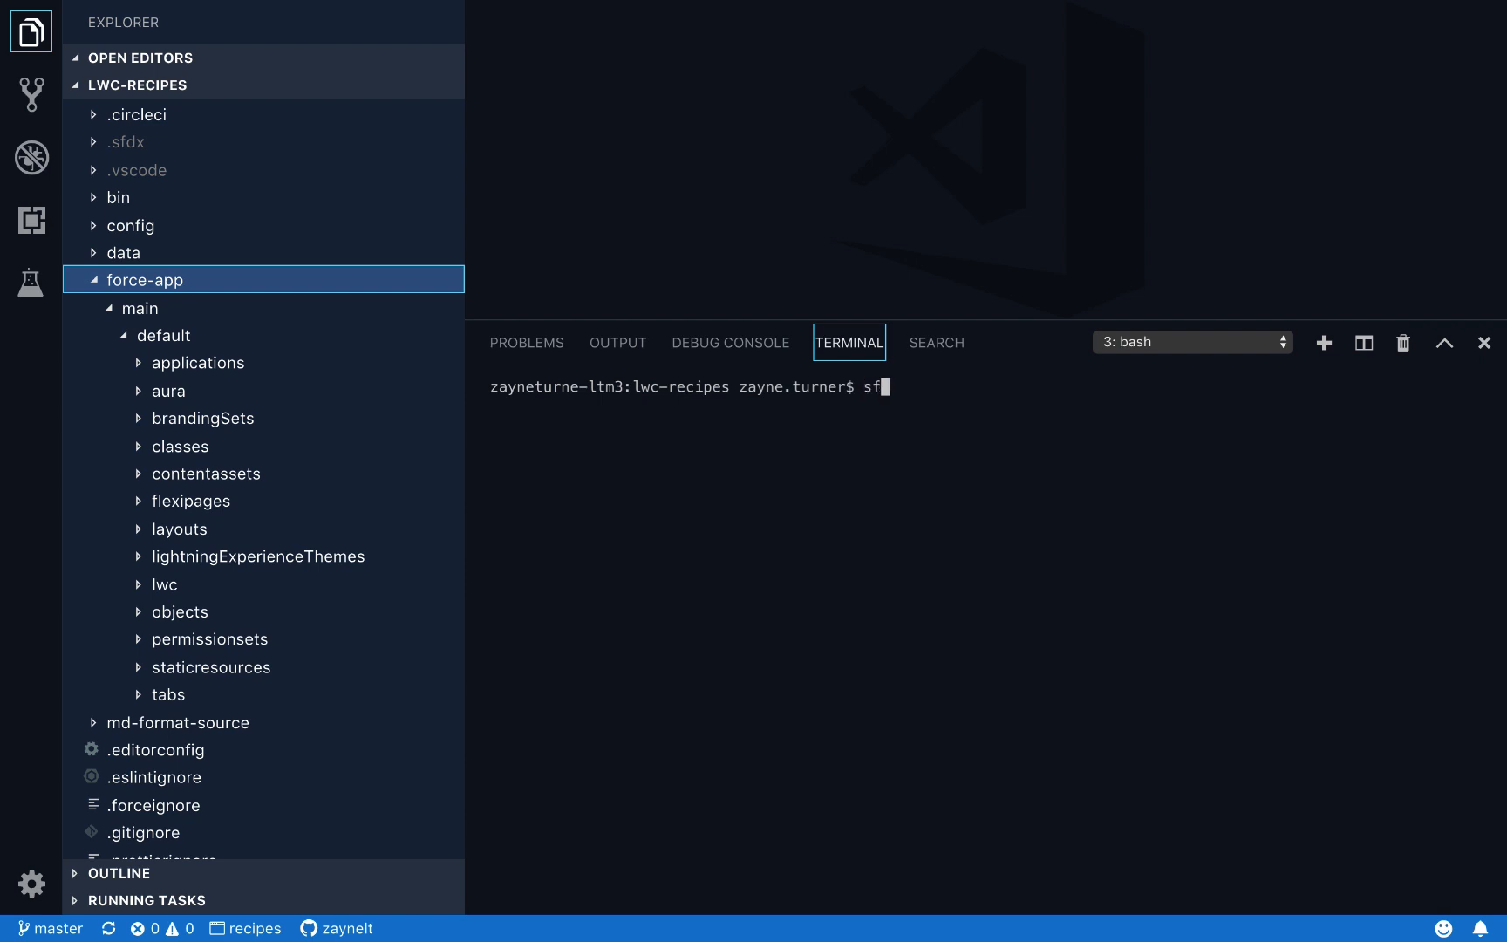
pyautogui.write('dx force')
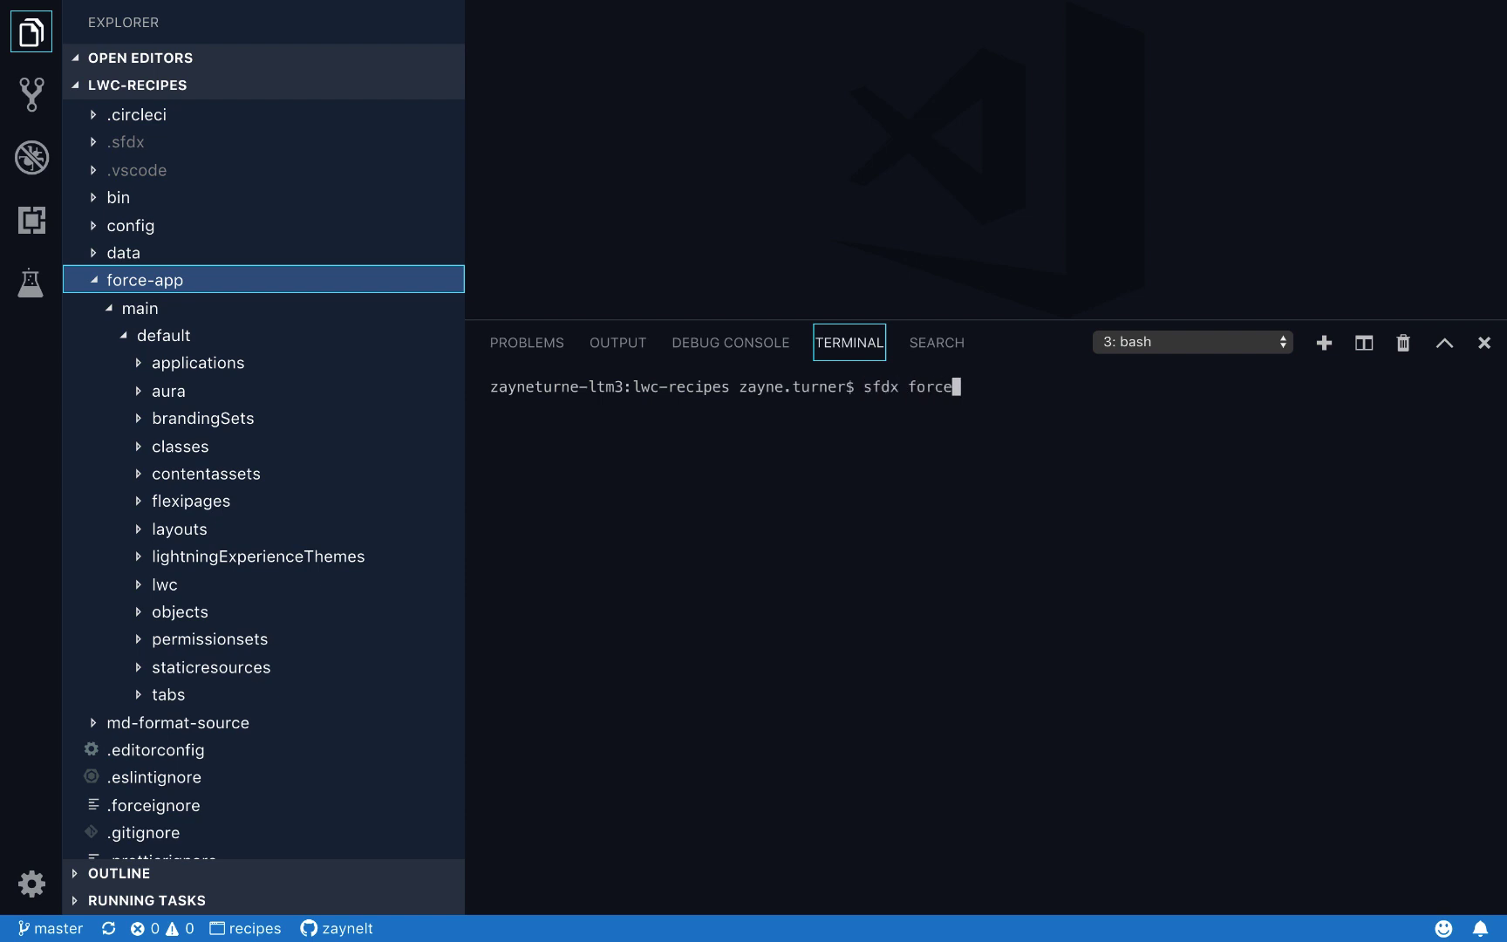
pyautogui.write(':source:co')
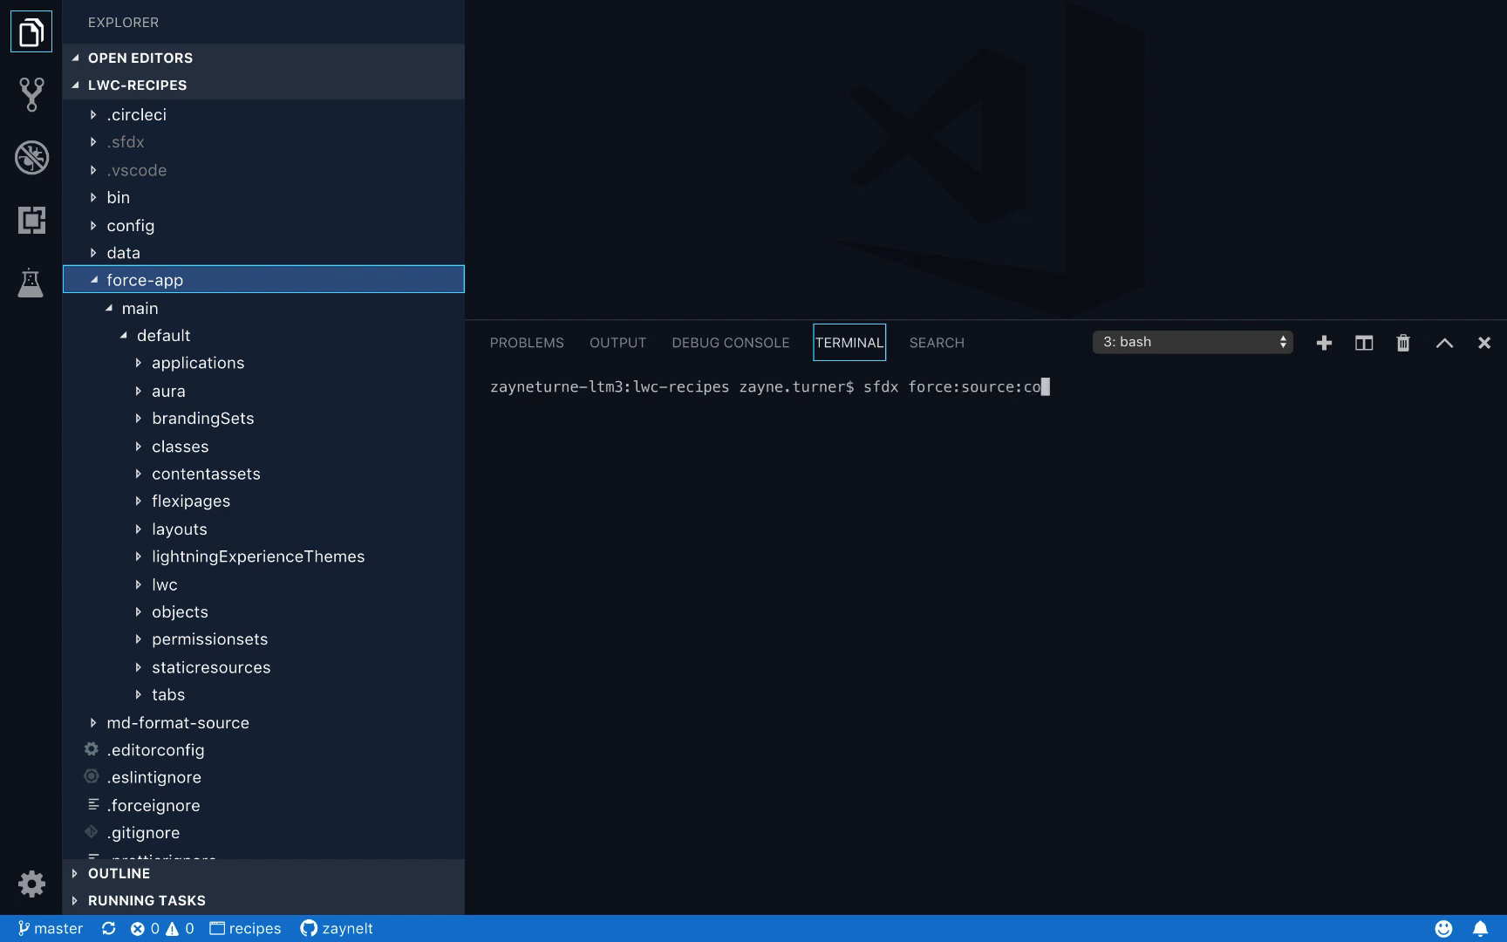
pyautogui.write('nve')
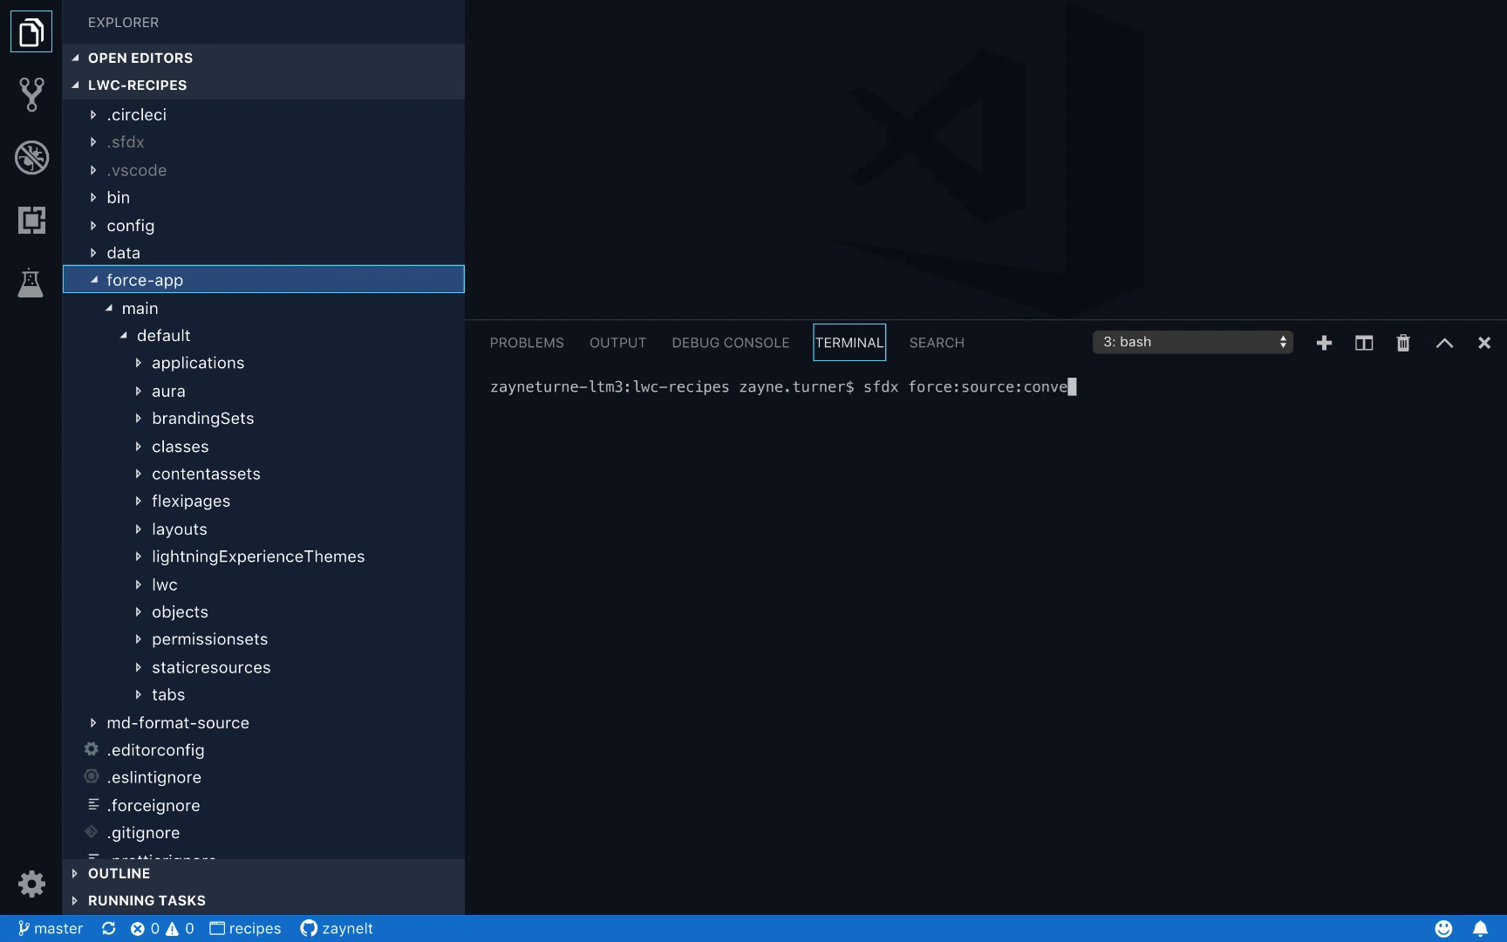
pyautogui.write('rt -r')
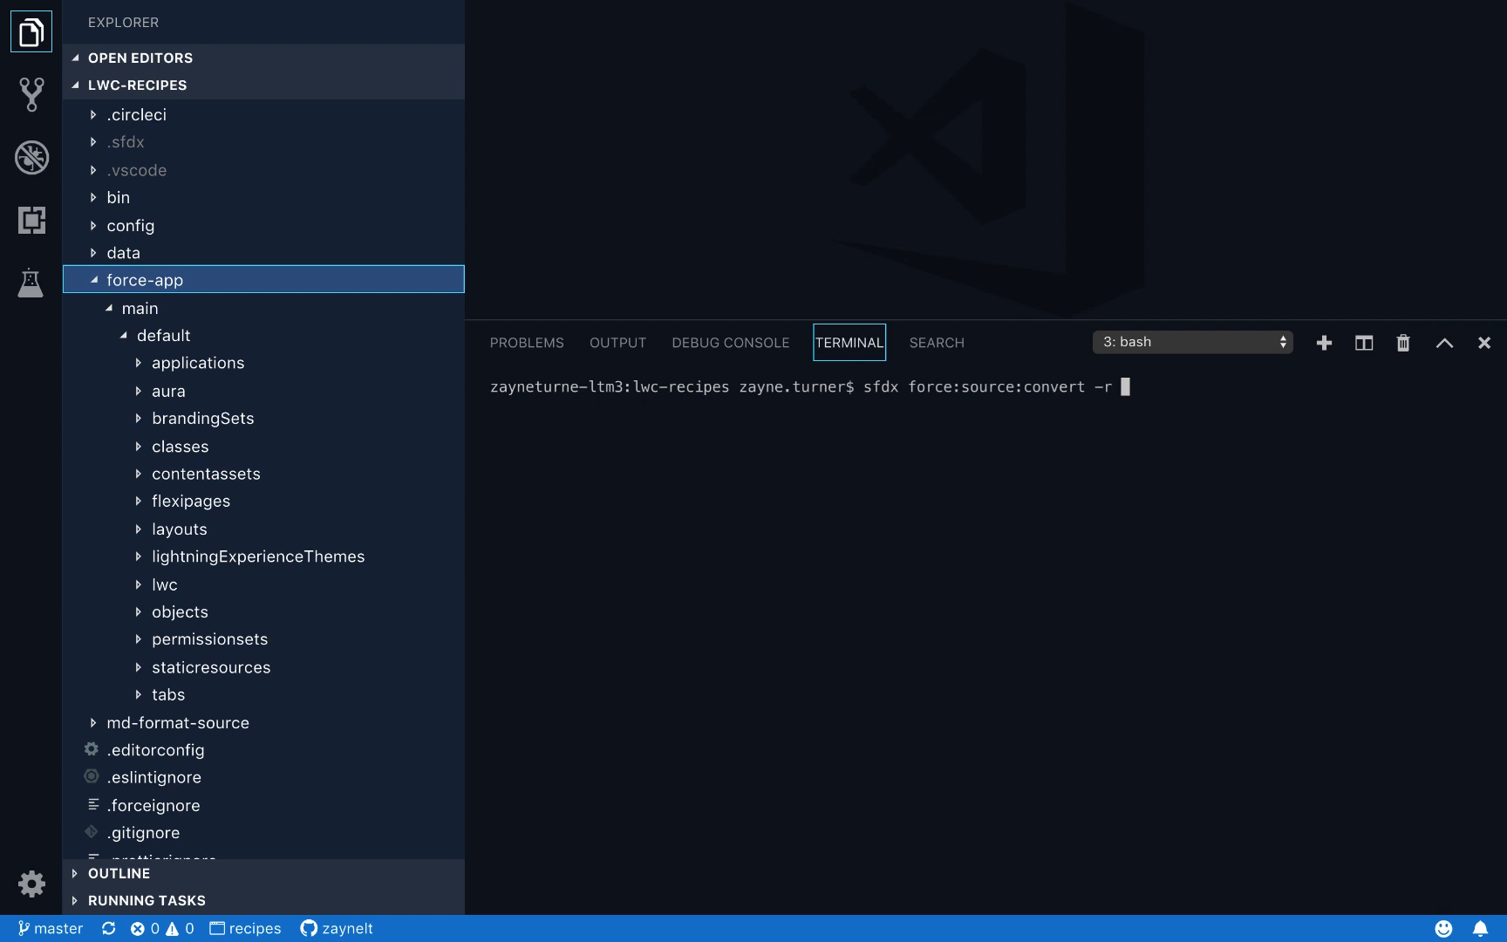
pyautogui.write('for')
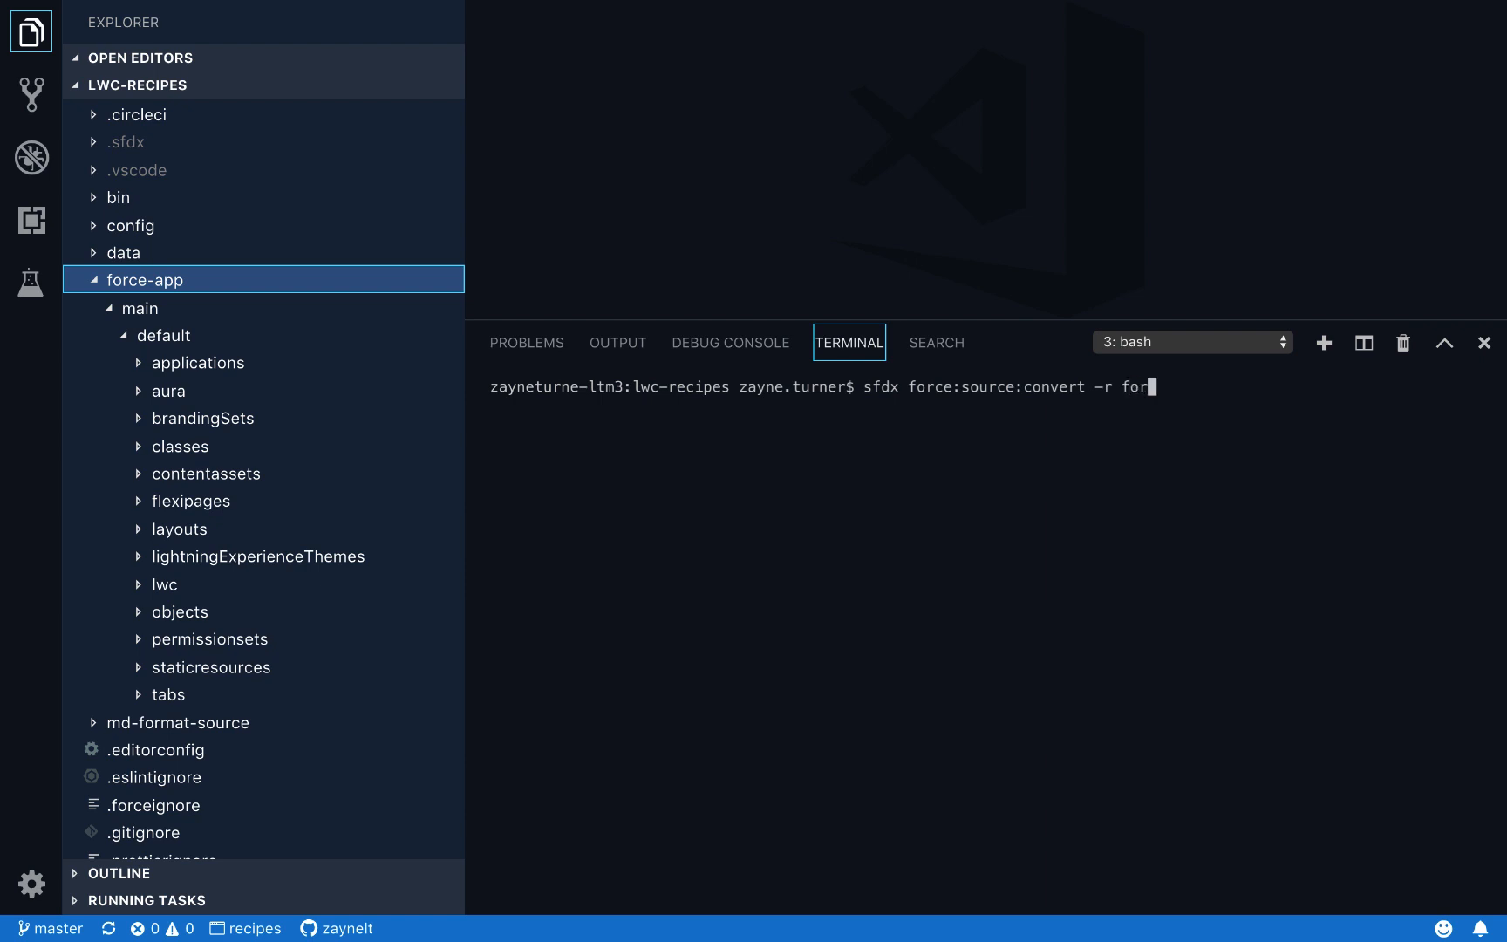
pyautogui.write('ce-app')
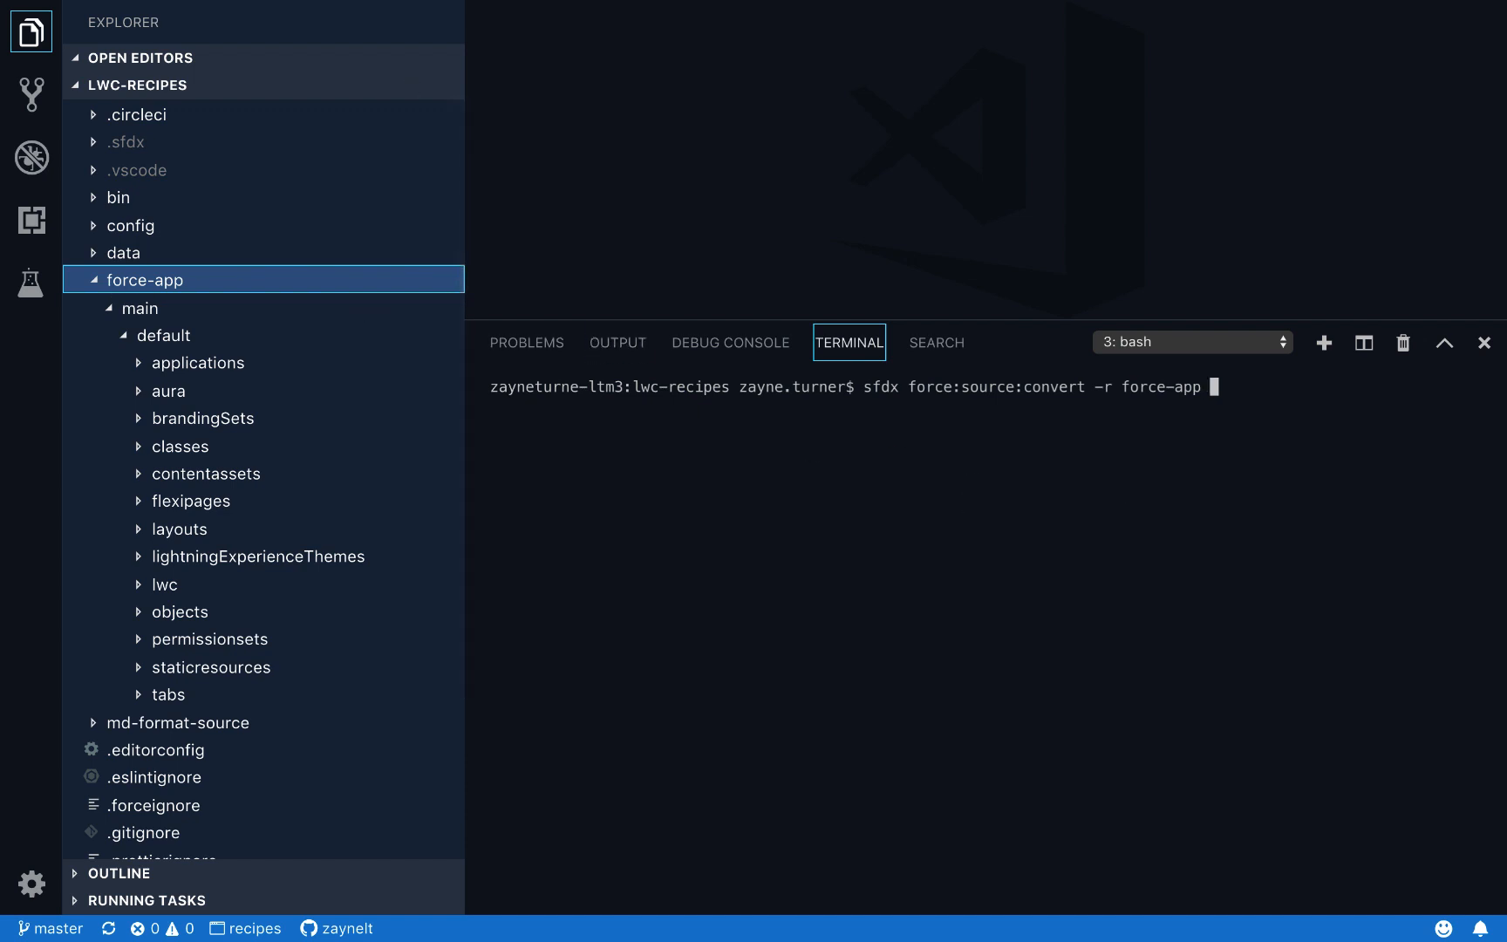
pyautogui.write('-d')
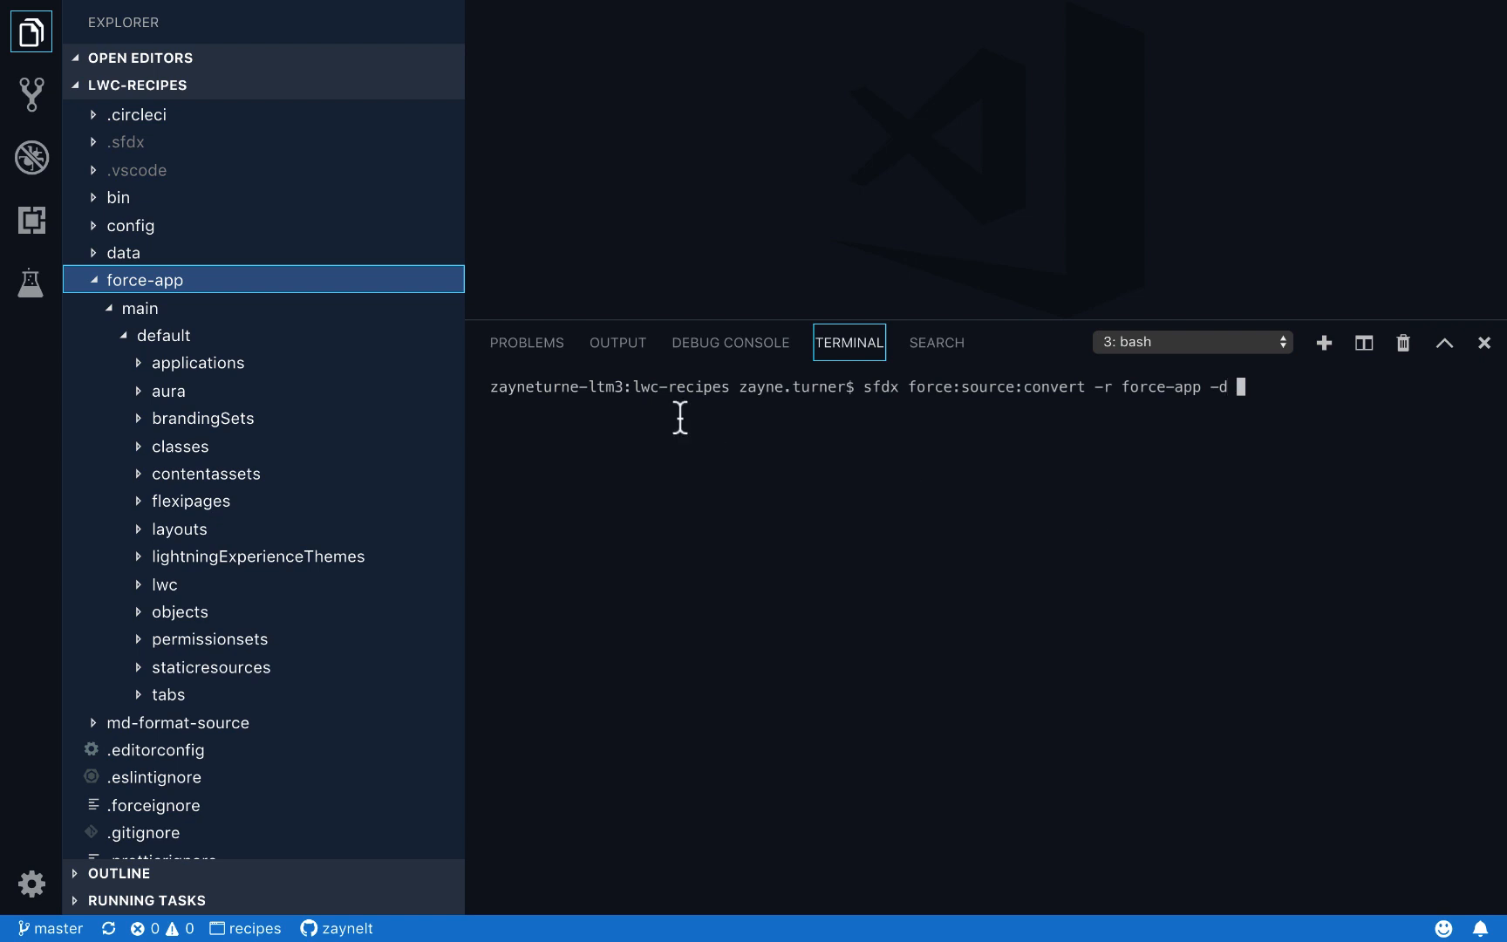
# Step: Paste md-format-source's relative path from the Explorer as the target and run the conversion
pyautogui.click(145, 279)
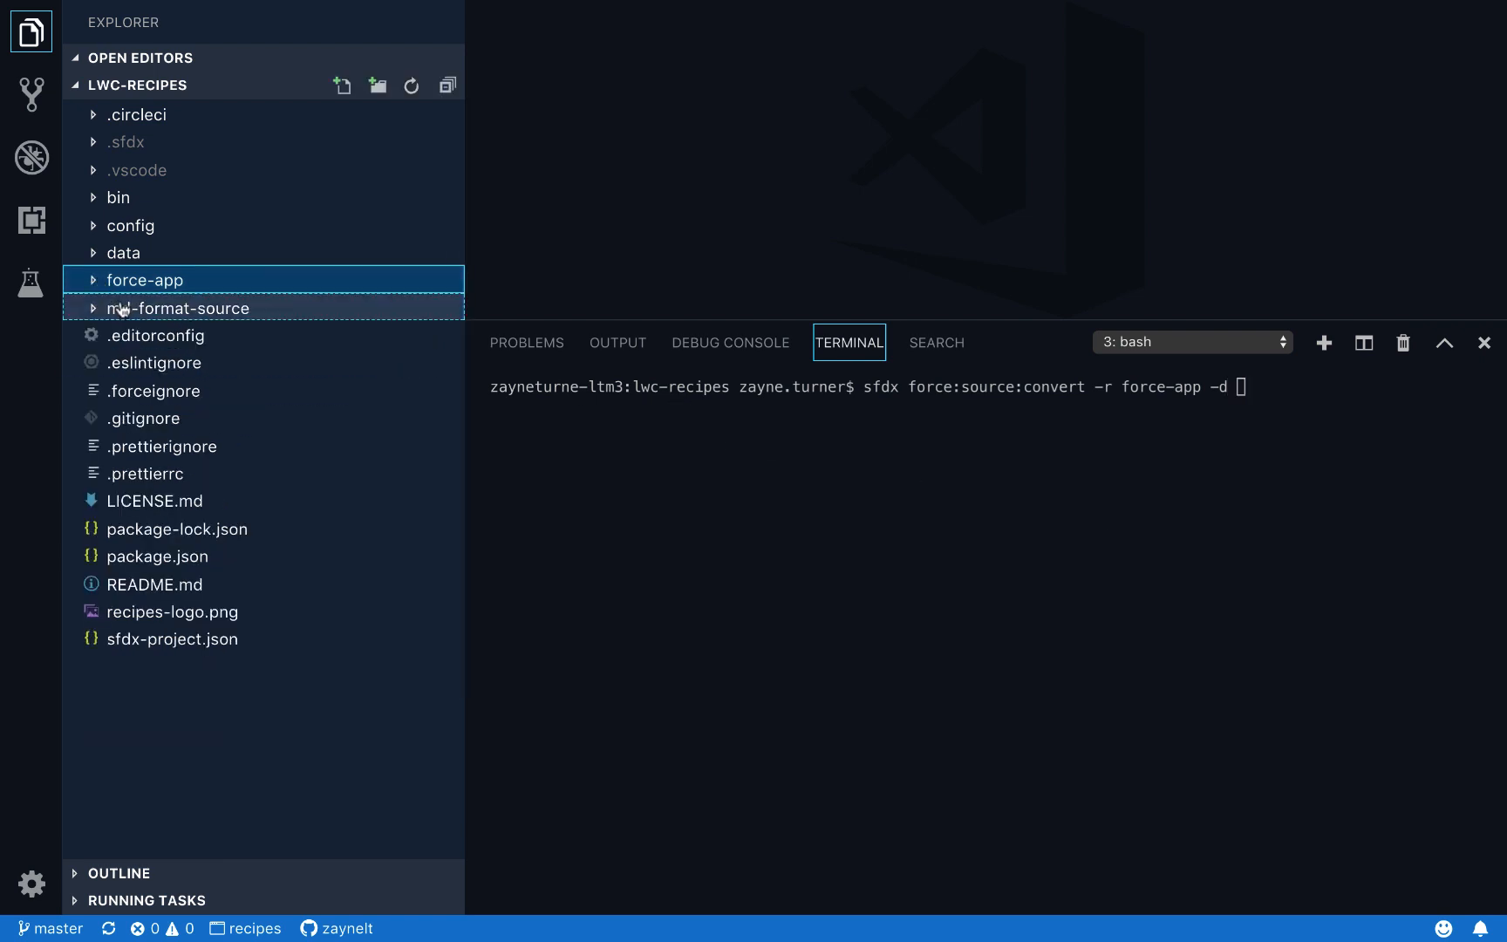
pyautogui.click(178, 309)
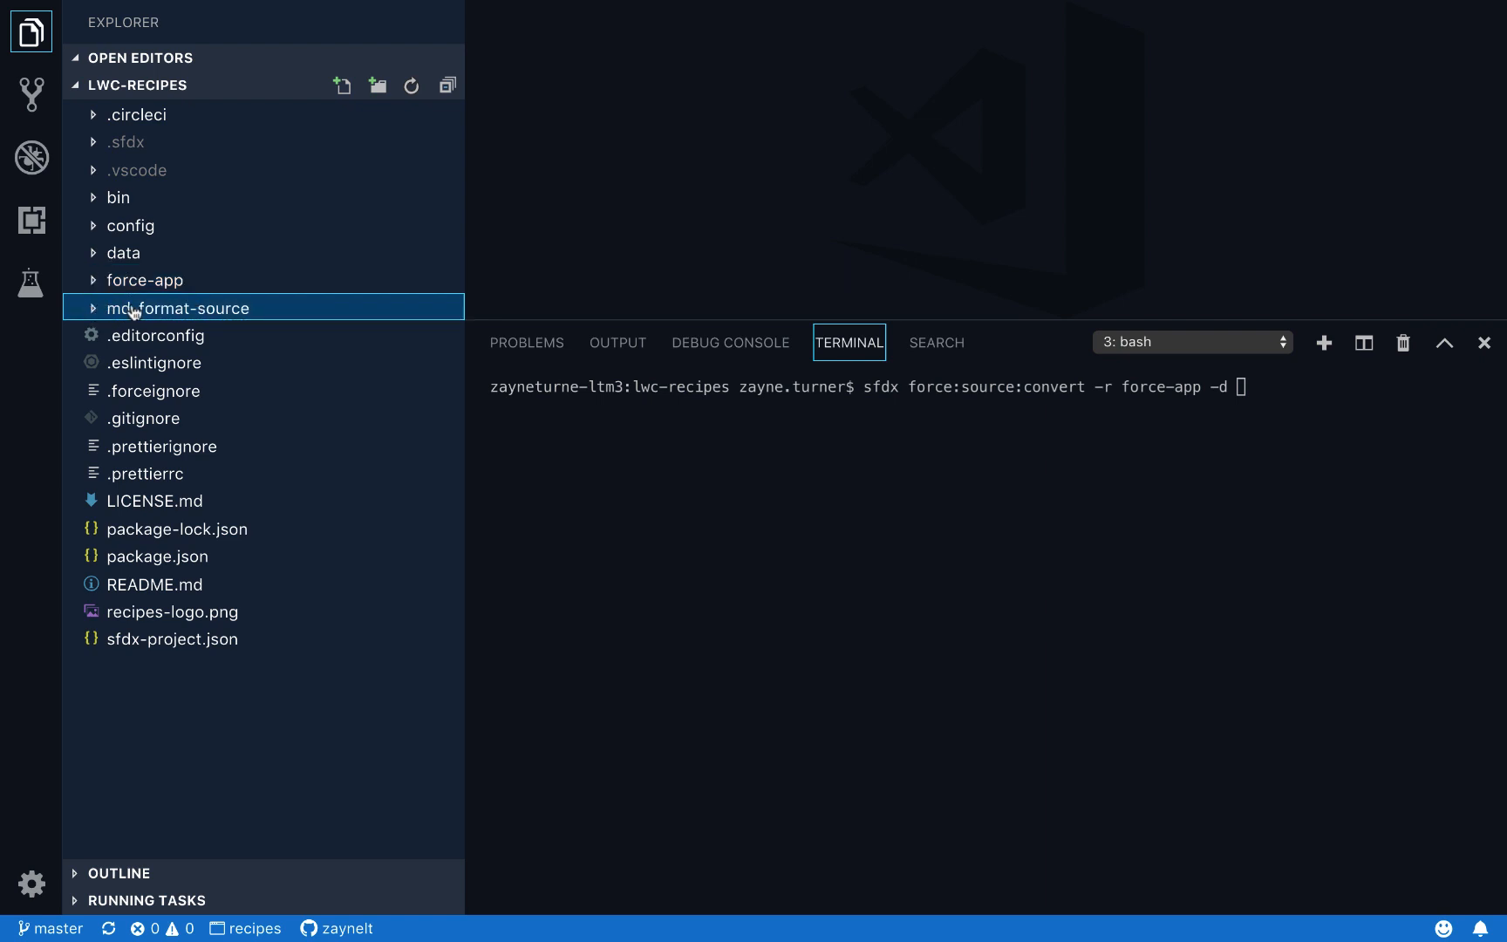
pyautogui.moveTo(209, 313)
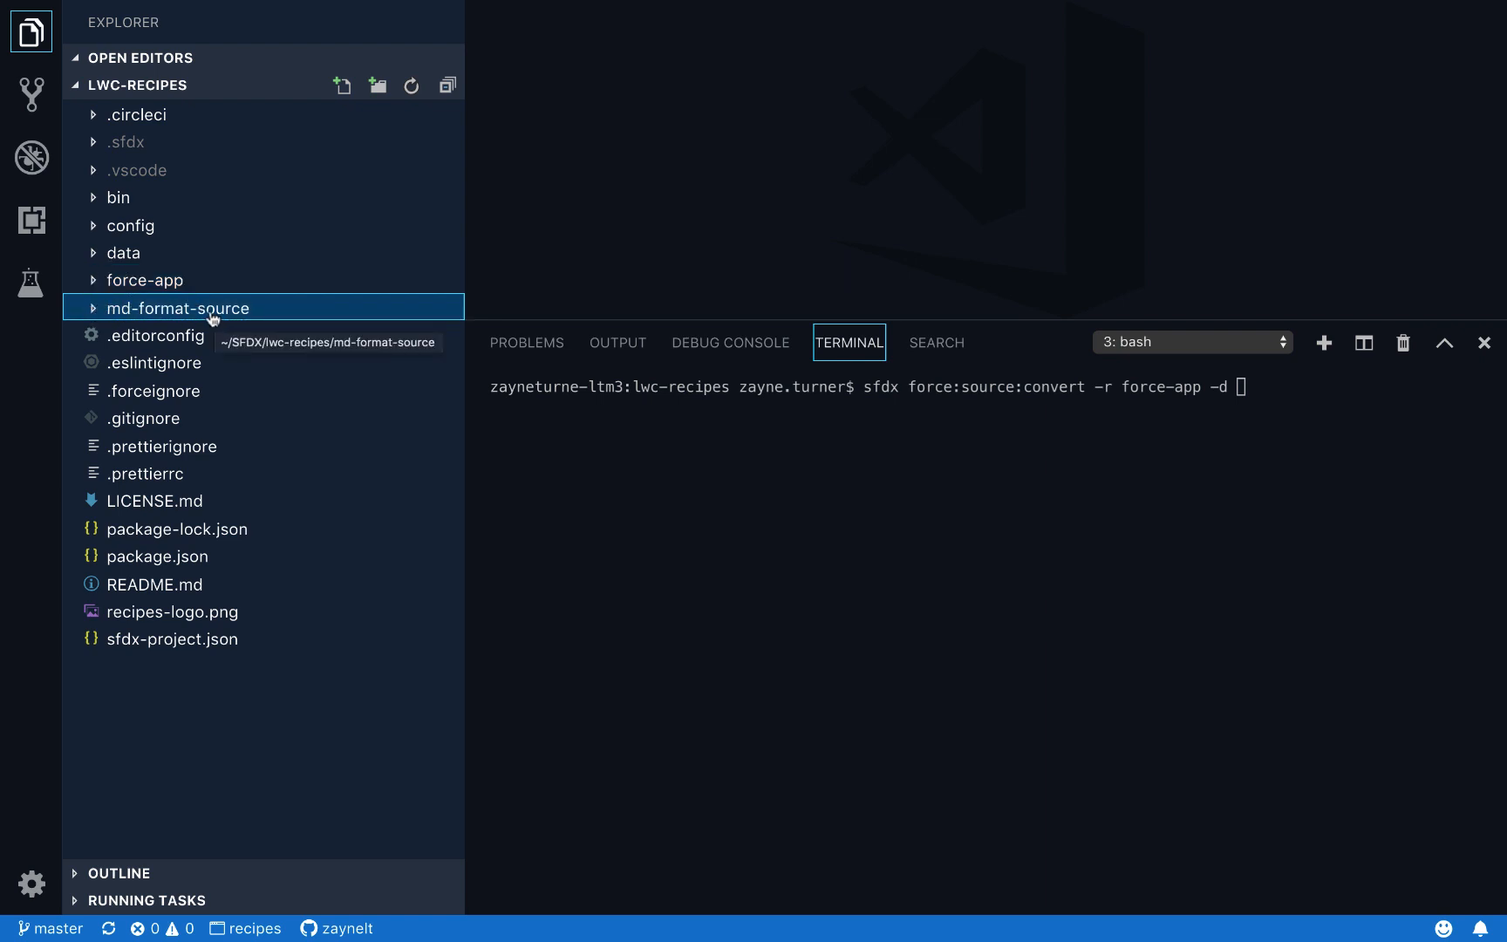
pyautogui.rightClick(178, 309)
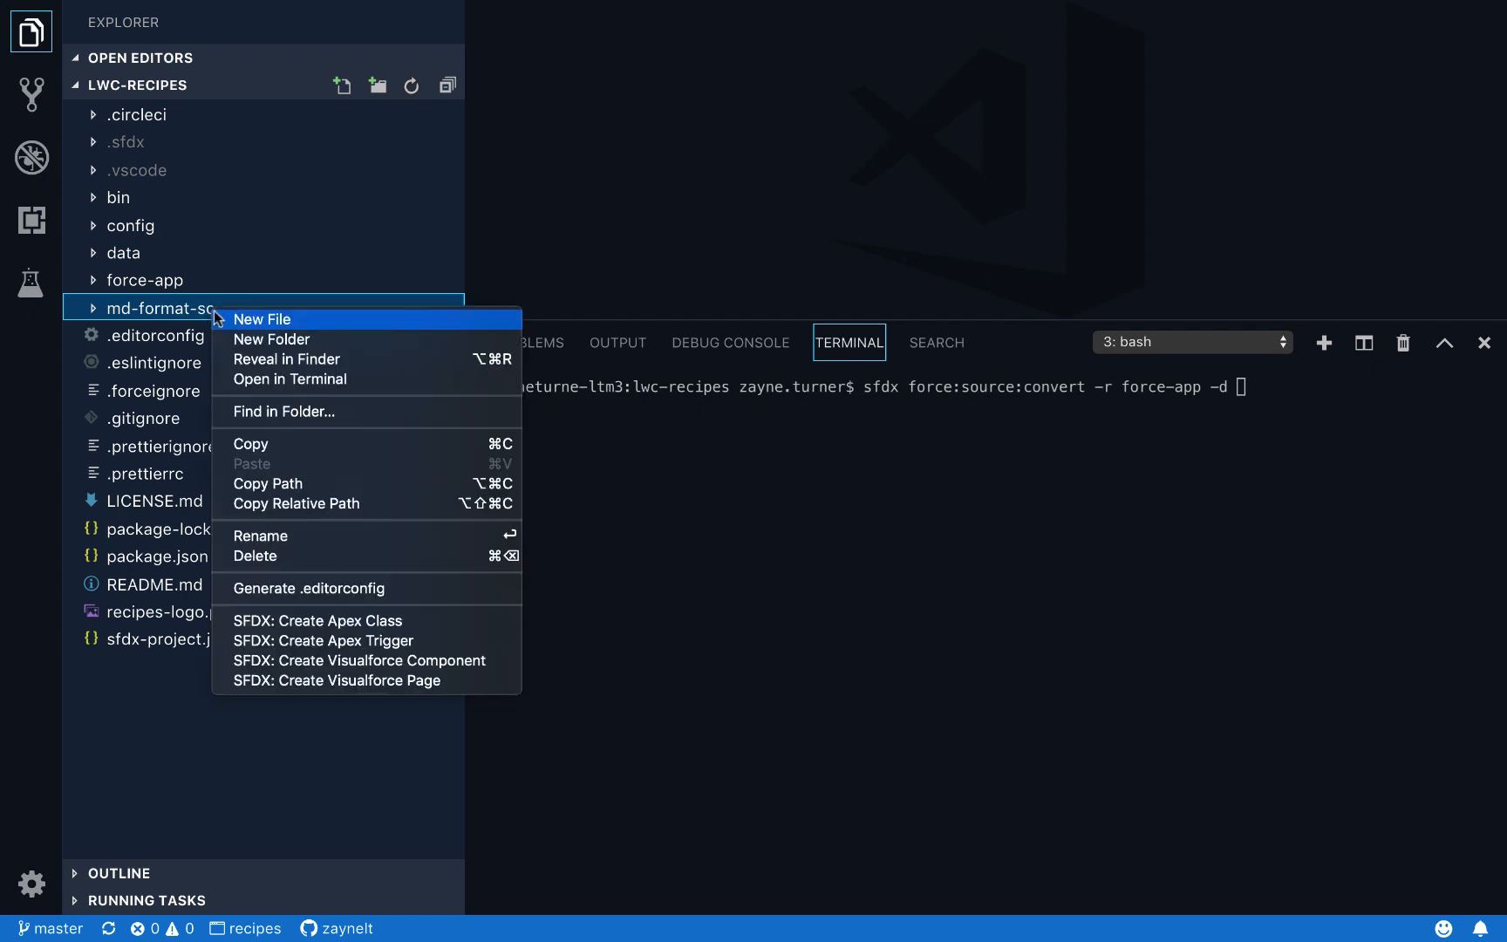
pyautogui.moveTo(326, 504)
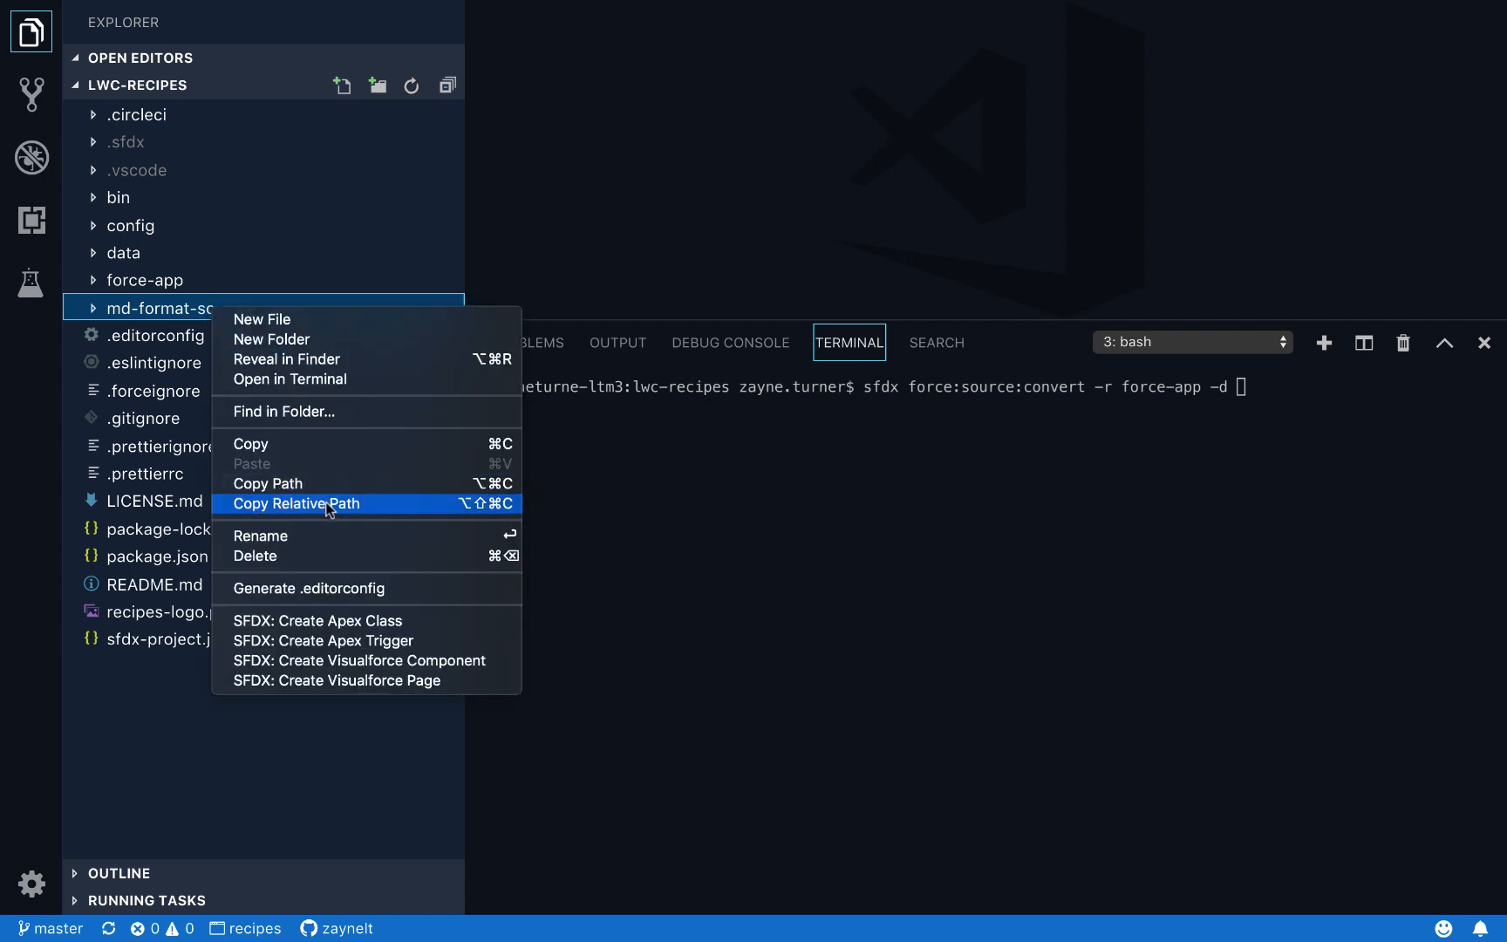
pyautogui.click(296, 504)
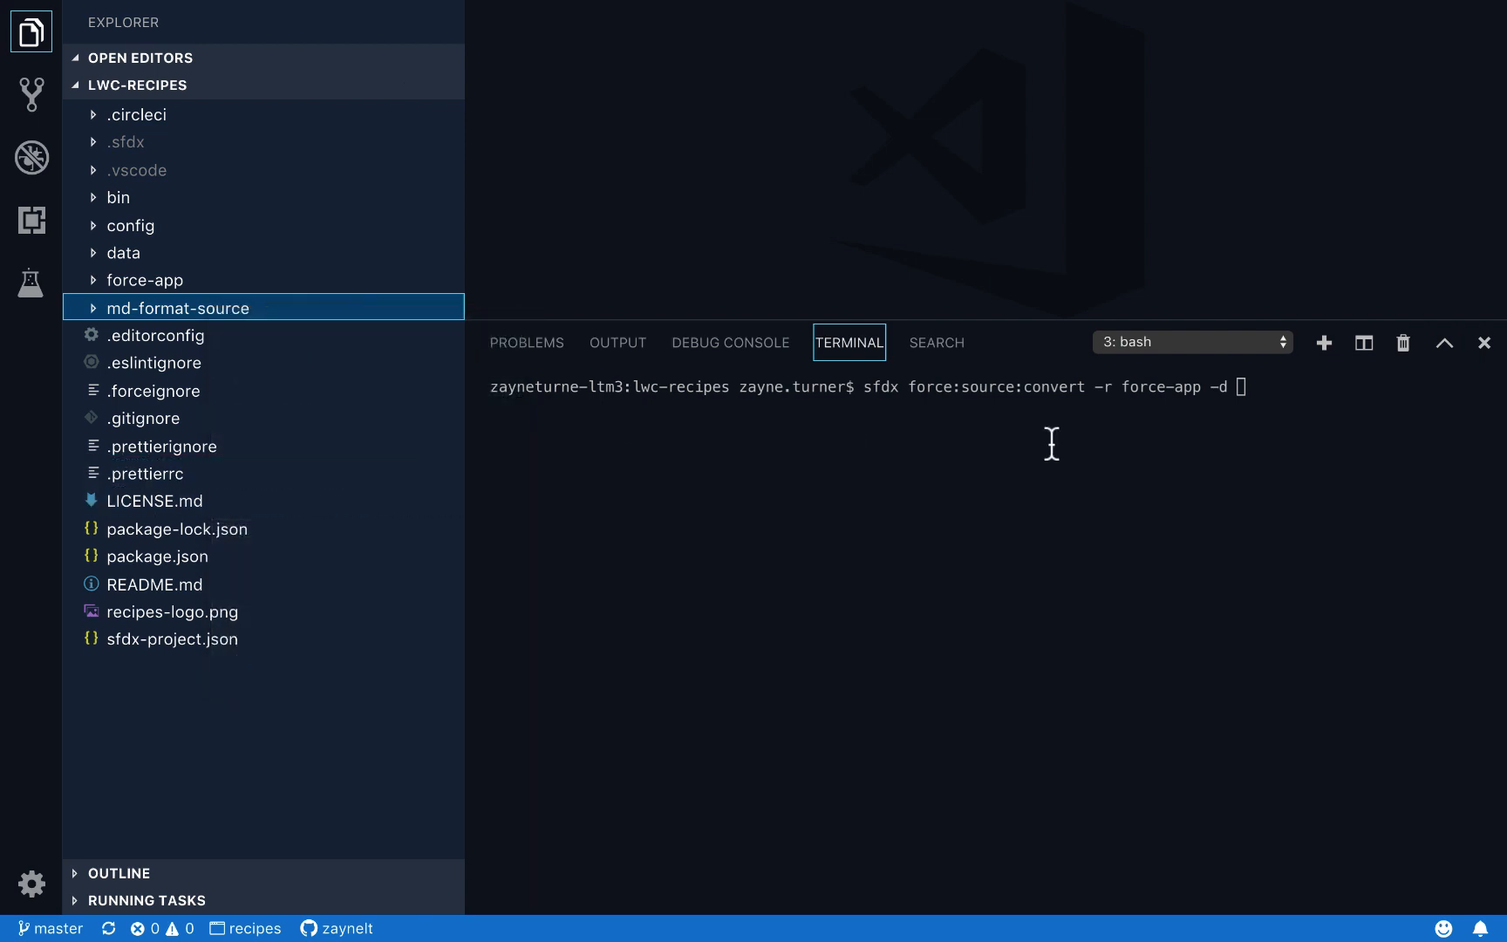
pyautogui.write('md-format-source')
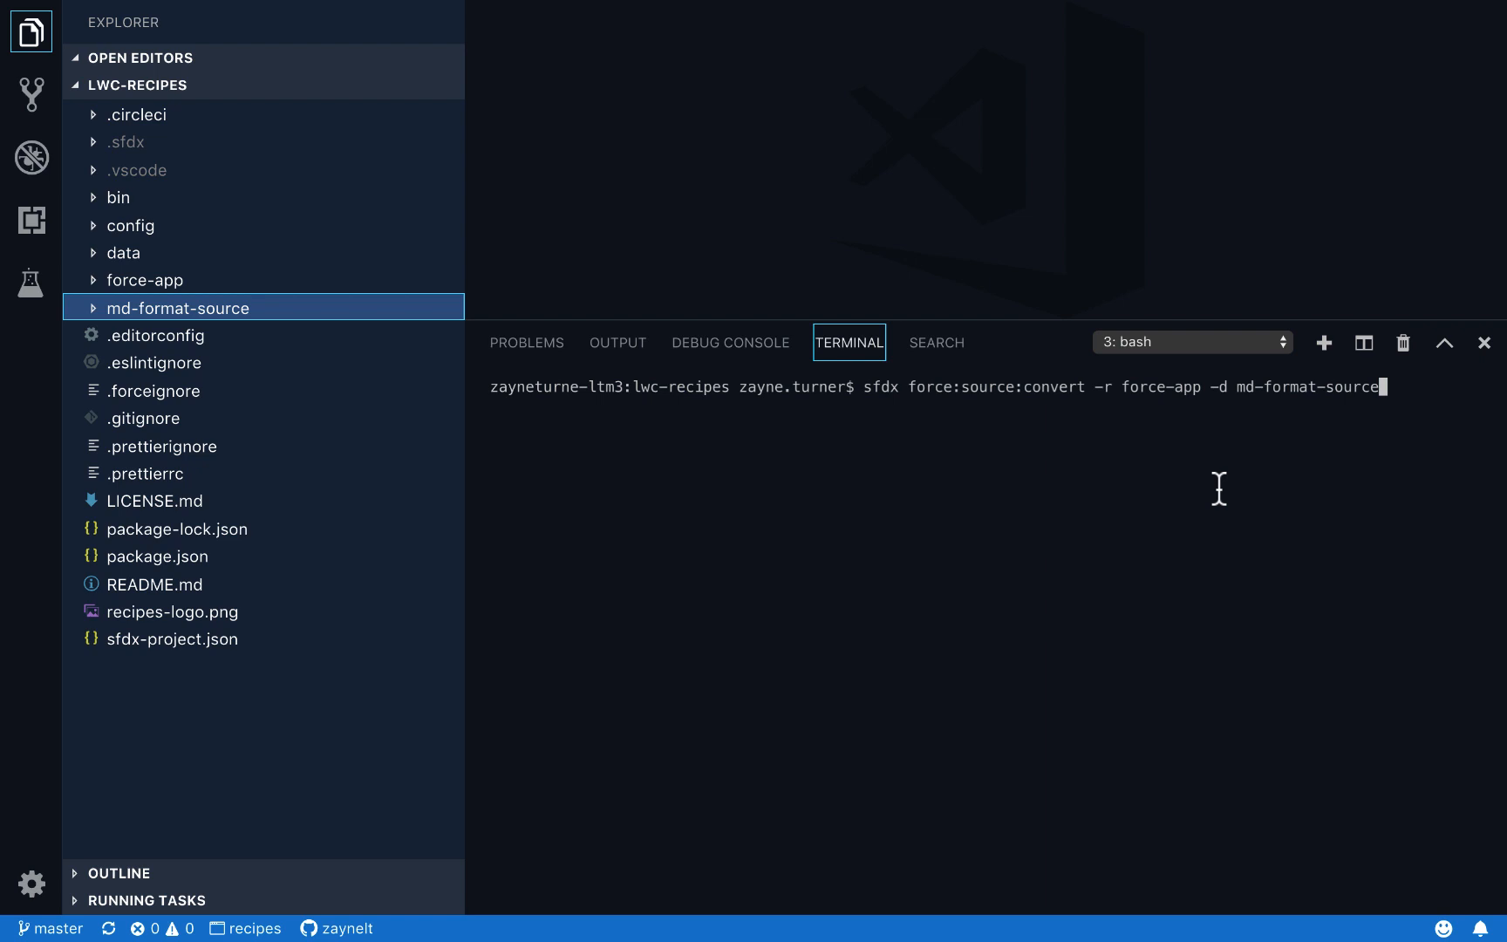
pyautogui.press('Enter')
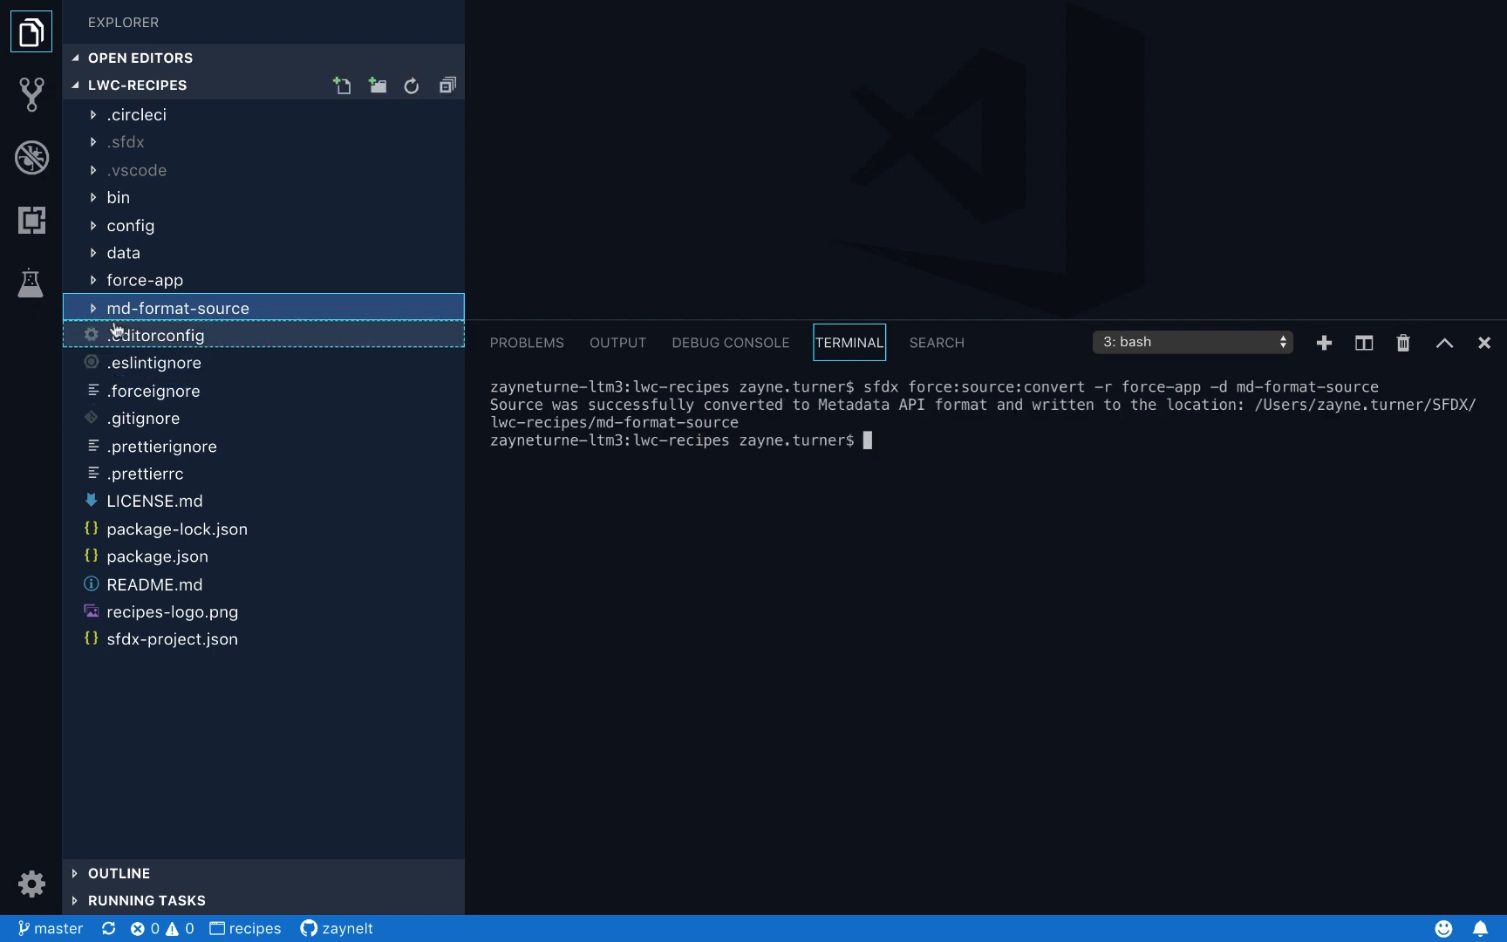
pyautogui.click(178, 308)
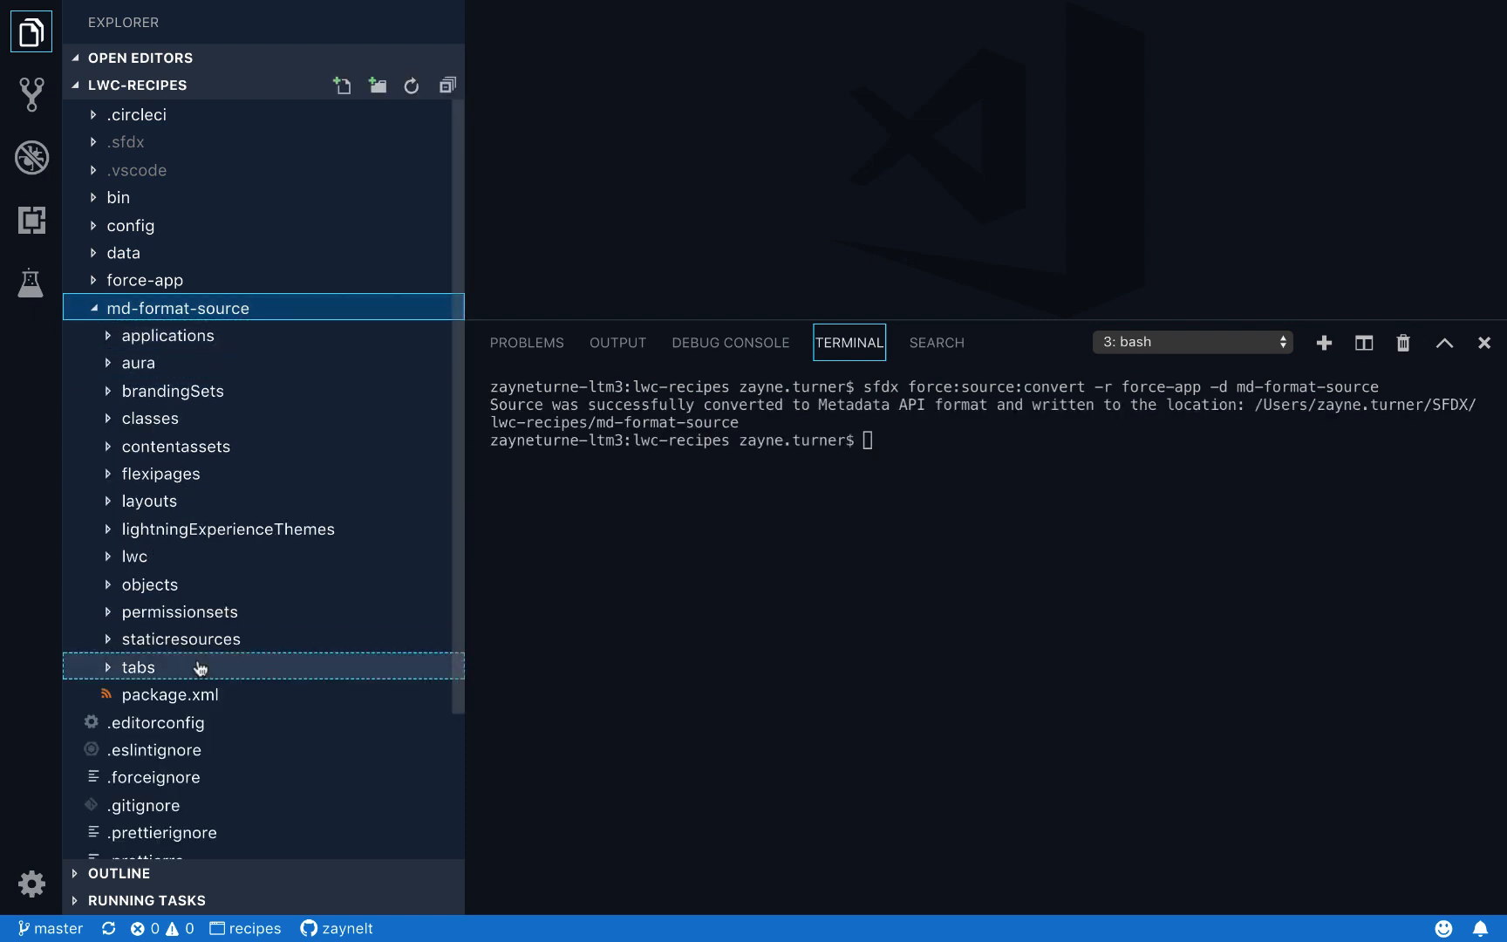
pyautogui.moveTo(199, 365)
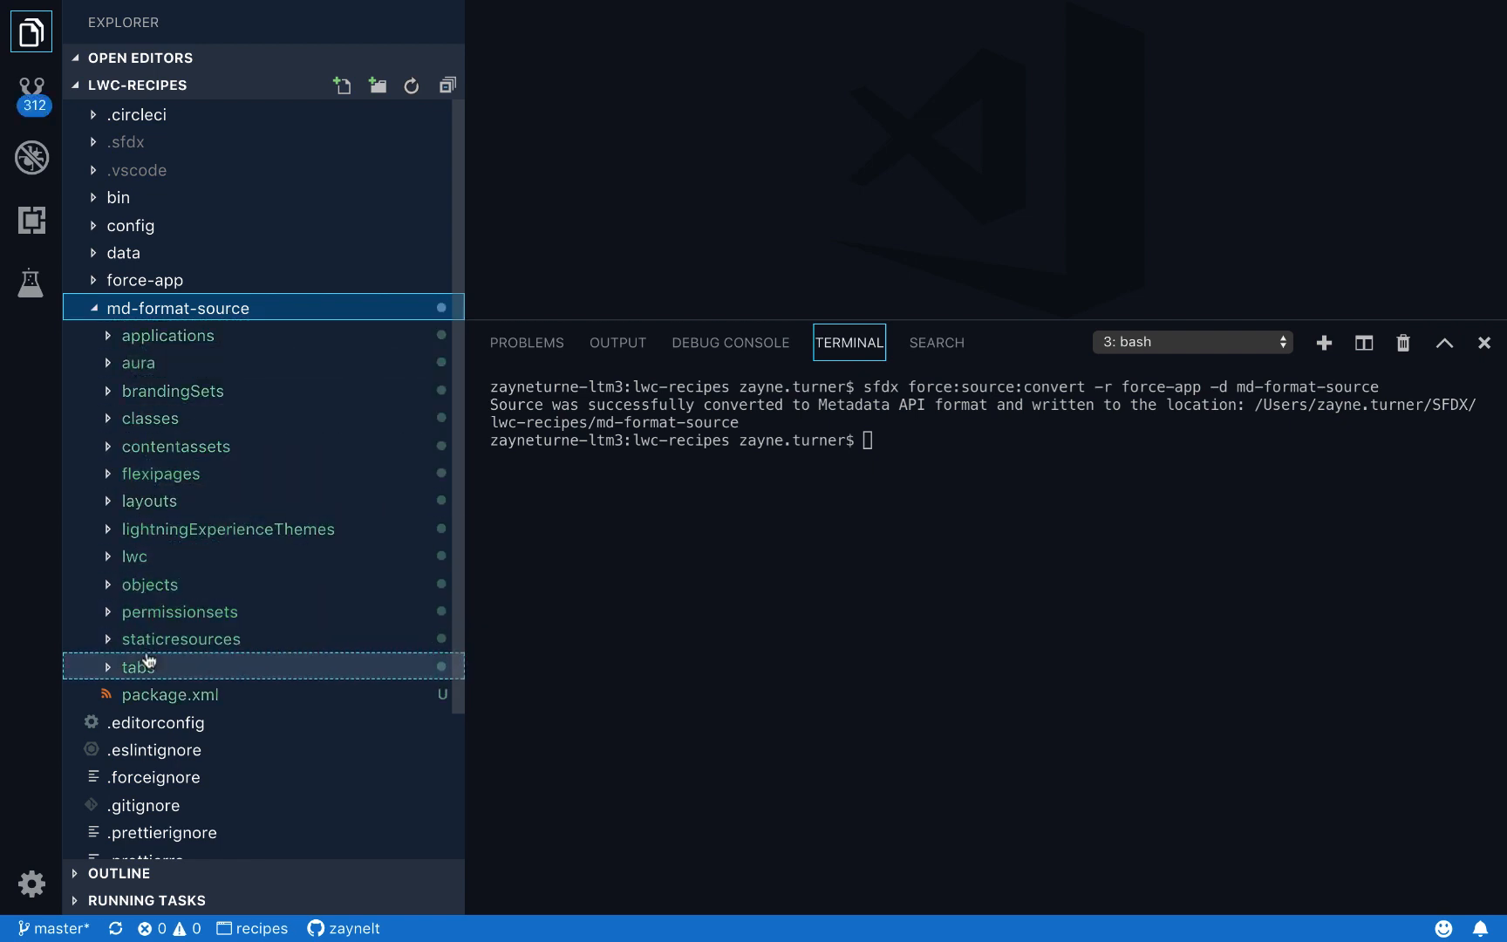
pyautogui.moveTo(199, 701)
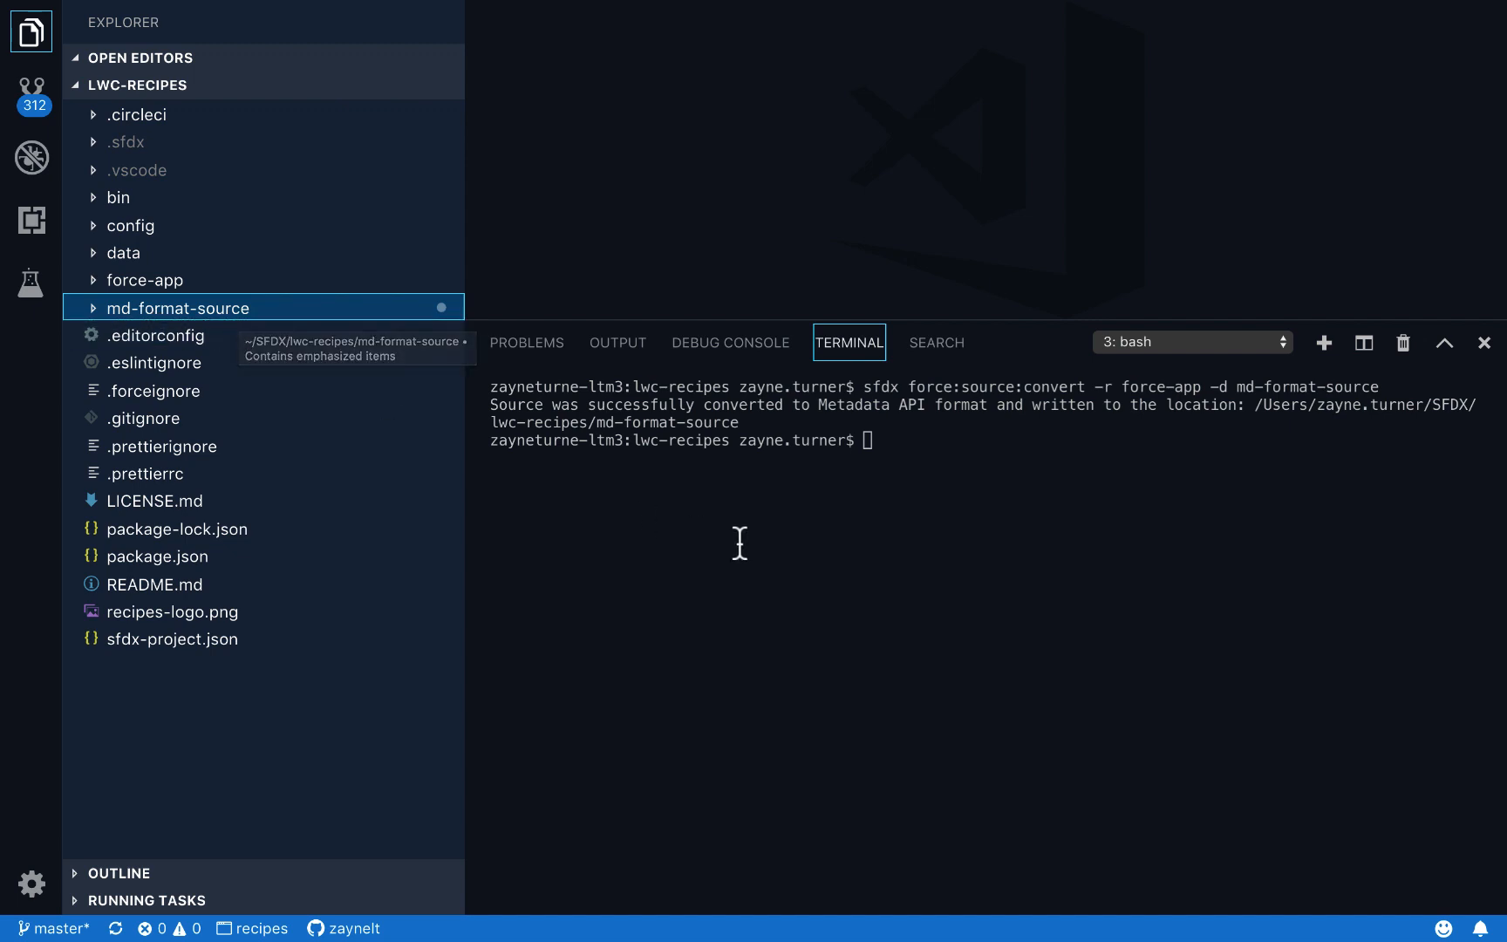
pyautogui.moveTo(1046, 494)
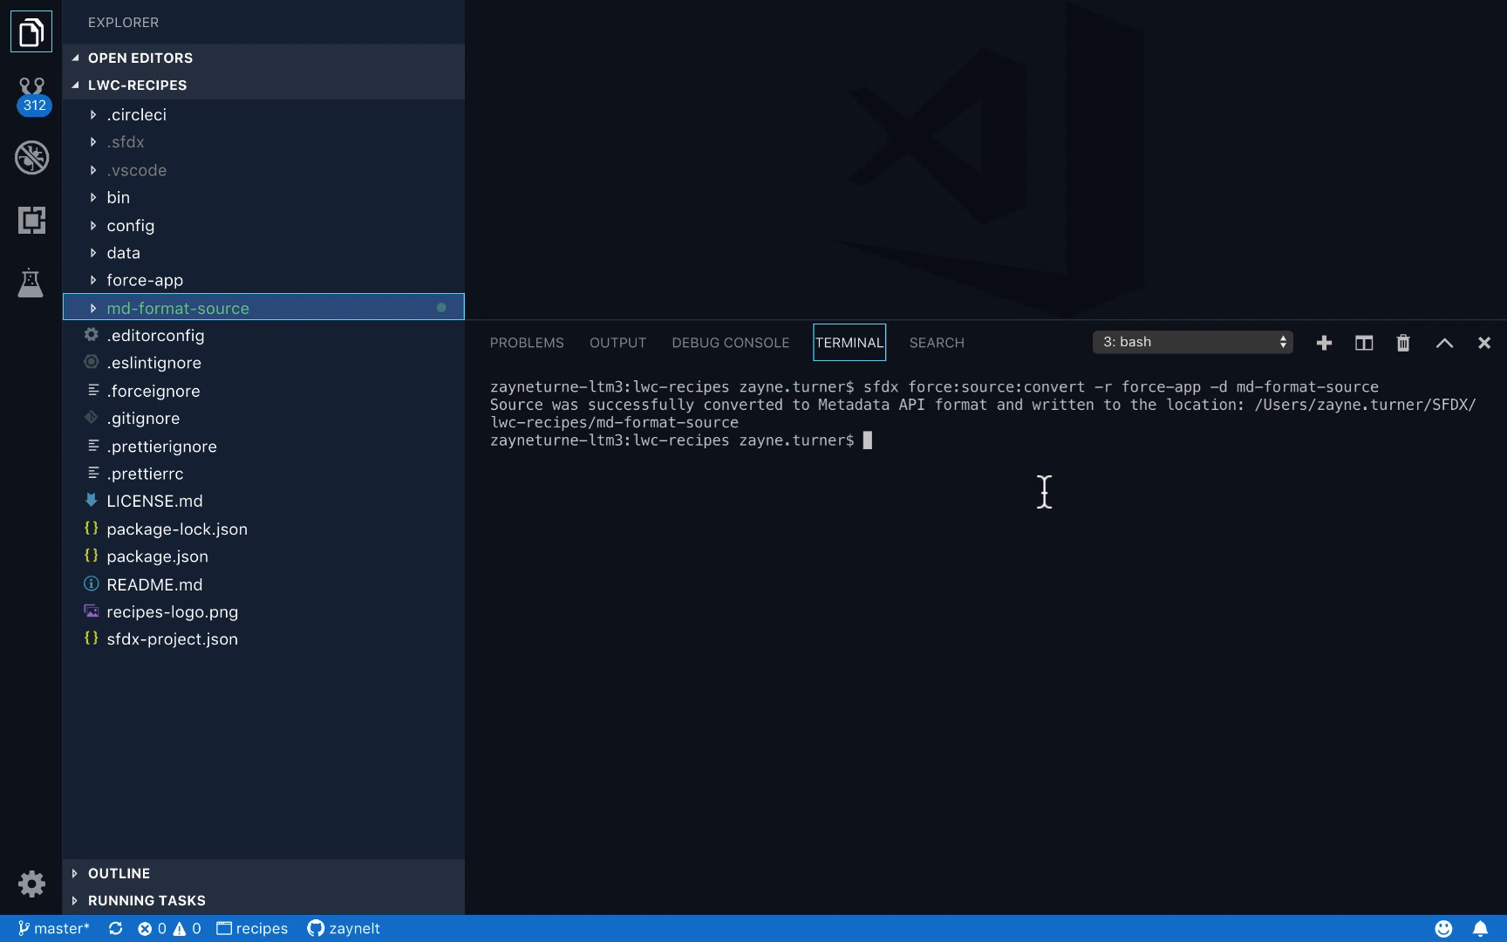
# Step: Review 'sfdx force:mdapi:deploy --help' output, hide the sidebar and clear the terminal
pyautogui.write('sfdx')
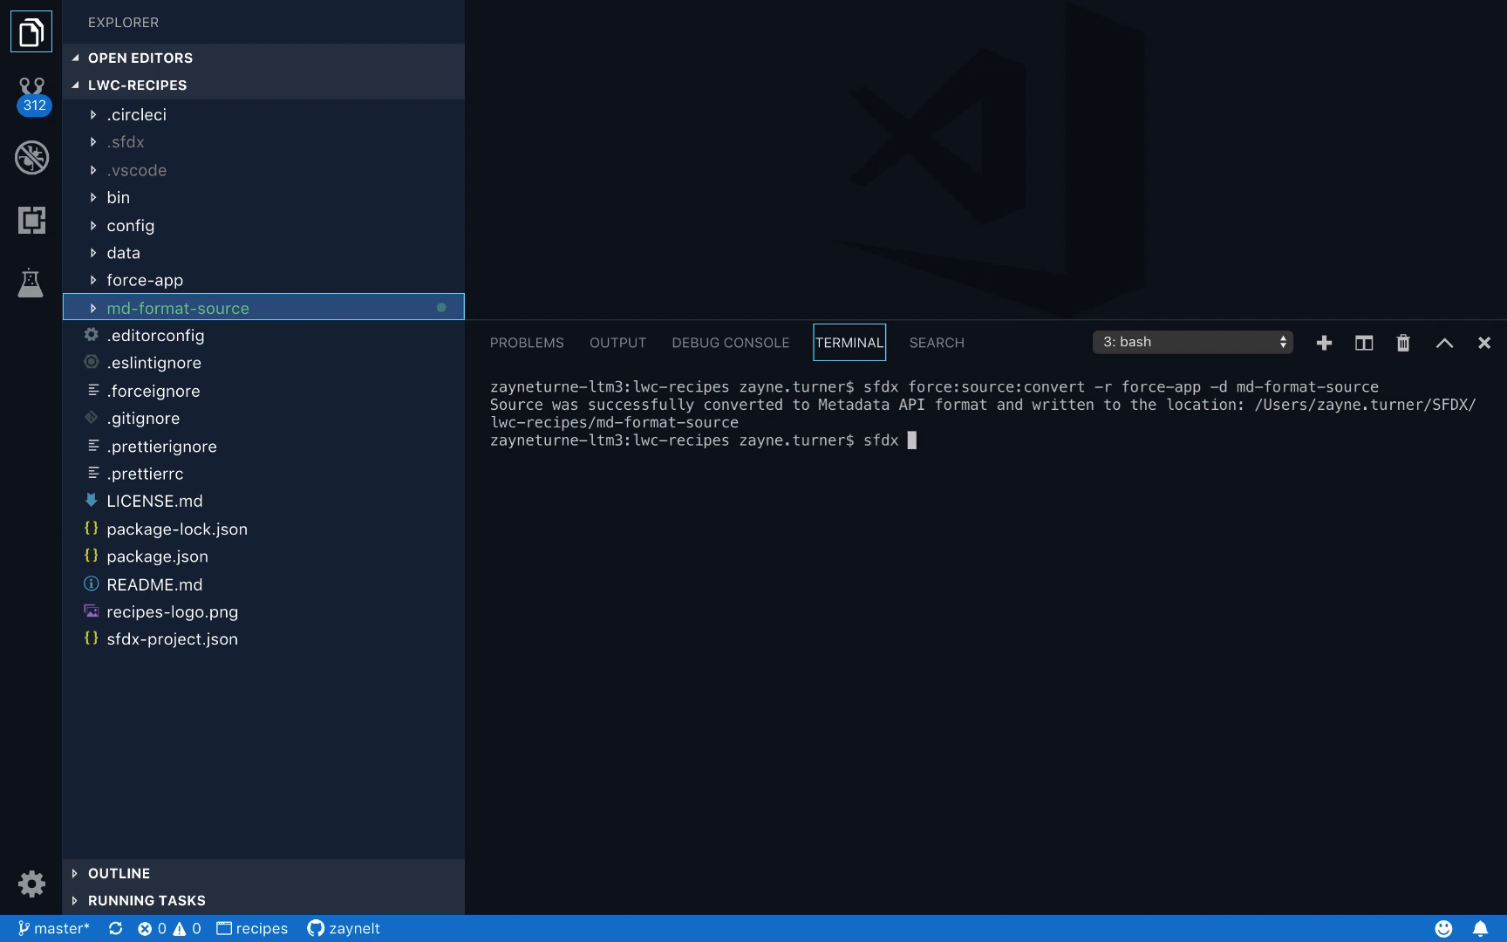
pyautogui.write('force:')
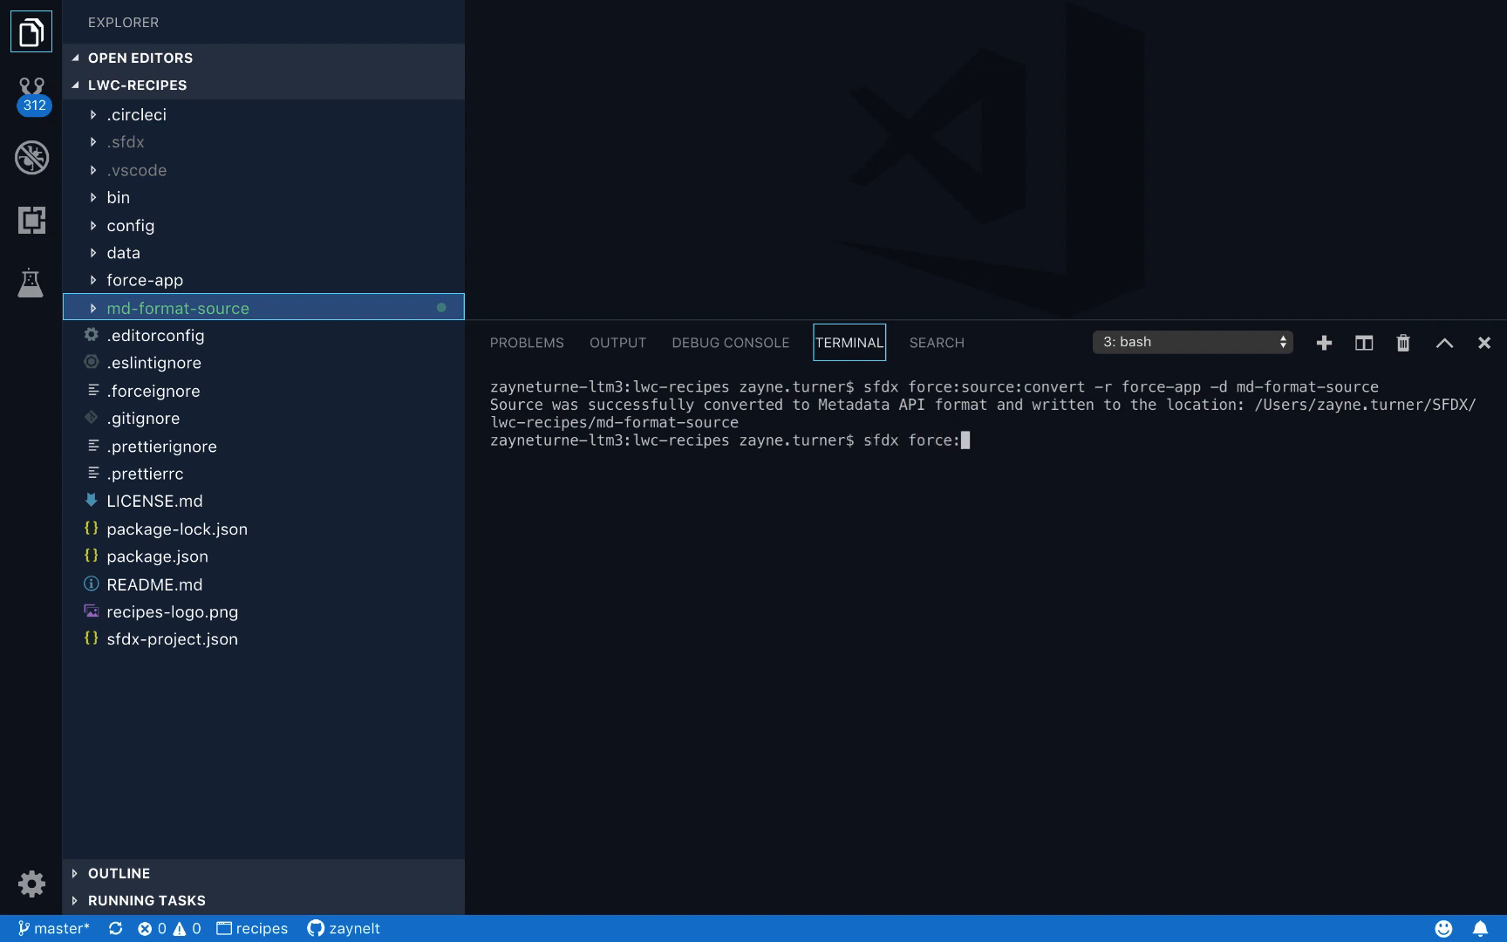
pyautogui.write('mdapi')
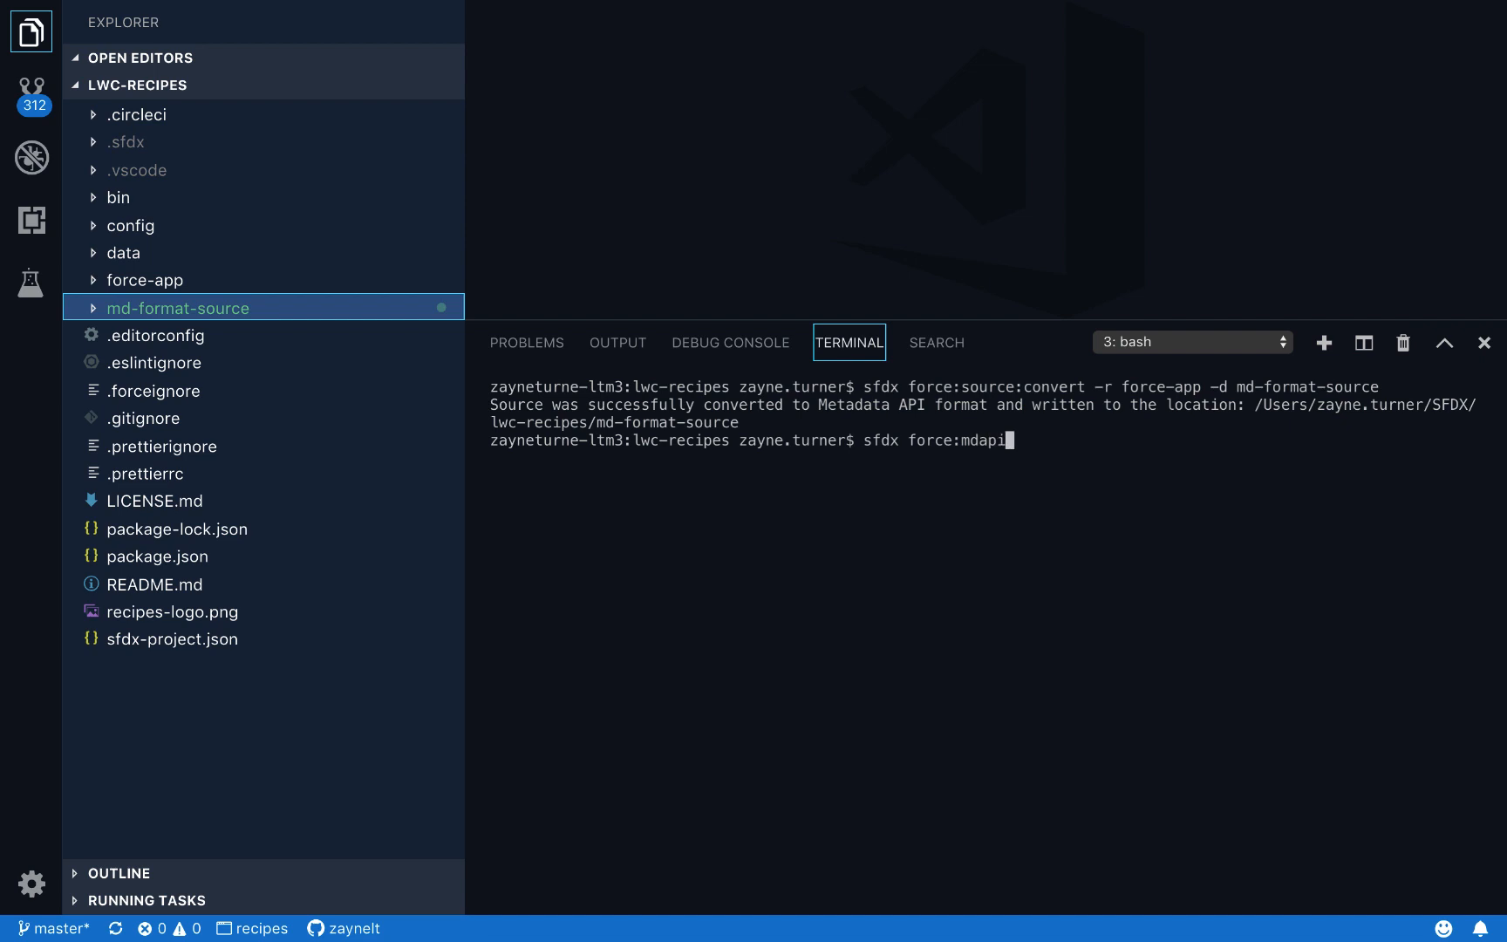
pyautogui.write(':d')
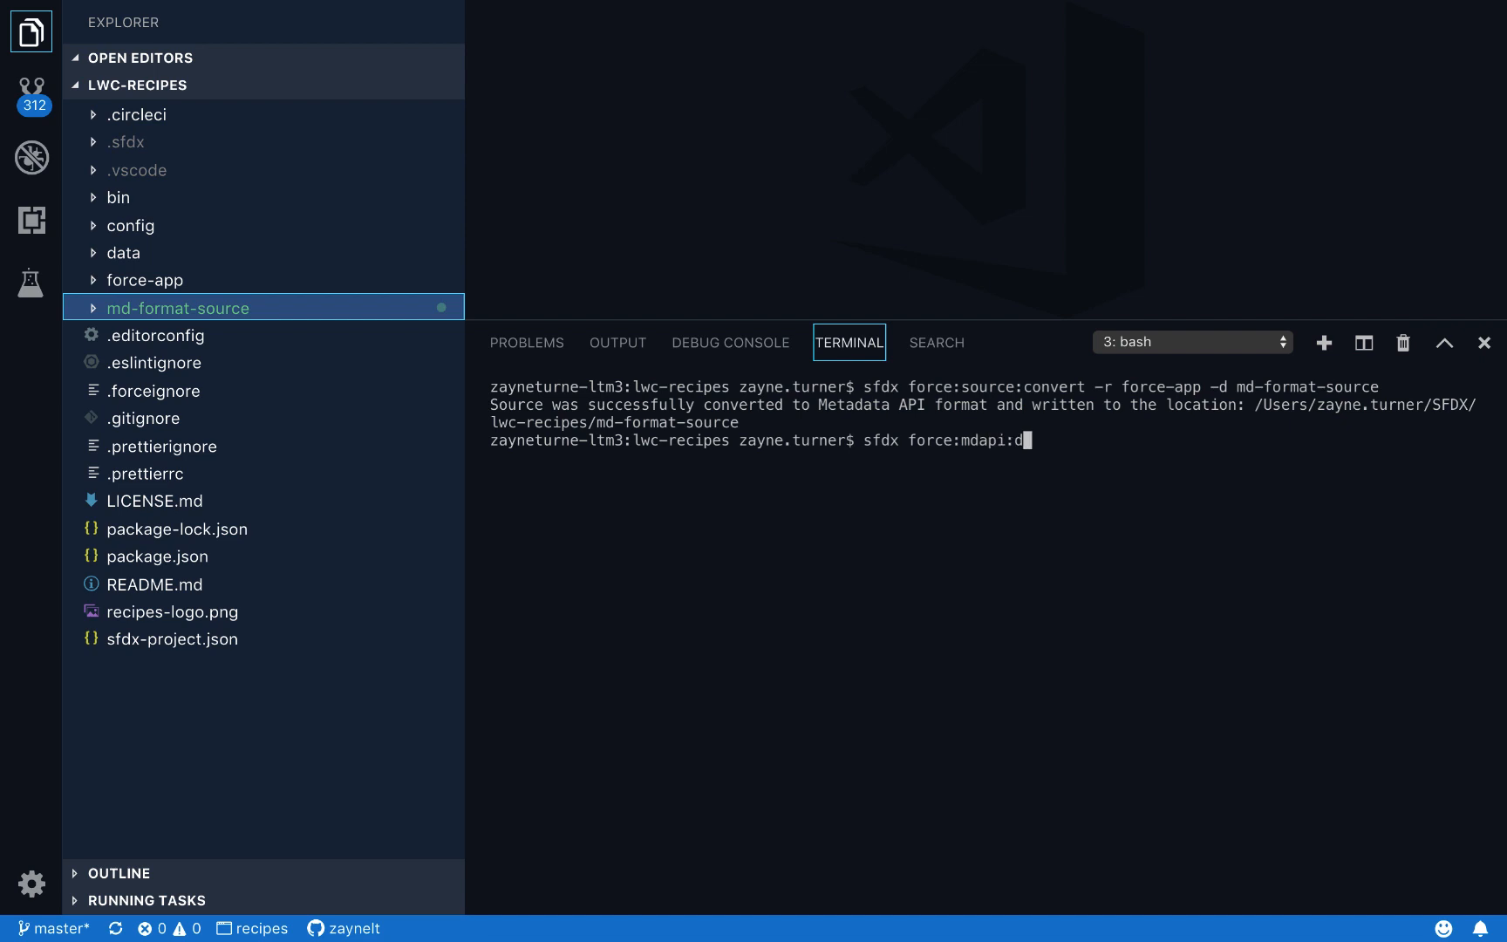
pyautogui.write('eploy --h')
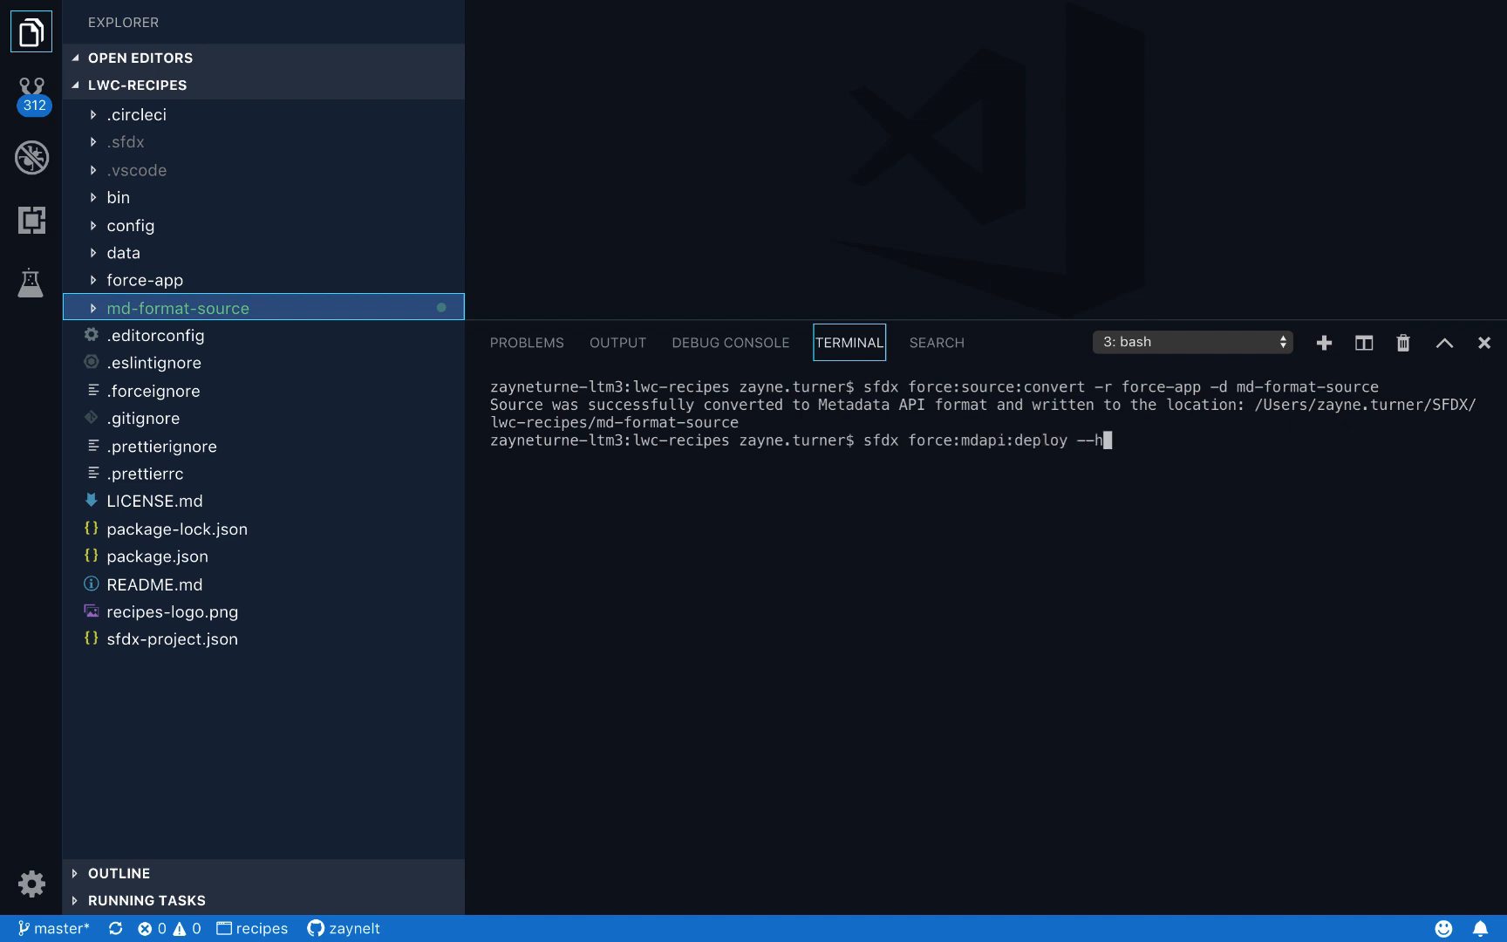
pyautogui.write('elp')
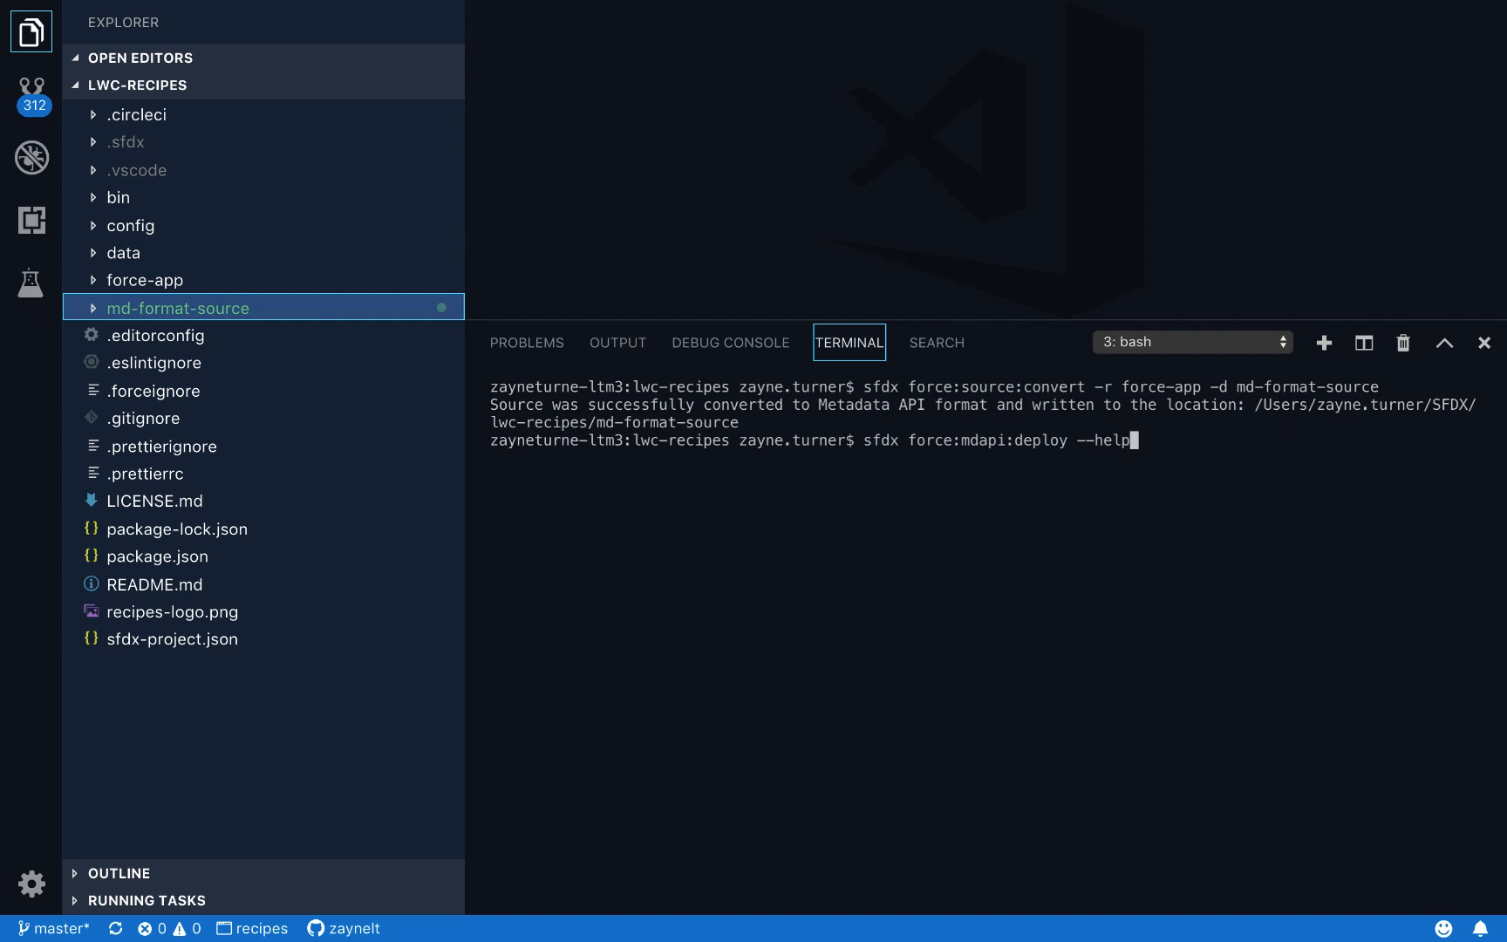
pyautogui.press('Enter')
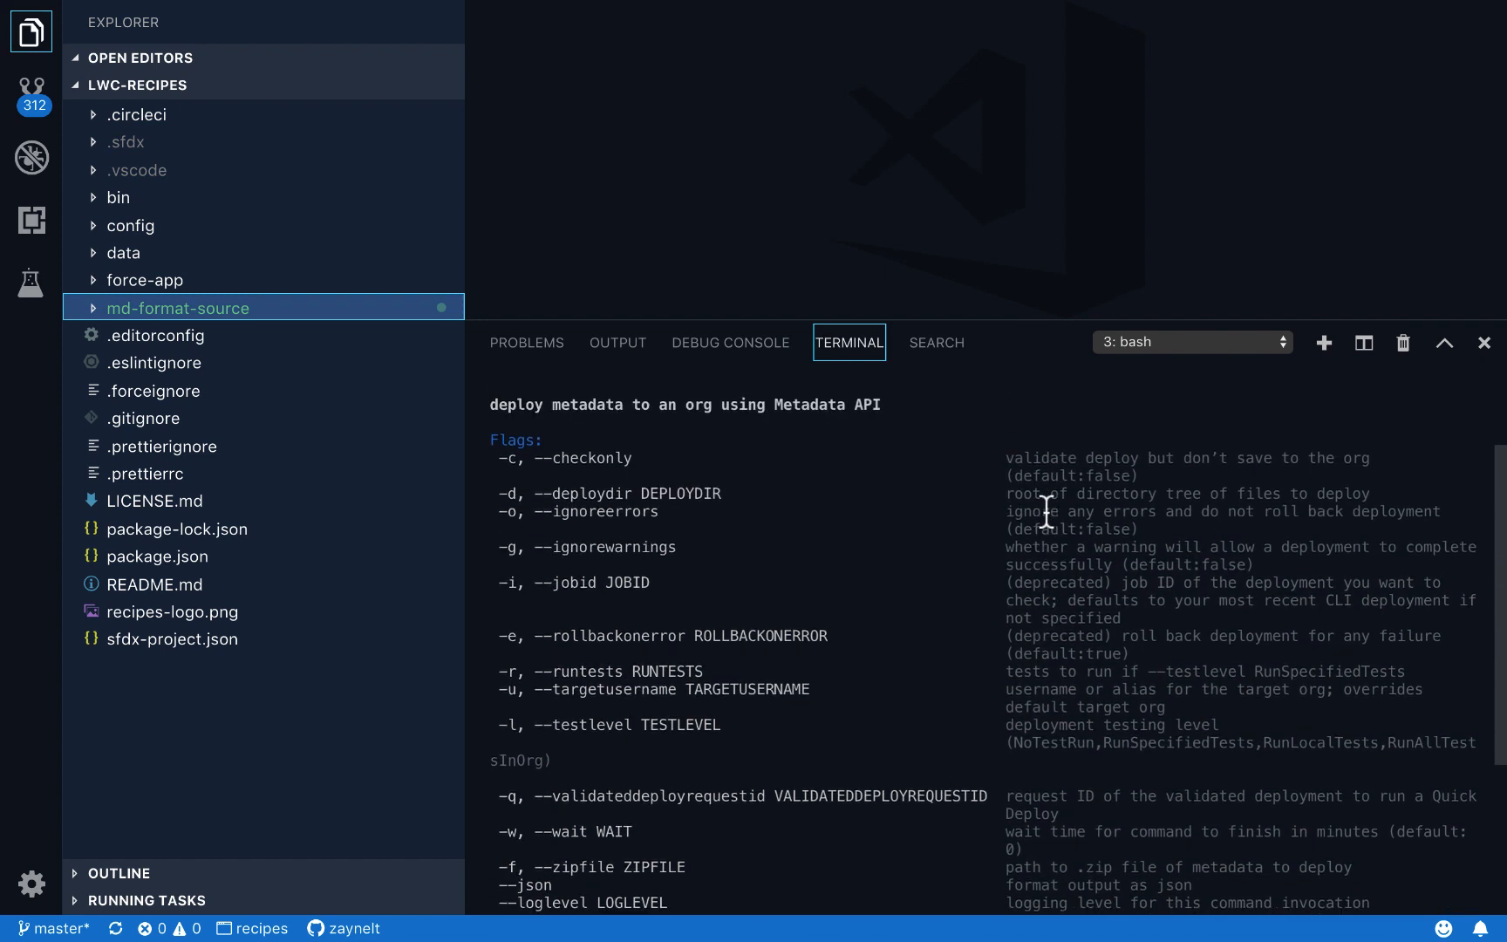
pyautogui.scroll(-3)
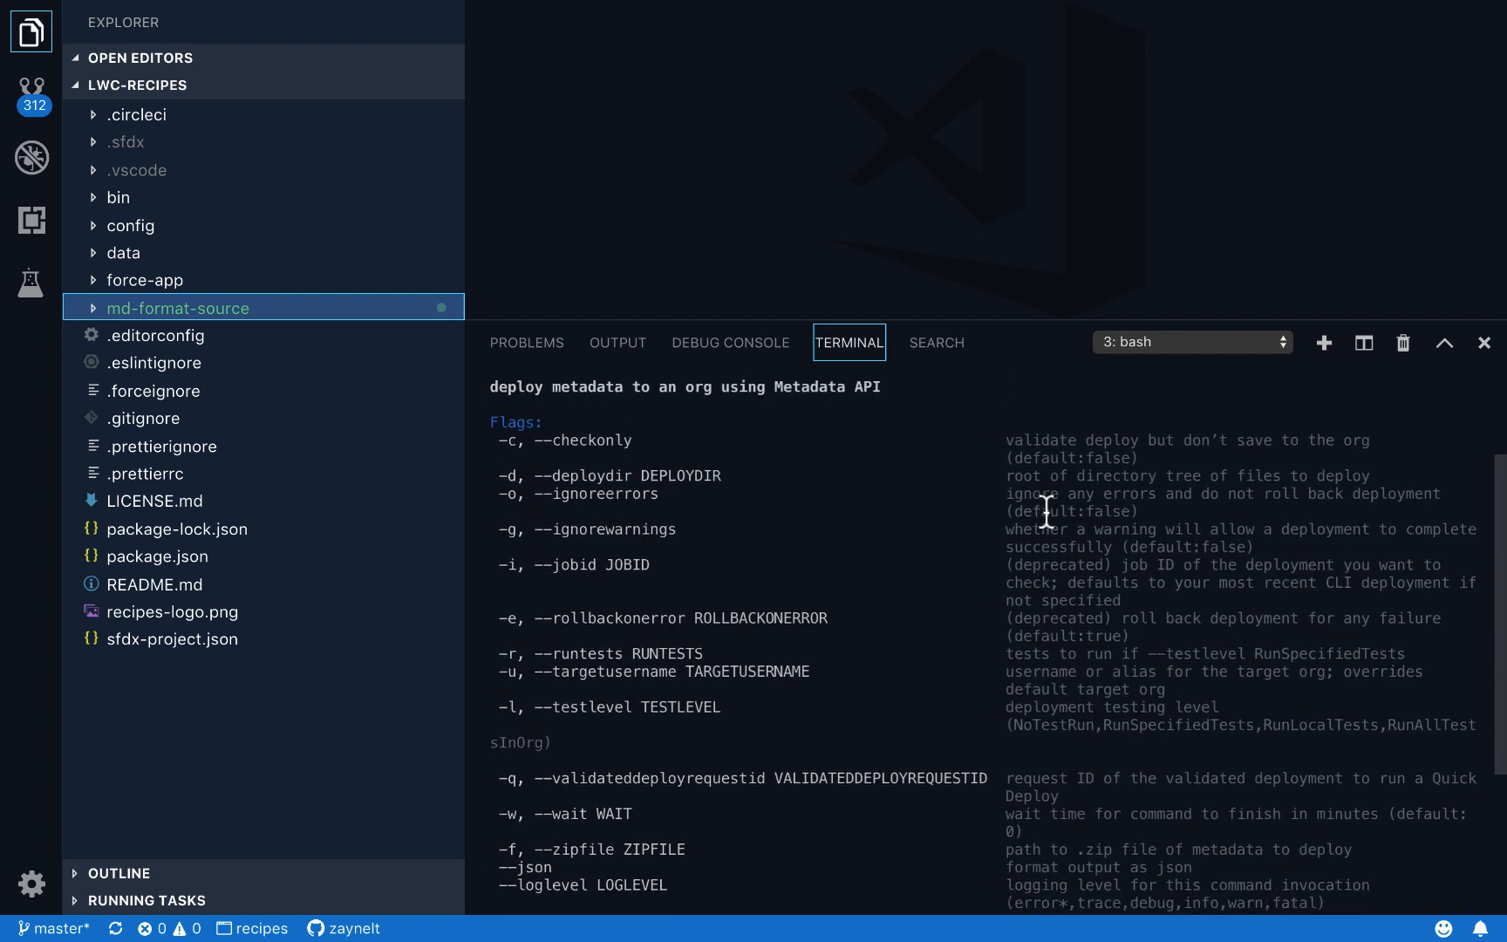
pyautogui.click(30, 31)
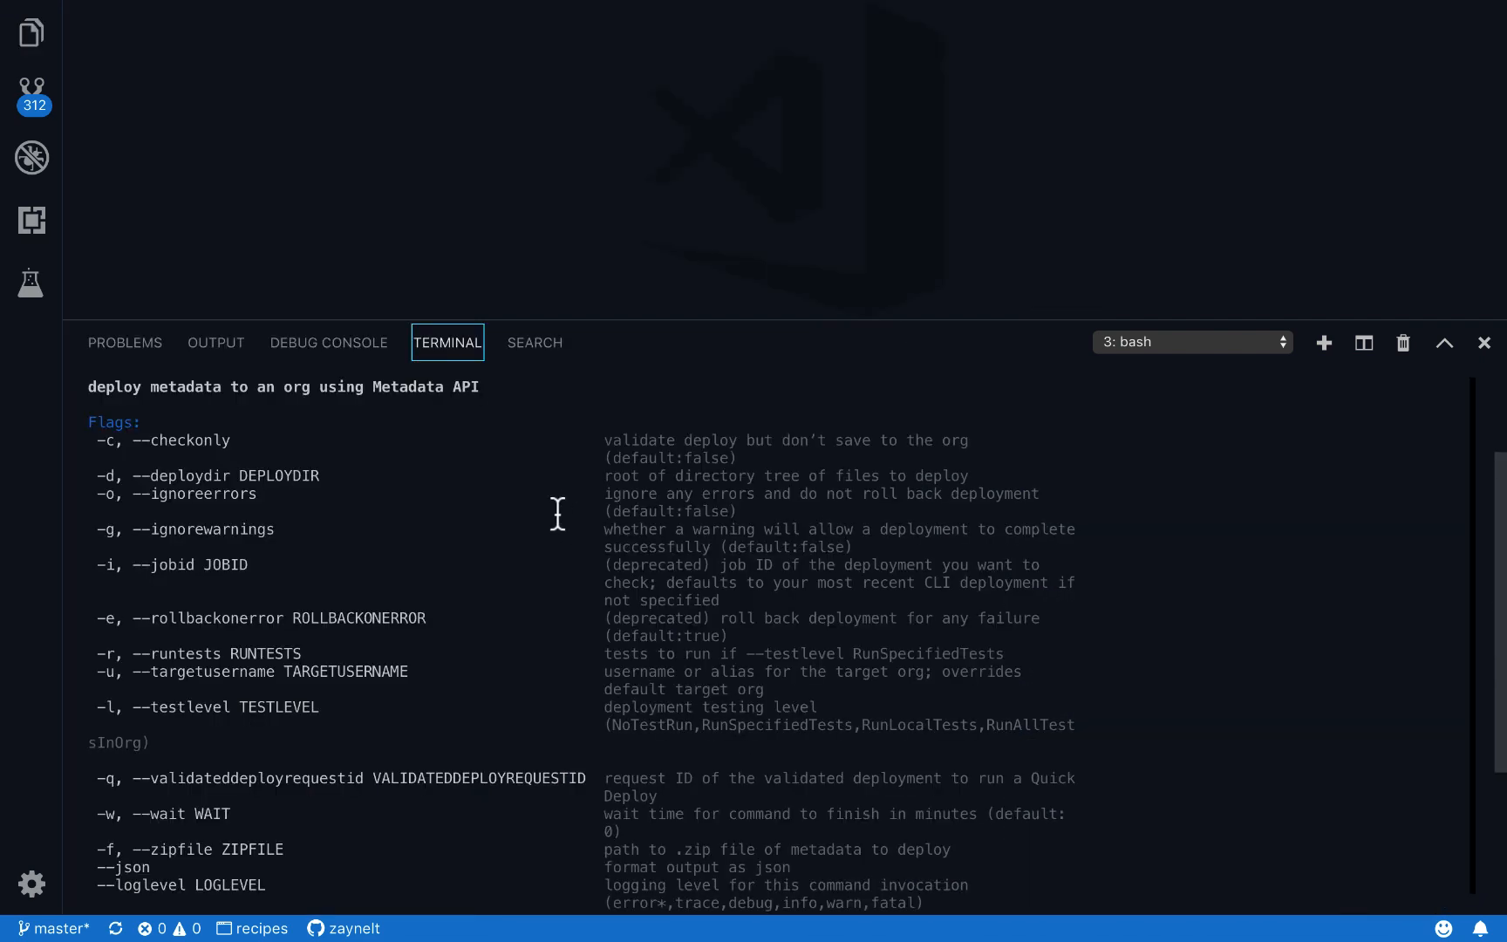
pyautogui.doubleClick(197, 440)
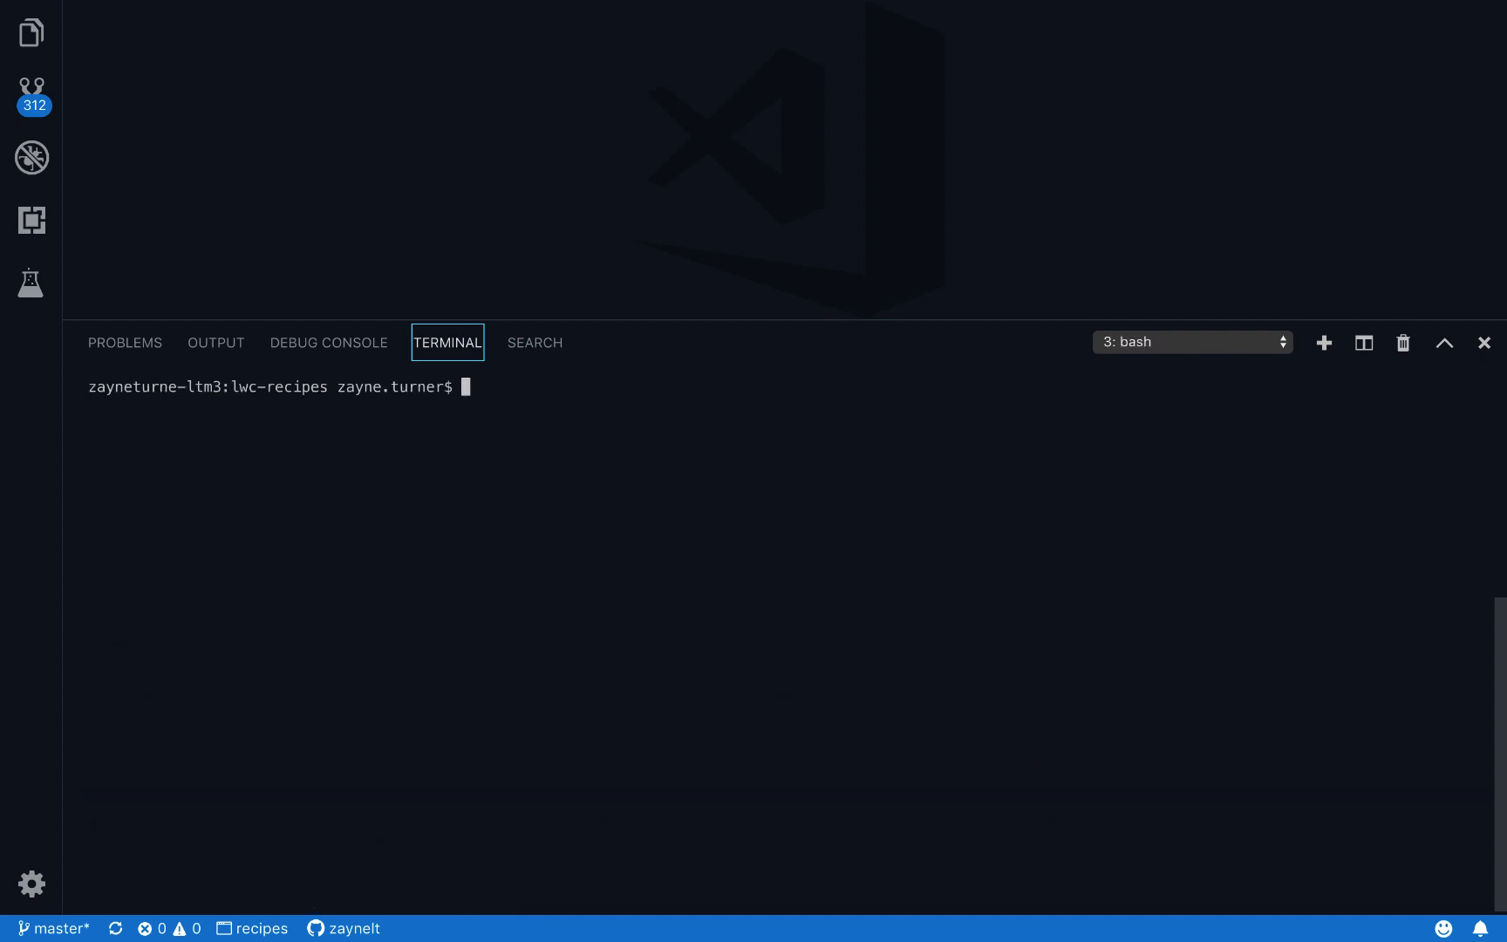
# Step: Start composing sfdx force:mdapi:deploy -d while showing md-format-source in the Explorer
pyautogui.write('sfdx for')
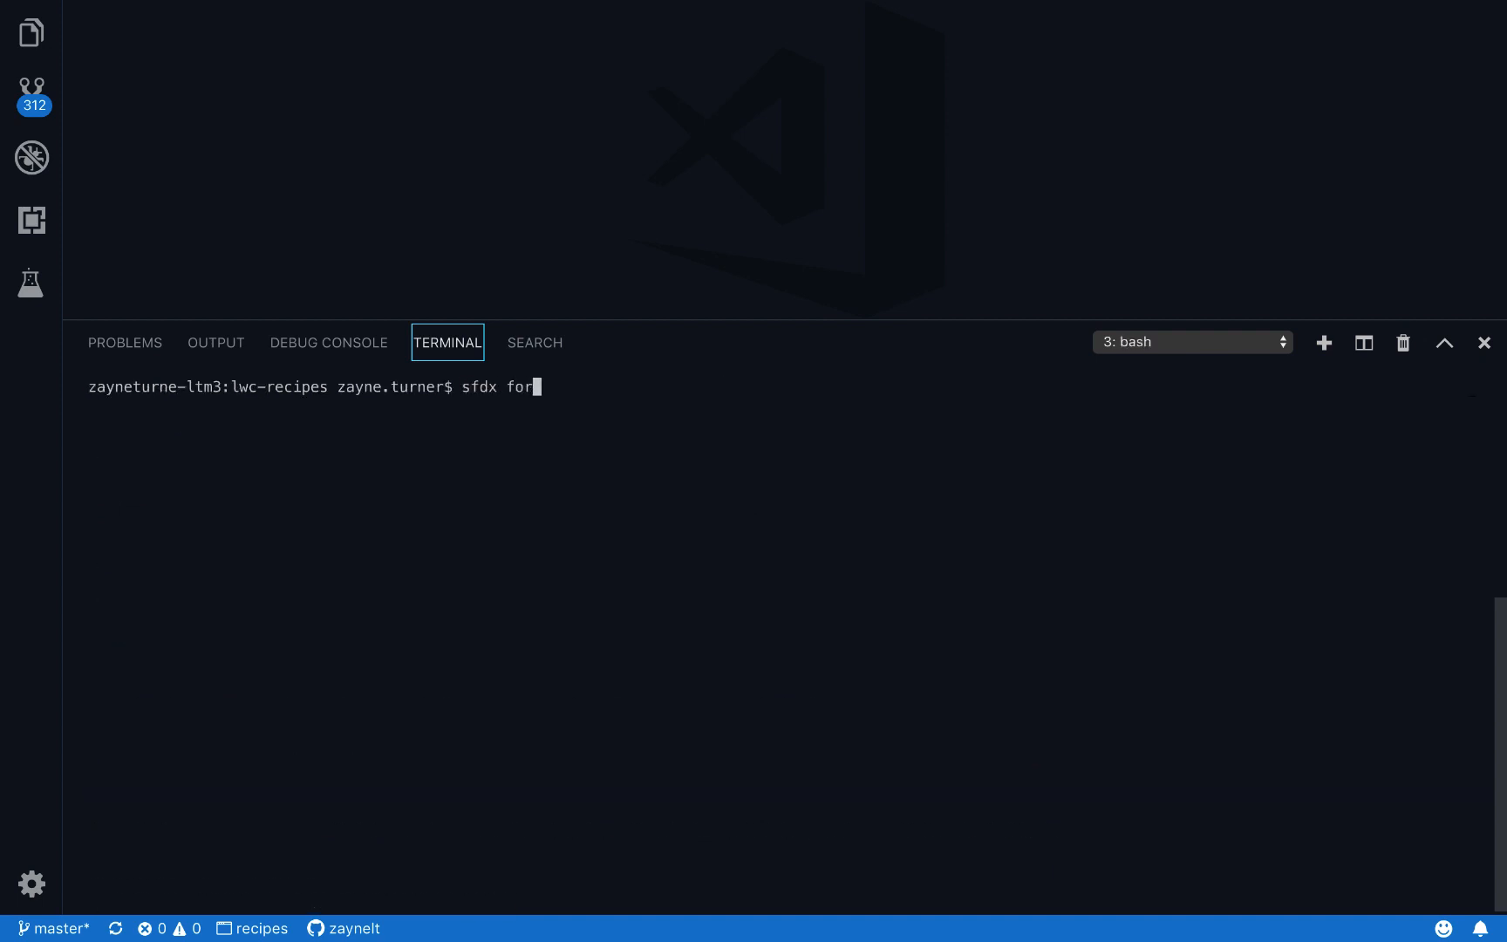
pyautogui.write('ce:mdapi:')
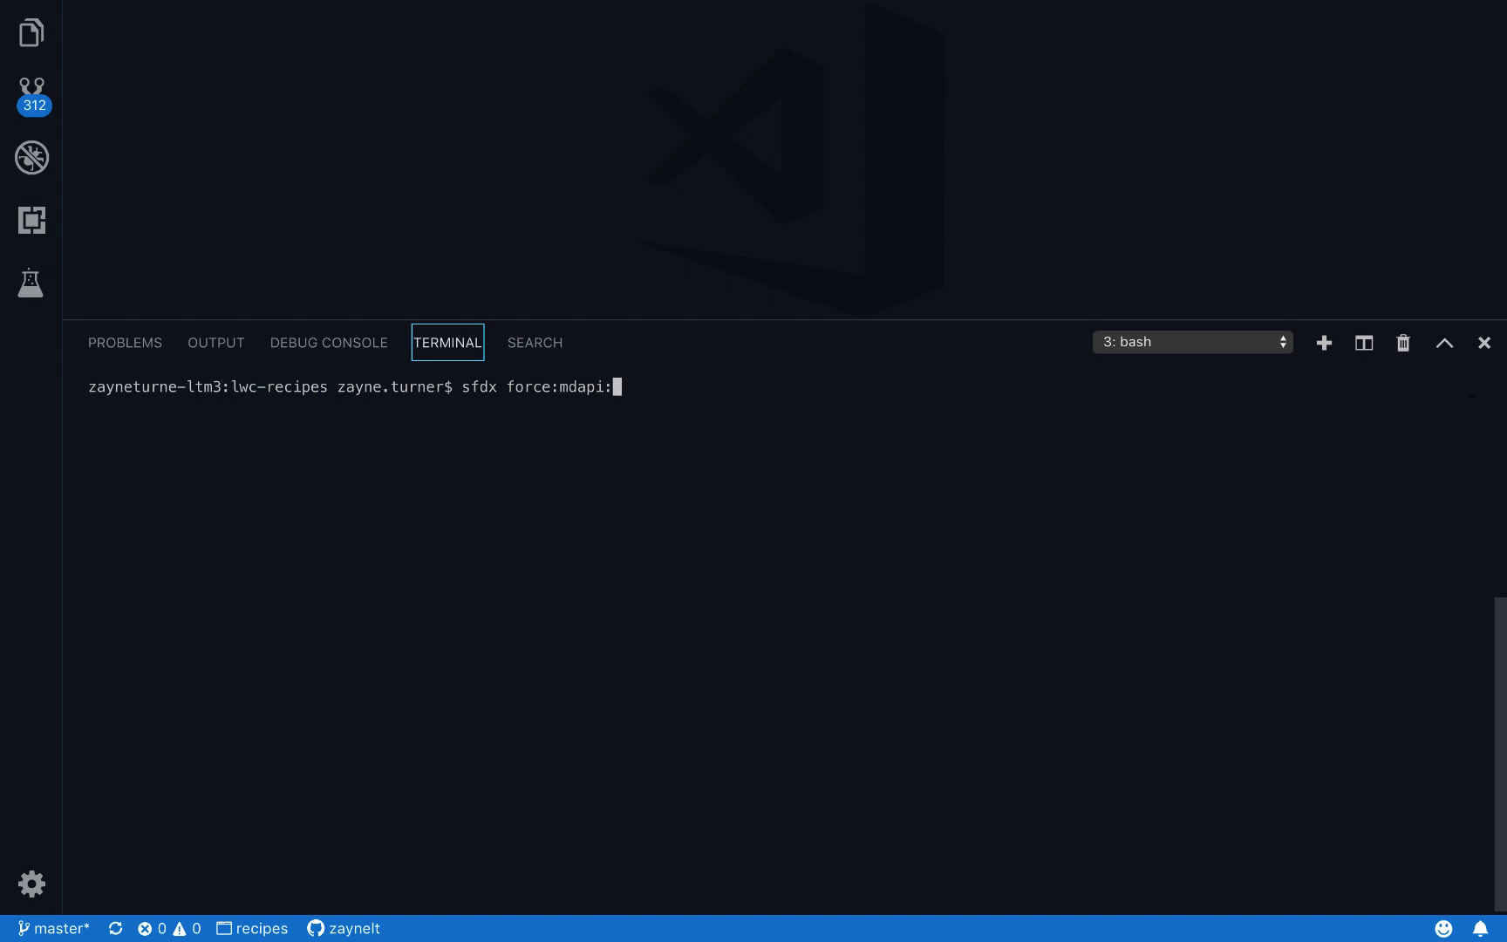
pyautogui.write('deploy')
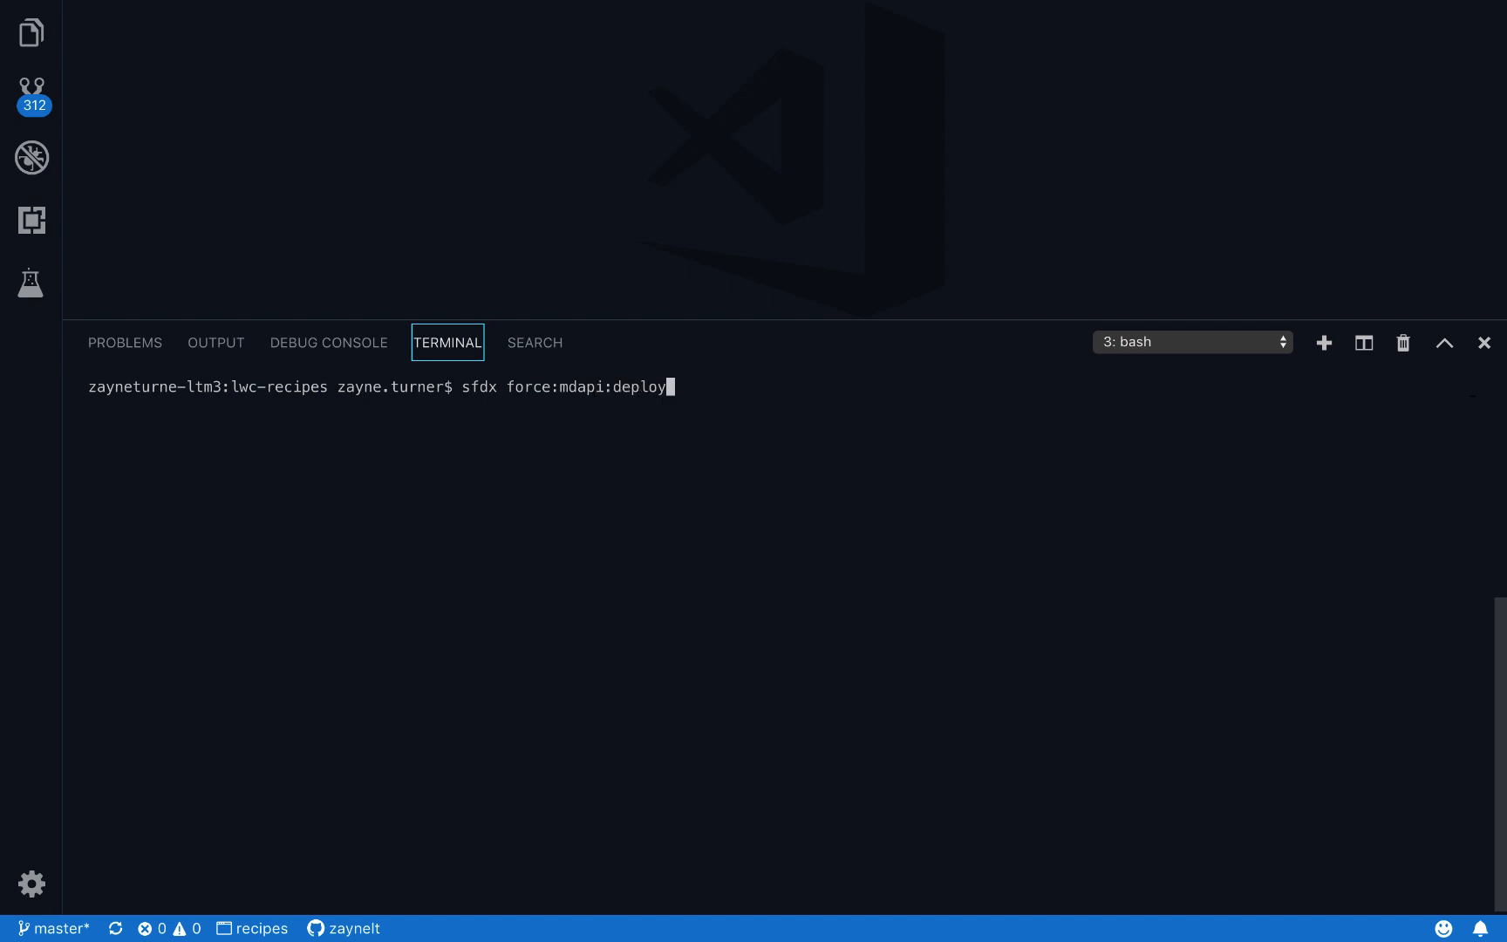
pyautogui.write('-d')
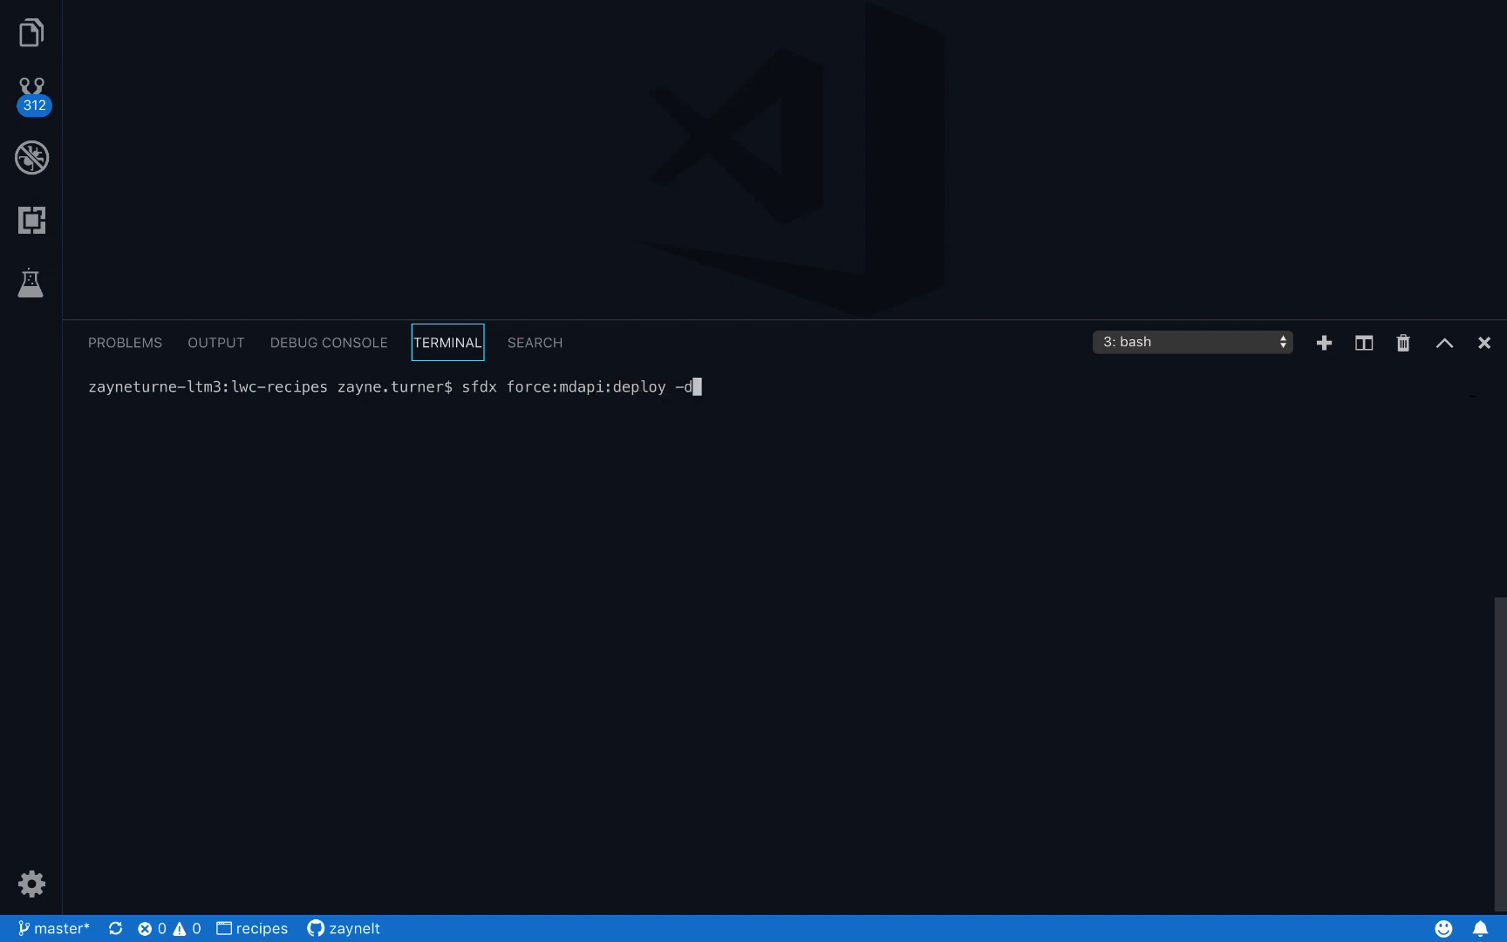
pyautogui.click(32, 31)
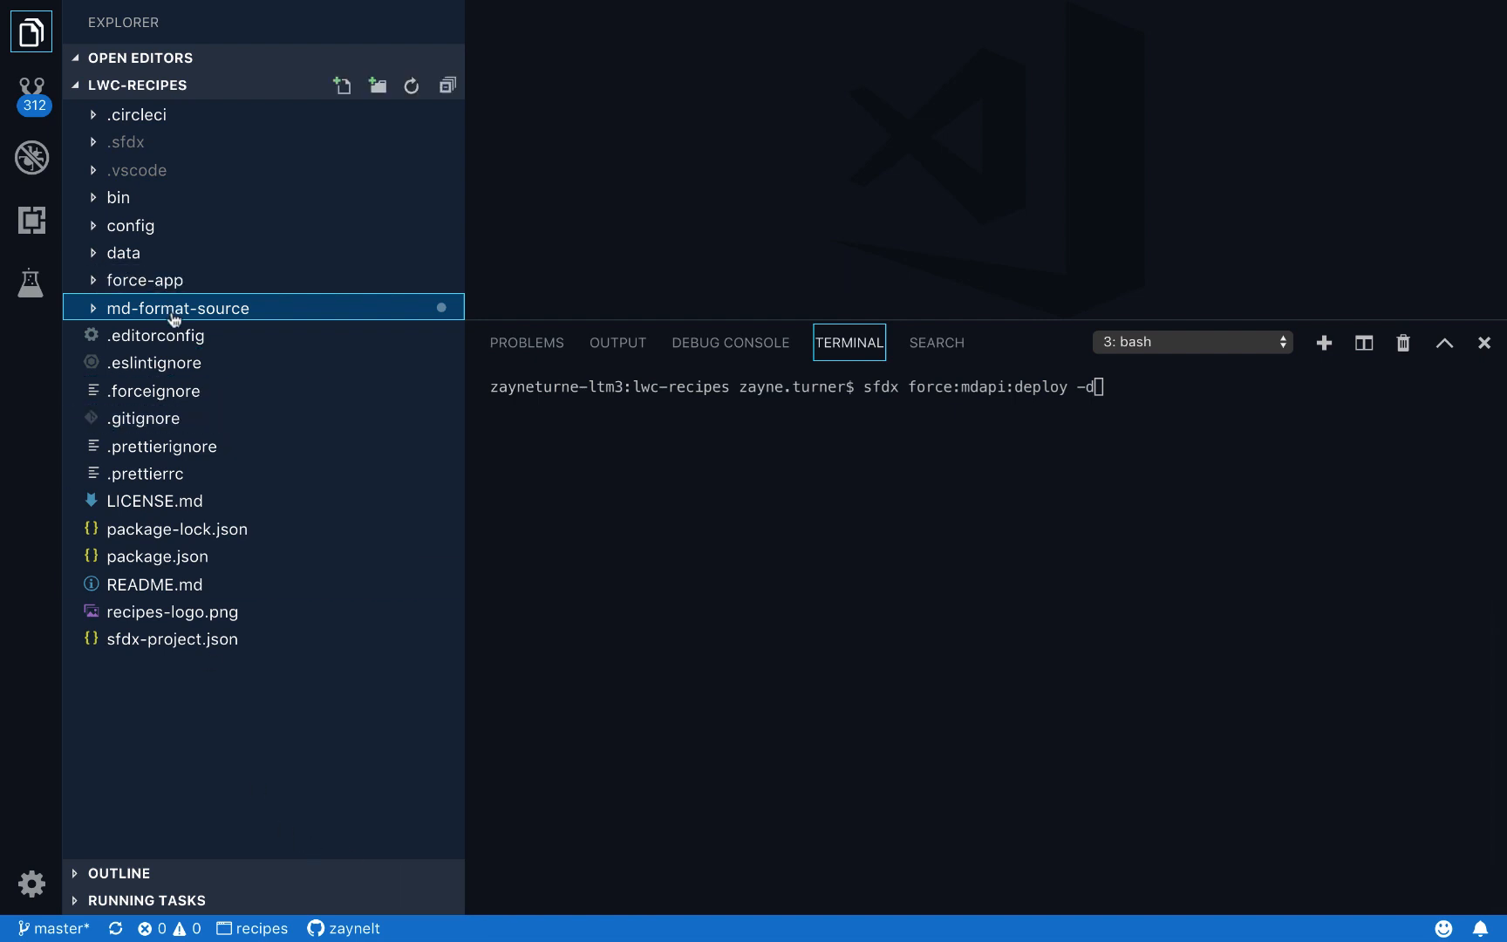
pyautogui.moveTo(258, 316)
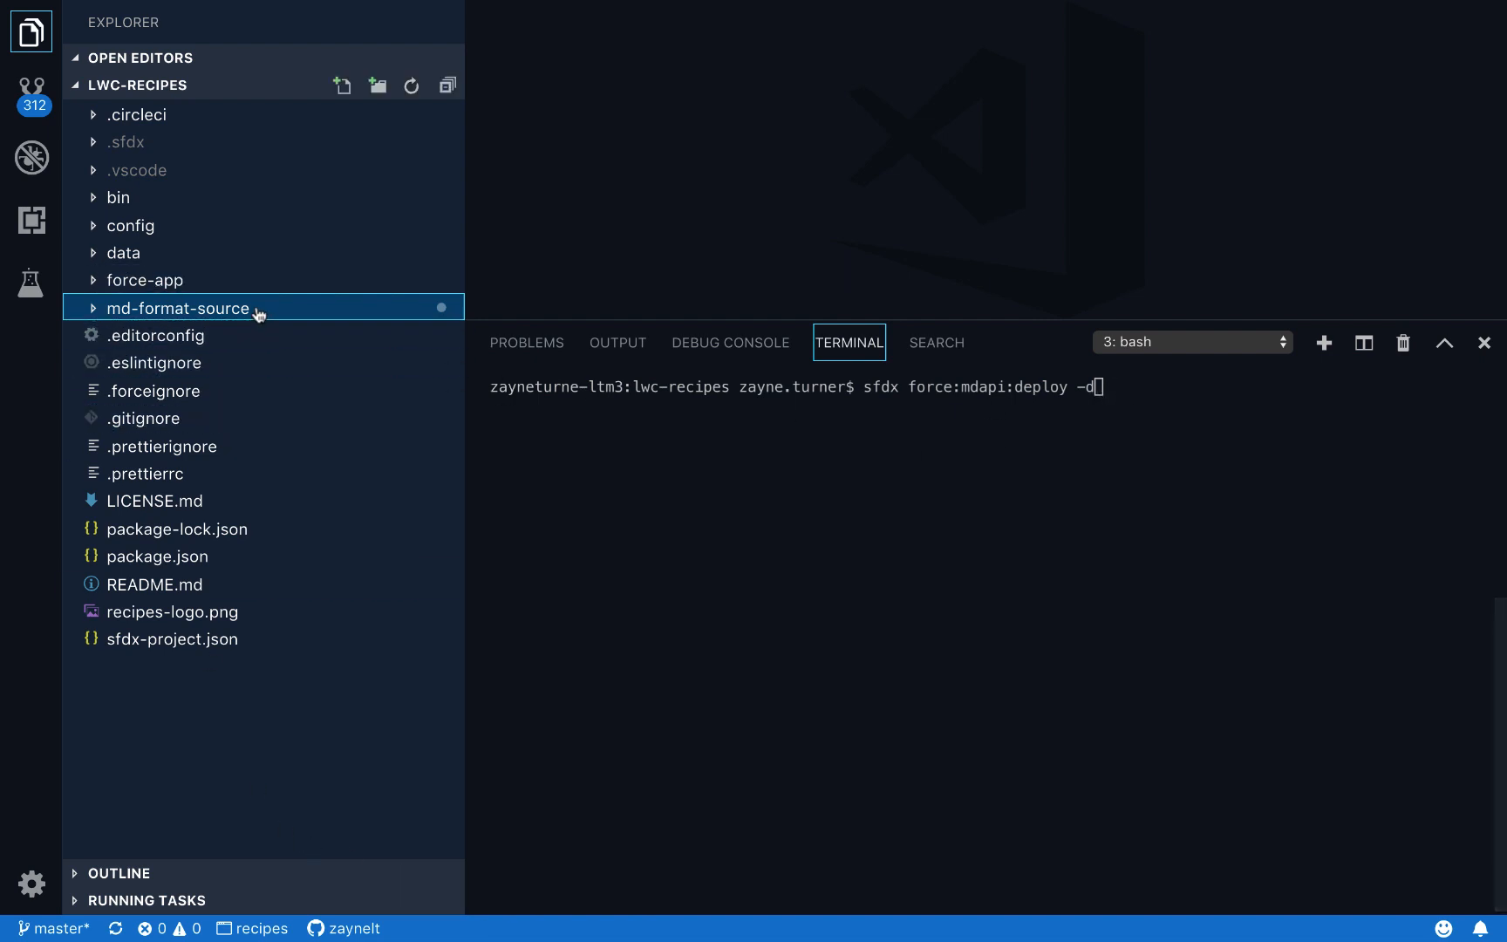
pyautogui.click(178, 309)
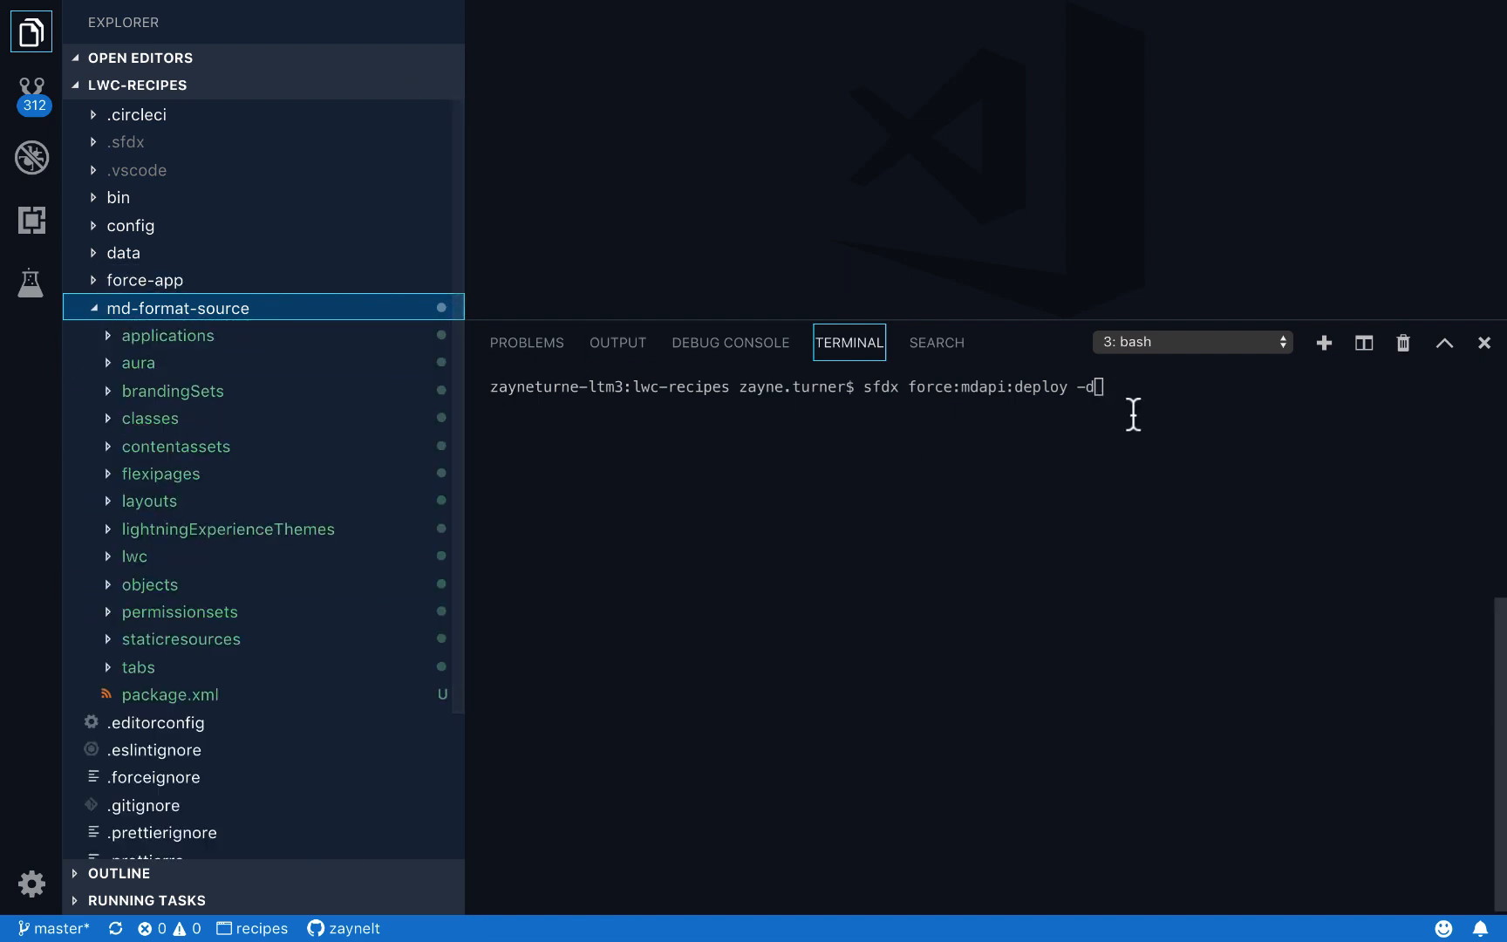
# Step: Run the check-only deploy of md-format-source and select the queued job ID 0Af5600000EGiXaCAL
pyautogui.write('md-format-source')
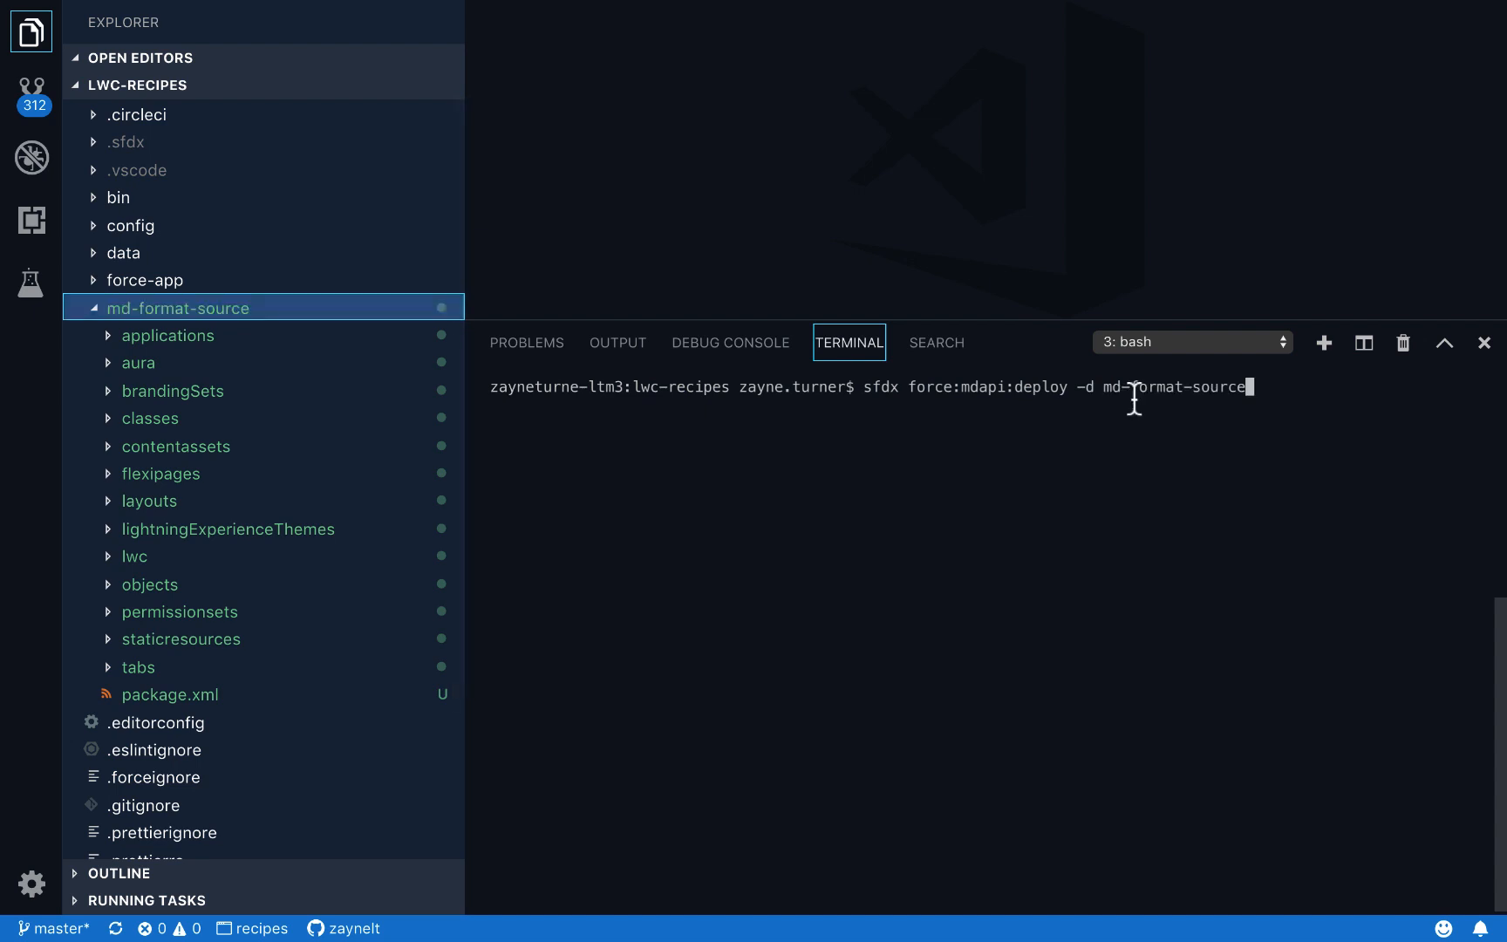
pyautogui.write('-')
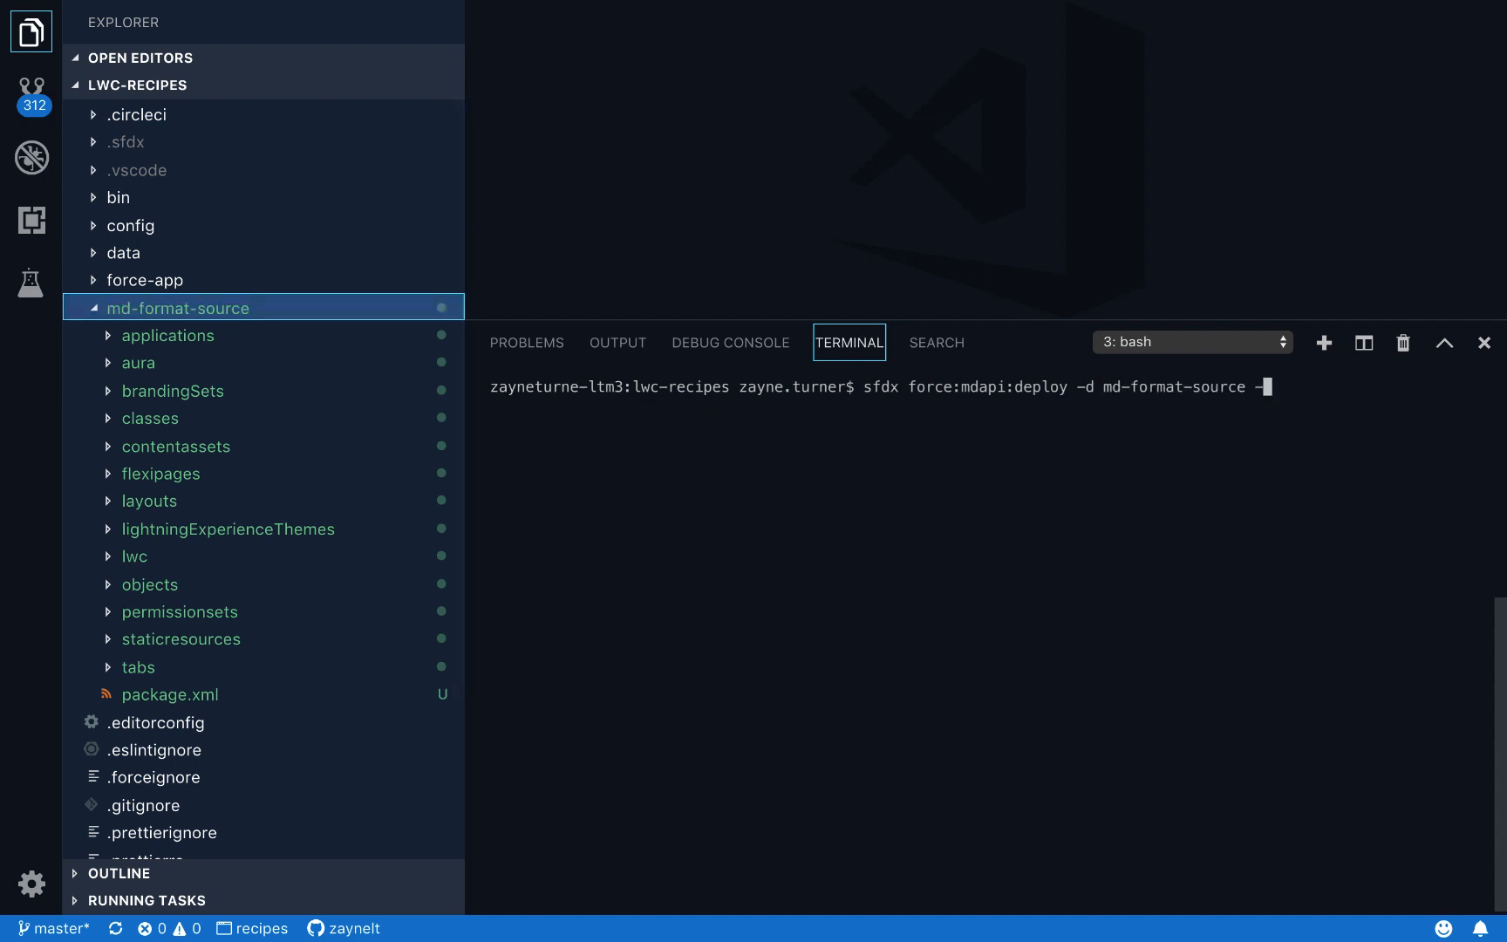
pyautogui.write('c')
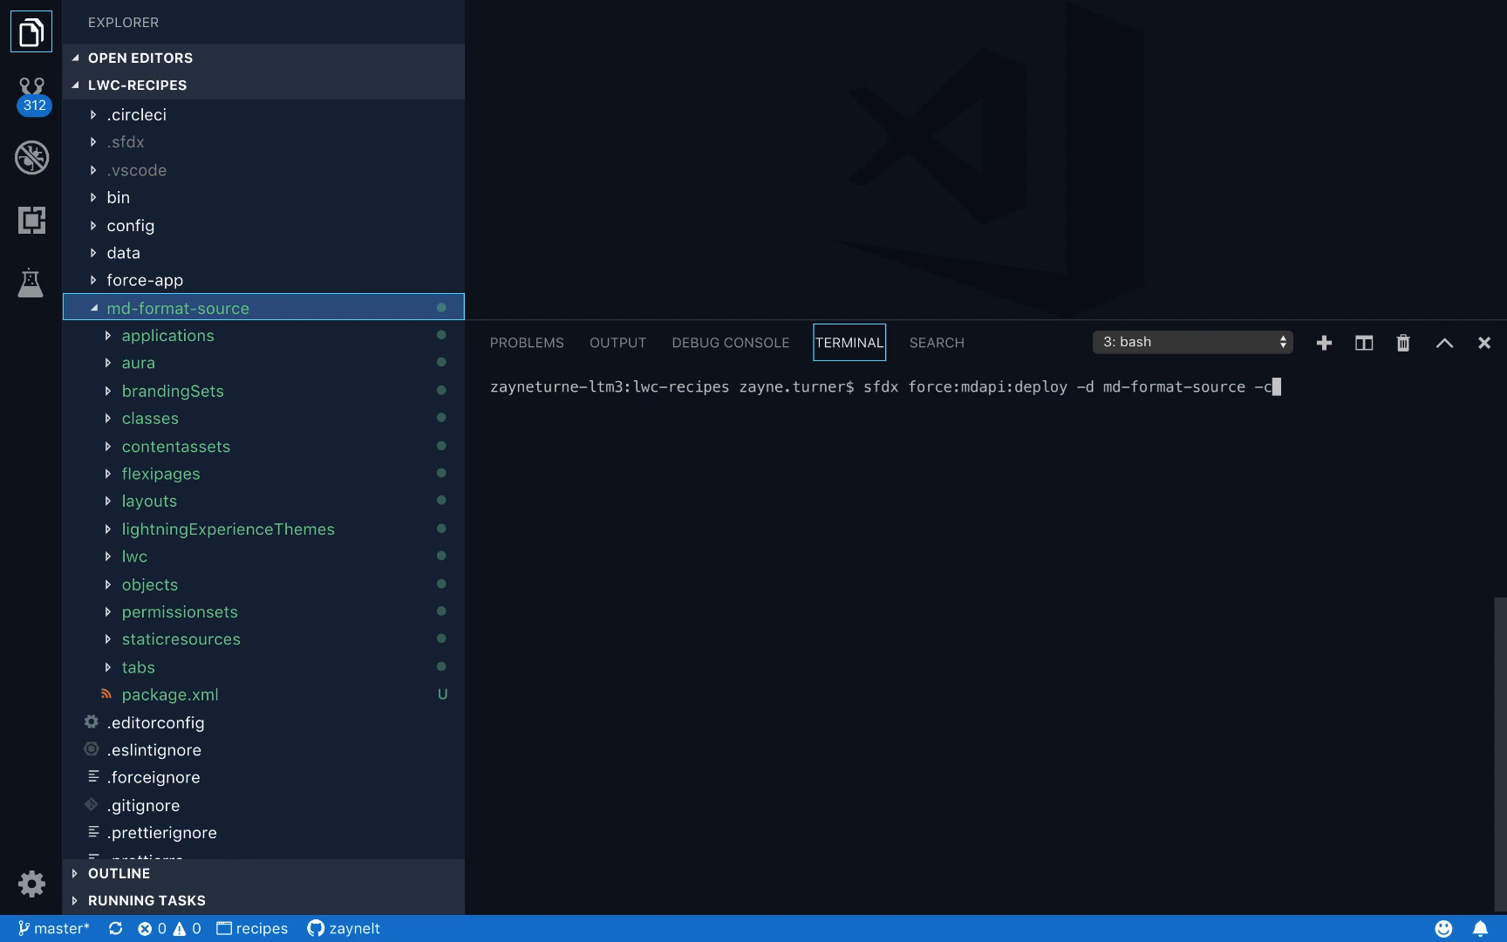
pyautogui.press('Enter')
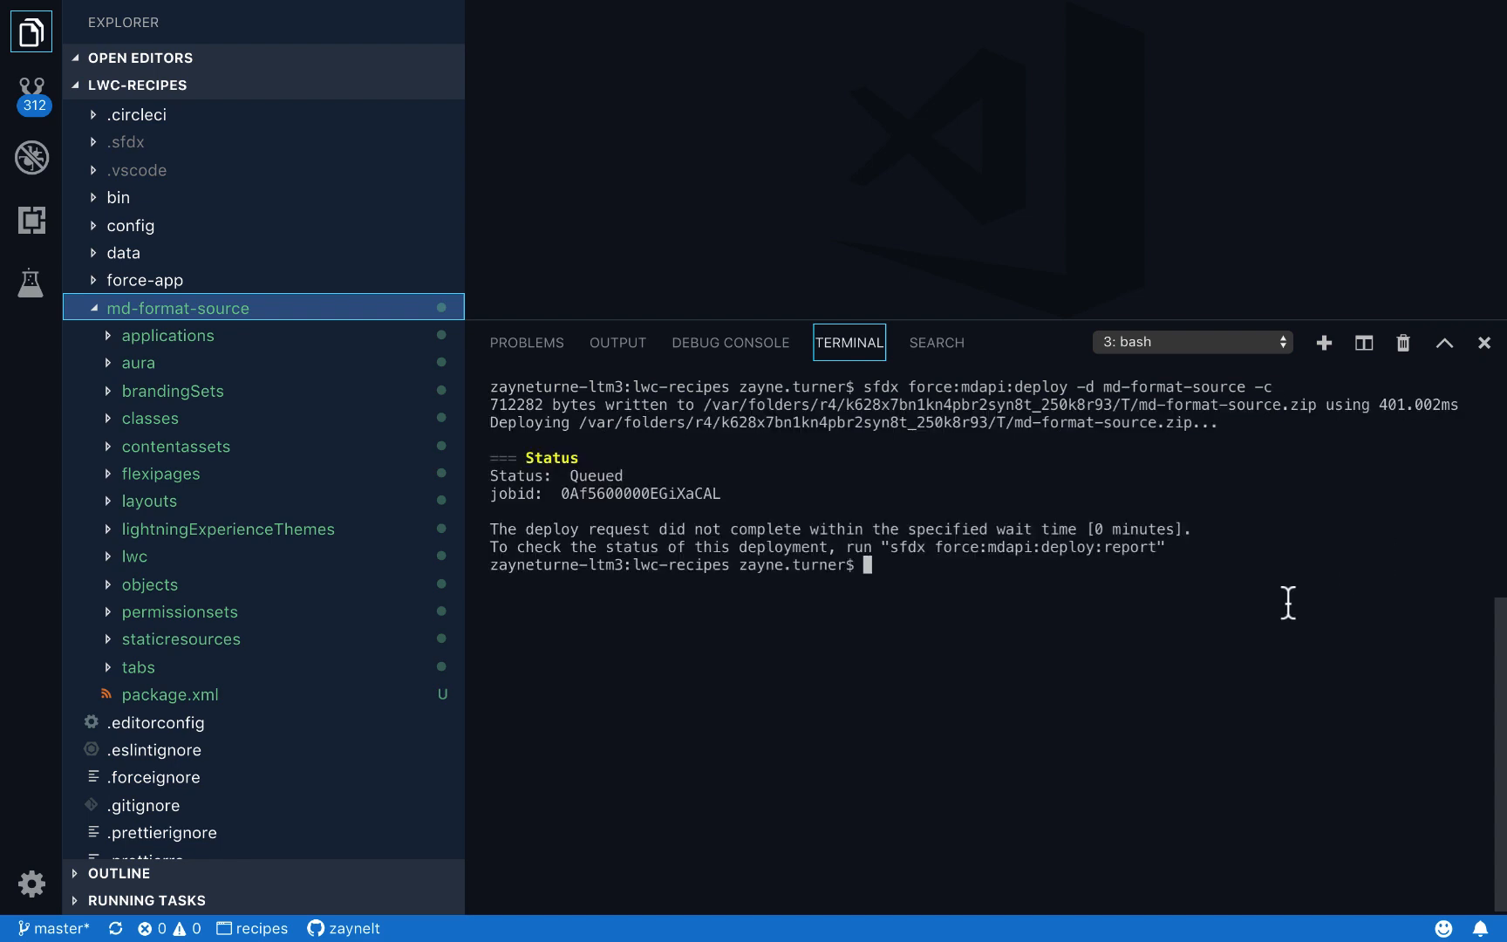
pyautogui.doubleClick(638, 494)
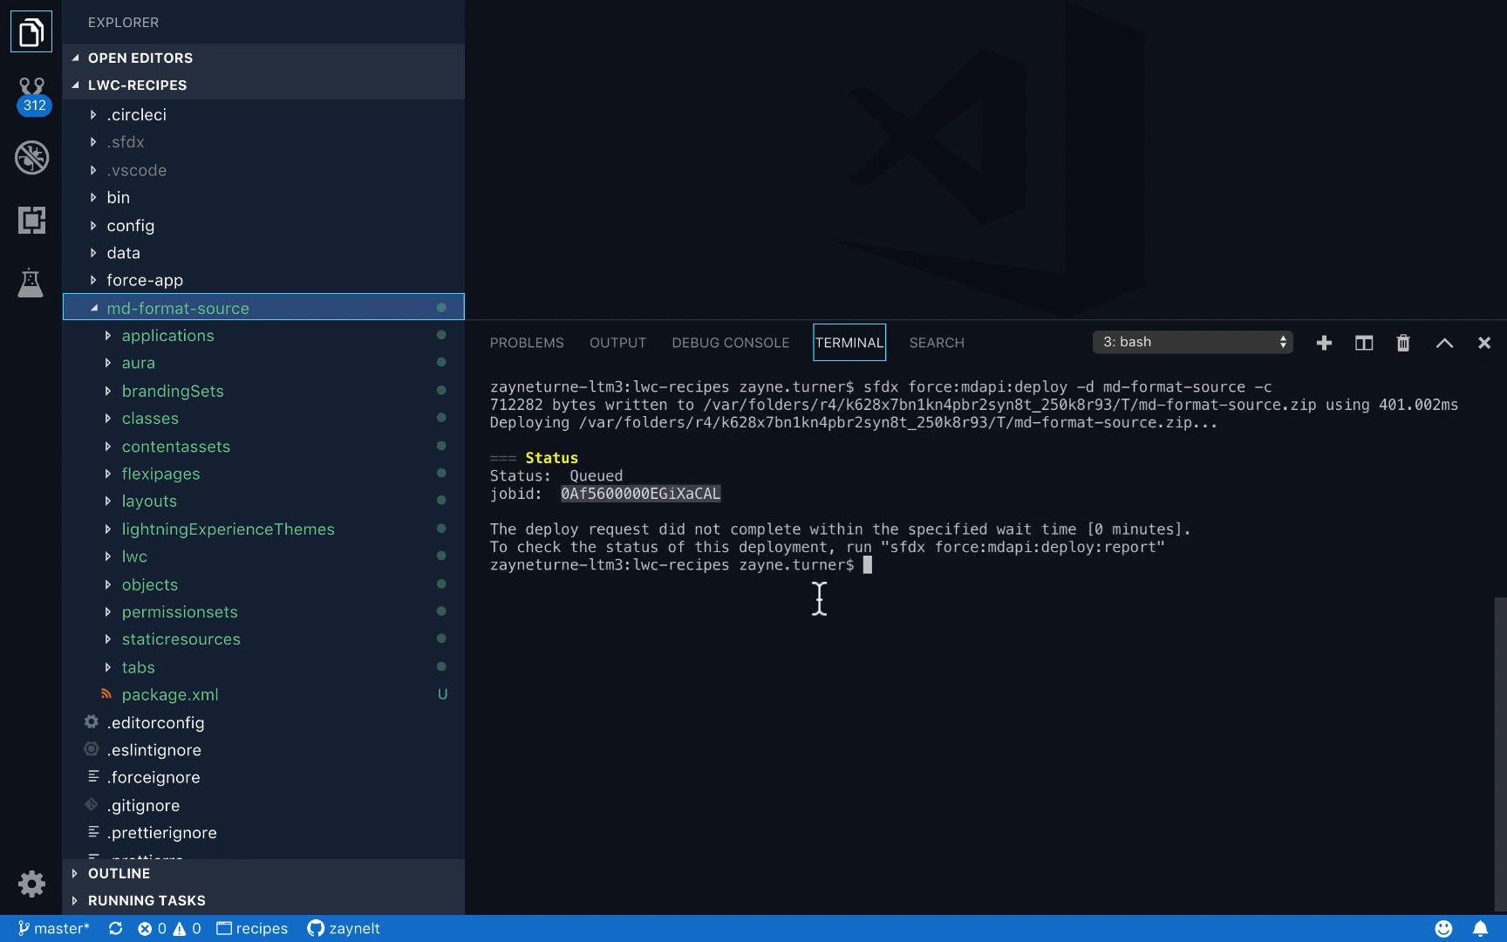
pyautogui.moveTo(748, 551)
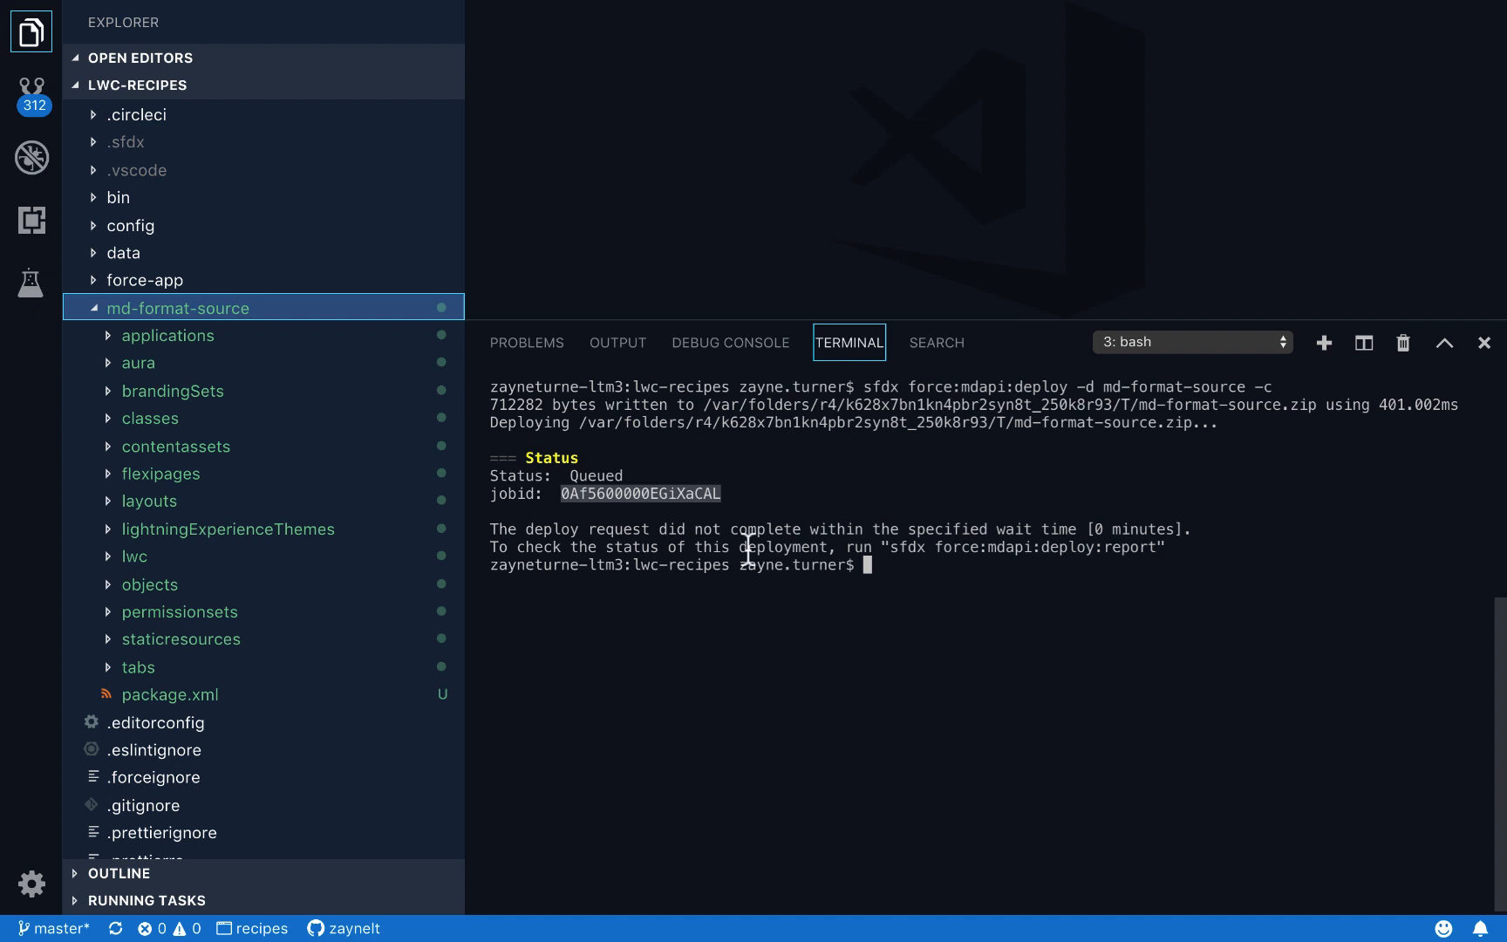